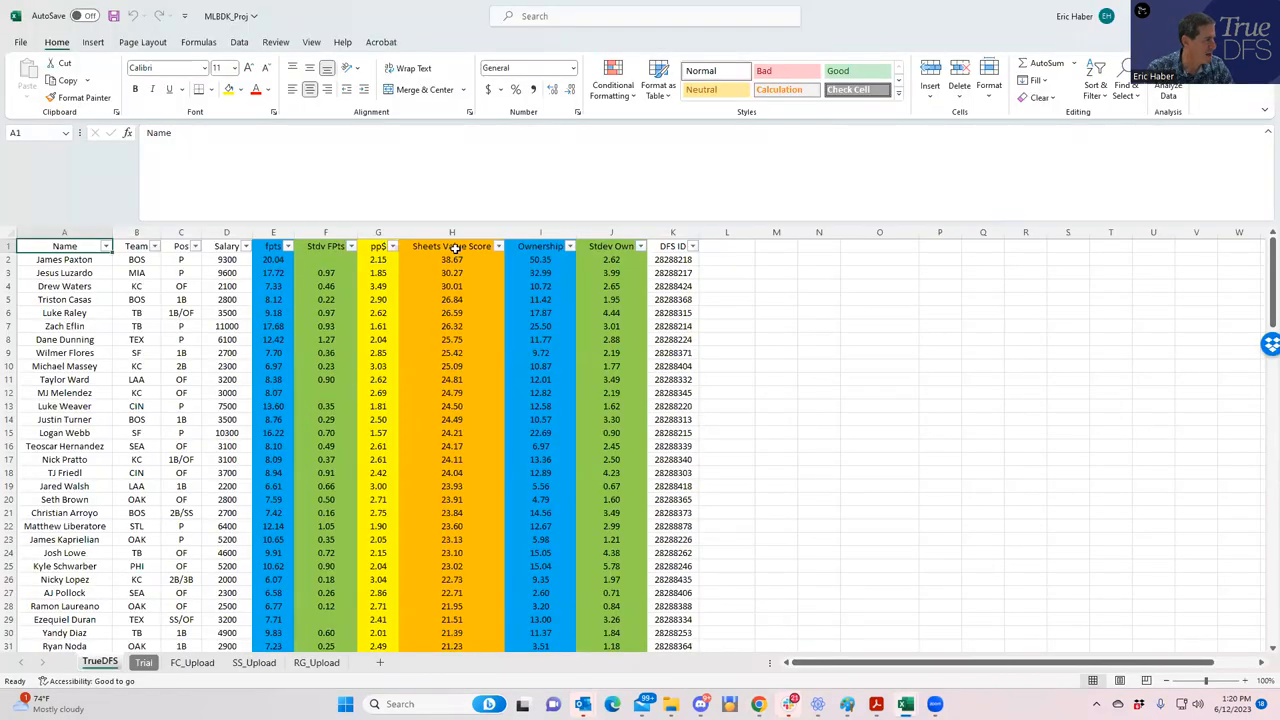
# Step: Review value scores and projected ownership for Paxton, Luzardo, Eflin, Dunning, Weaver and Raley
pyautogui.click(451, 312)
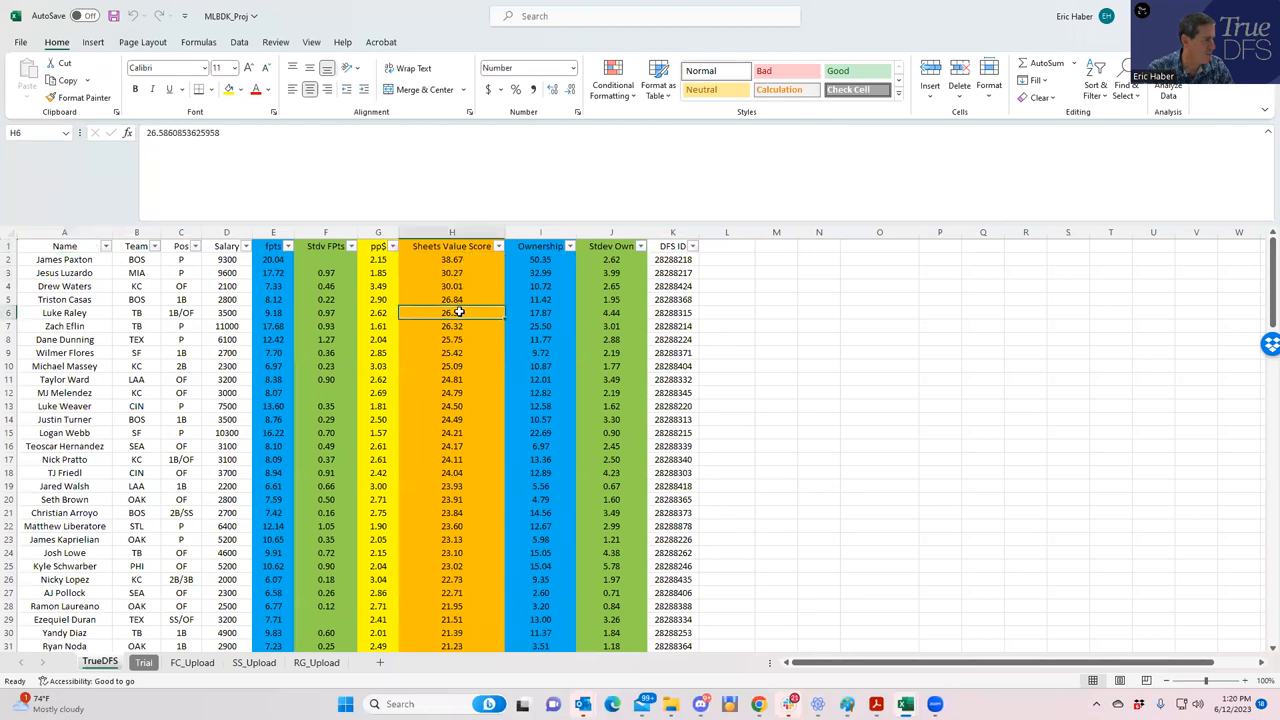
pyautogui.click(451, 339)
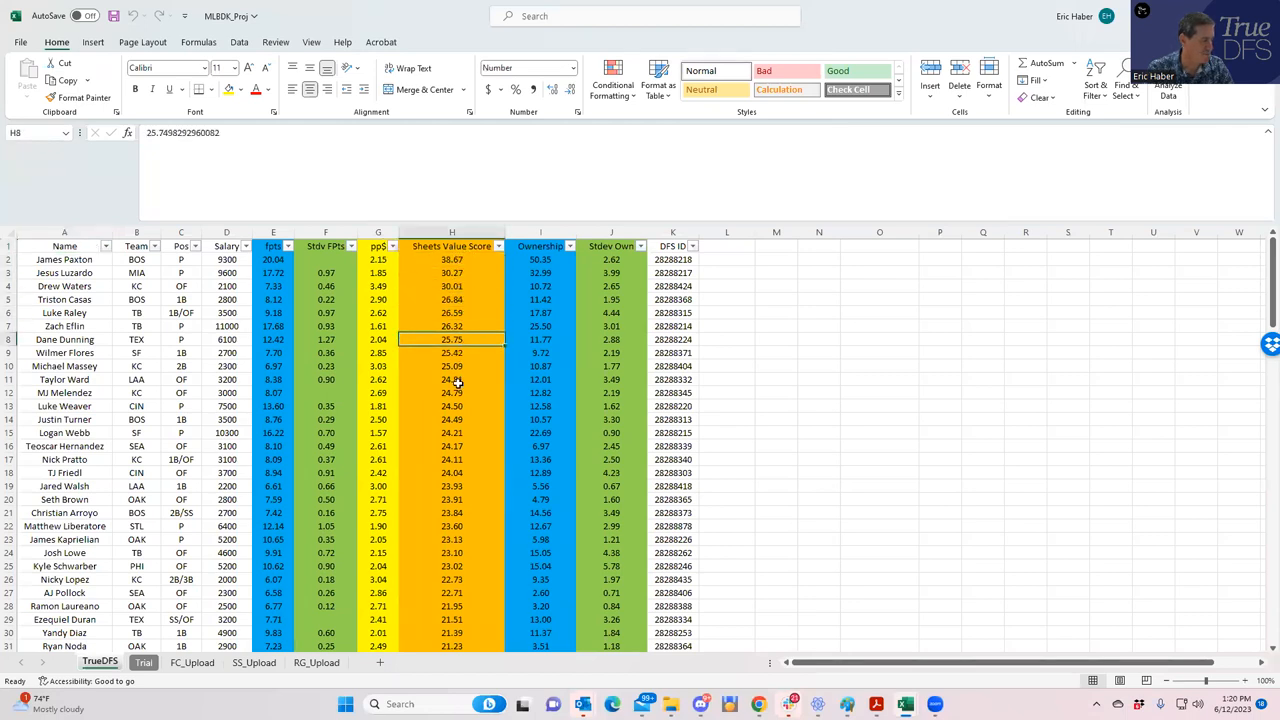
pyautogui.click(451, 405)
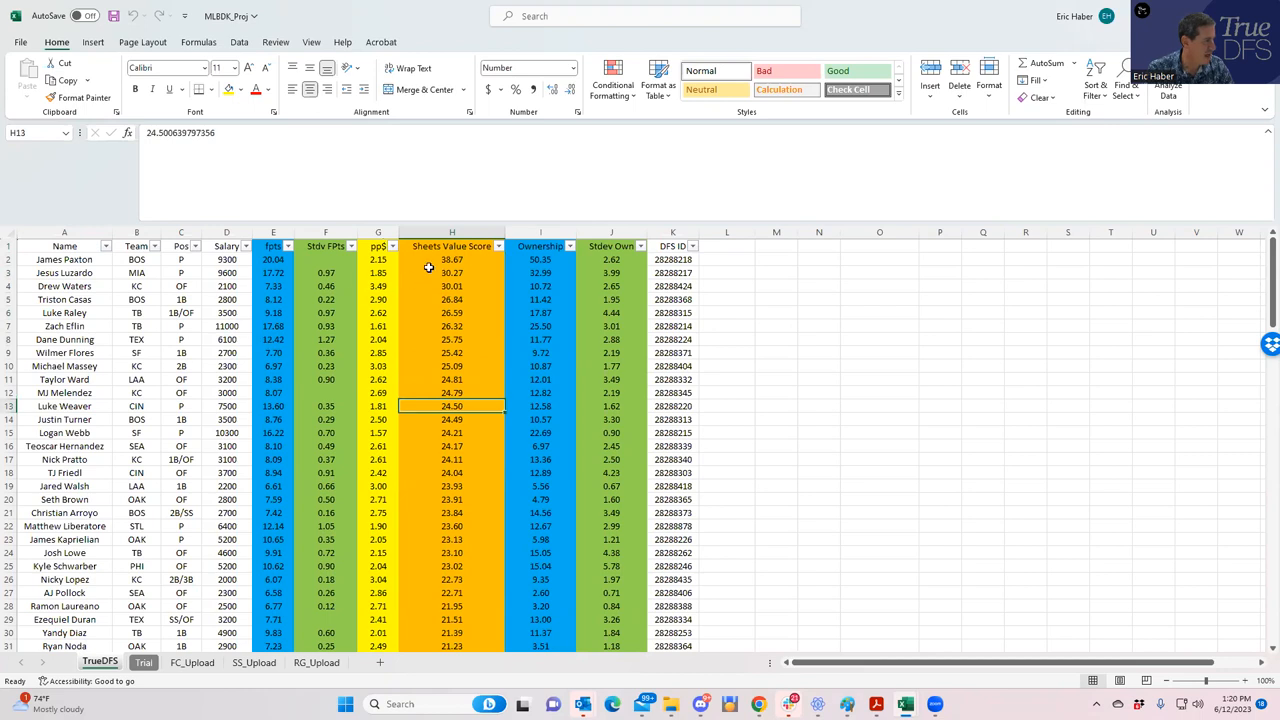
pyautogui.click(451, 299)
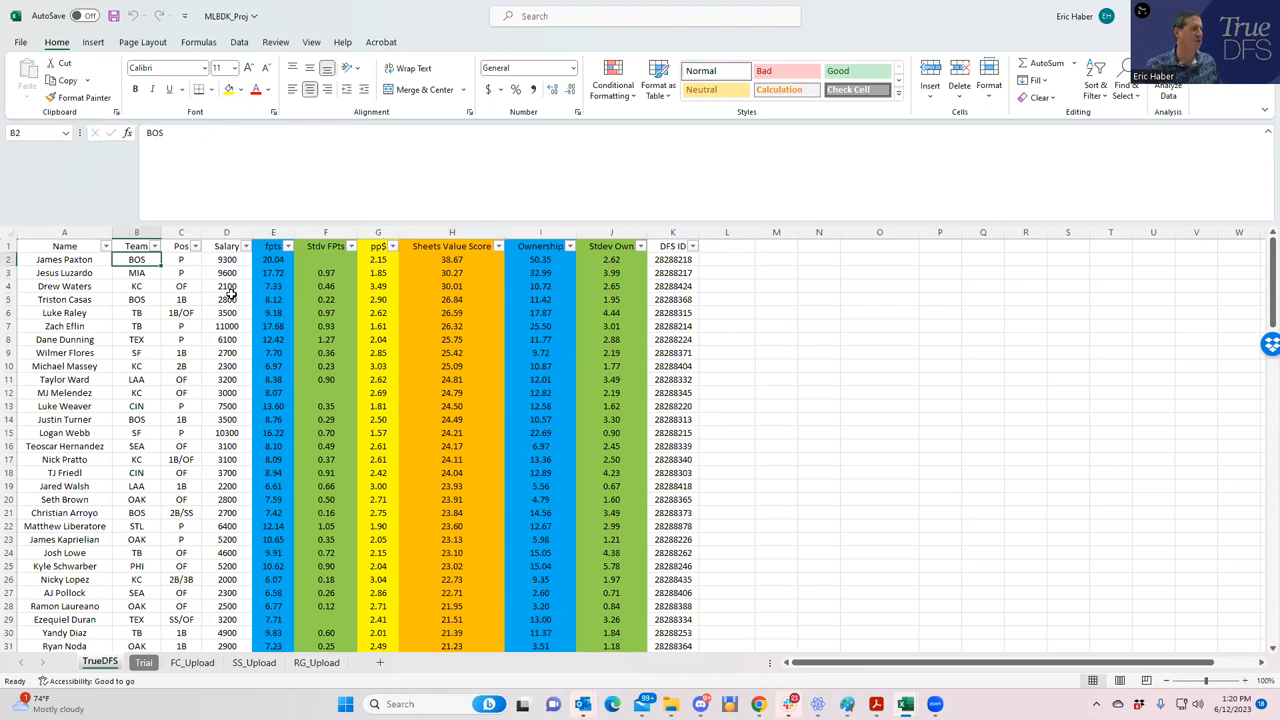
pyautogui.click(540, 259)
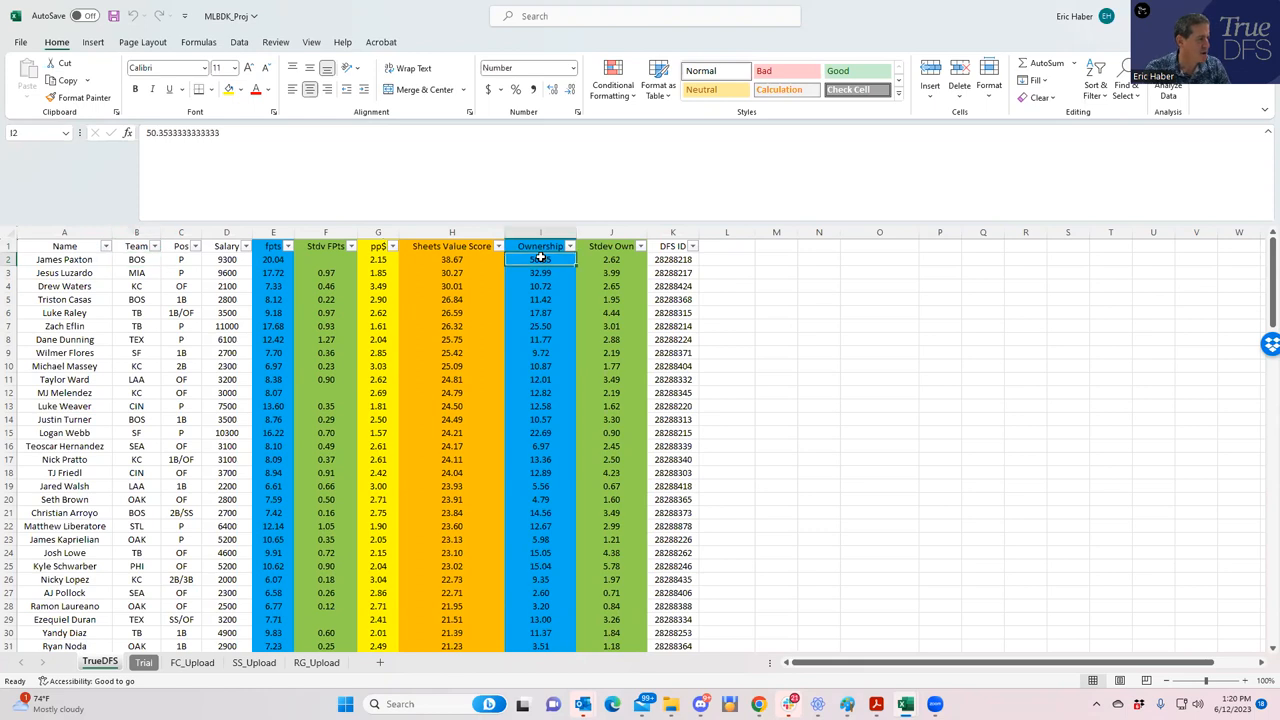
pyautogui.click(540, 272)
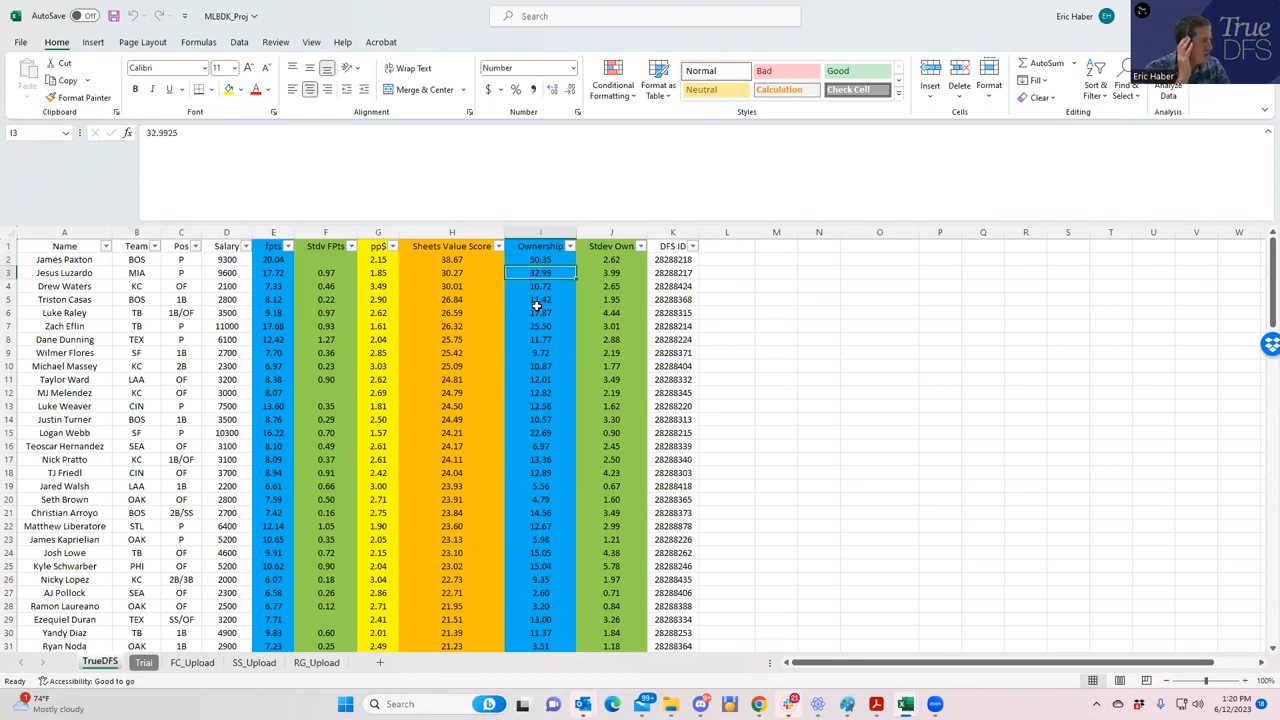
pyautogui.click(451, 272)
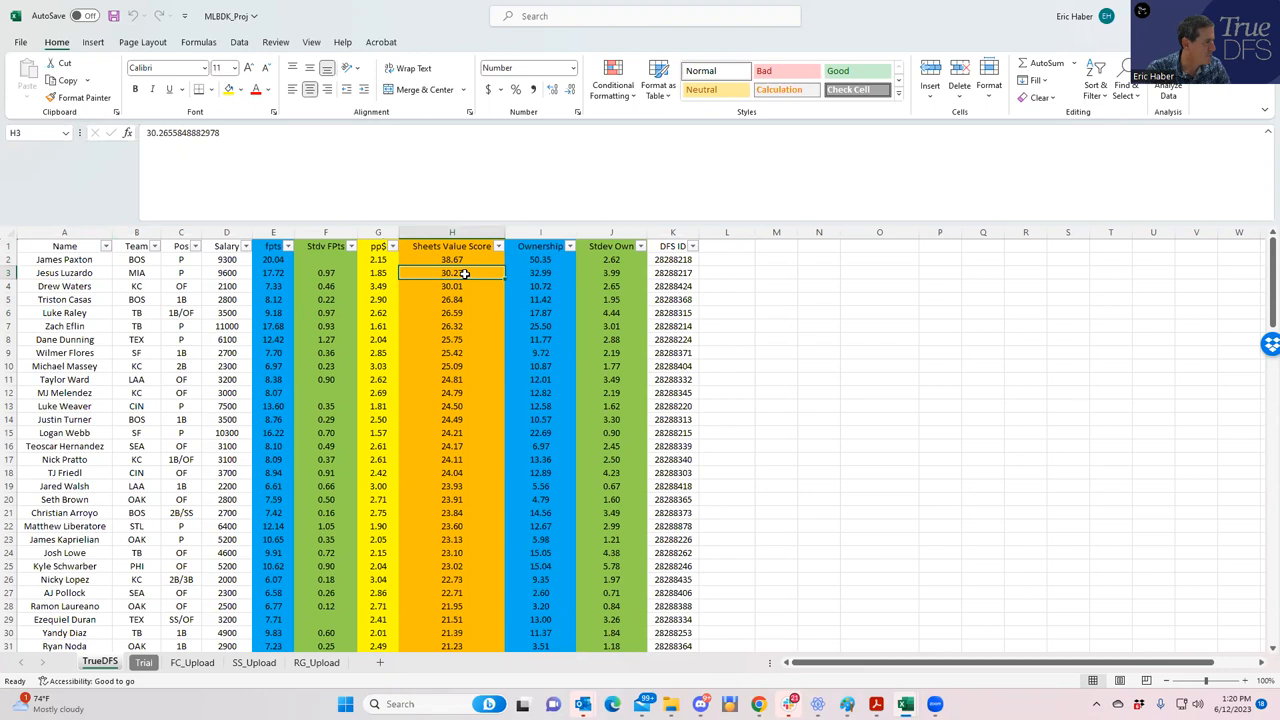
pyautogui.moveTo(381, 313)
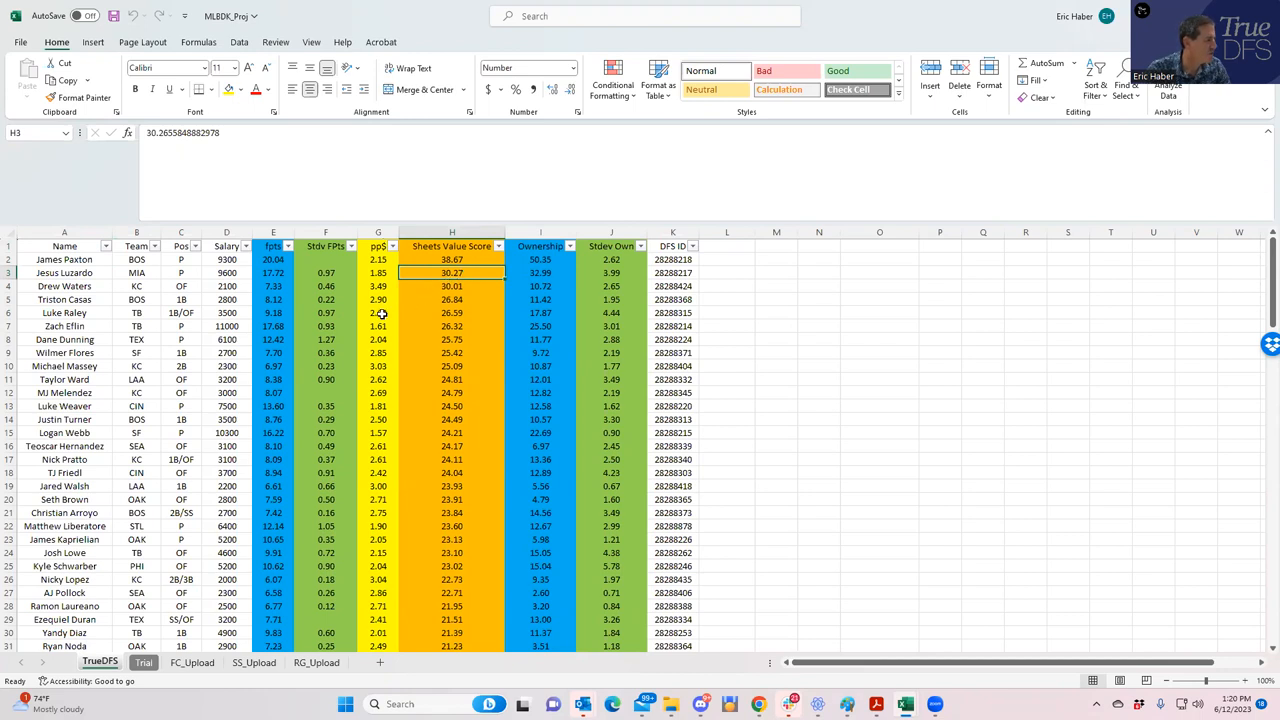
pyautogui.click(451, 326)
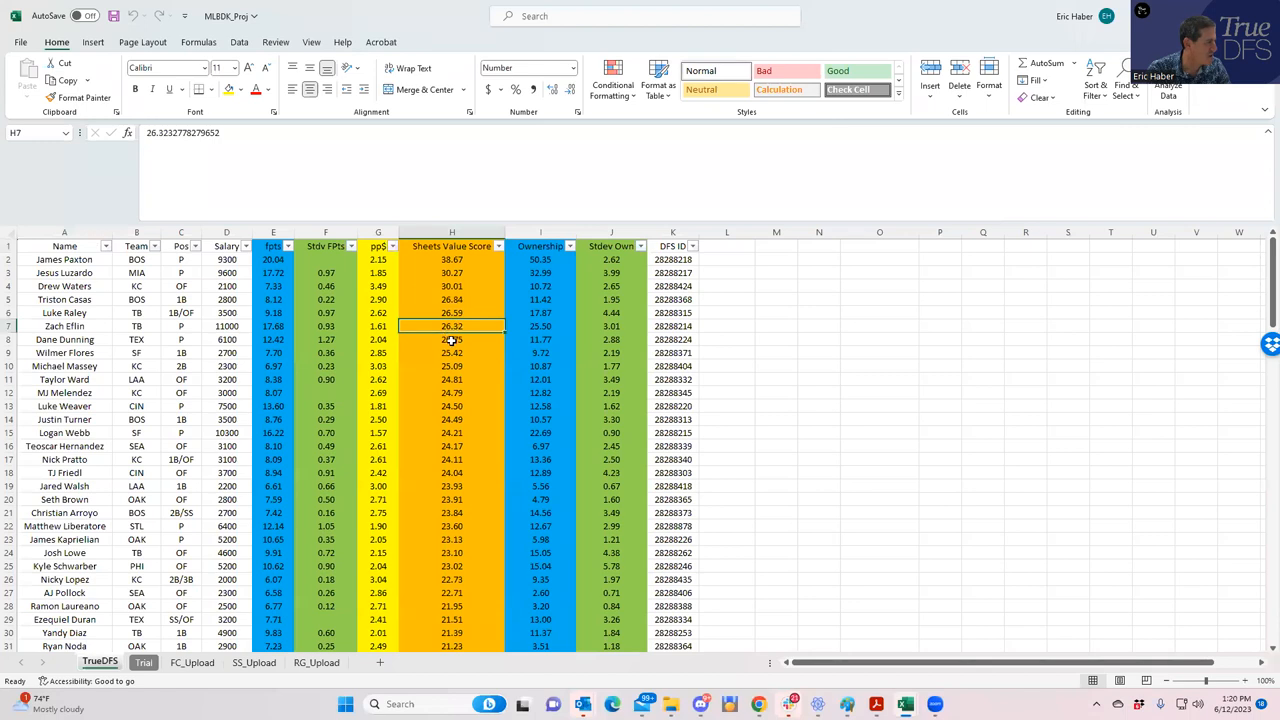
pyautogui.click(451, 339)
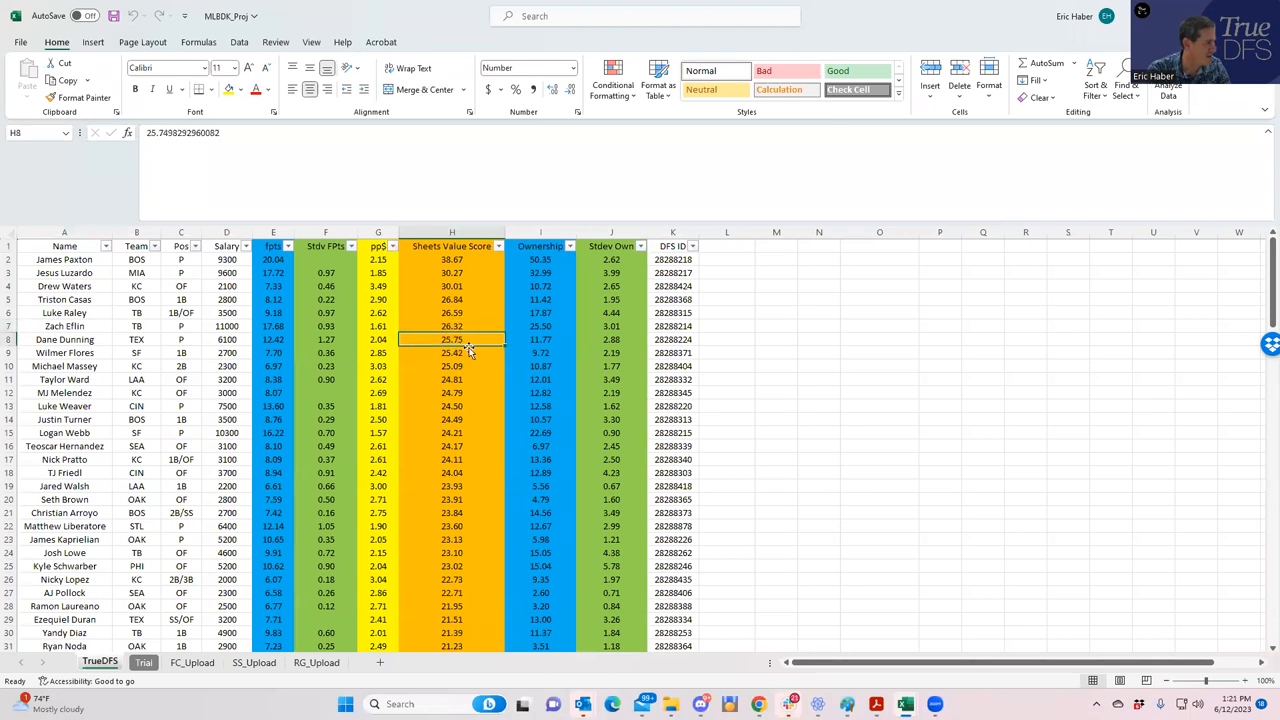
pyautogui.moveTo(480, 330)
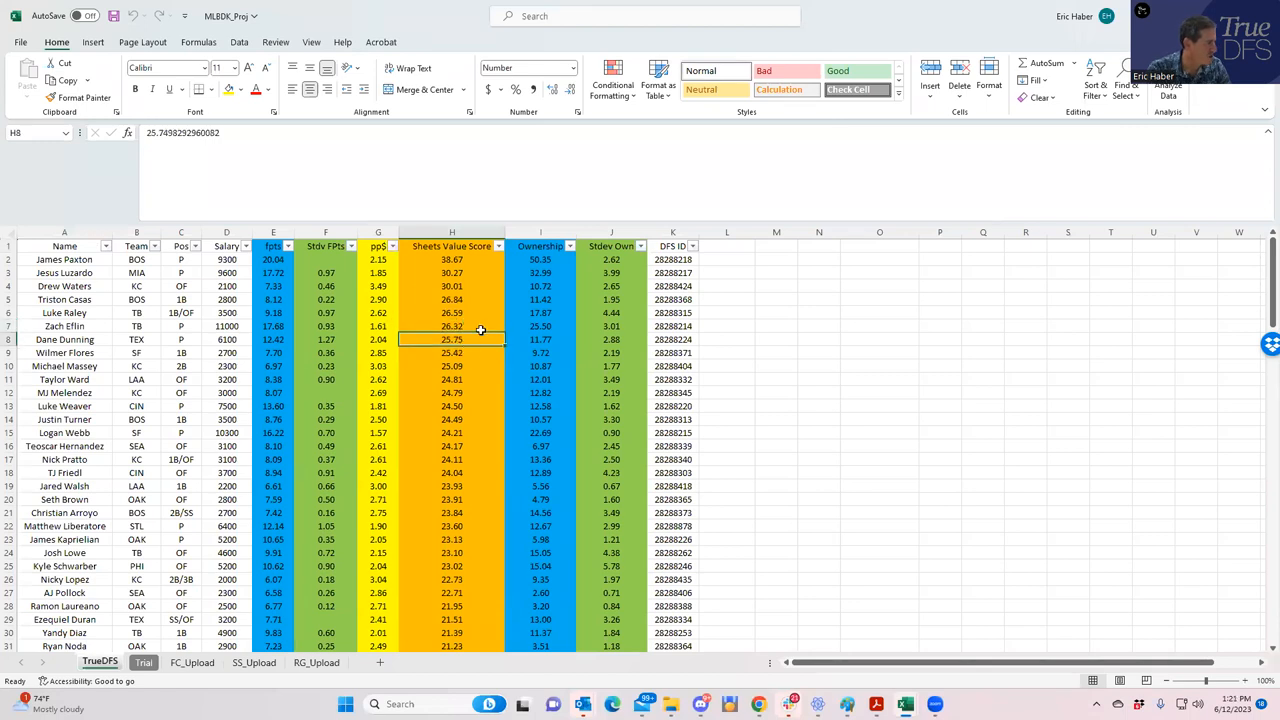
pyautogui.click(541, 272)
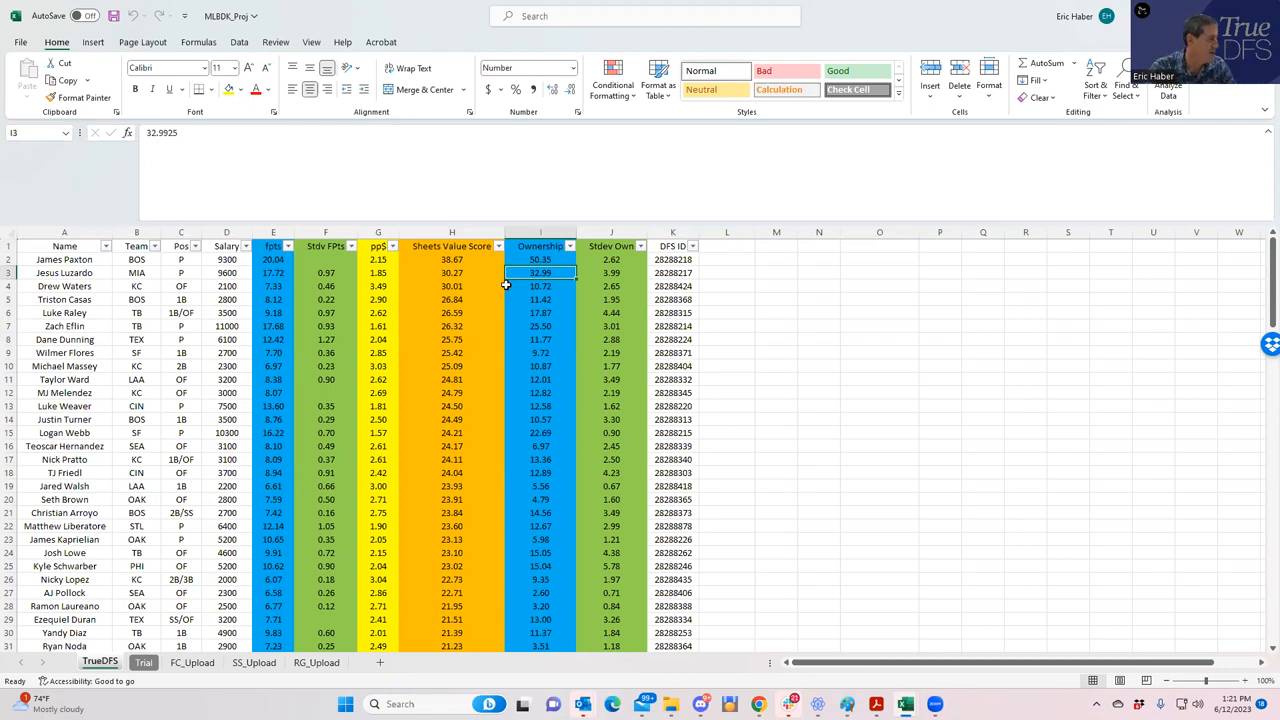
# Step: Check the positions of Luzardo, Eflin and Dunning and recheck Luke Weaver's value score
pyautogui.click(64, 272)
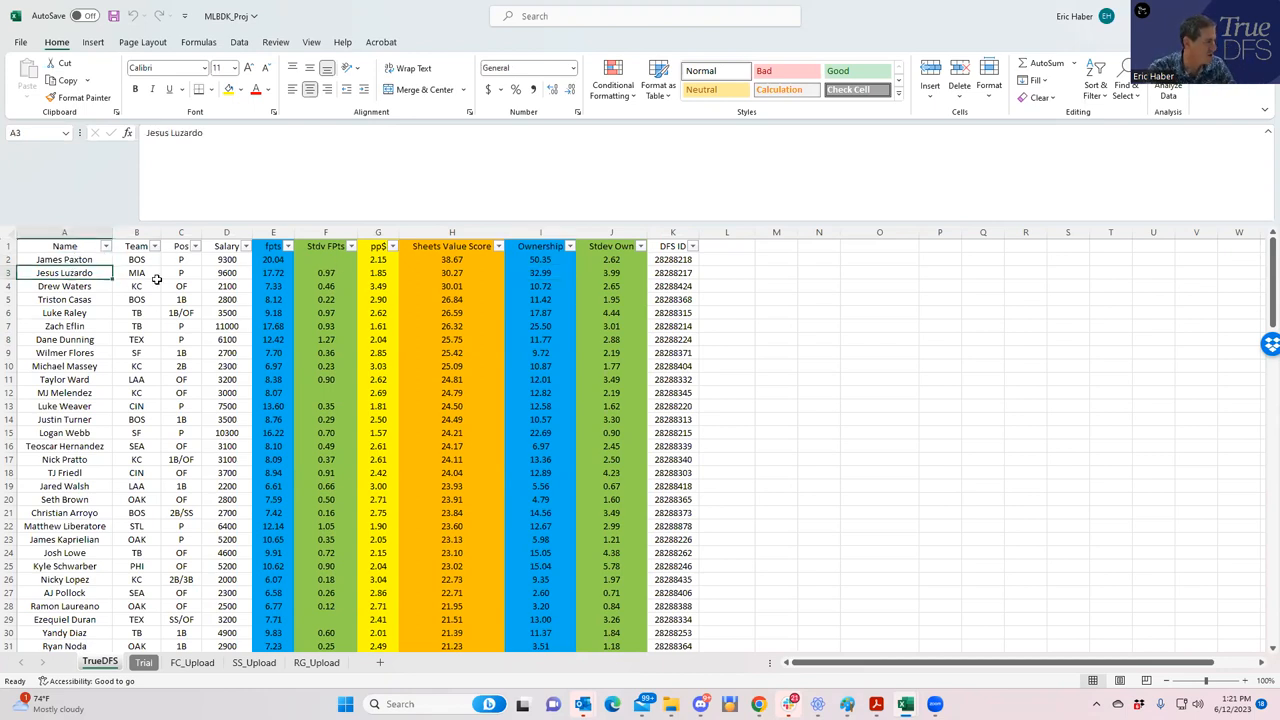
pyautogui.click(180, 326)
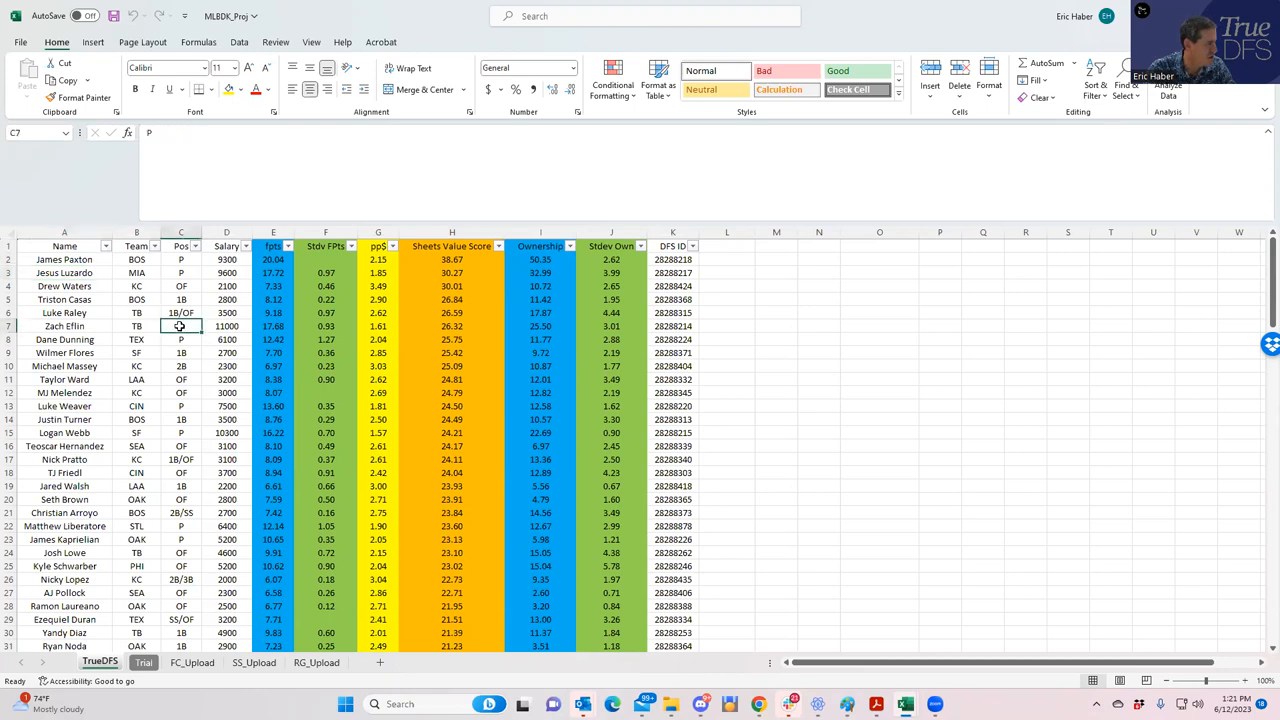
pyautogui.click(181, 339)
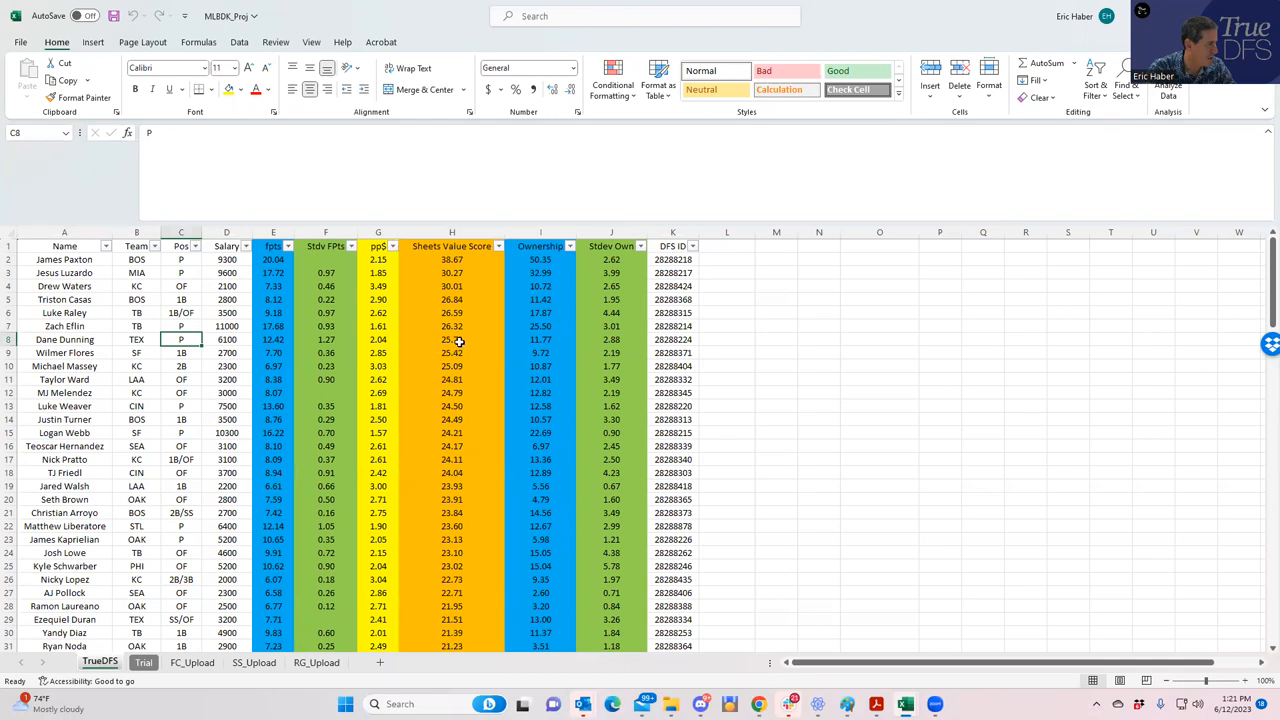
pyautogui.click(451, 405)
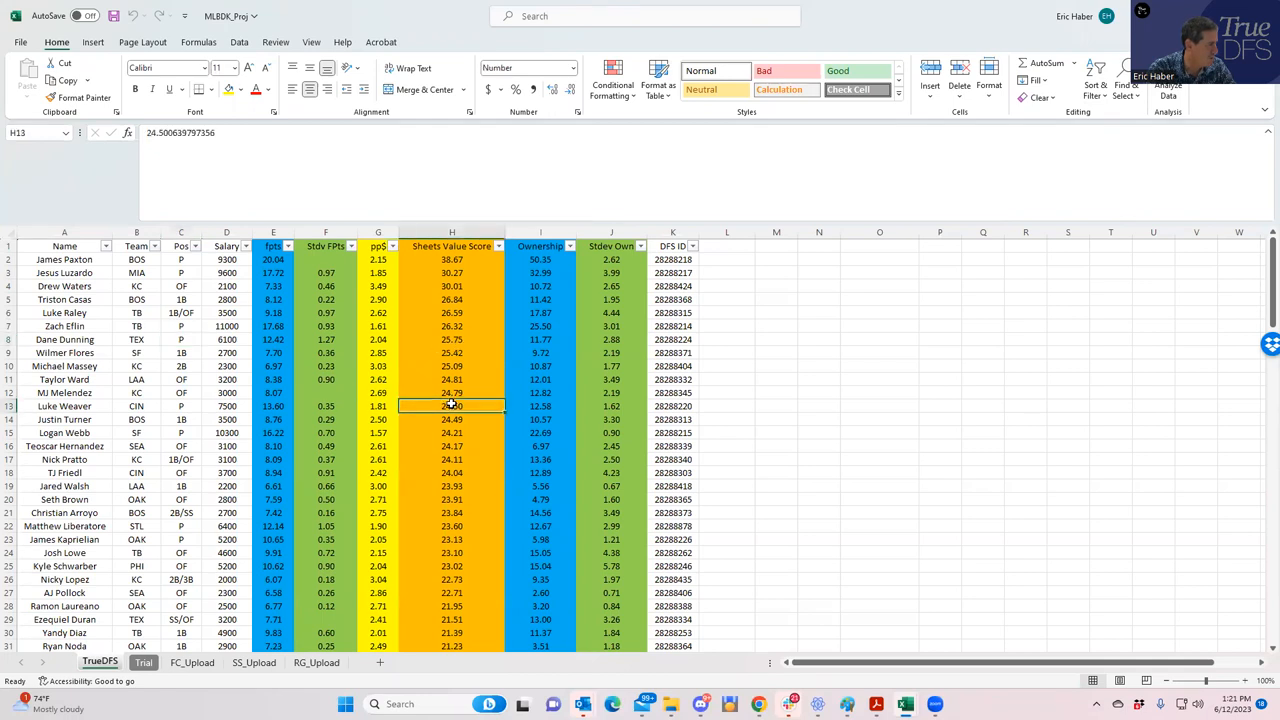
pyautogui.click(451, 432)
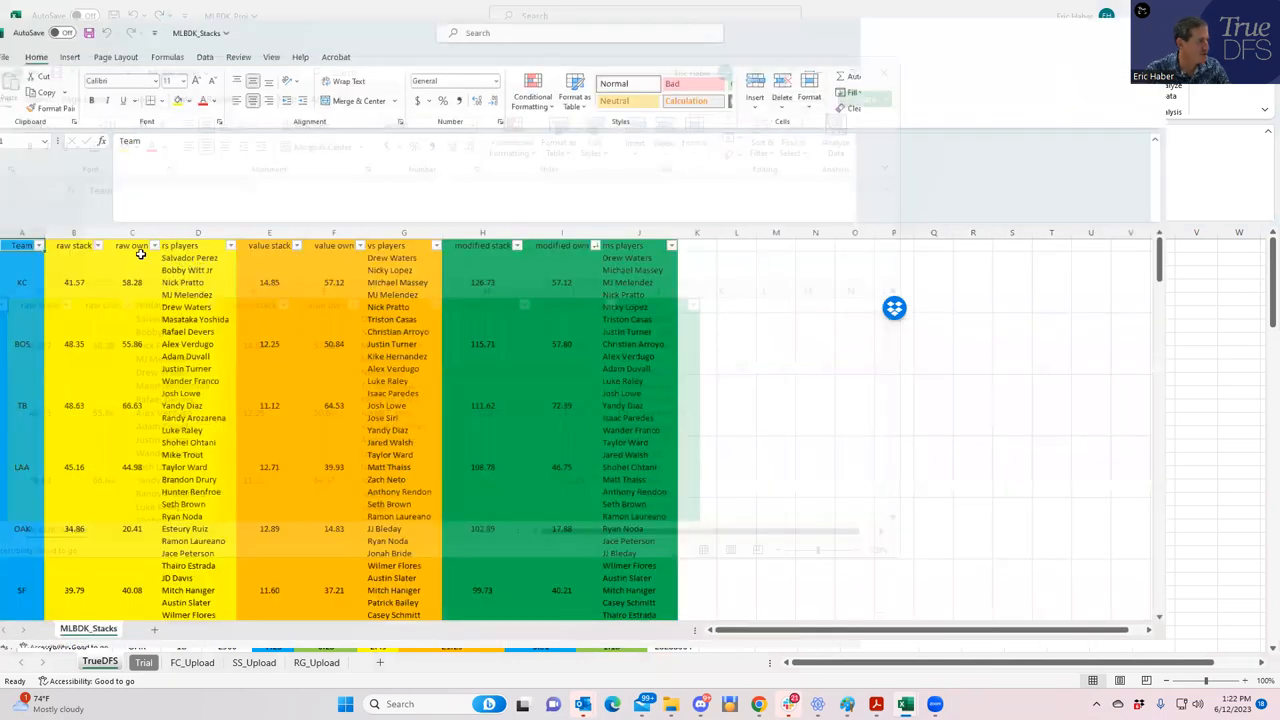
# Step: Sort teams by raw stack and review the TB, BOS and PHI stacks and TB's raw ownership
pyautogui.click(134, 246)
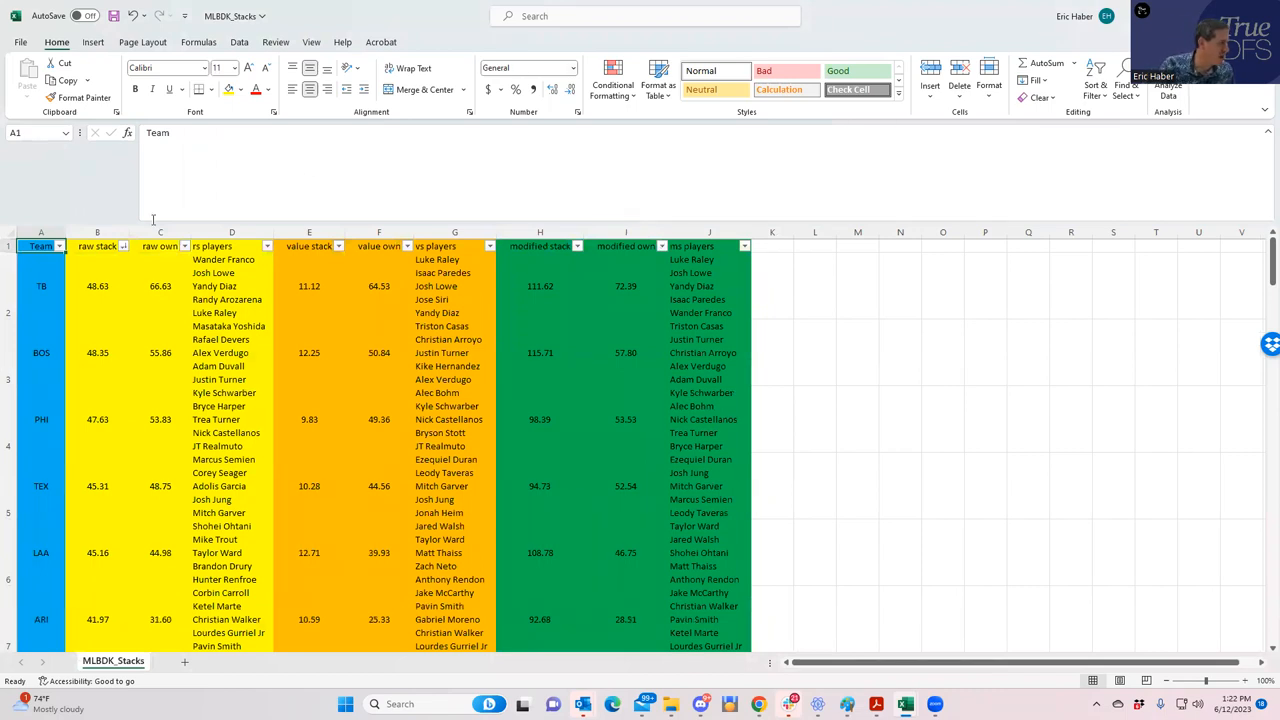
pyautogui.click(41, 352)
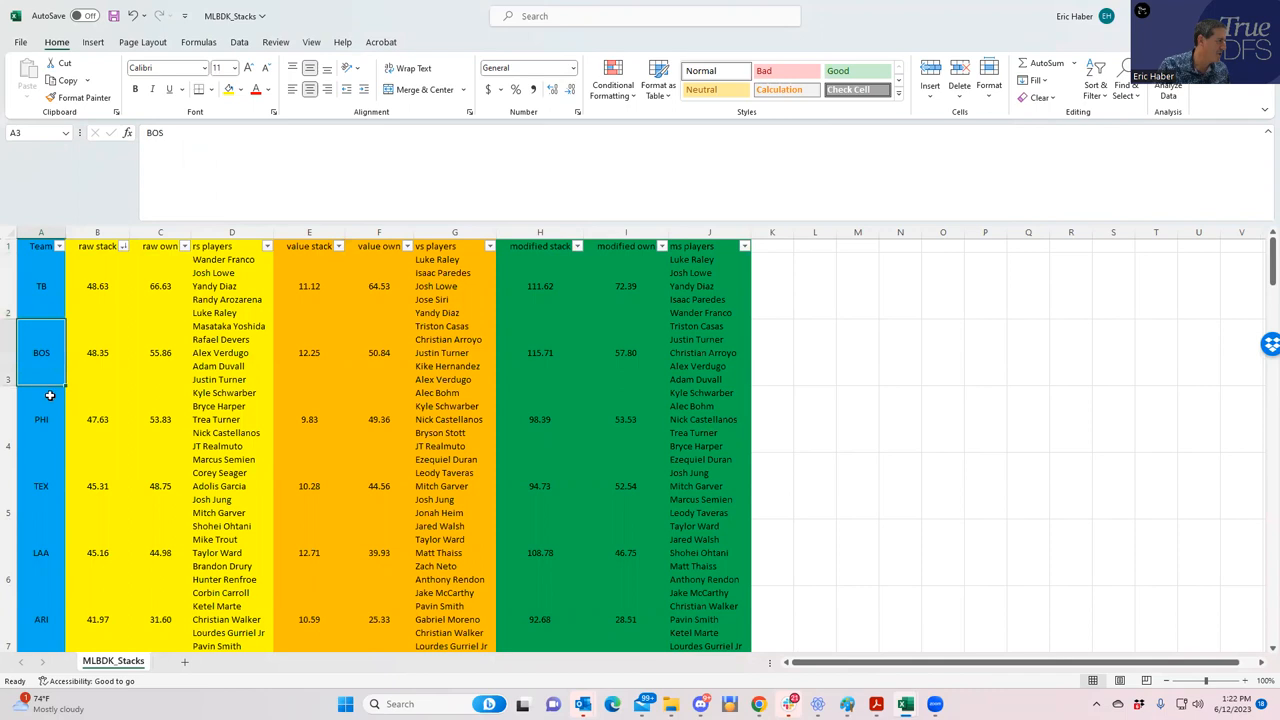
pyautogui.click(41, 419)
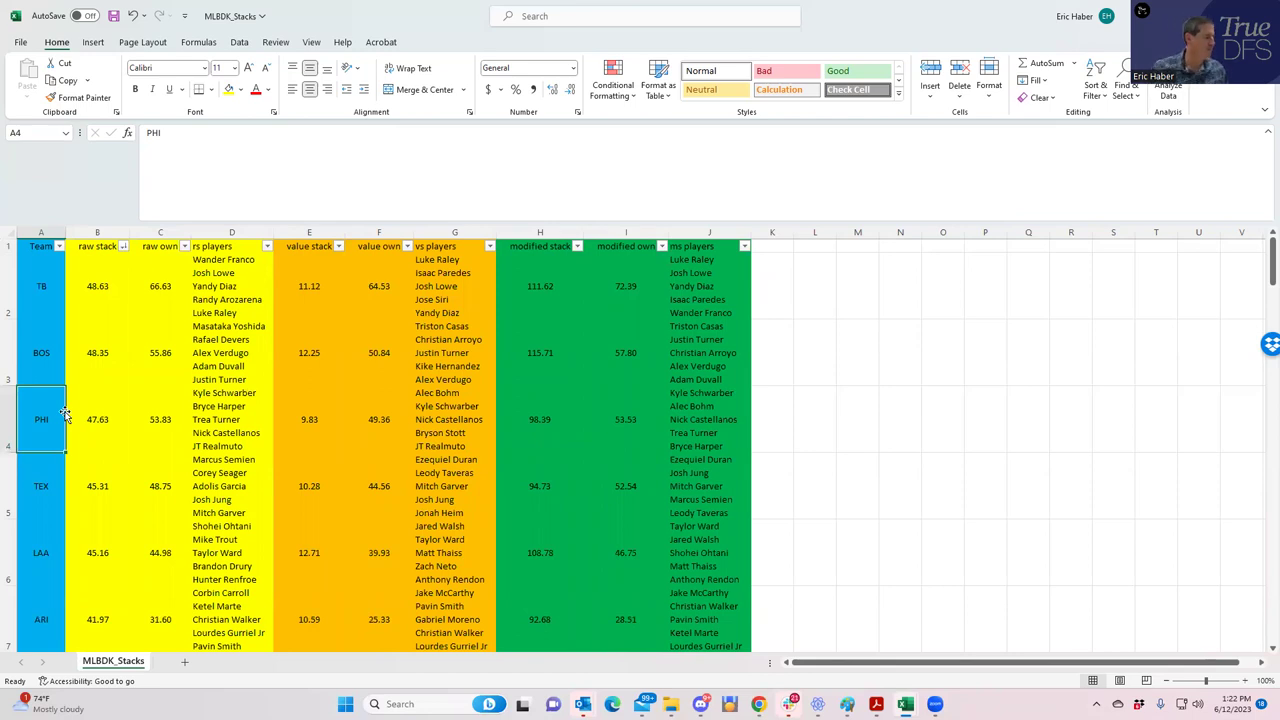
pyautogui.click(41, 286)
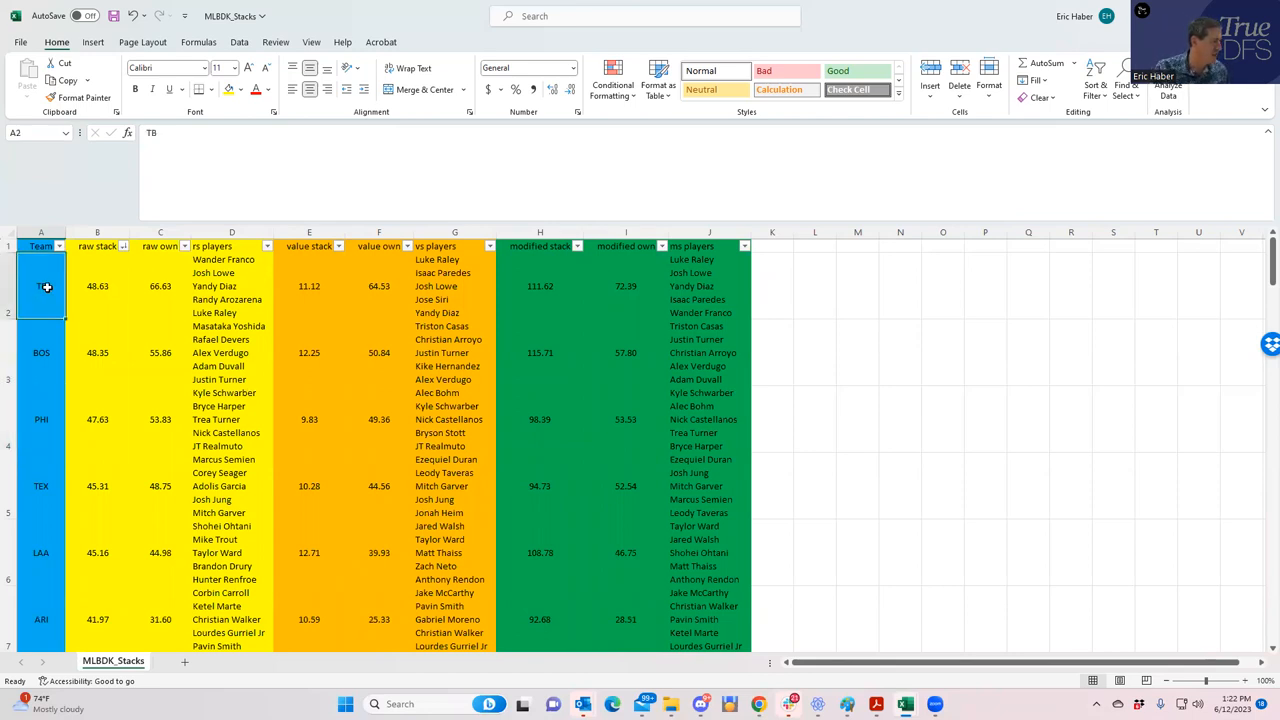
pyautogui.click(41, 352)
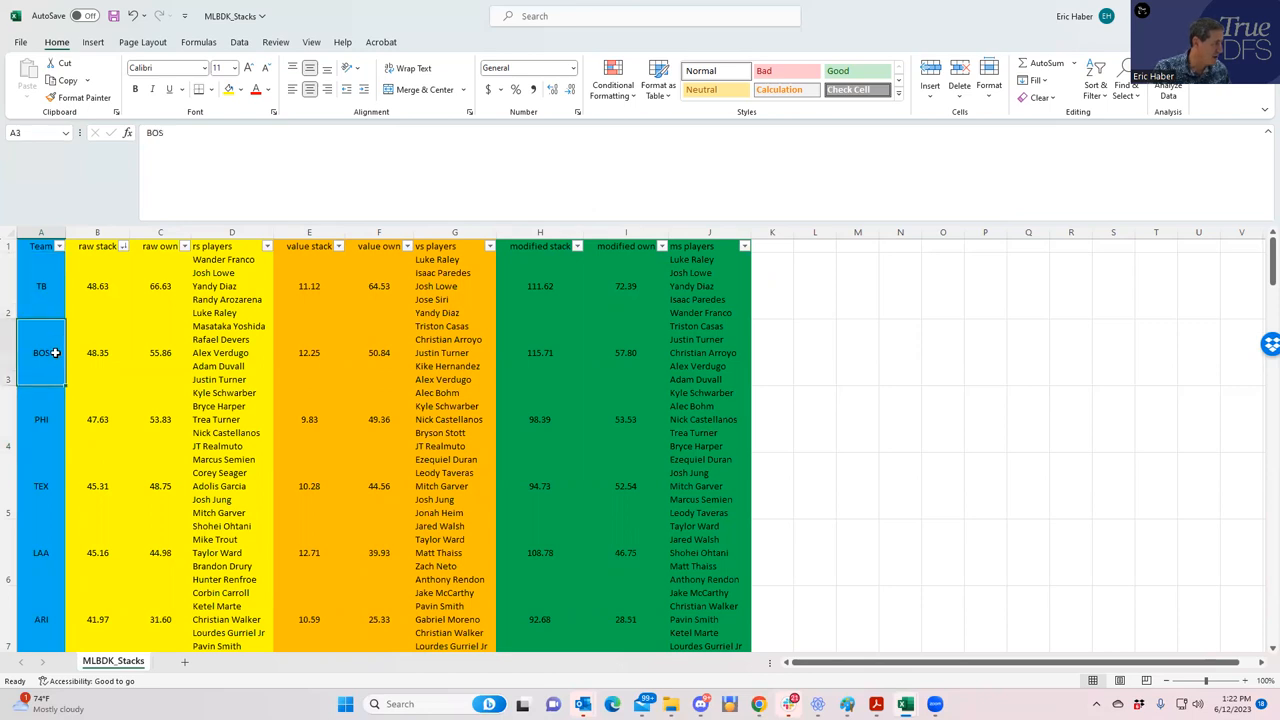
pyautogui.click(41, 419)
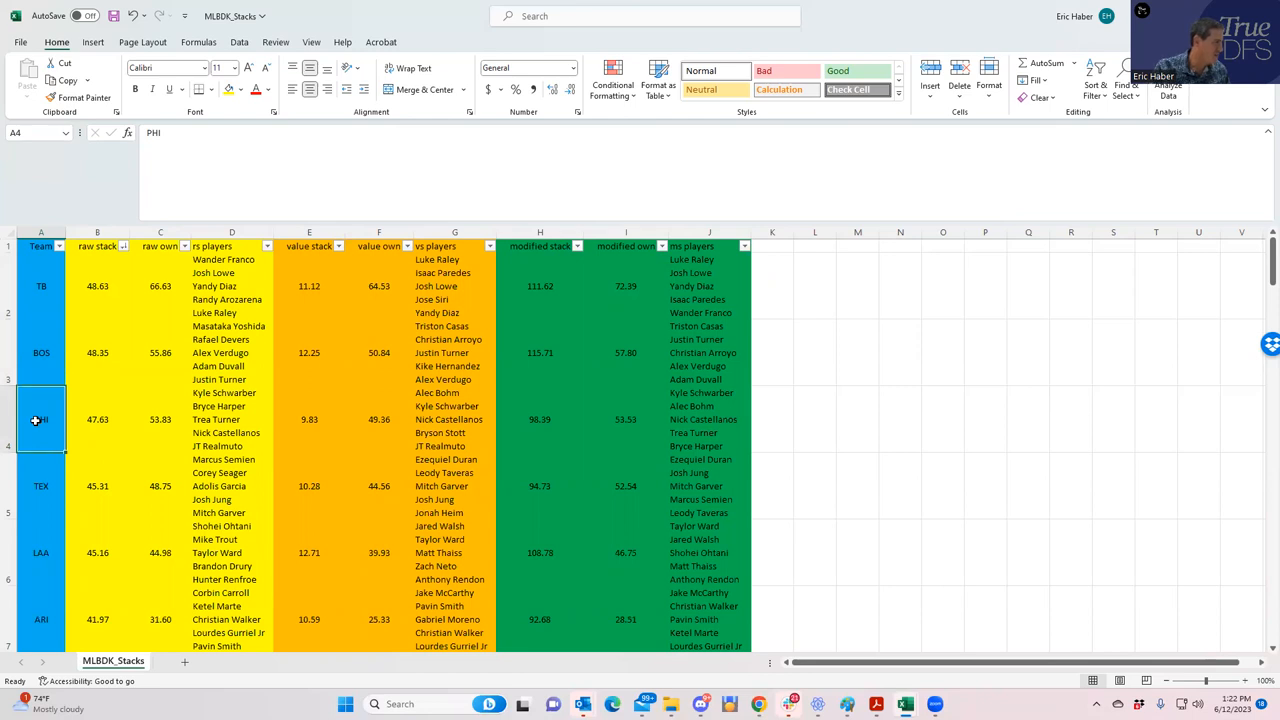
pyautogui.click(160, 286)
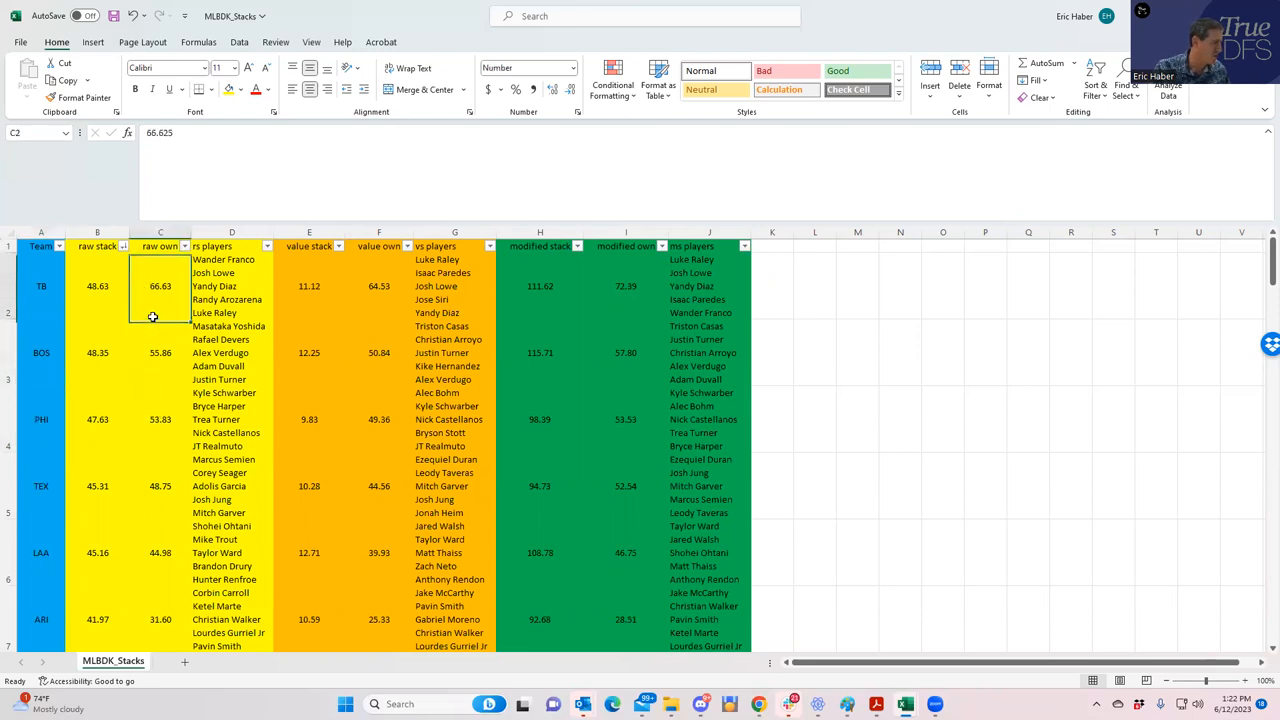
# Step: Compare raw ownership, raw stack and modified stack scores for TB, BOS and KC
pyautogui.click(160, 419)
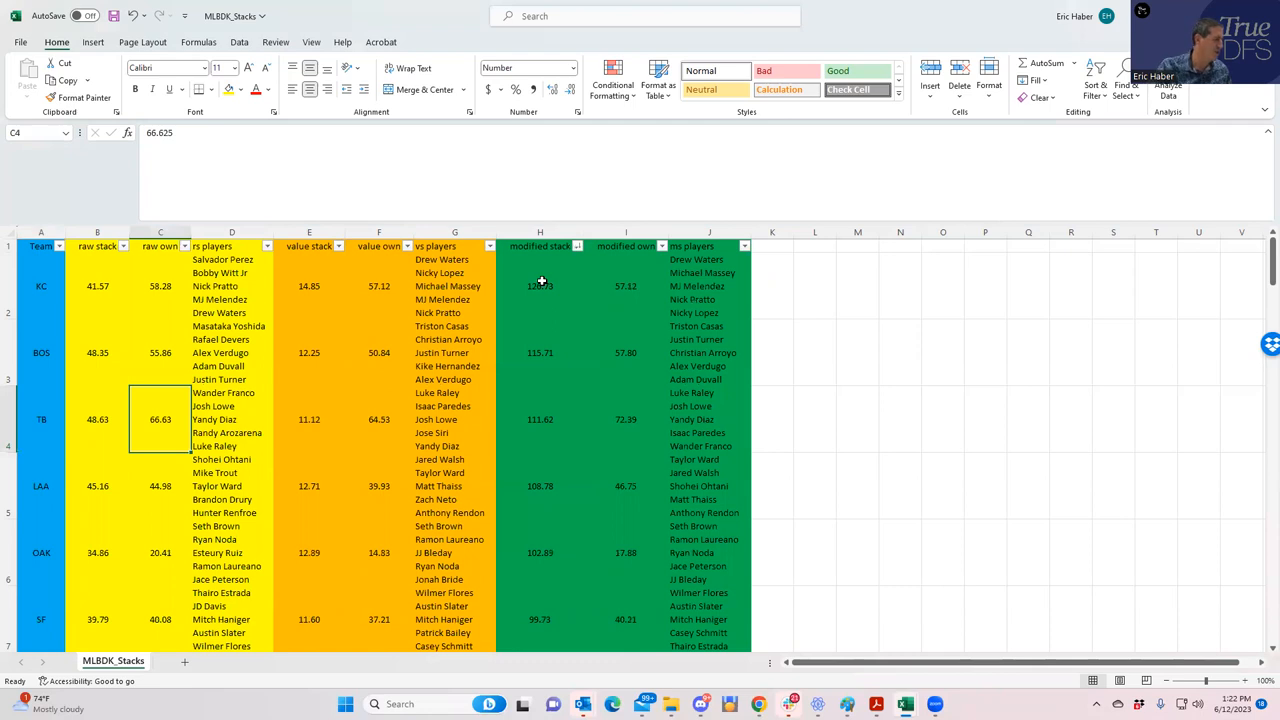
pyautogui.click(41, 352)
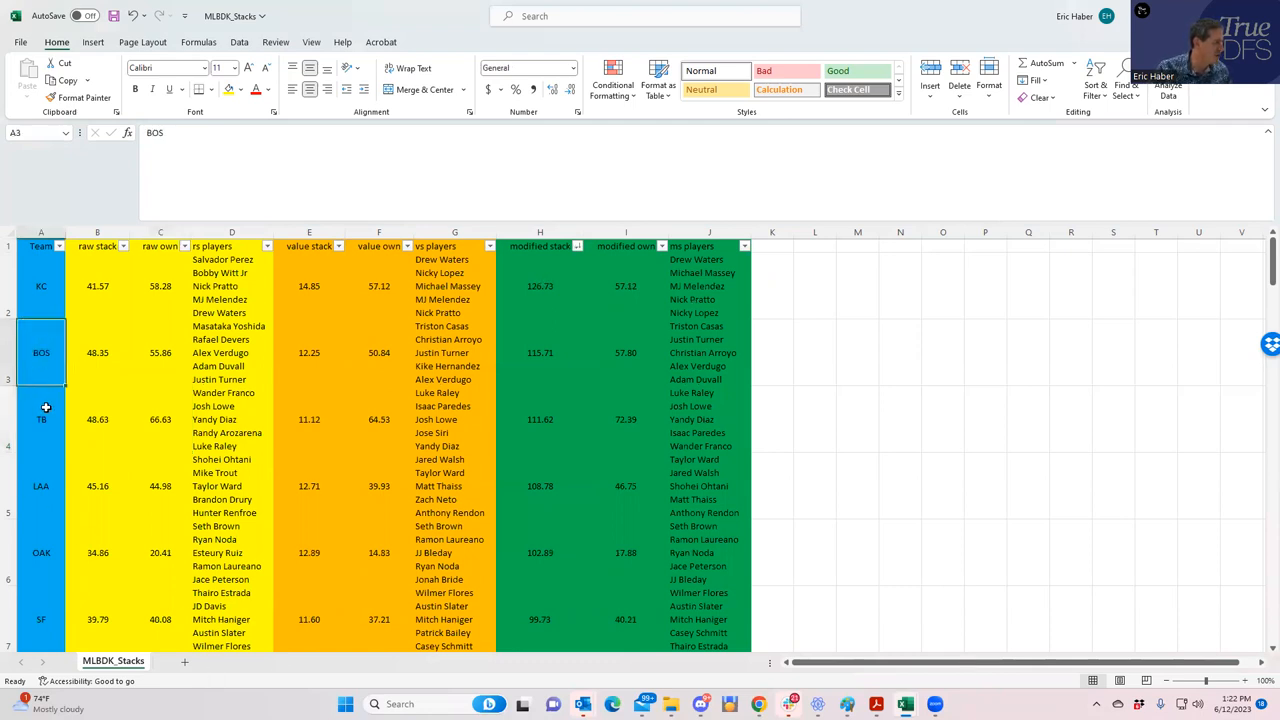
pyautogui.click(41, 419)
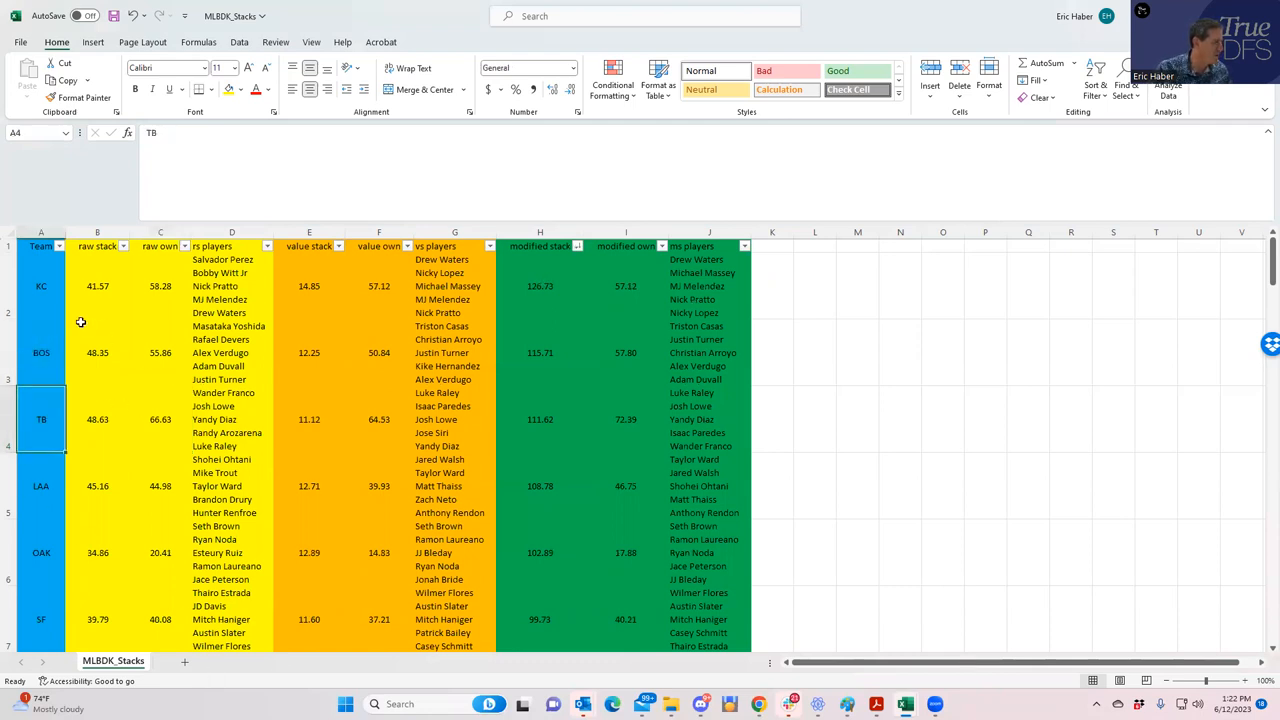
pyautogui.click(540, 286)
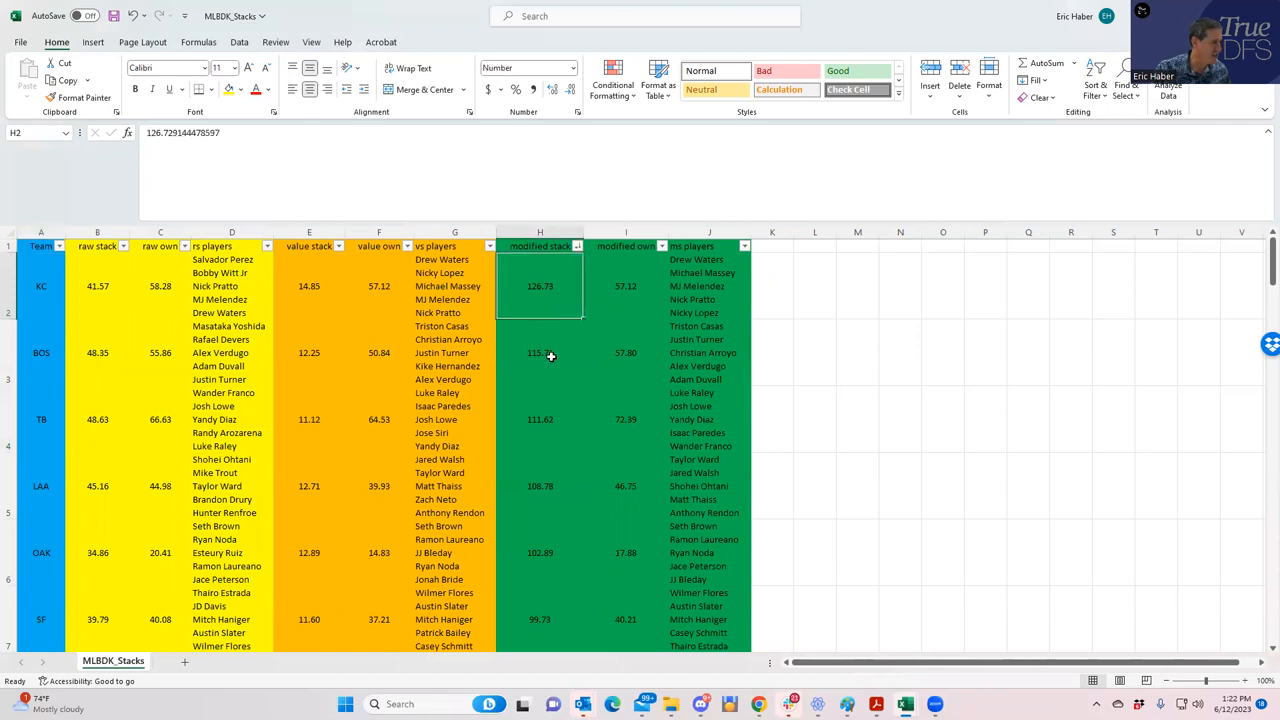
pyautogui.click(540, 419)
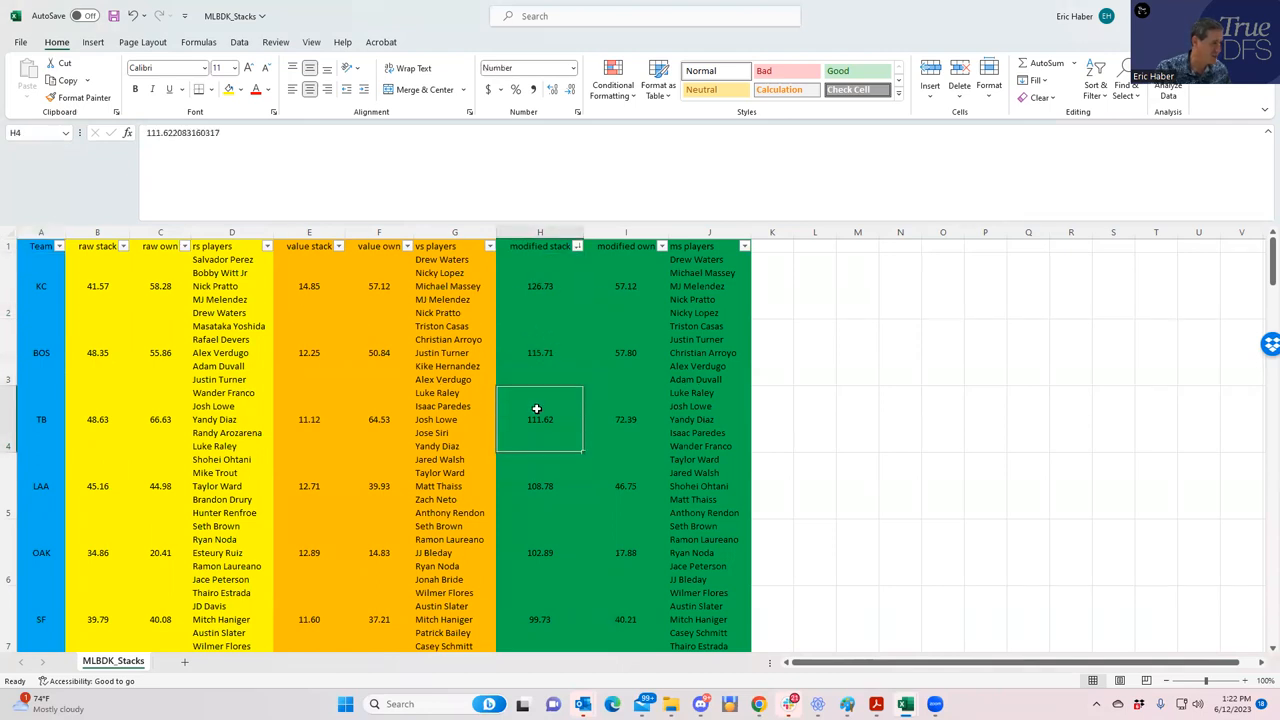
pyautogui.click(41, 286)
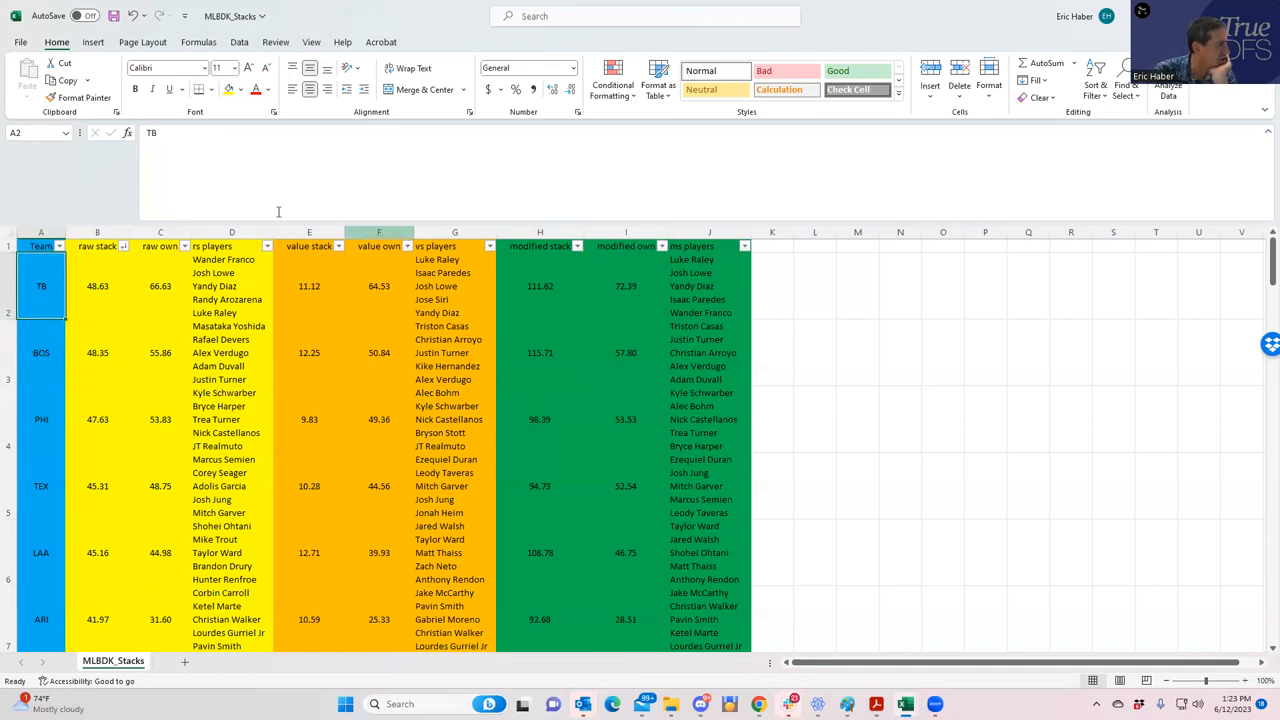
pyautogui.click(97, 286)
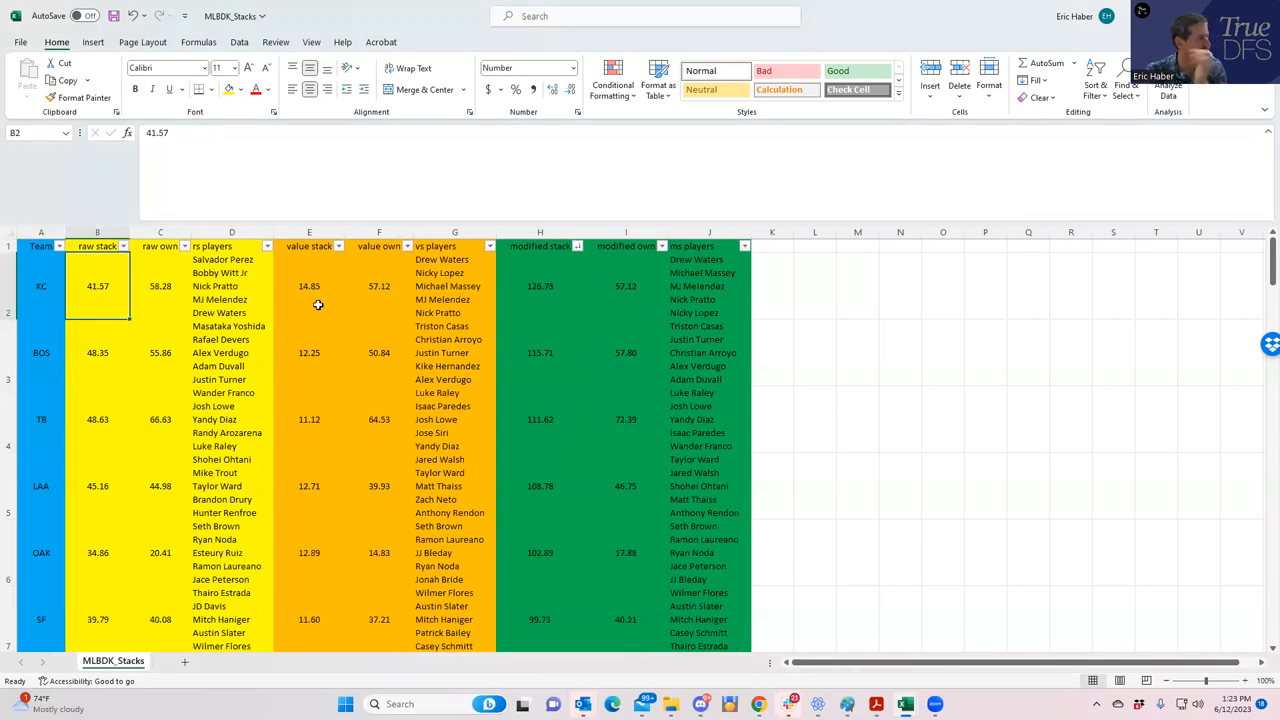
pyautogui.moveTo(105, 358)
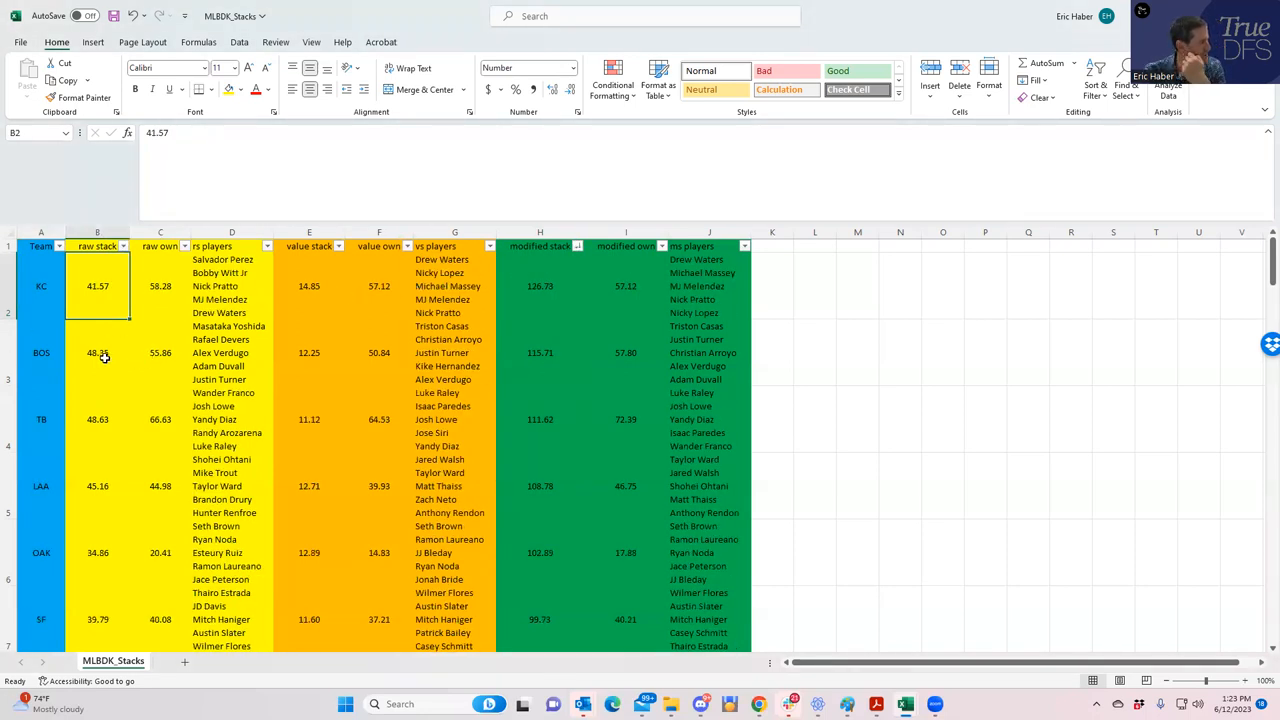
pyautogui.click(97, 419)
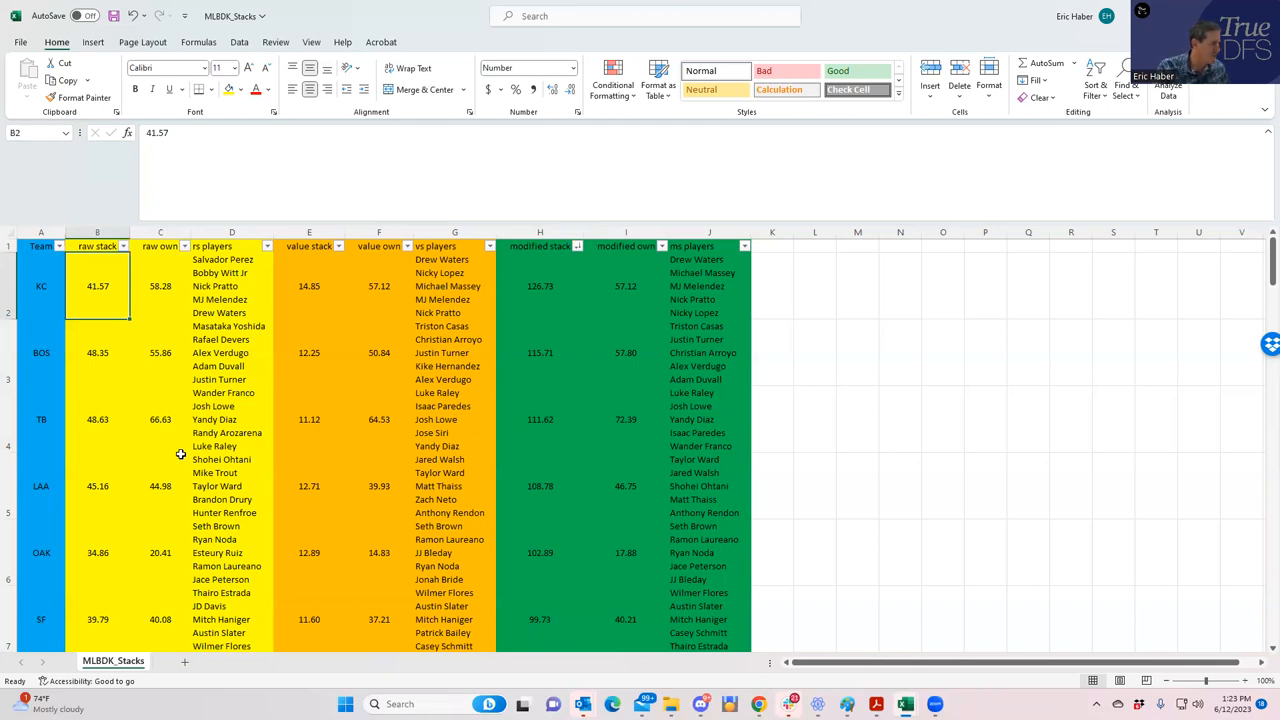
pyautogui.moveTo(552, 547)
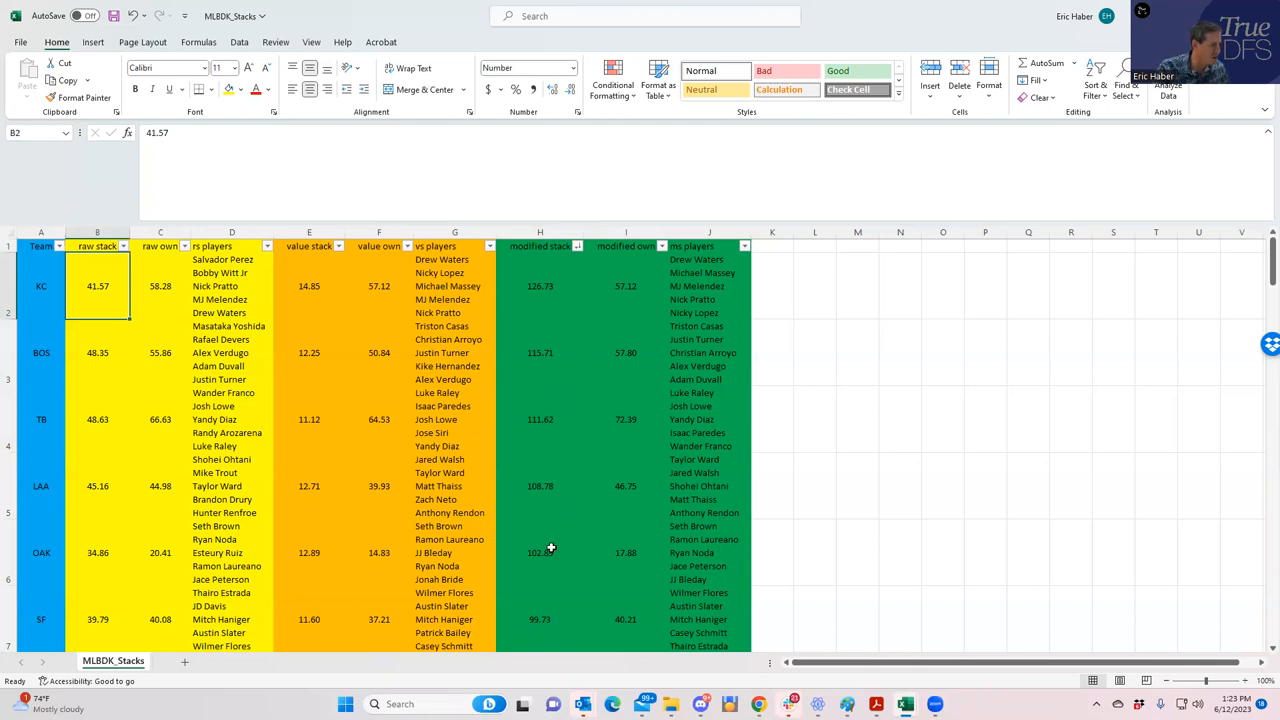
# Step: Check OAK, KC and LAA modified stack scores and ownership, plus LAA's raw ownership
pyautogui.click(625, 552)
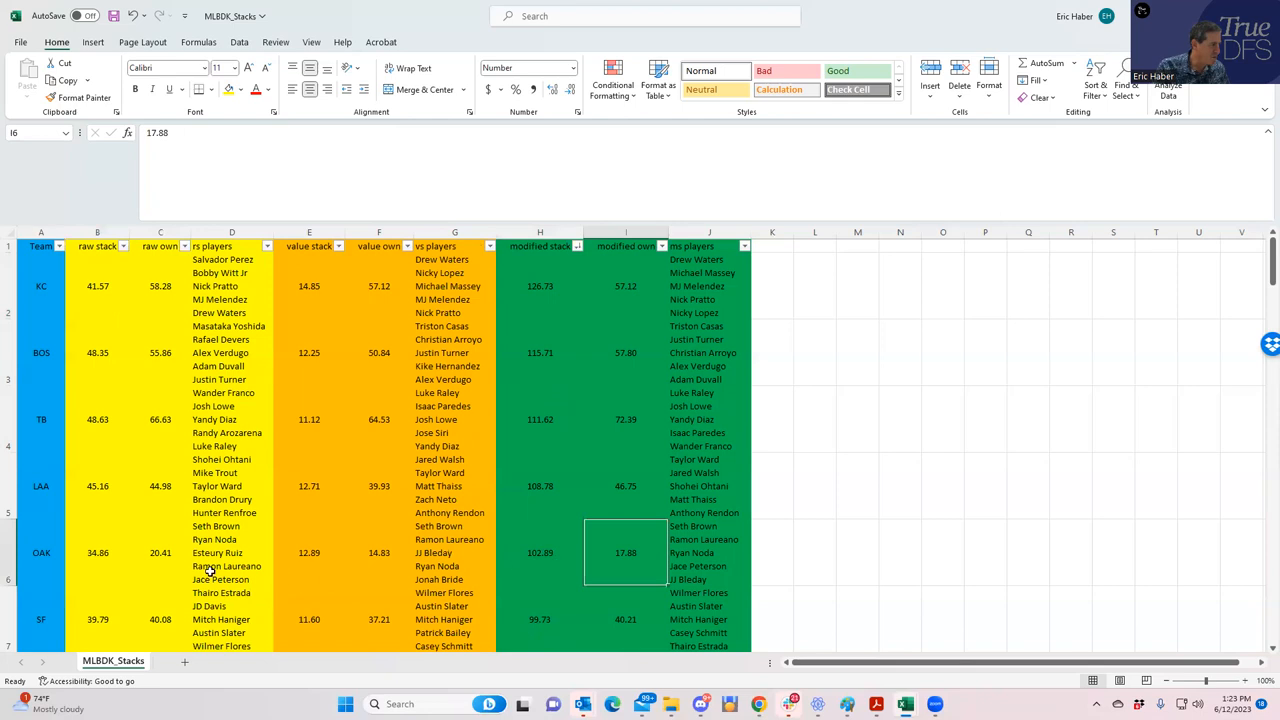
pyautogui.click(540, 552)
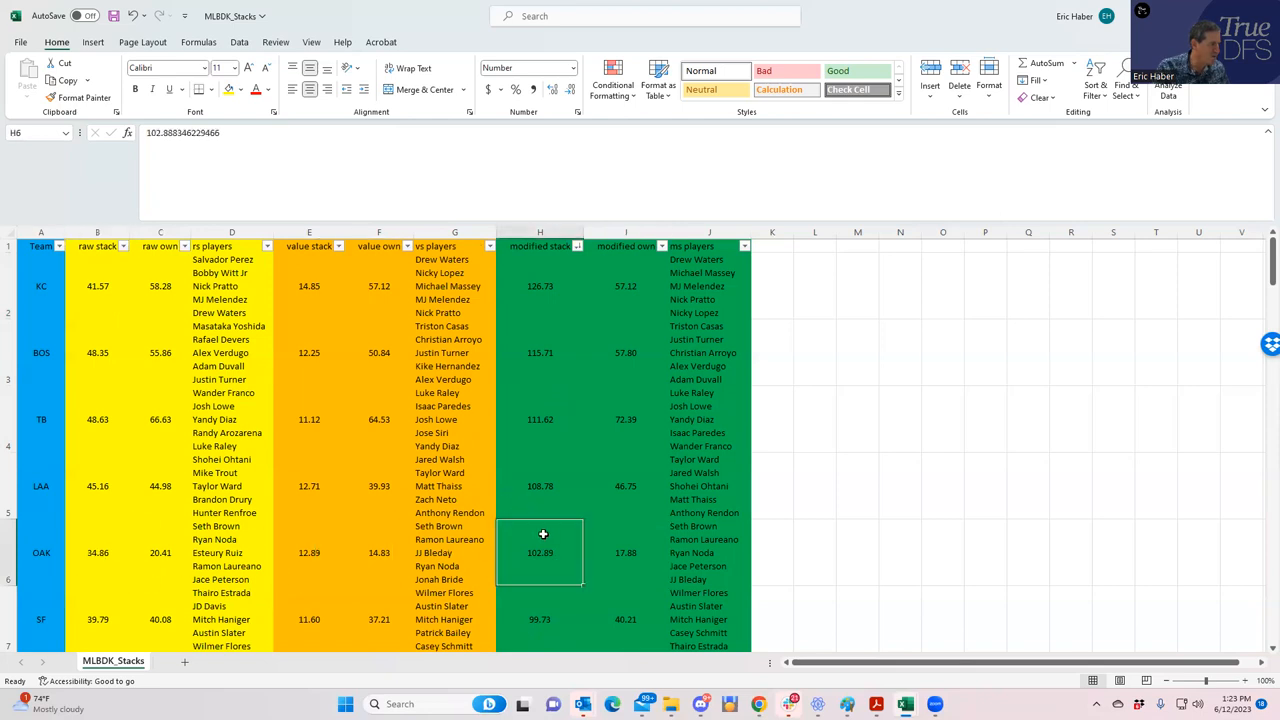
pyautogui.click(540, 286)
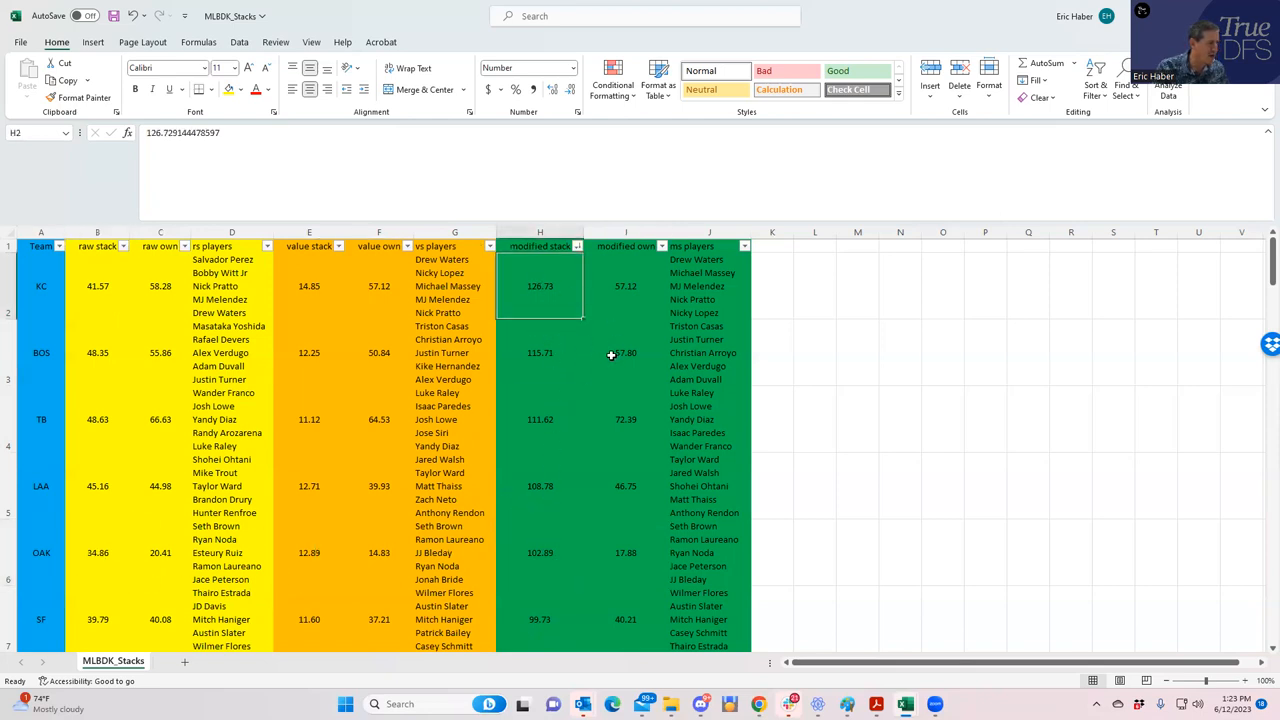
pyautogui.click(625, 486)
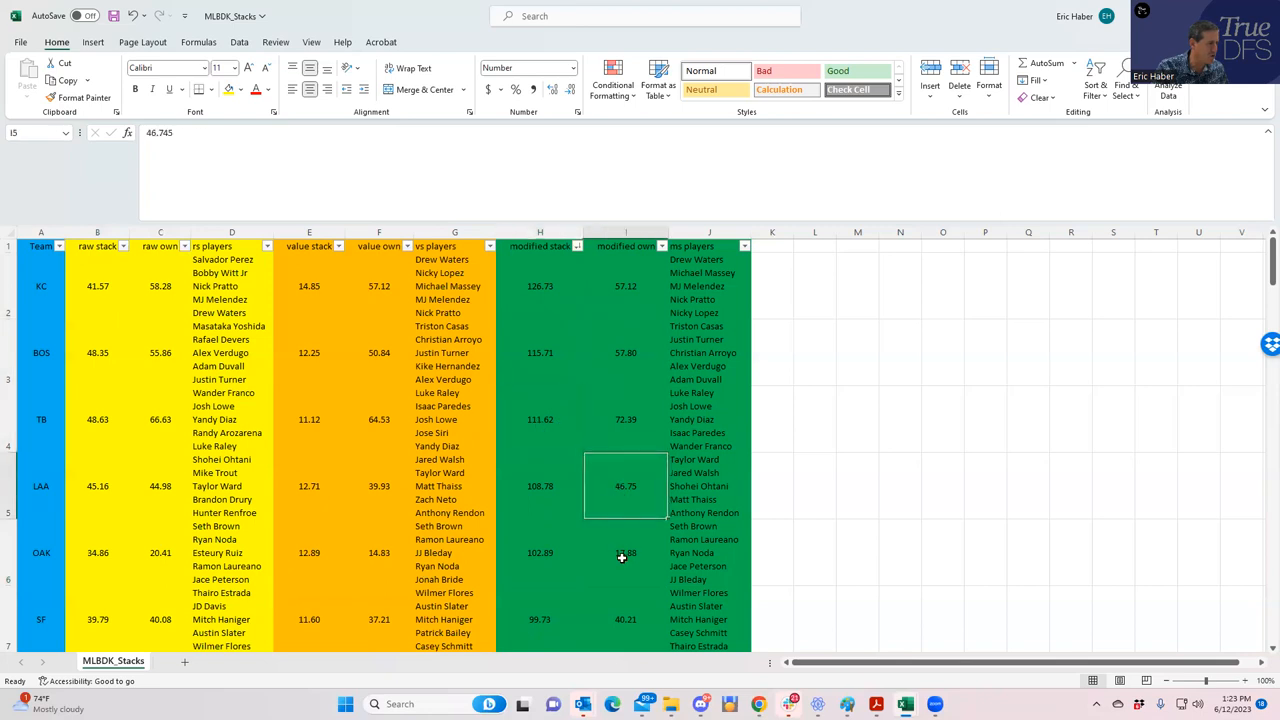
pyautogui.click(625, 552)
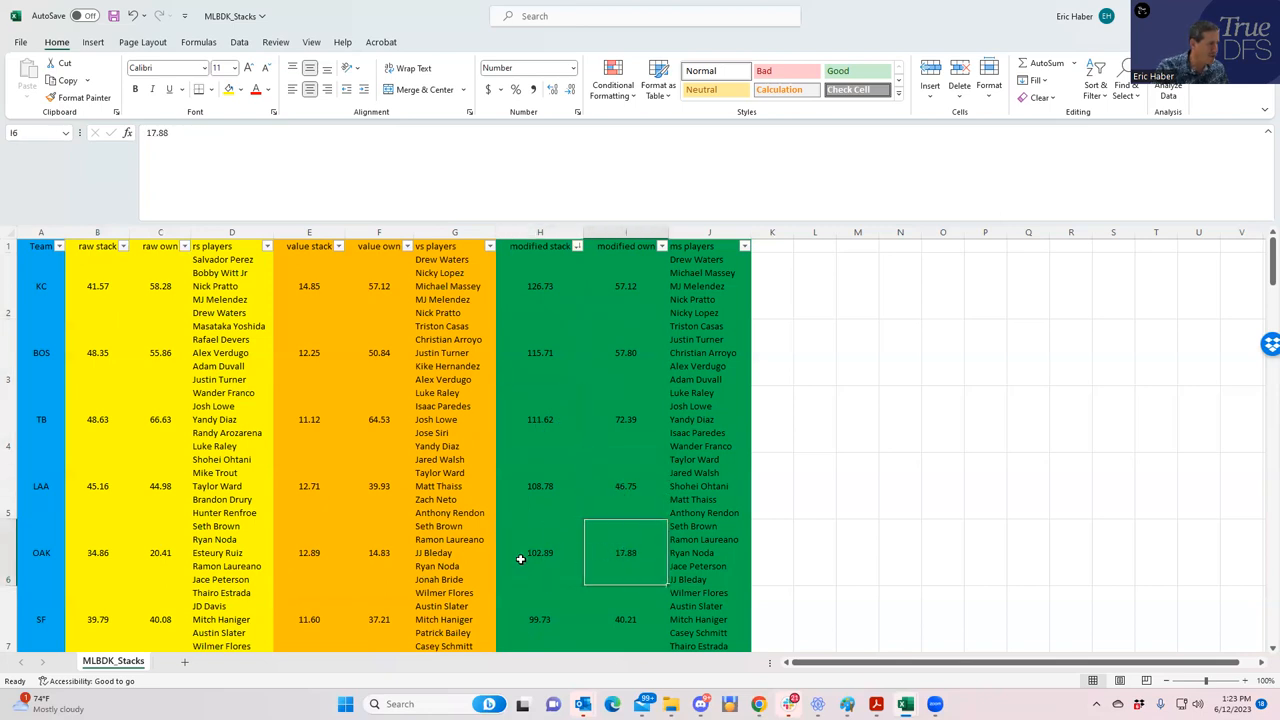
pyautogui.click(540, 552)
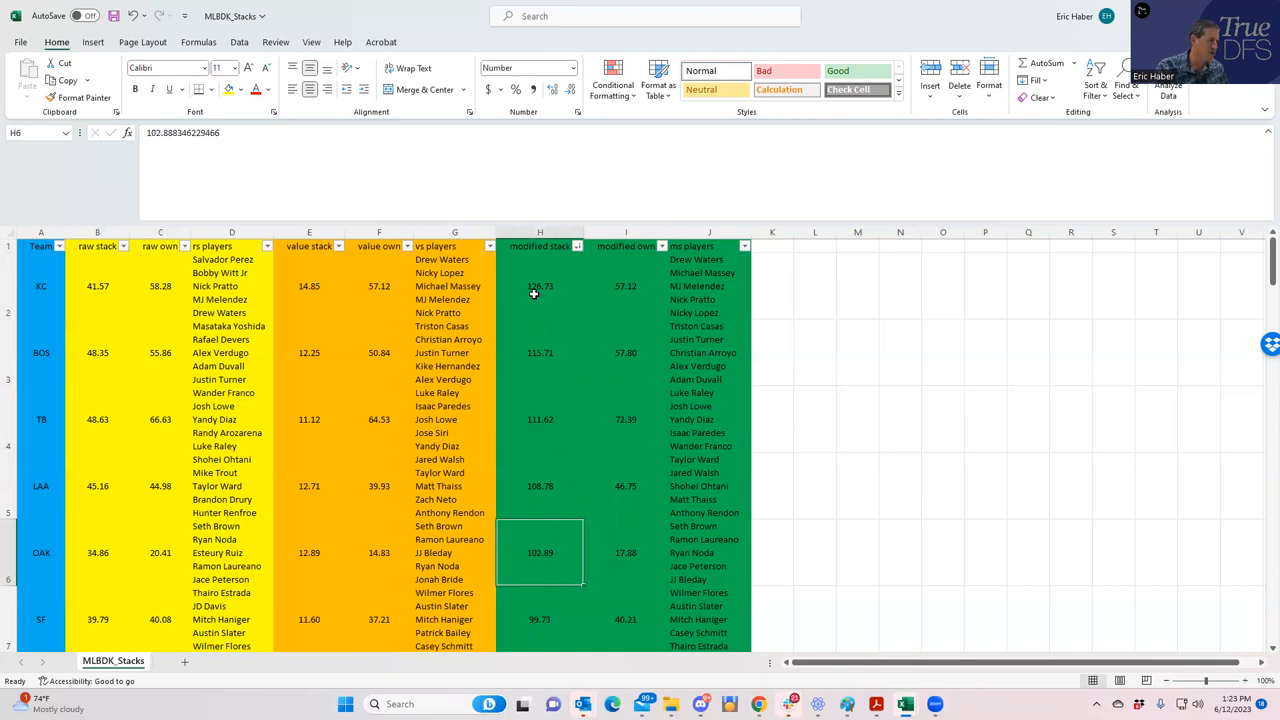
pyautogui.click(625, 552)
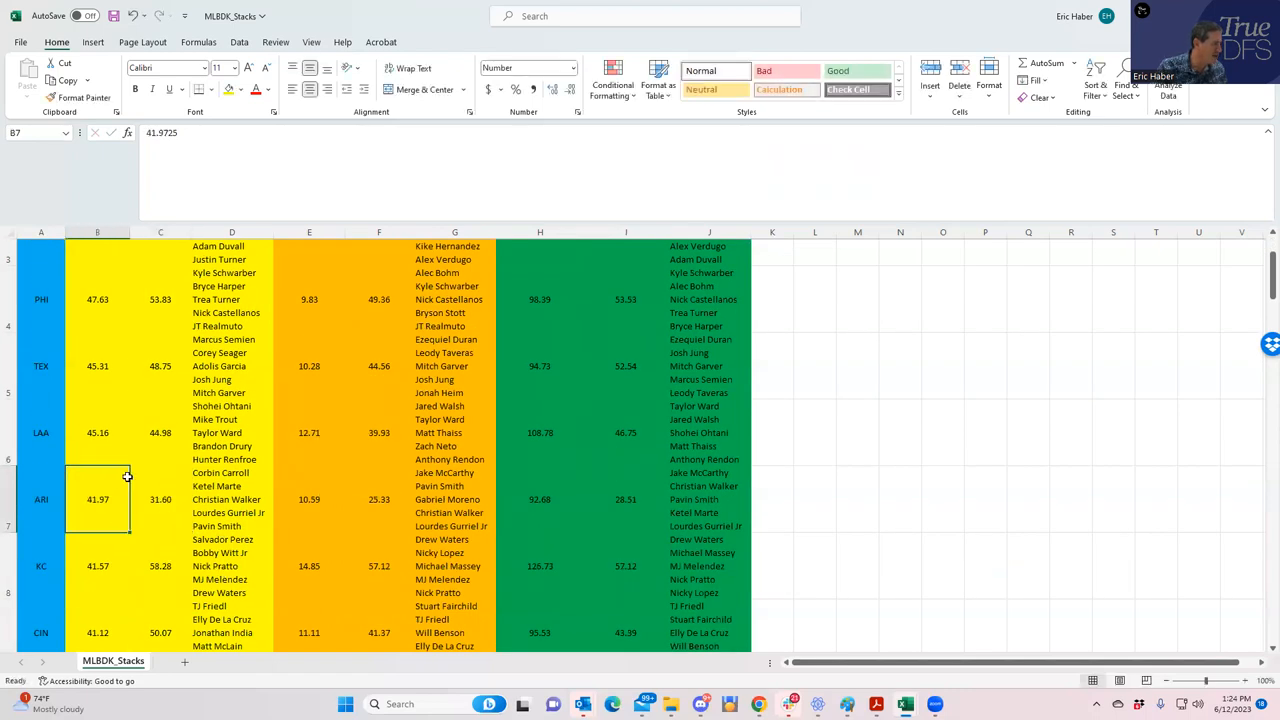
pyautogui.scroll(3)
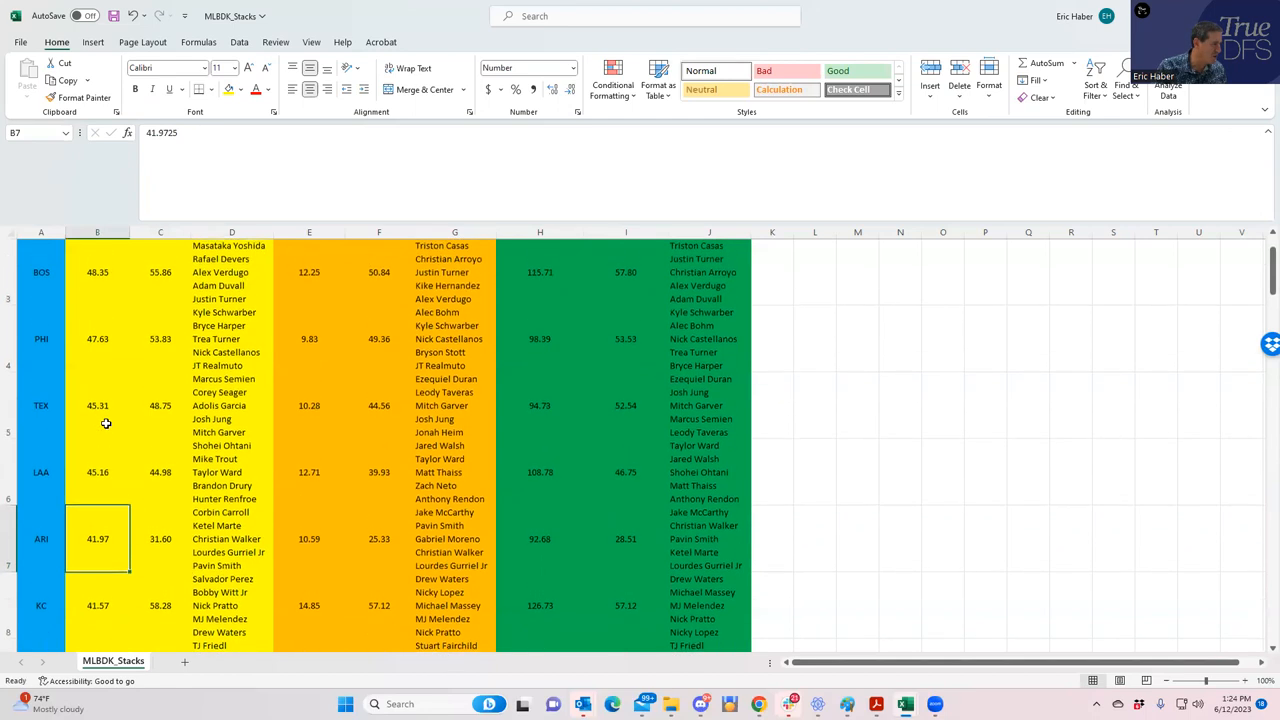
pyautogui.click(160, 472)
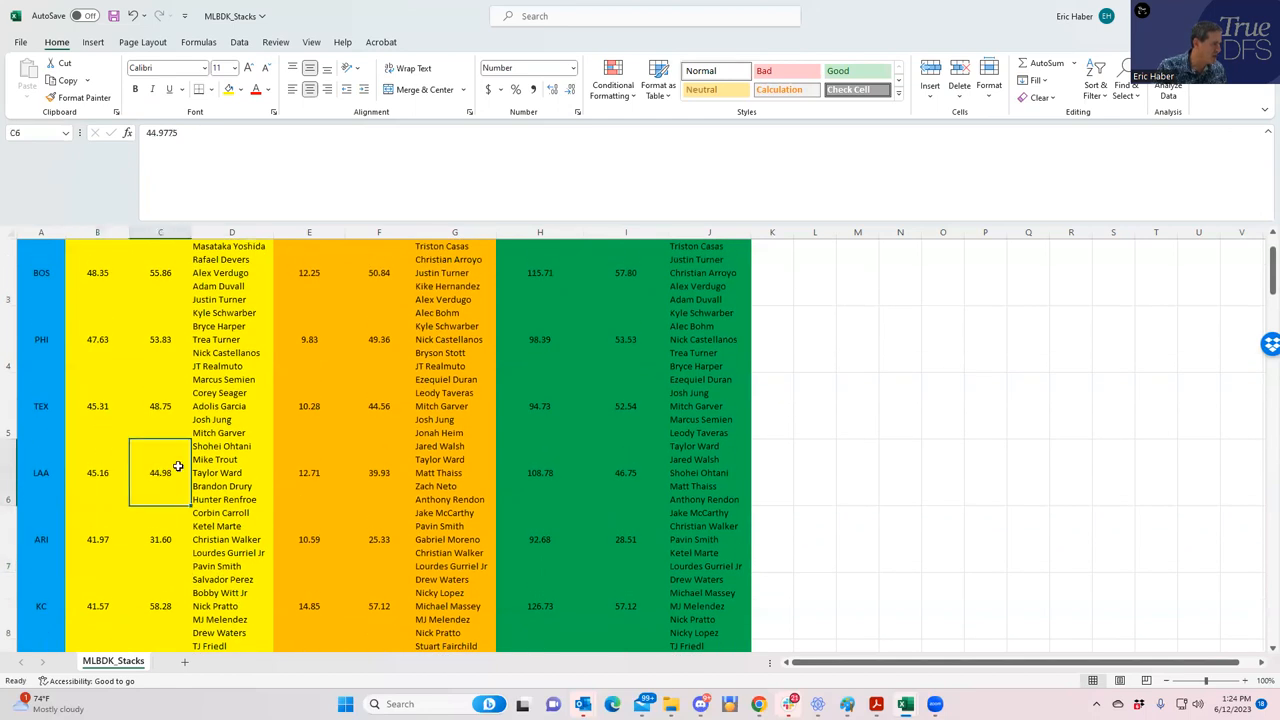
pyautogui.scroll(3)
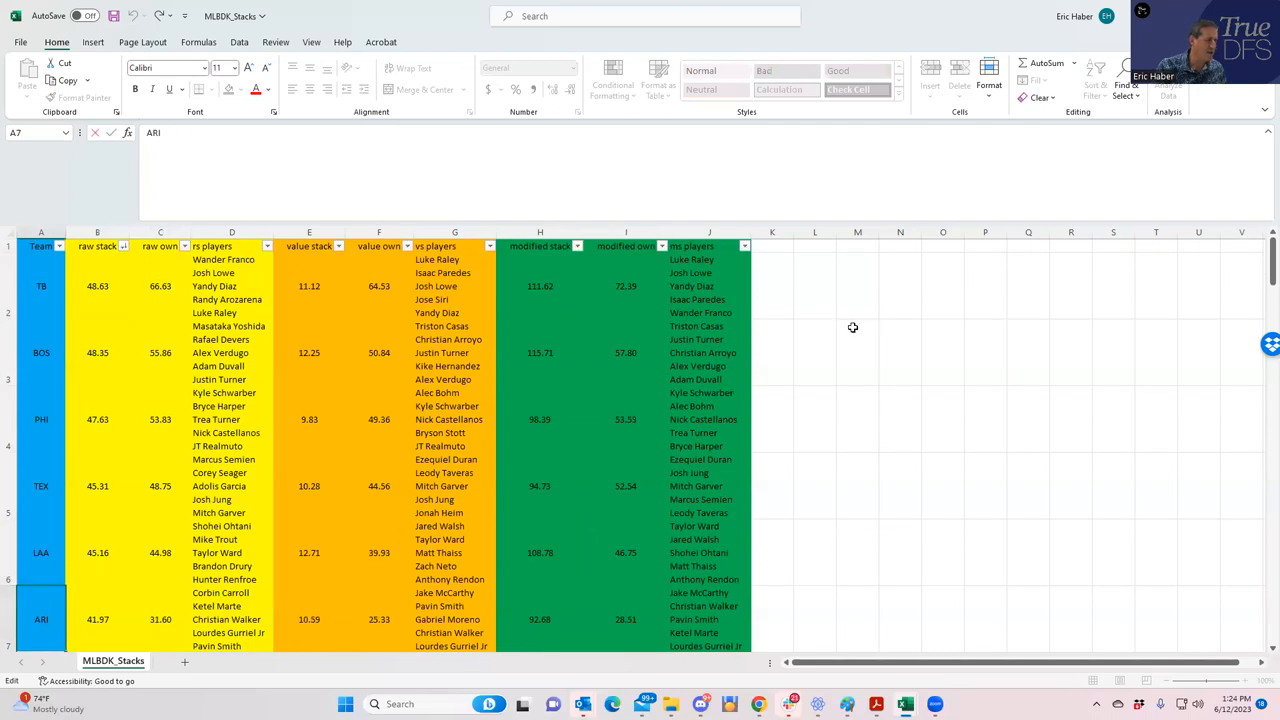
# Step: Select an empty cell beside the raw-stack-sorted stacks table
pyautogui.click(857, 352)
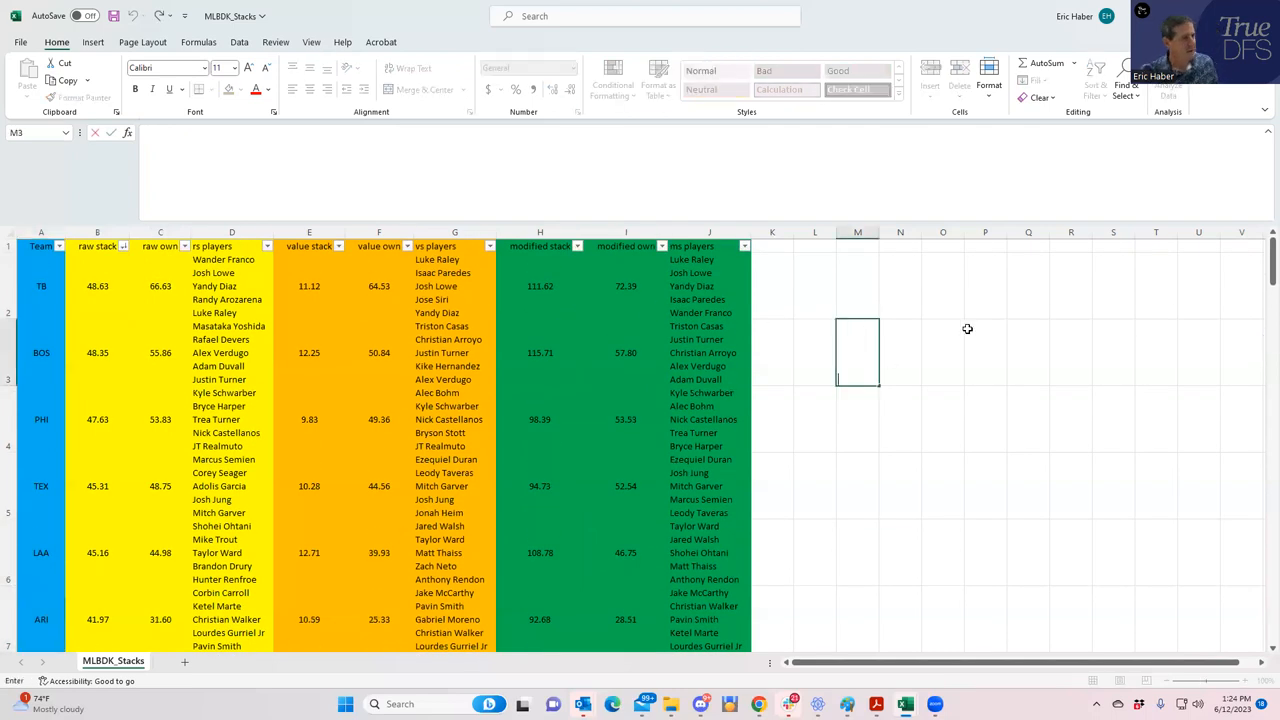
pyautogui.moveTo(1065, 365)
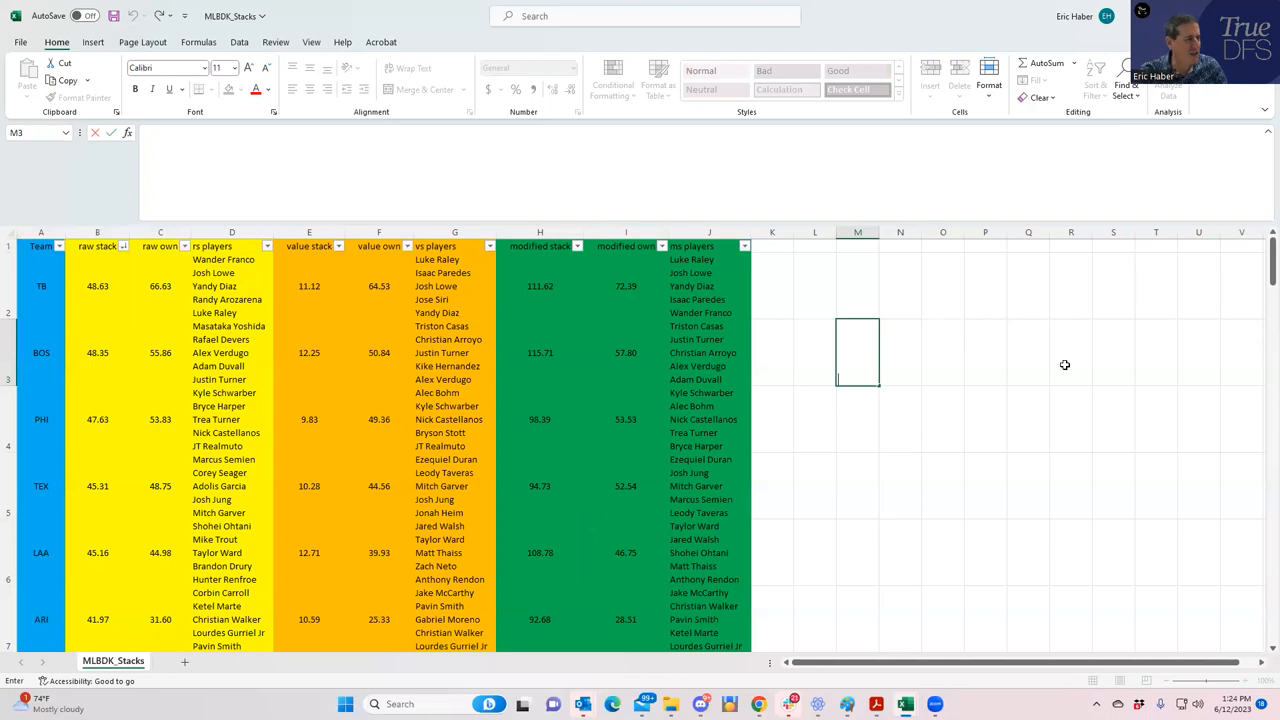
pyautogui.moveTo(930, 574)
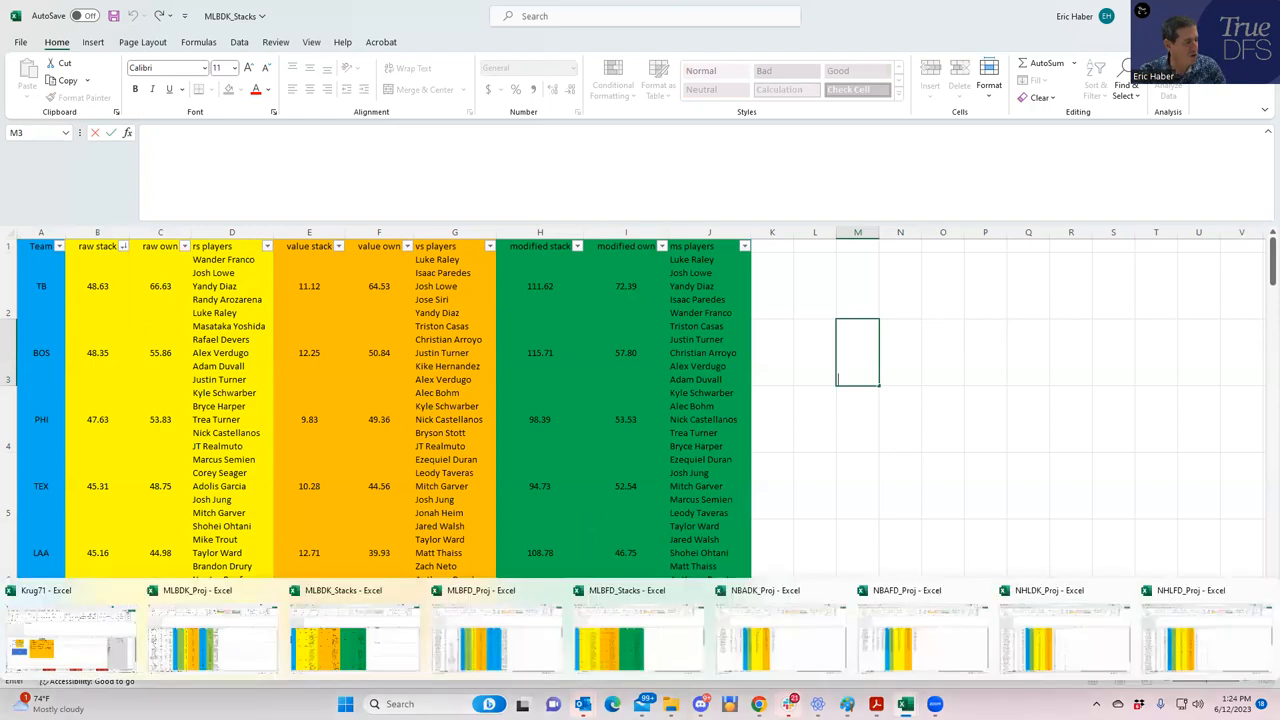
pyautogui.moveTo(910, 688)
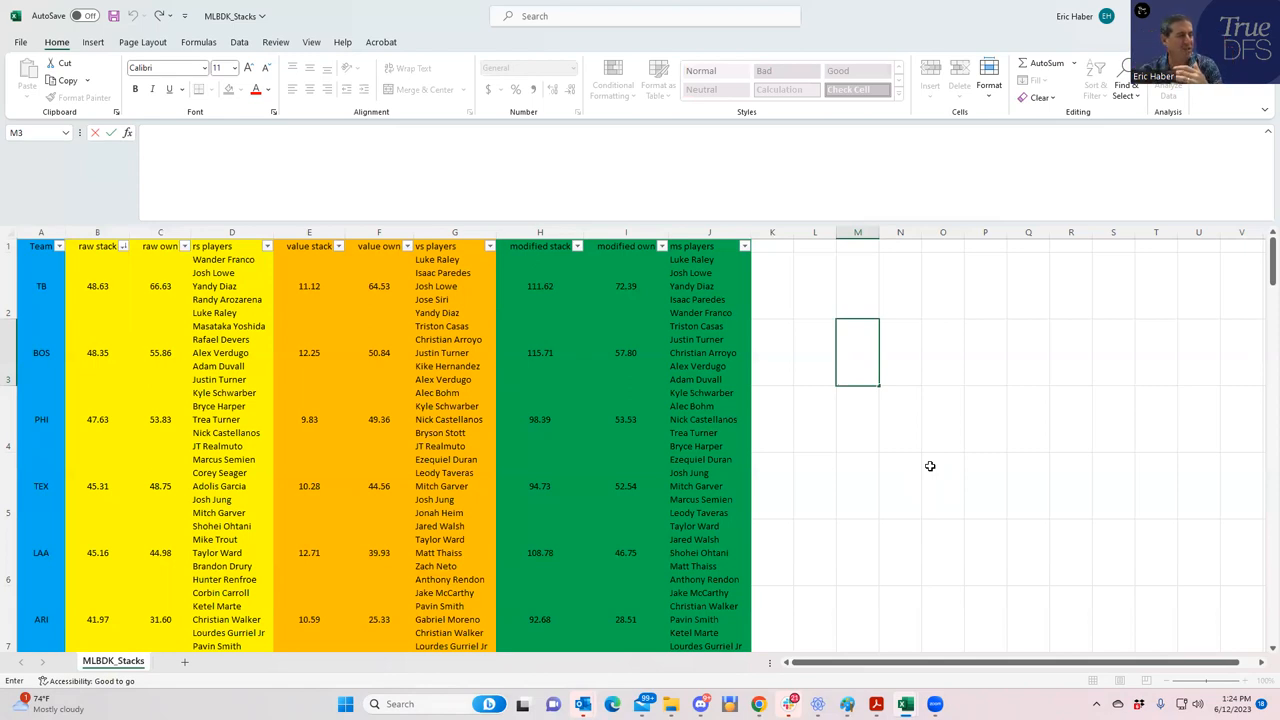
pyautogui.moveTo(795, 457)
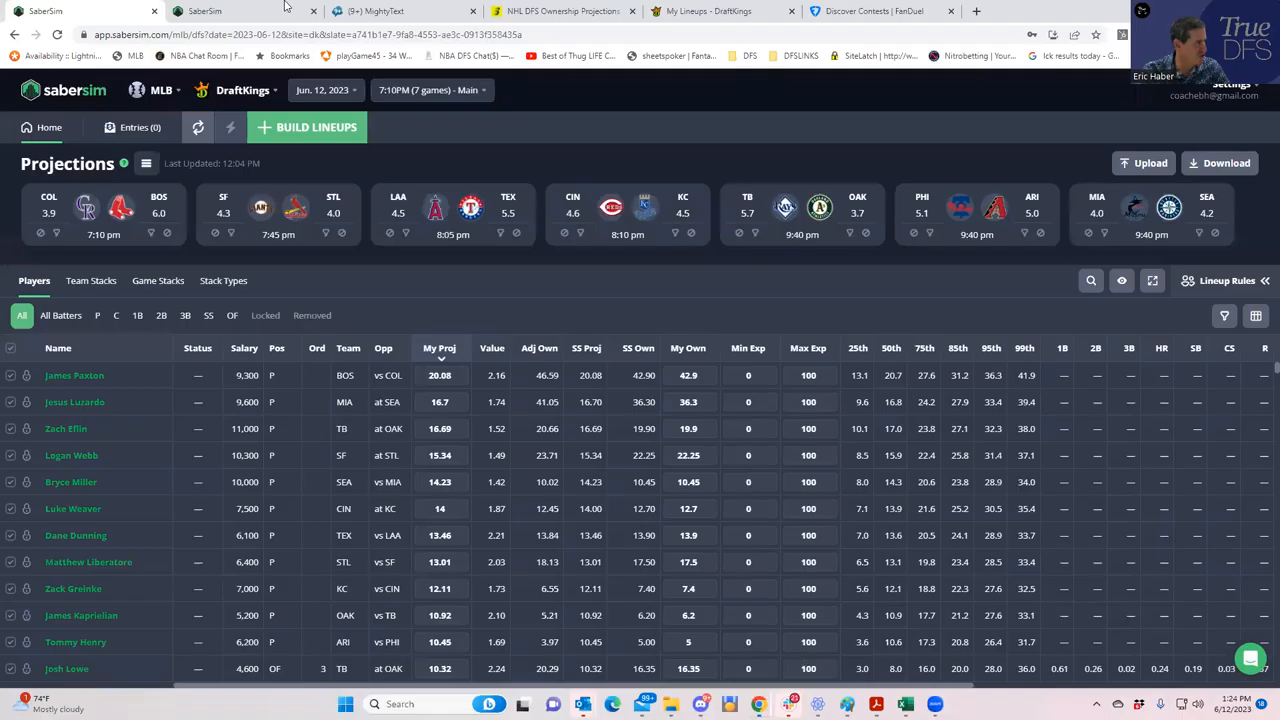
# Step: Upload MLBDK_Sim from the KrugMLB folder as custom projections and ownership
pyautogui.click(1143, 163)
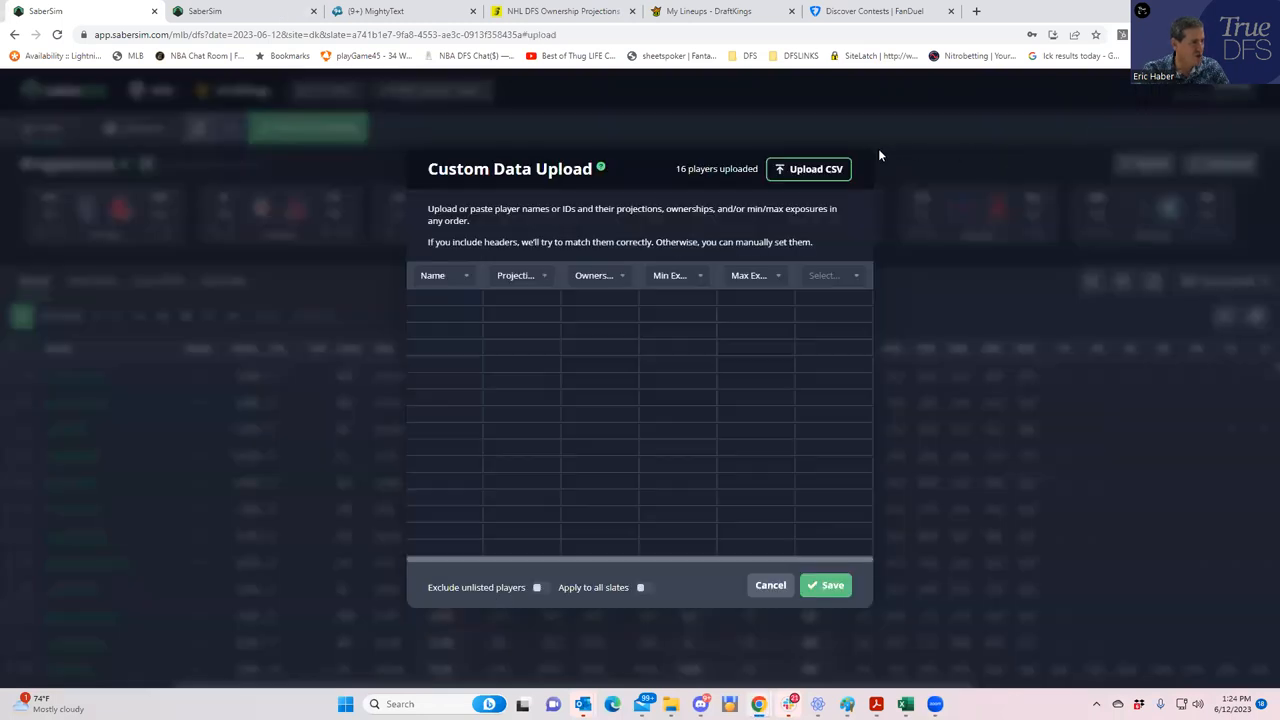
pyautogui.click(809, 169)
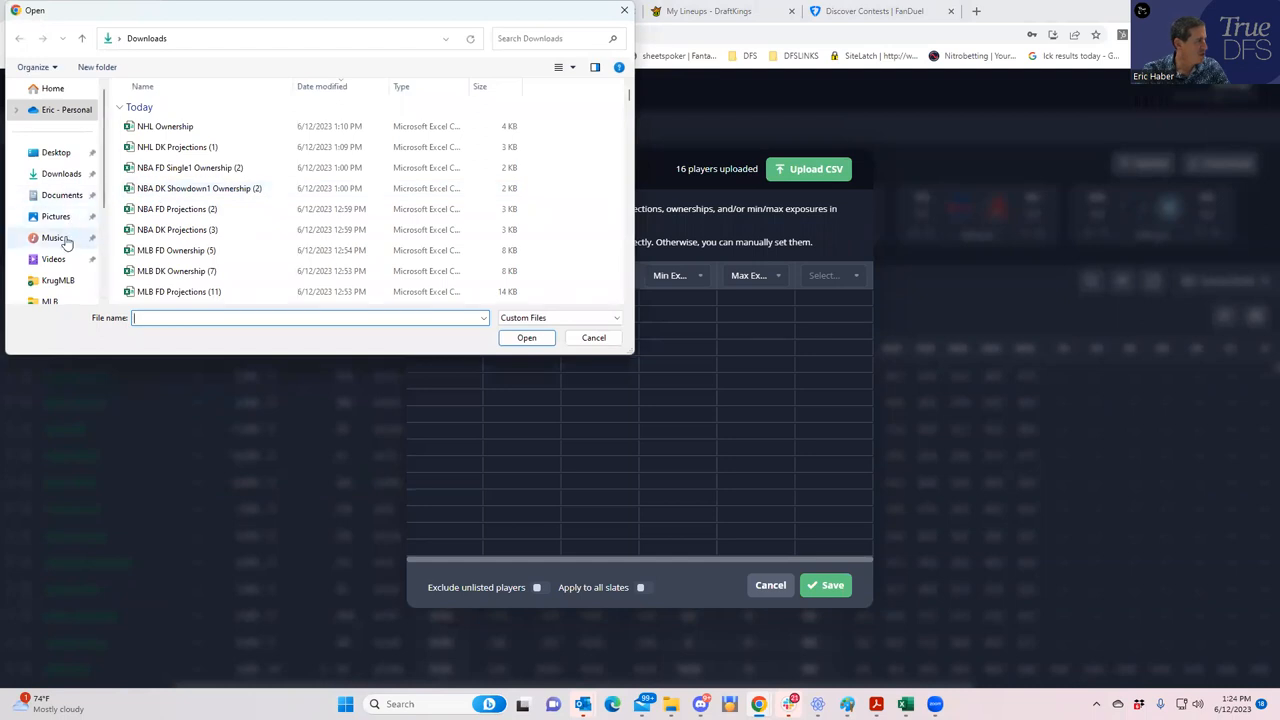
pyautogui.click(58, 280)
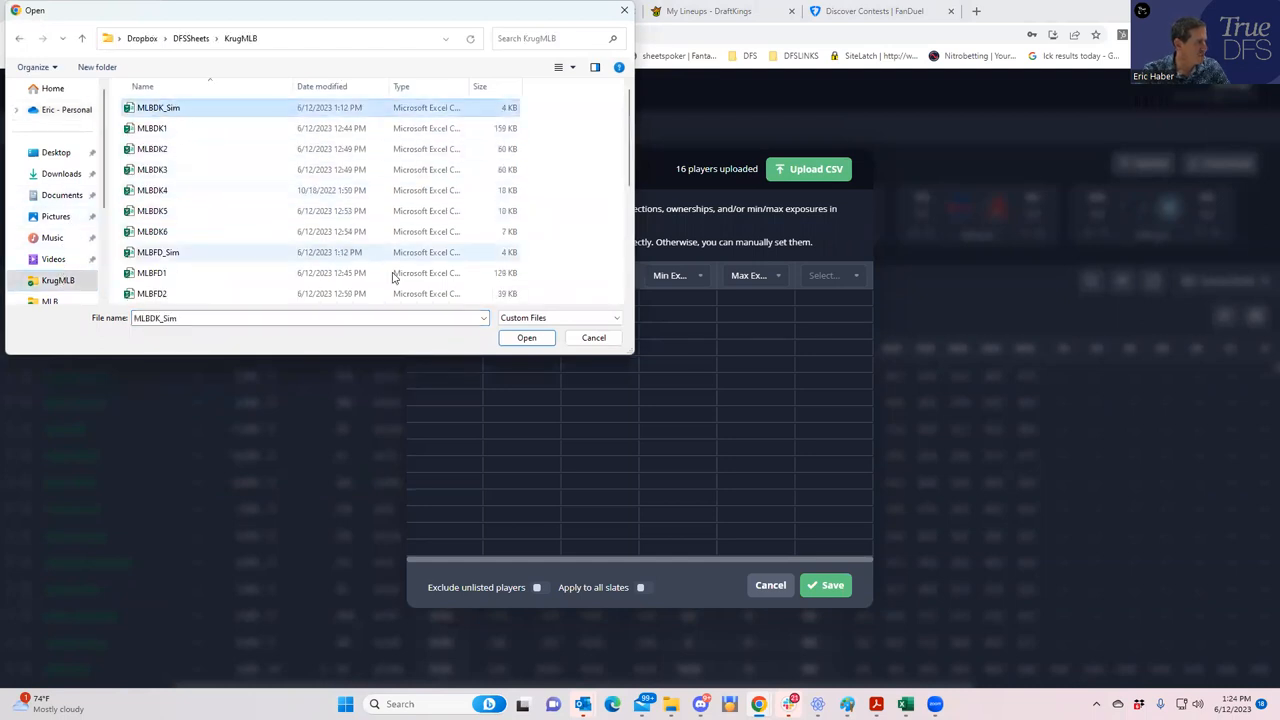
pyautogui.click(526, 337)
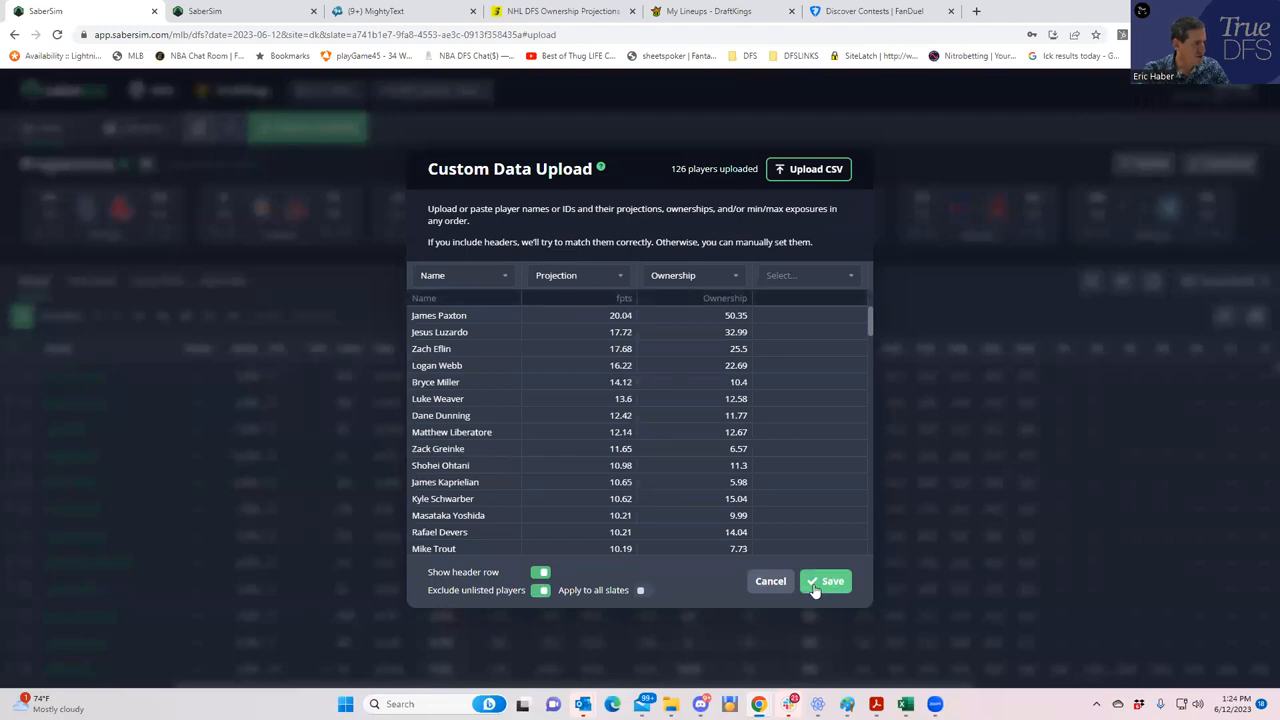
pyautogui.click(826, 581)
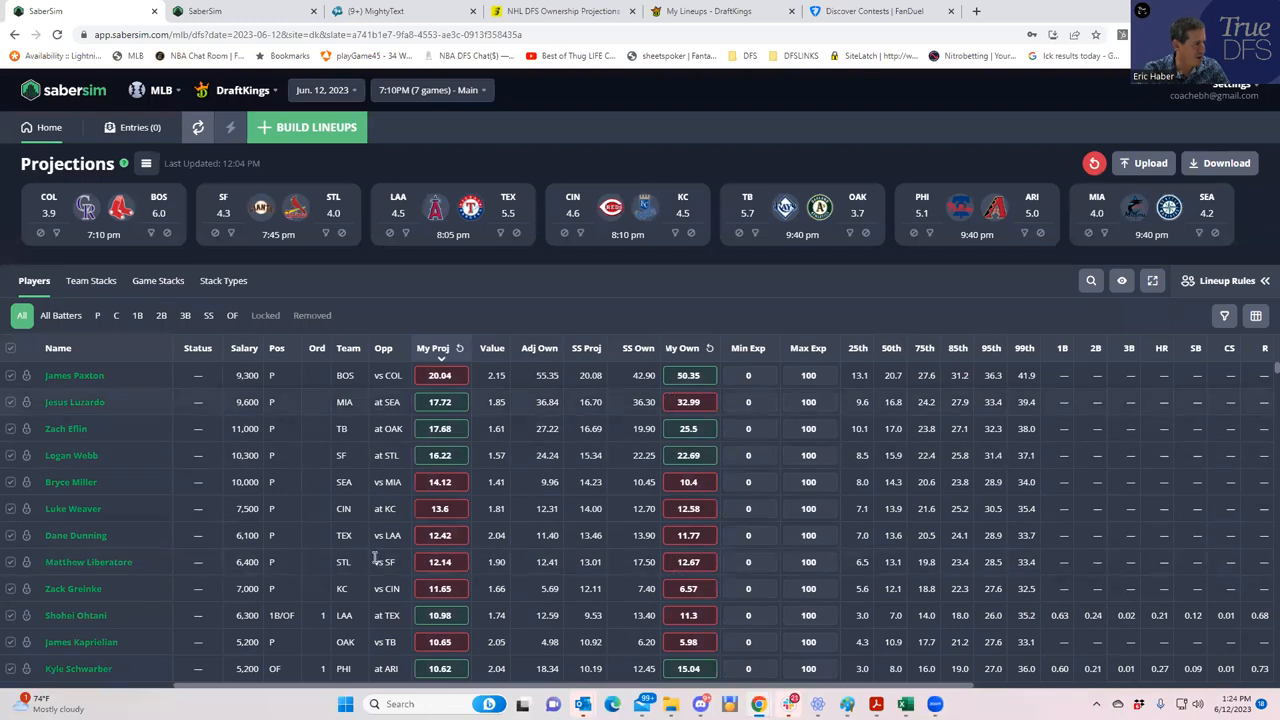
# Step: Build 150 GPP lineups with a 150-max entry limit
pyautogui.click(308, 127)
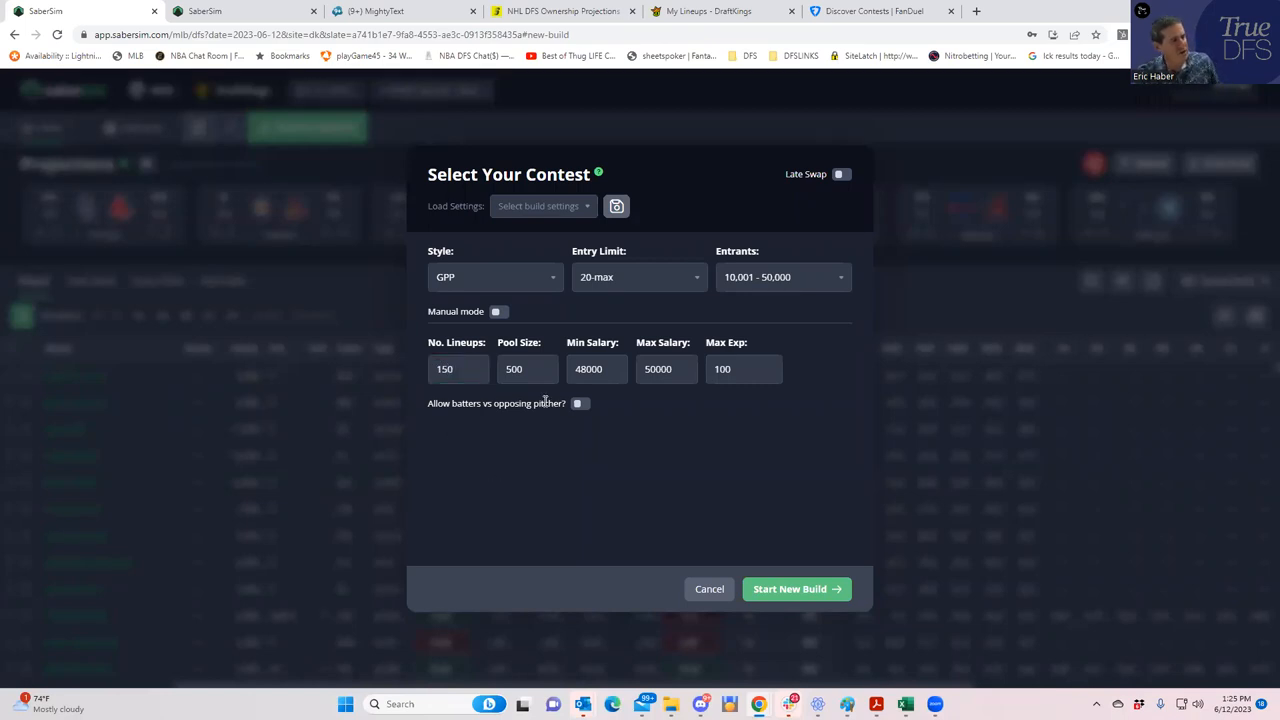
pyautogui.click(639, 277)
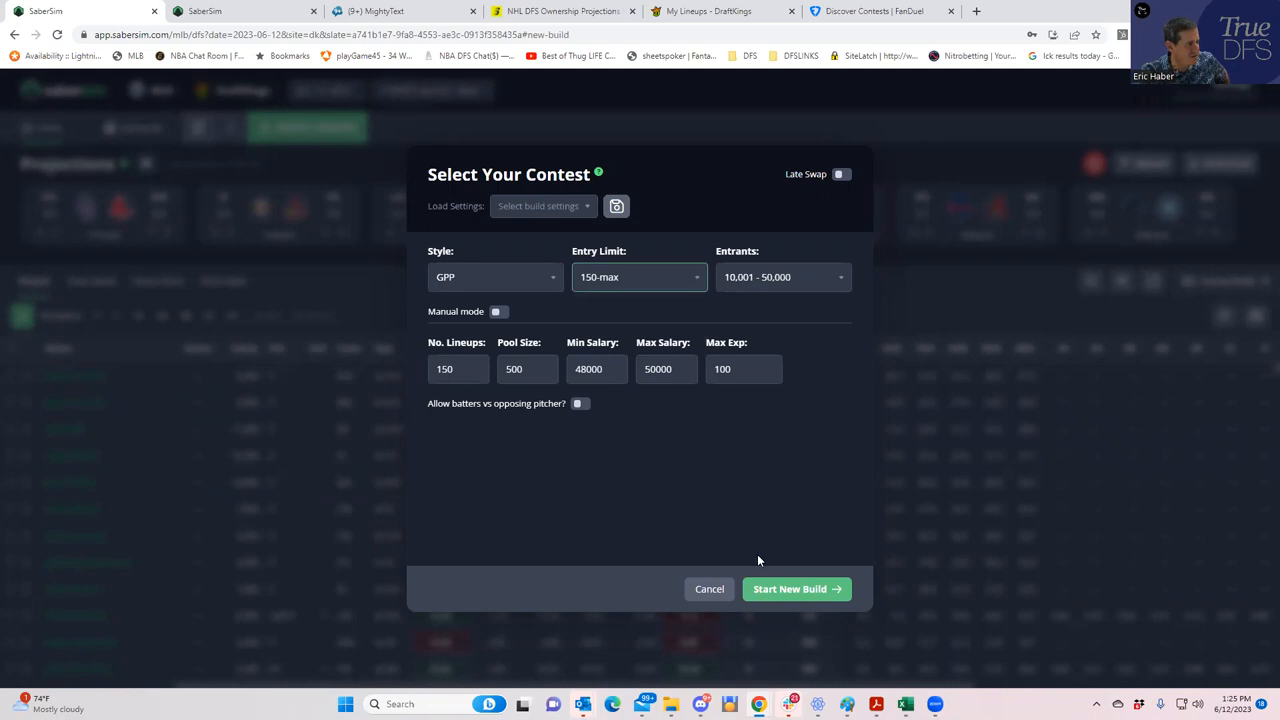
pyautogui.click(796, 588)
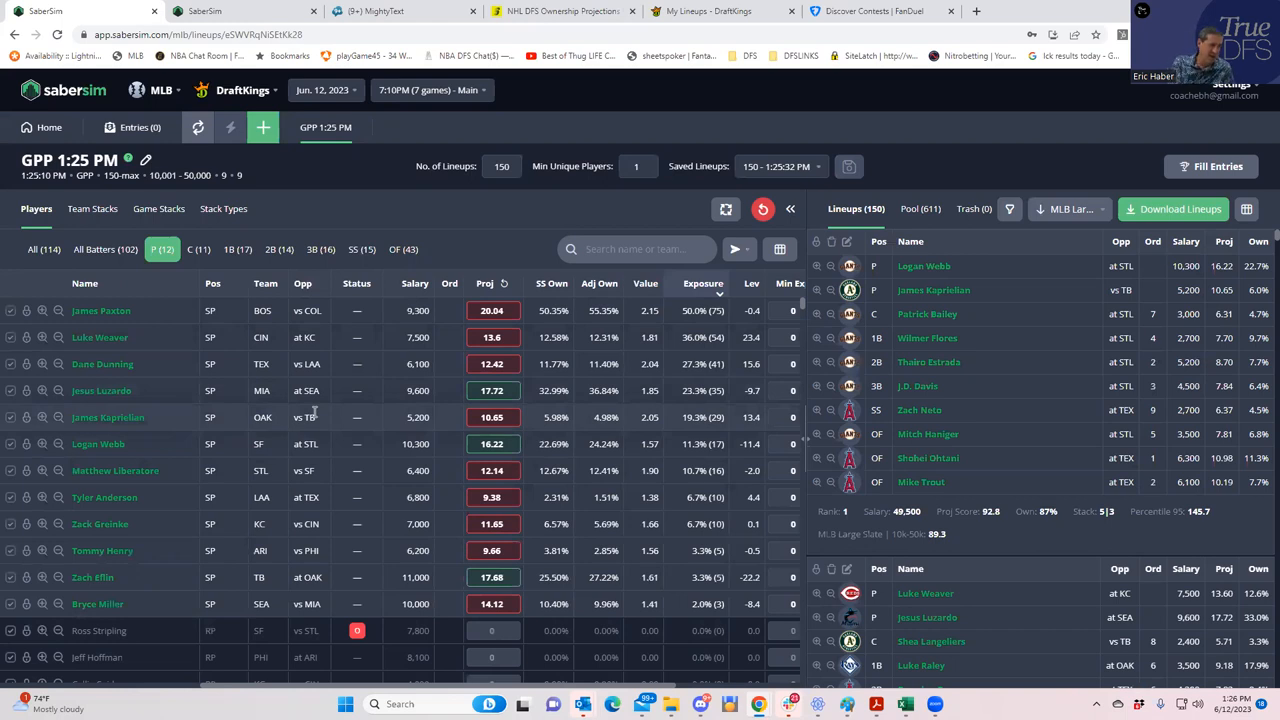
pyautogui.moveTo(92, 208)
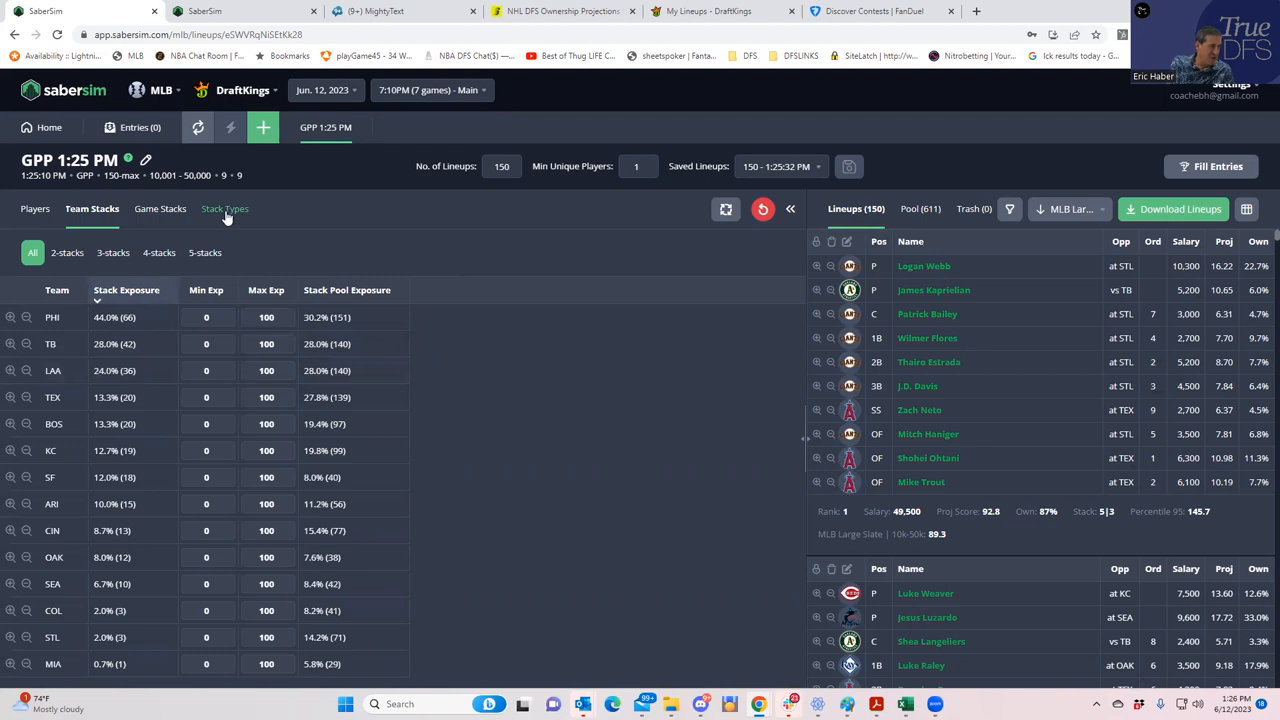
# Step: View exposure by stack type, then return to team stack exposure
pyautogui.click(223, 208)
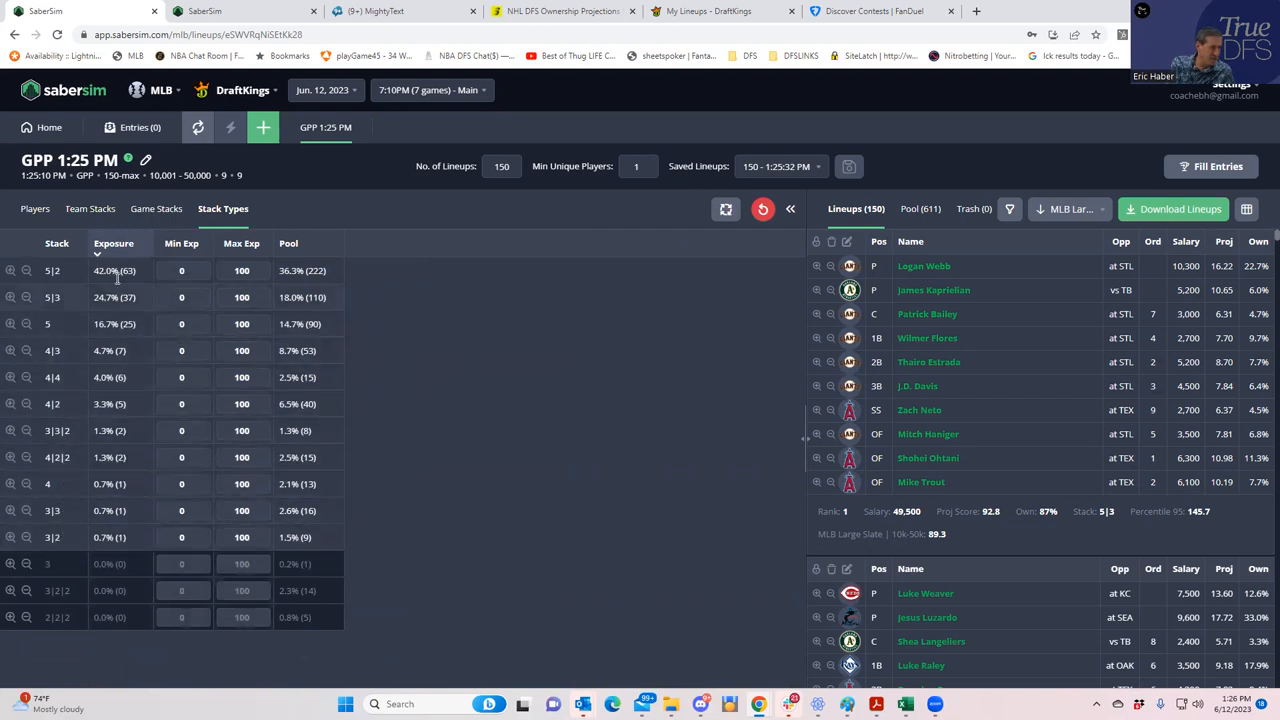
pyautogui.moveTo(90, 208)
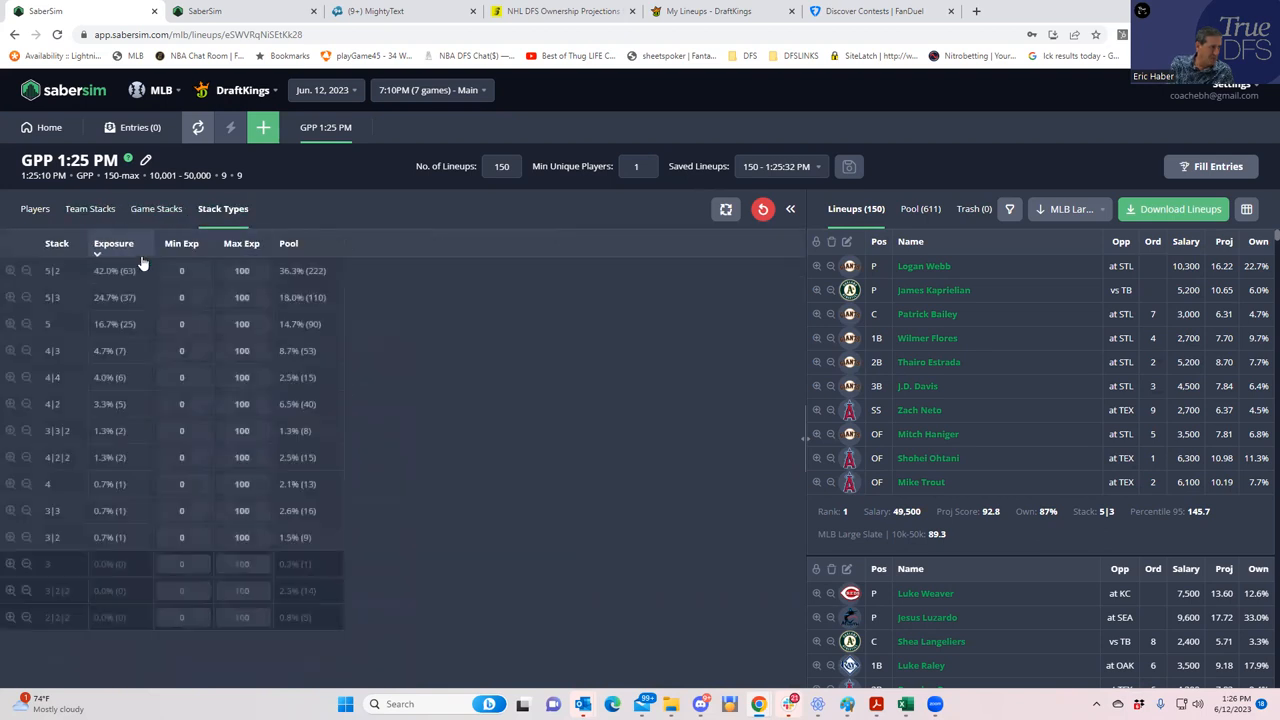
pyautogui.click(158, 208)
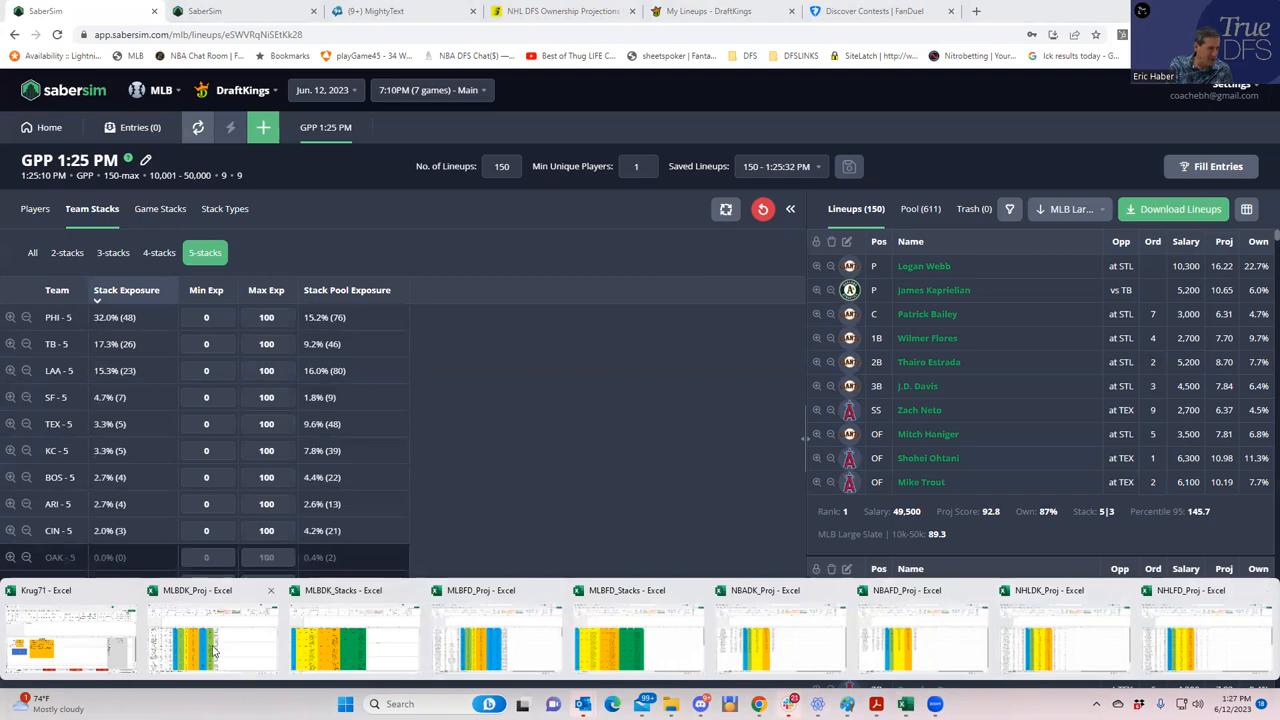
# Step: Switch from MLBDK_Proj to the MLBFD_Proj workbook and maximize it
pyautogui.click(213, 635)
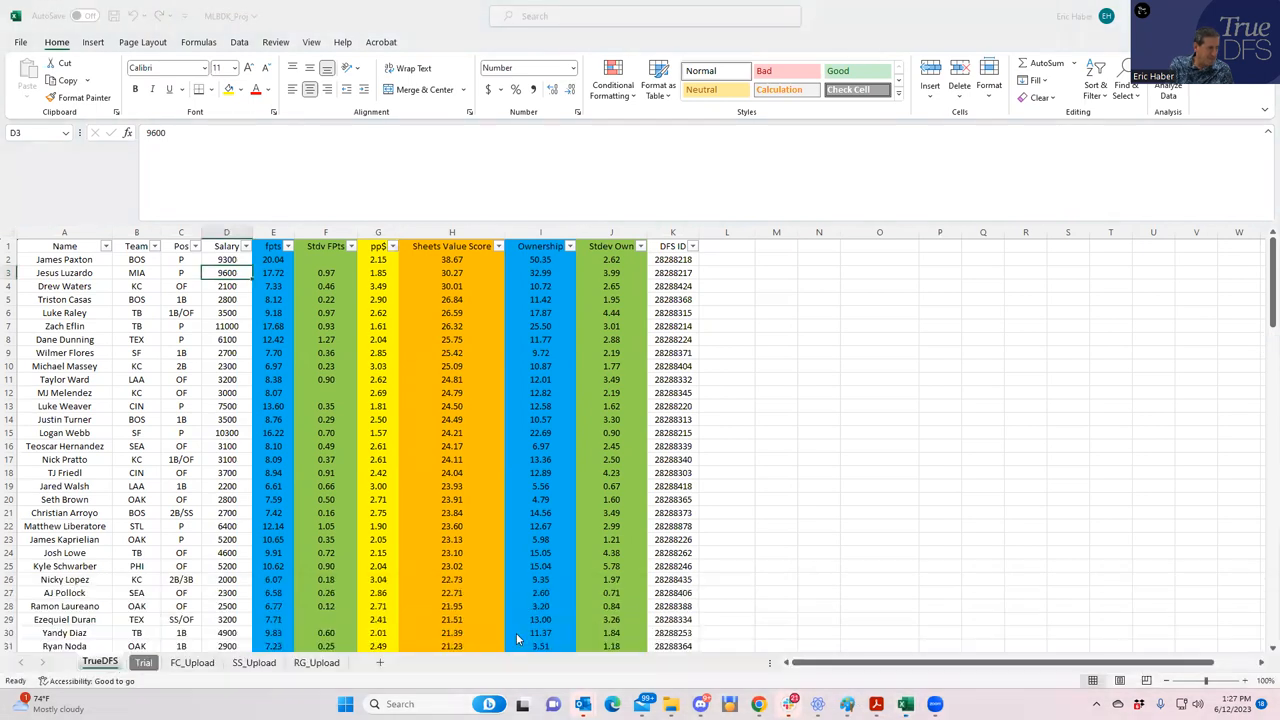
pyautogui.moveTo(432, 327)
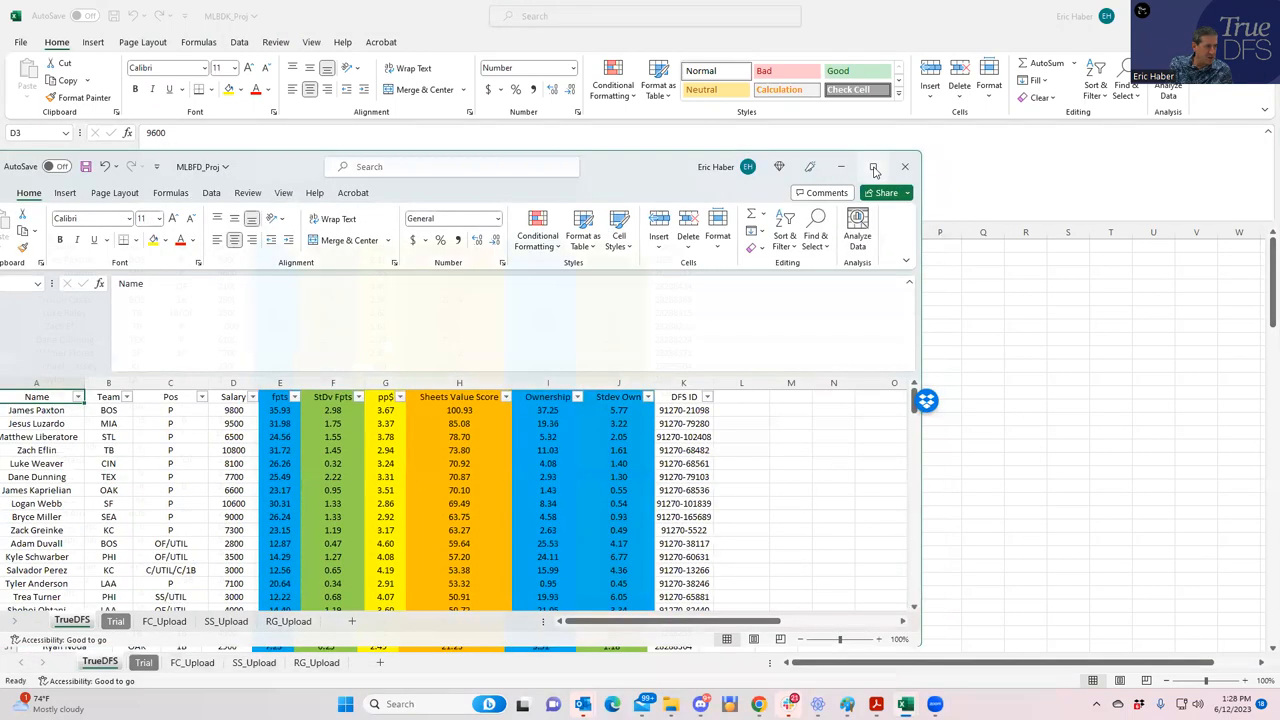
pyautogui.click(874, 166)
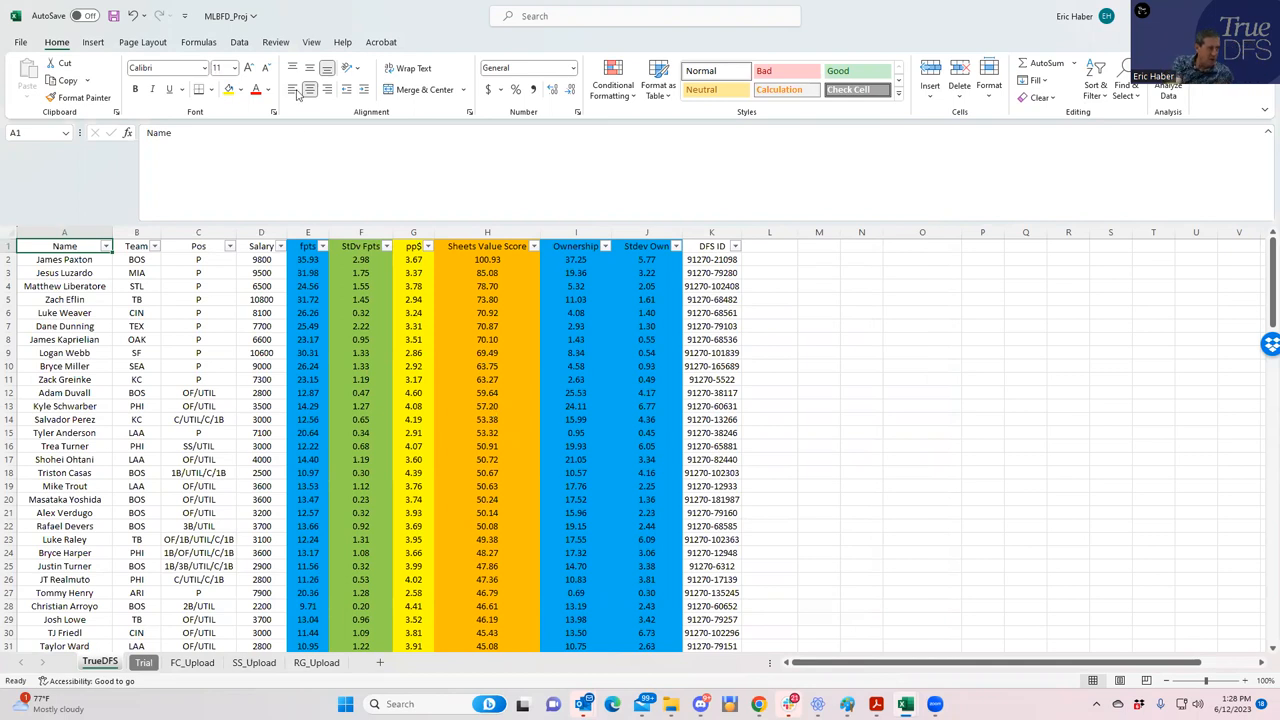
# Step: Select the ownership values from I3 downward, then switch to the MLBFD_Stacks workbook
pyautogui.click(575, 272)
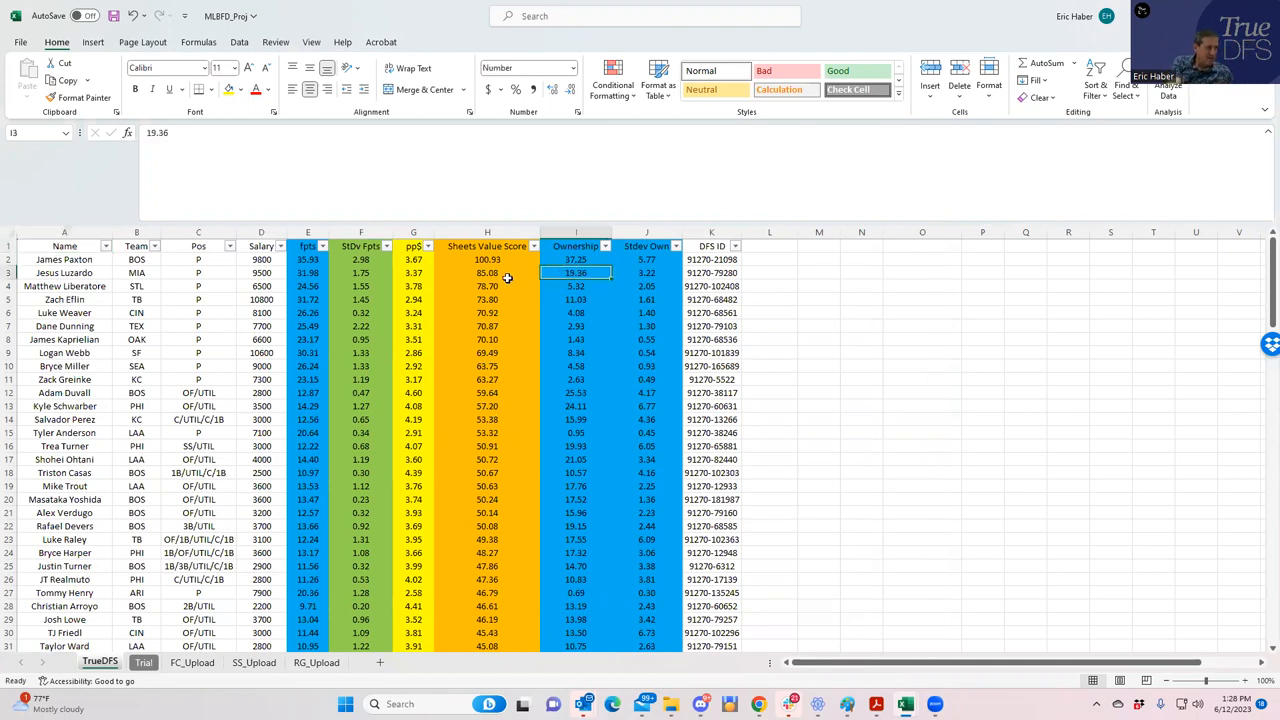
pyautogui.moveTo(575, 272); pyautogui.dragTo(575, 286)
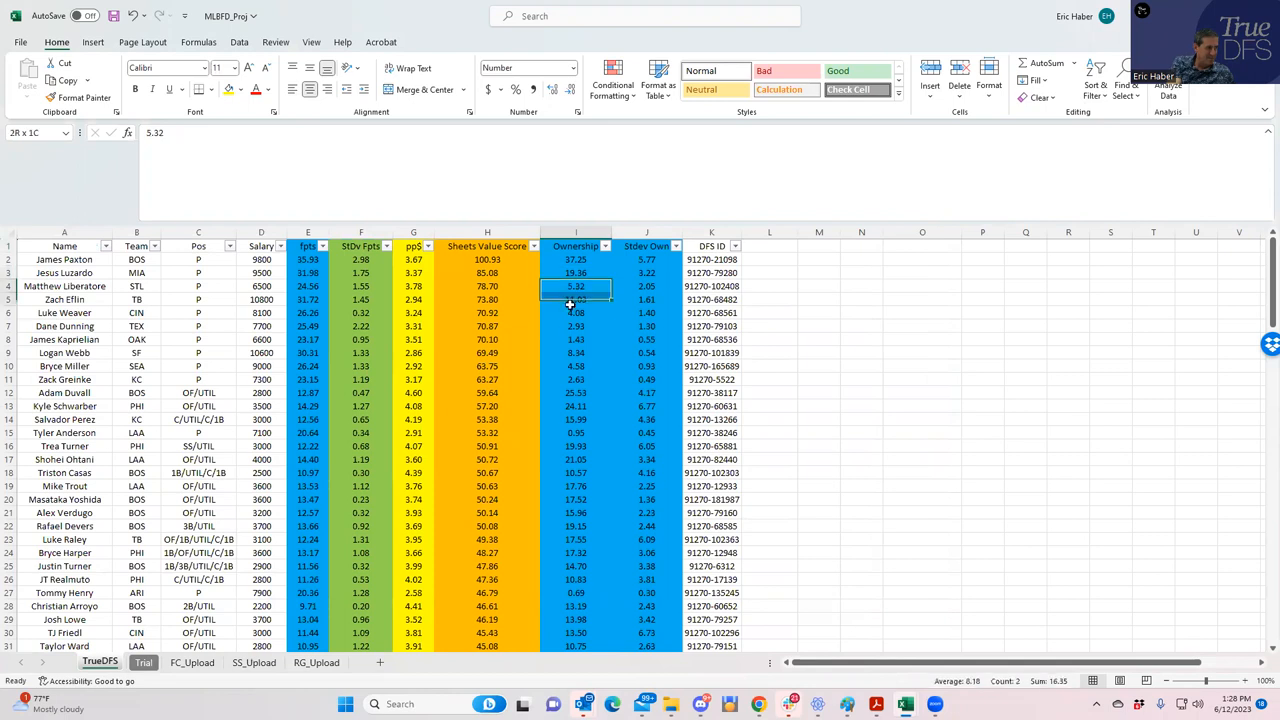
pyautogui.moveTo(575, 286); pyautogui.dragTo(575, 379)
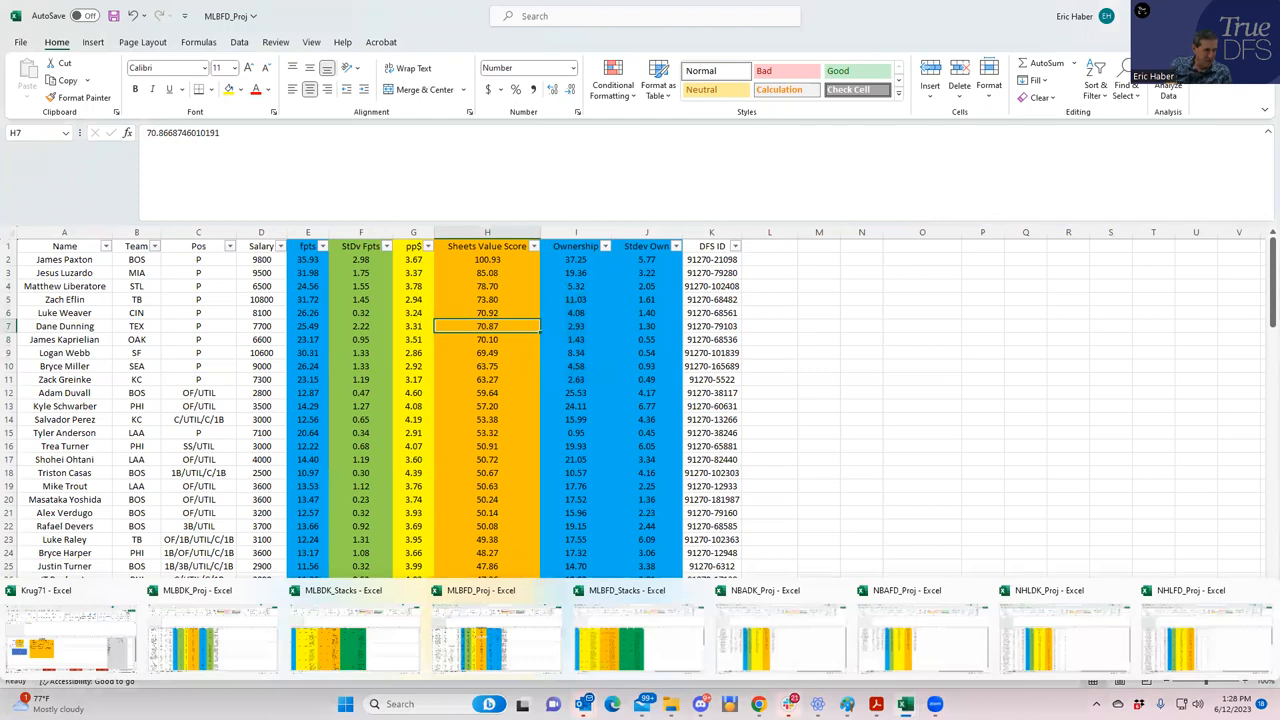
pyautogui.click(361, 446)
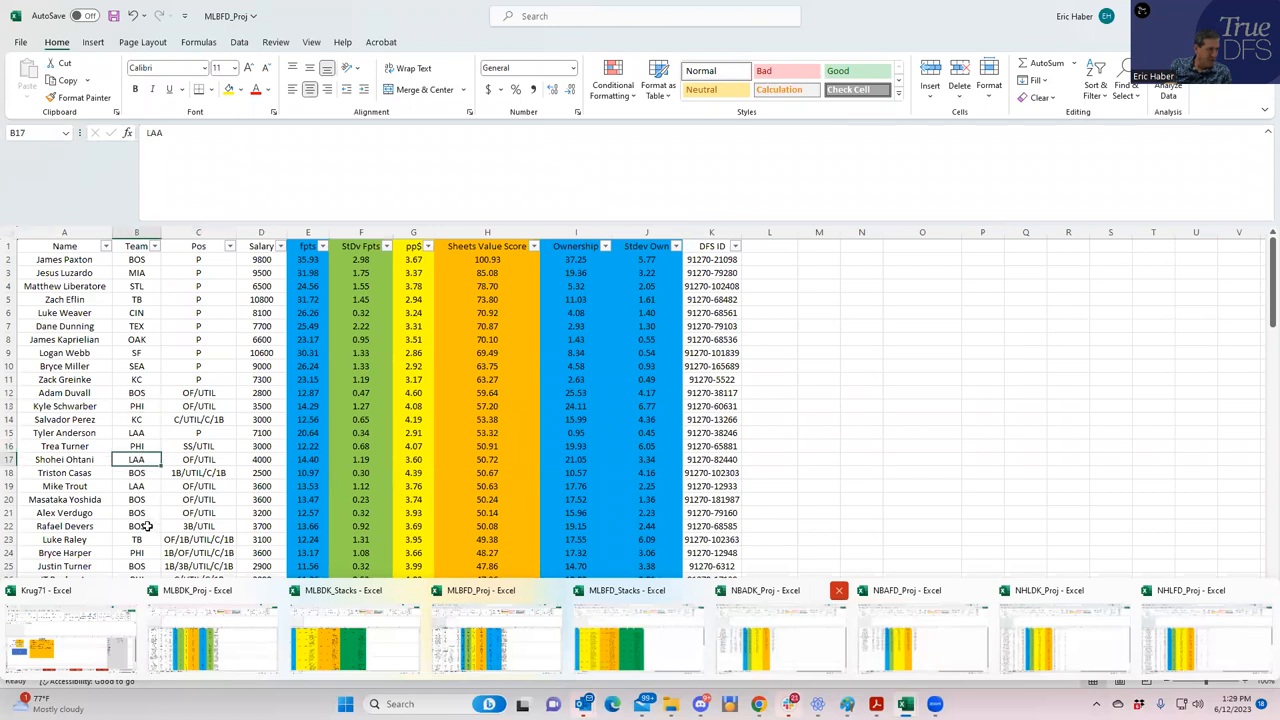
pyautogui.click(137, 446)
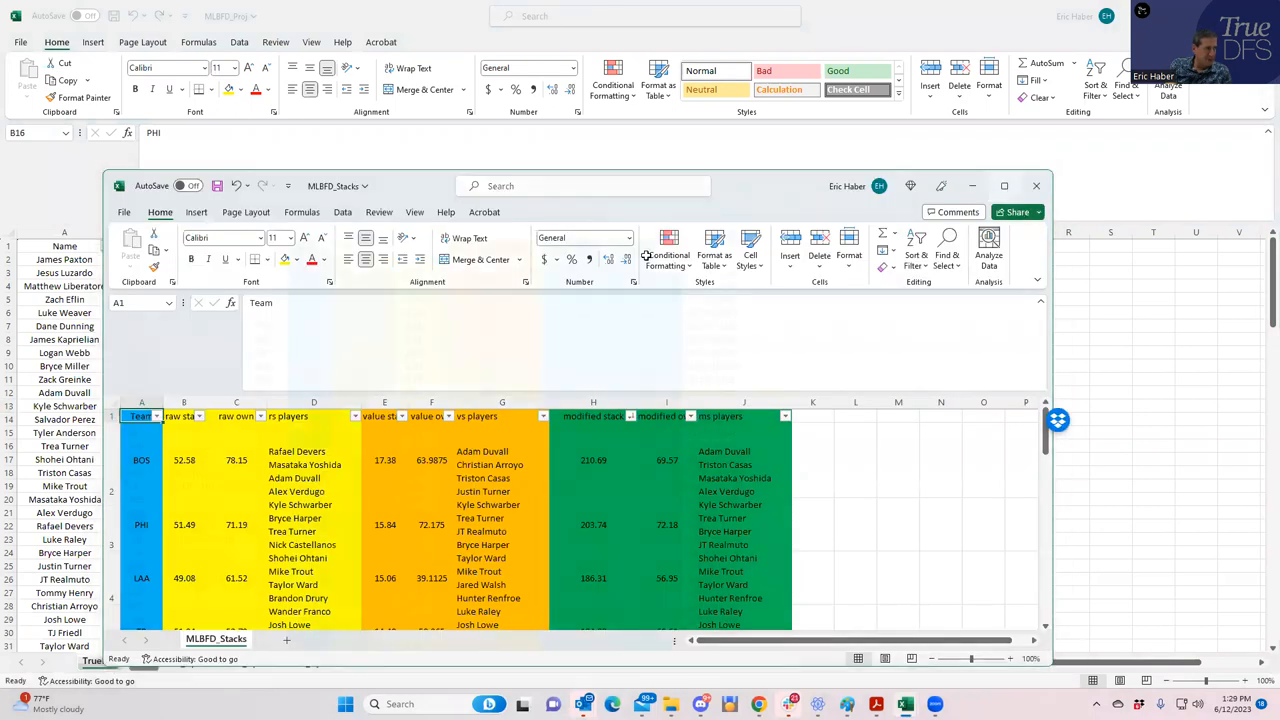
# Step: Maximize MLBFD_Stacks, sort teams by raw stack, and review the BOS and TB rows
pyautogui.click(1004, 185)
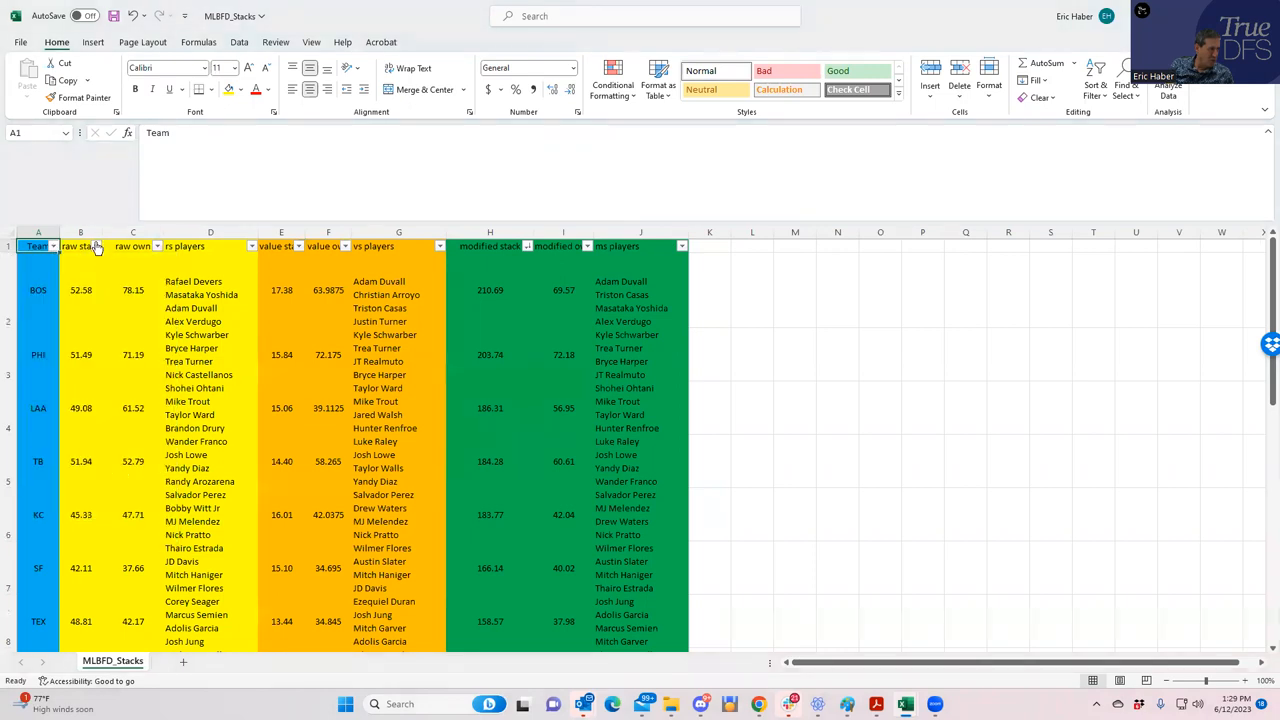
pyautogui.click(81, 290)
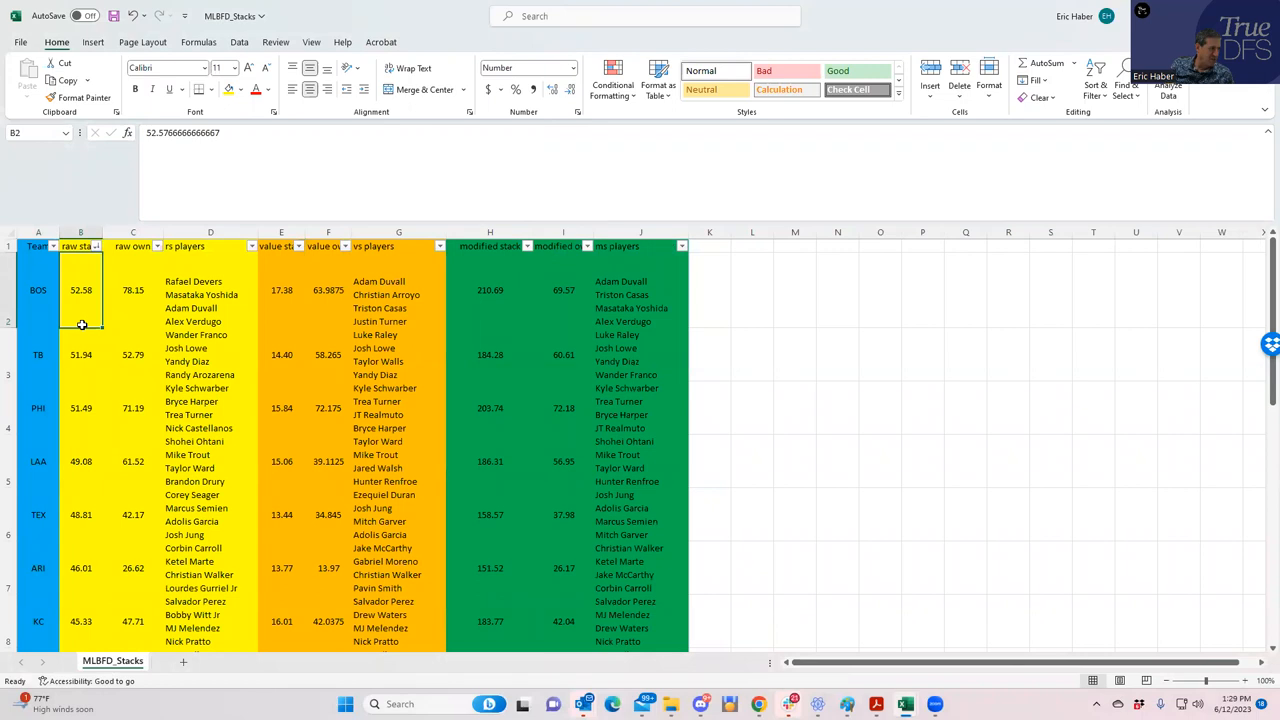
pyautogui.click(38, 290)
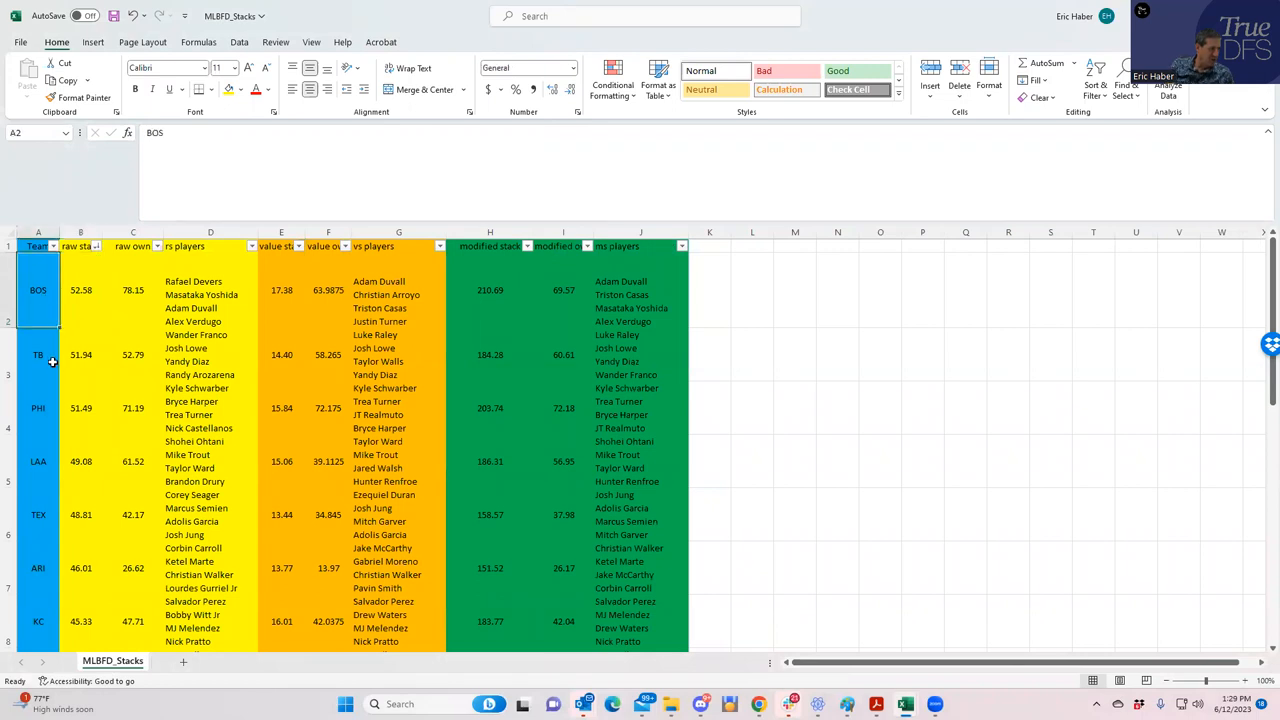
pyautogui.click(38, 354)
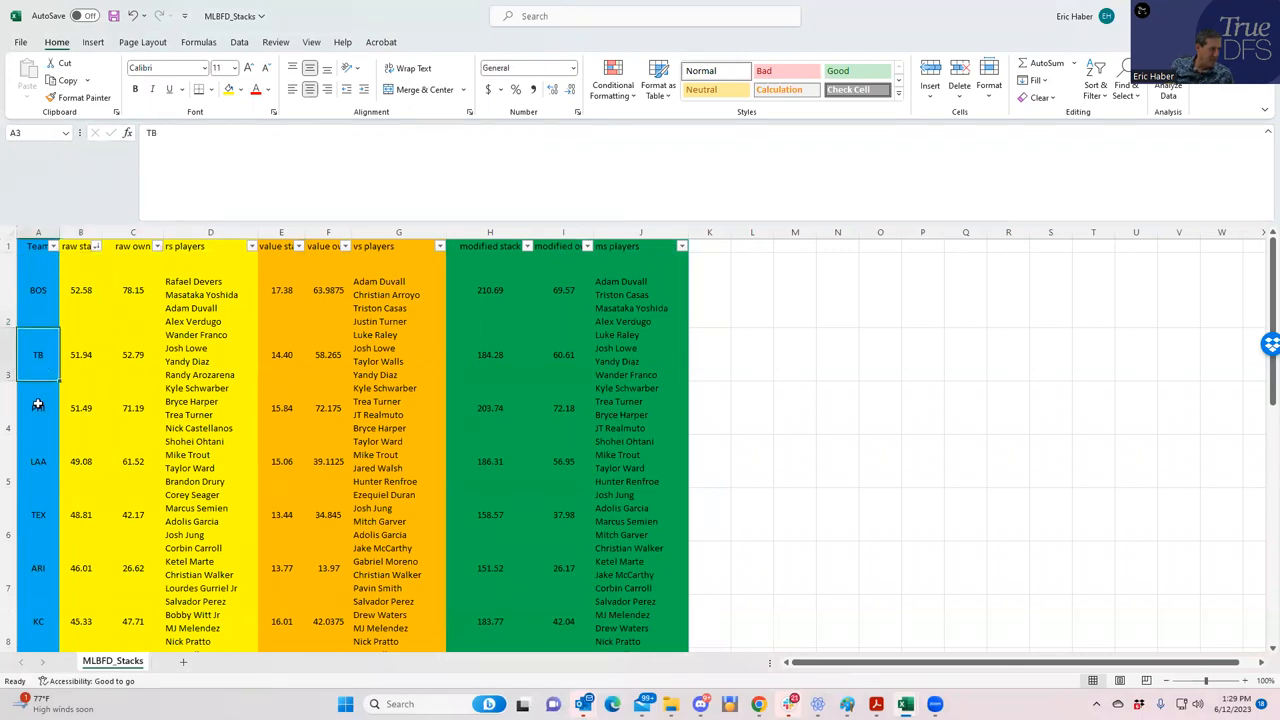
pyautogui.click(38, 461)
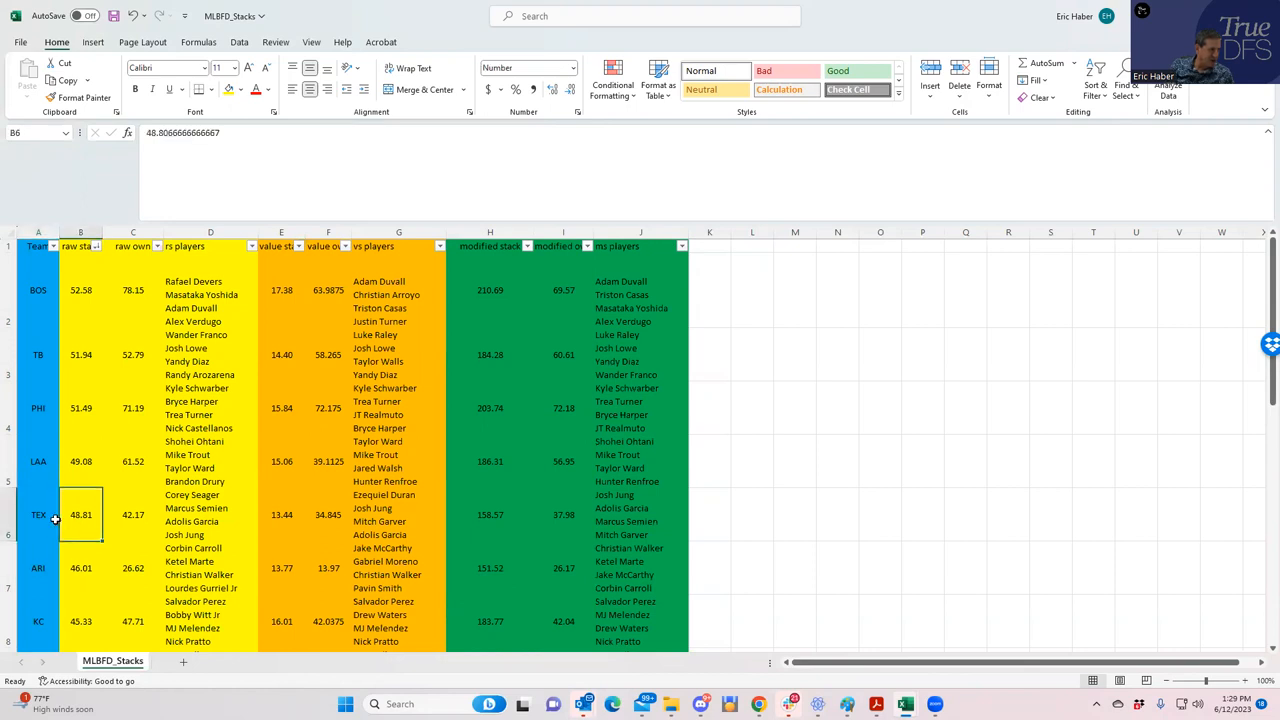
pyautogui.click(527, 246)
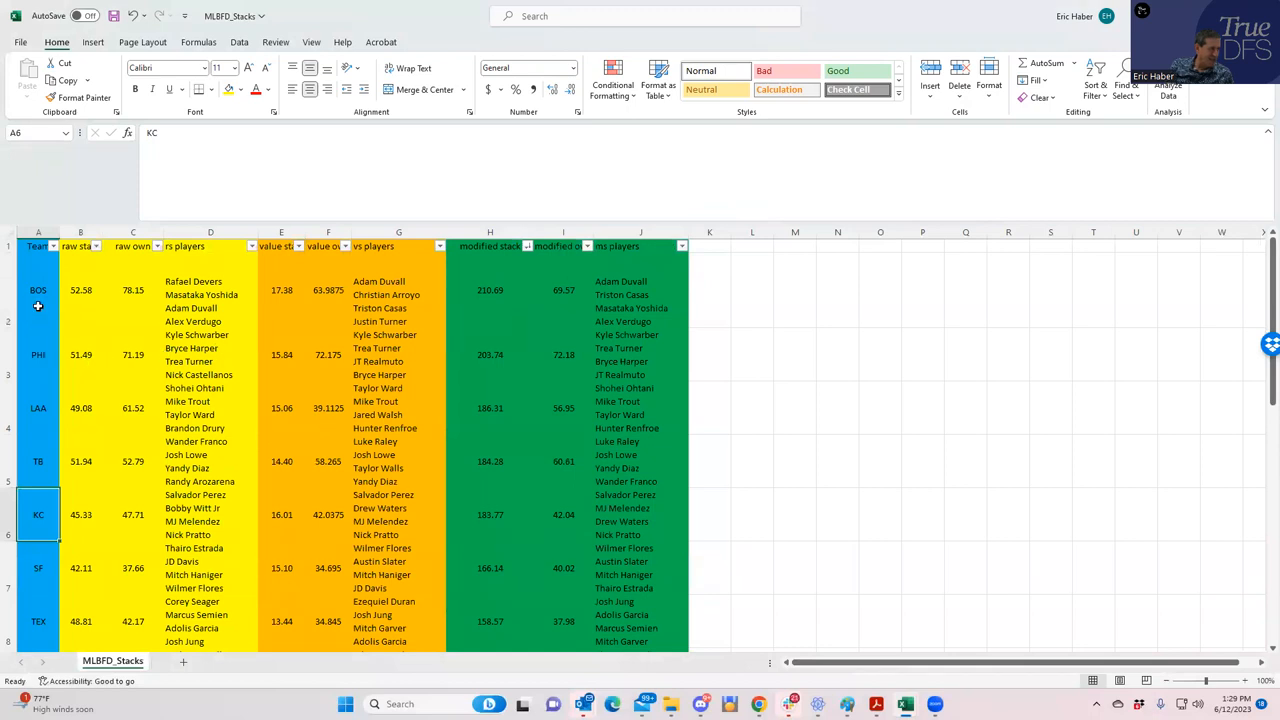
pyautogui.click(38, 355)
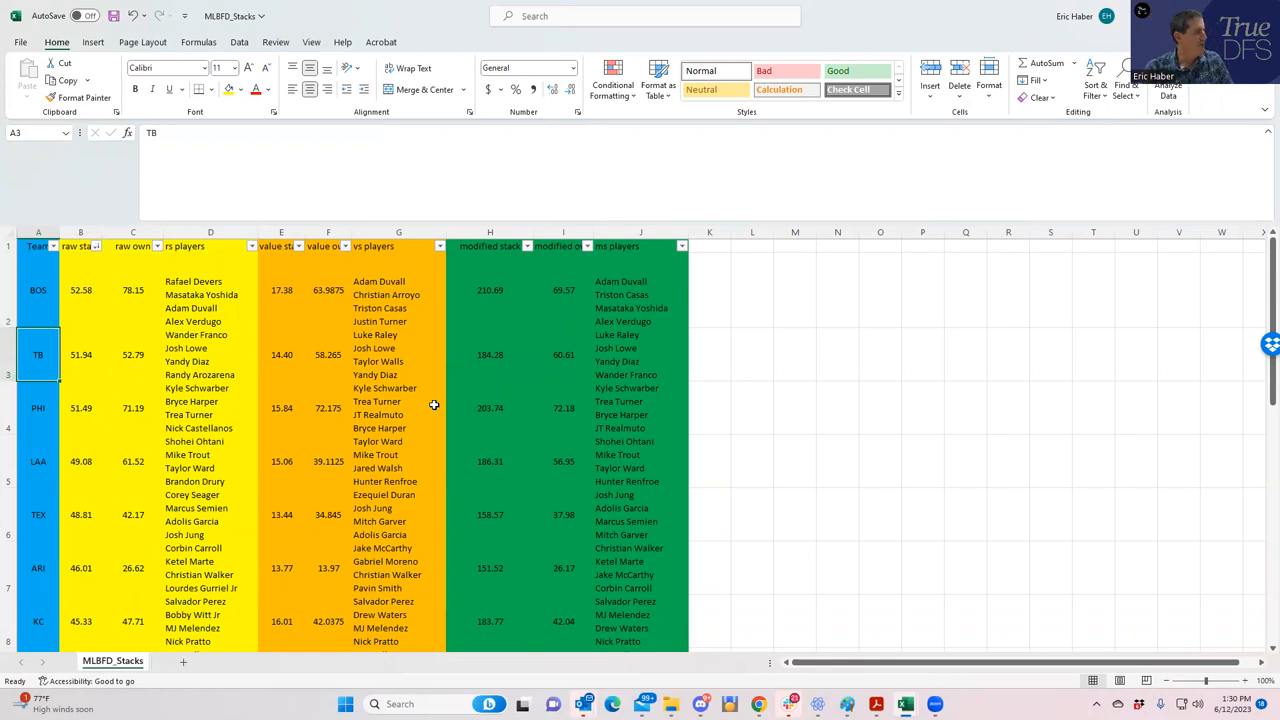
pyautogui.moveTo(127, 390)
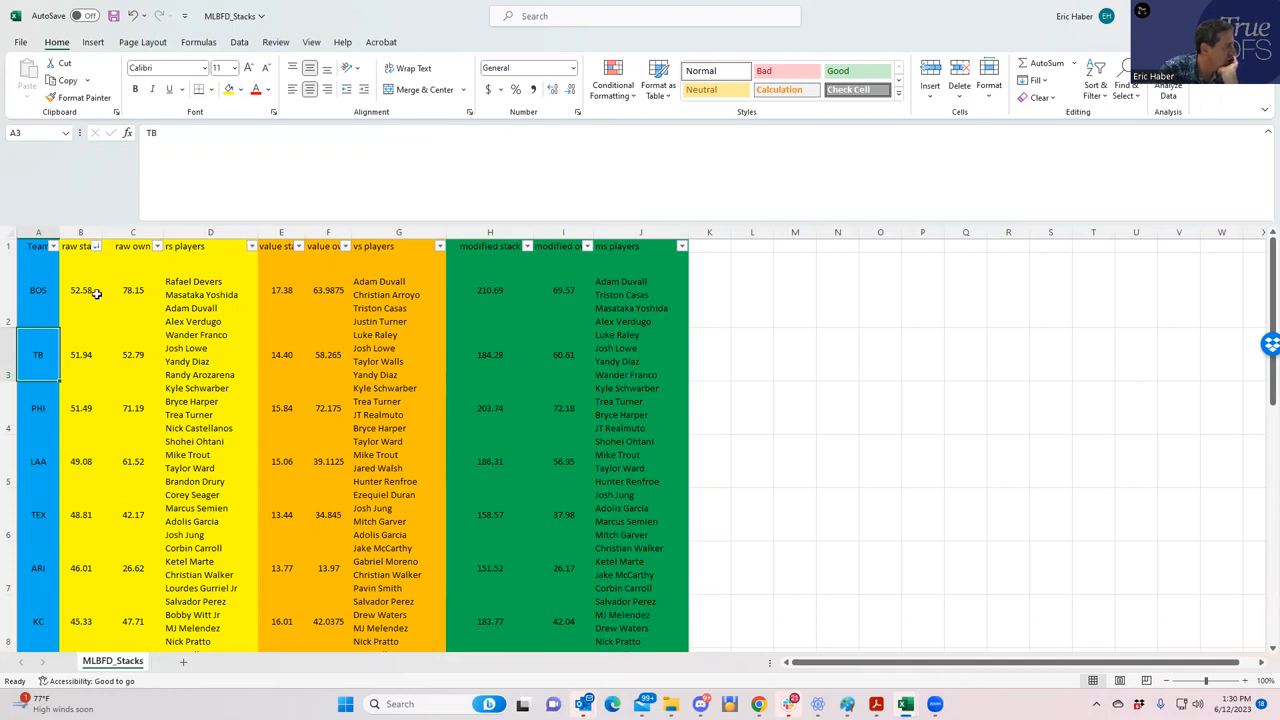
# Step: Compare LAA, TB and TEX raw ownership and BOS raw stack, then restore modified stack sorting
pyautogui.click(133, 461)
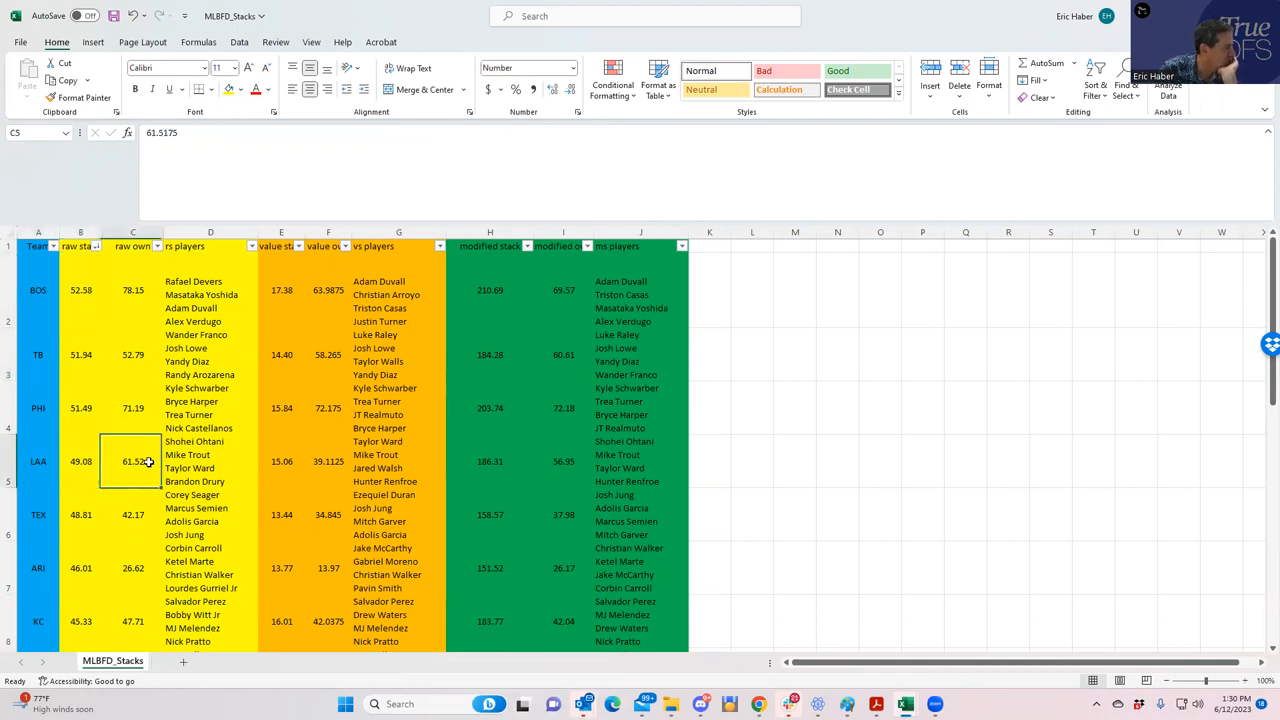
pyautogui.click(133, 354)
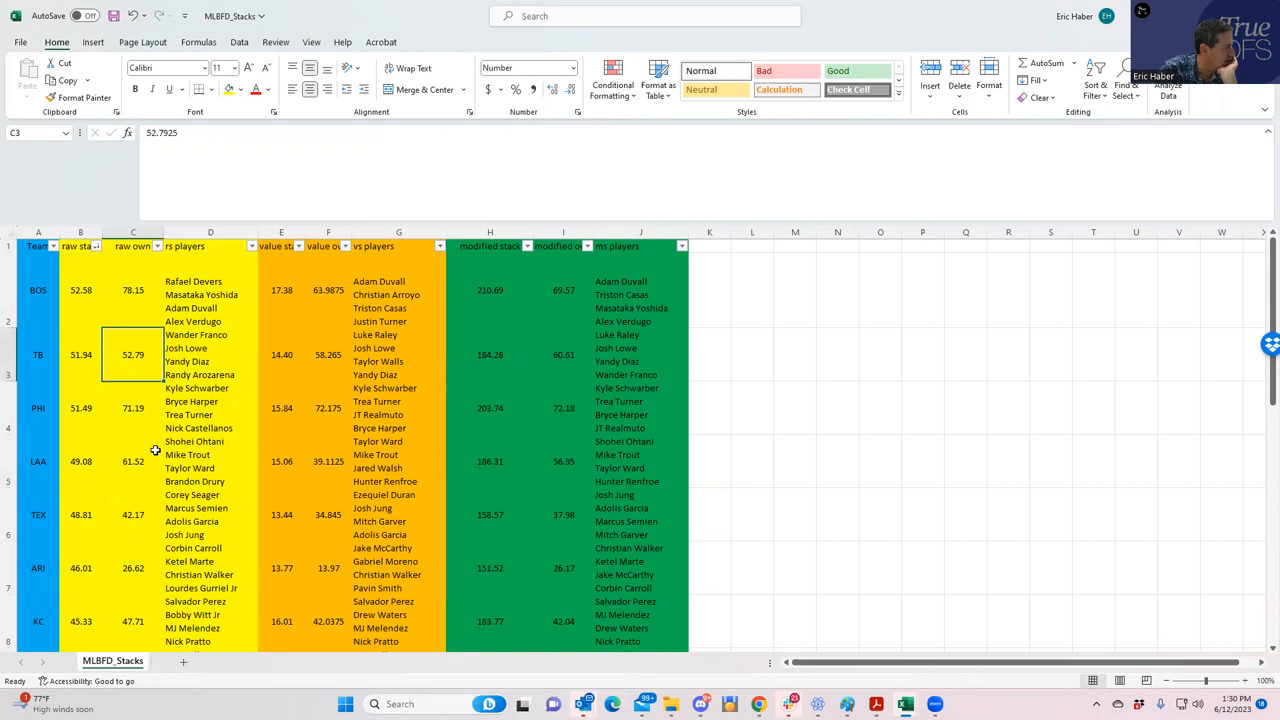
pyautogui.click(133, 514)
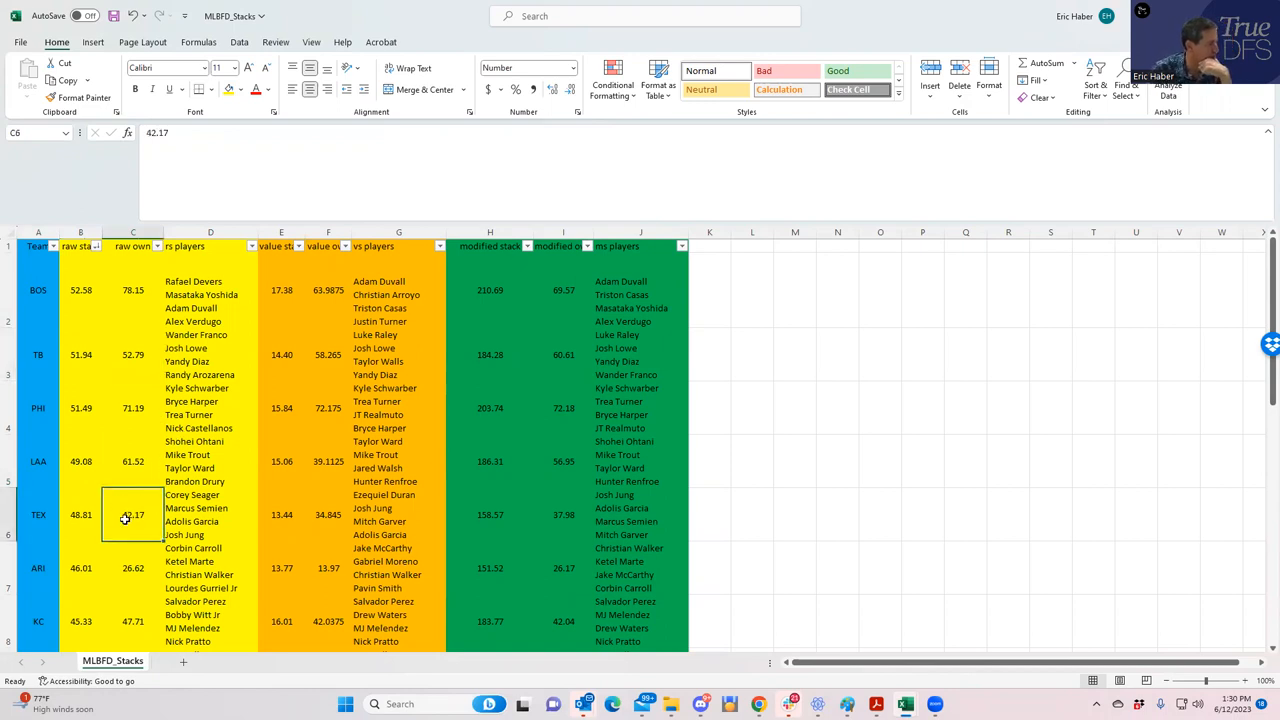
pyautogui.click(80, 290)
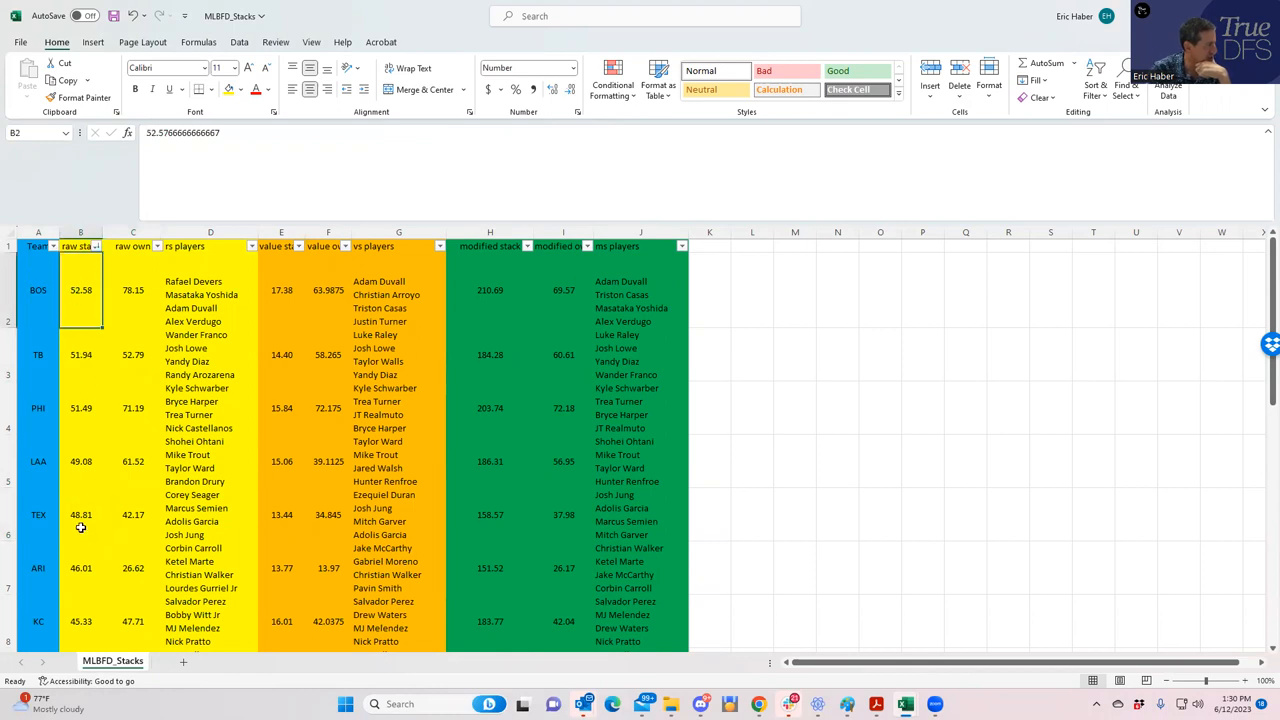
pyautogui.click(133, 514)
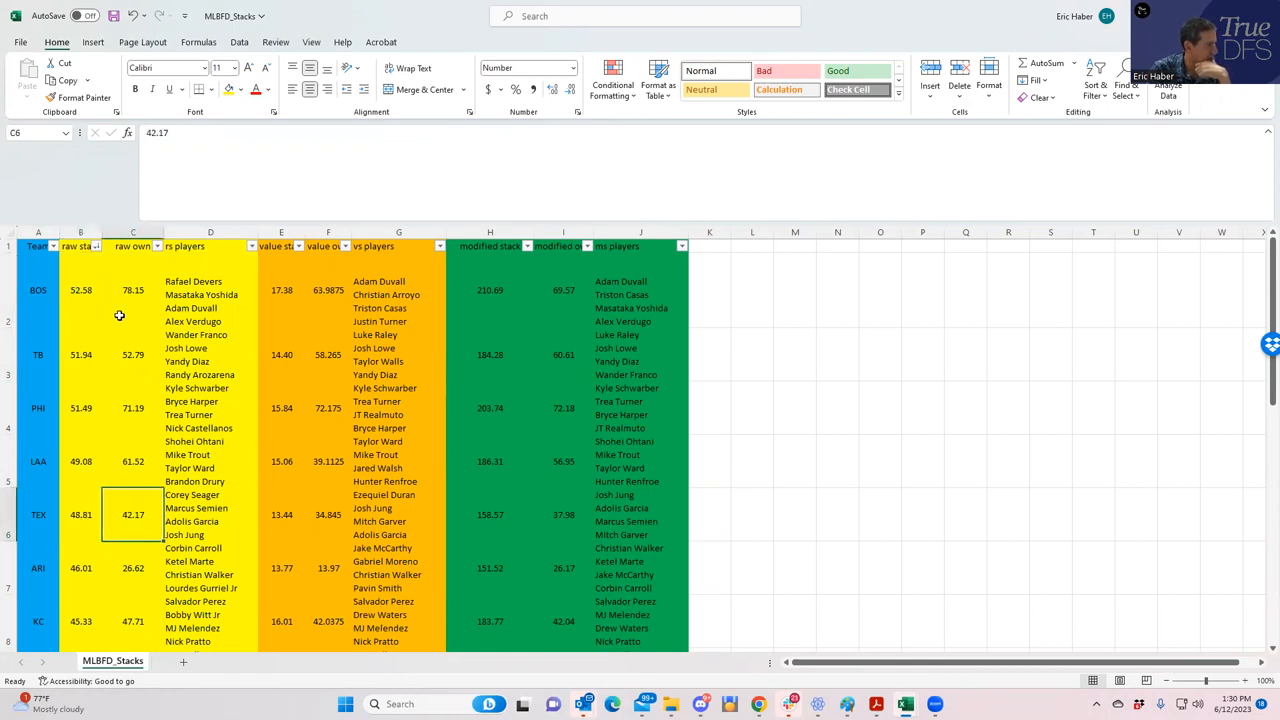
pyautogui.moveTo(127, 360)
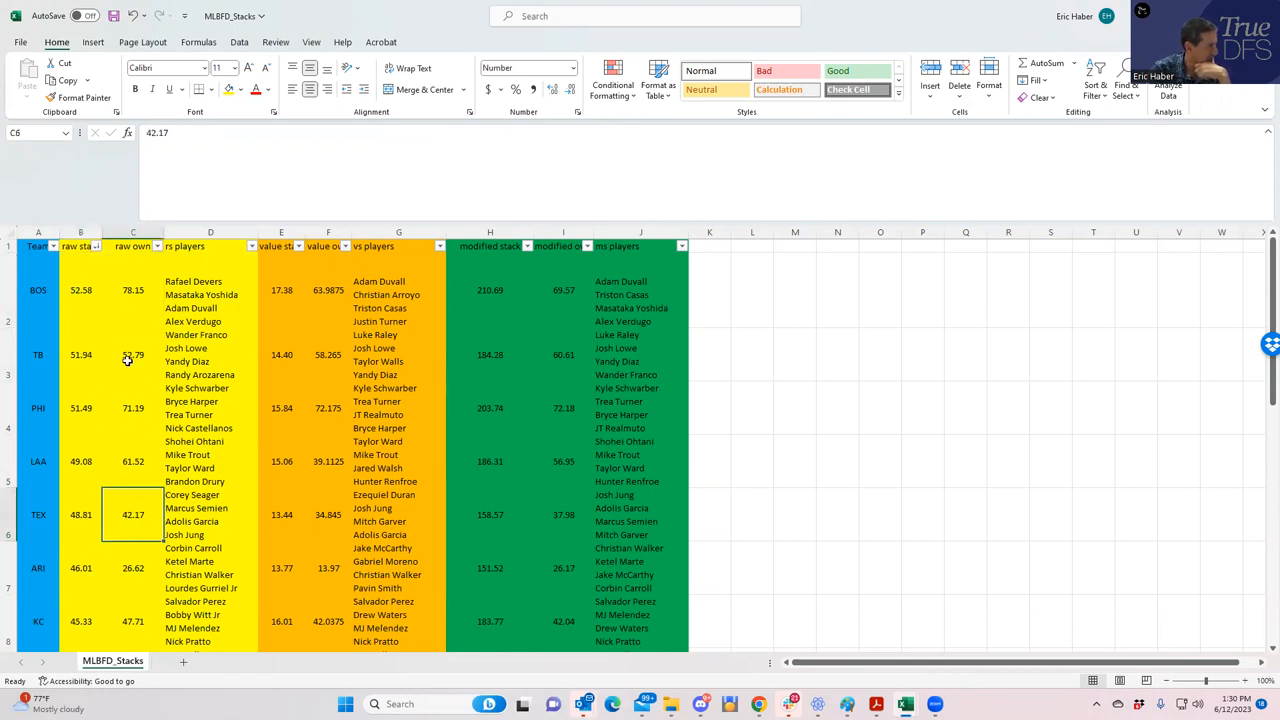
pyautogui.click(38, 354)
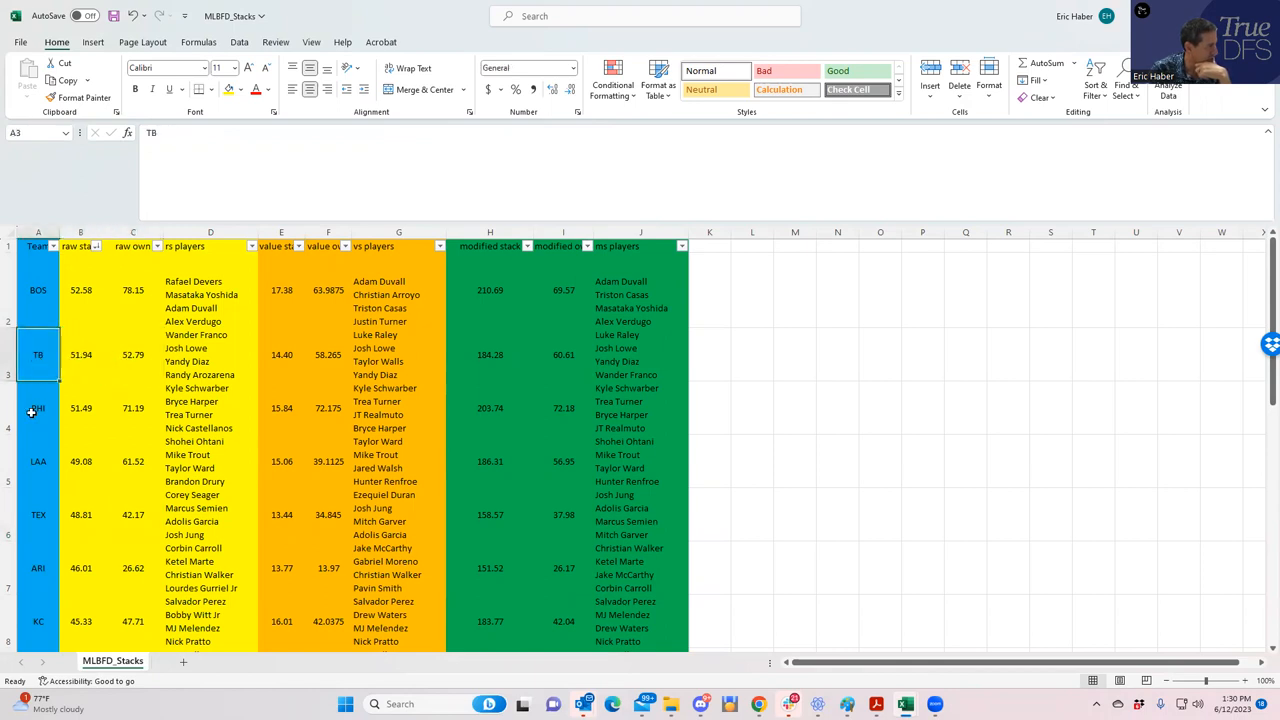
pyautogui.click(133, 514)
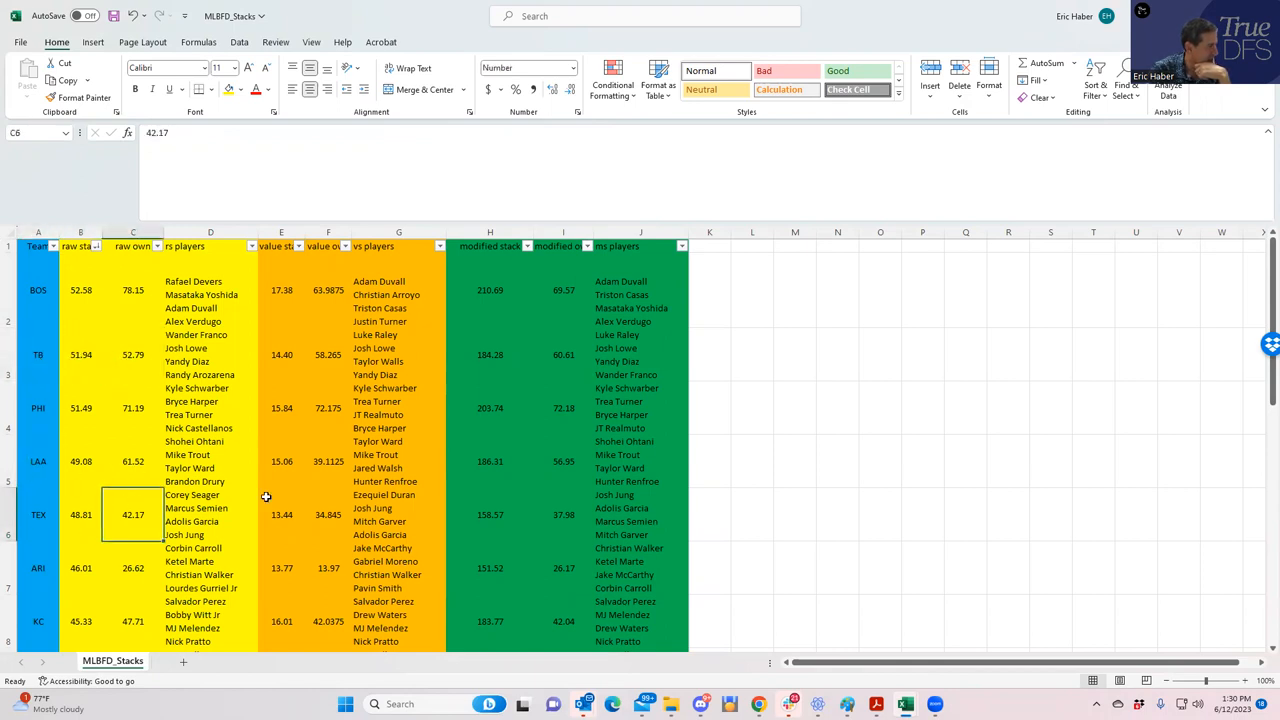
pyautogui.click(527, 245)
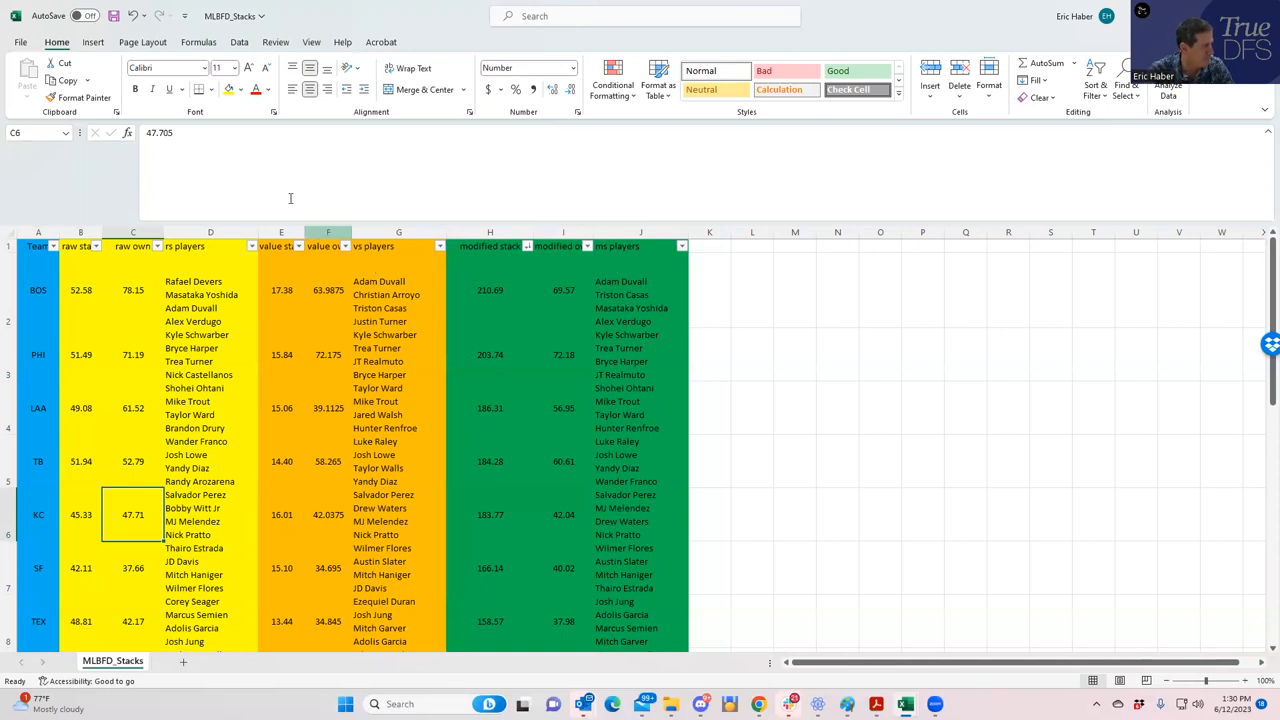
pyautogui.click(95, 246)
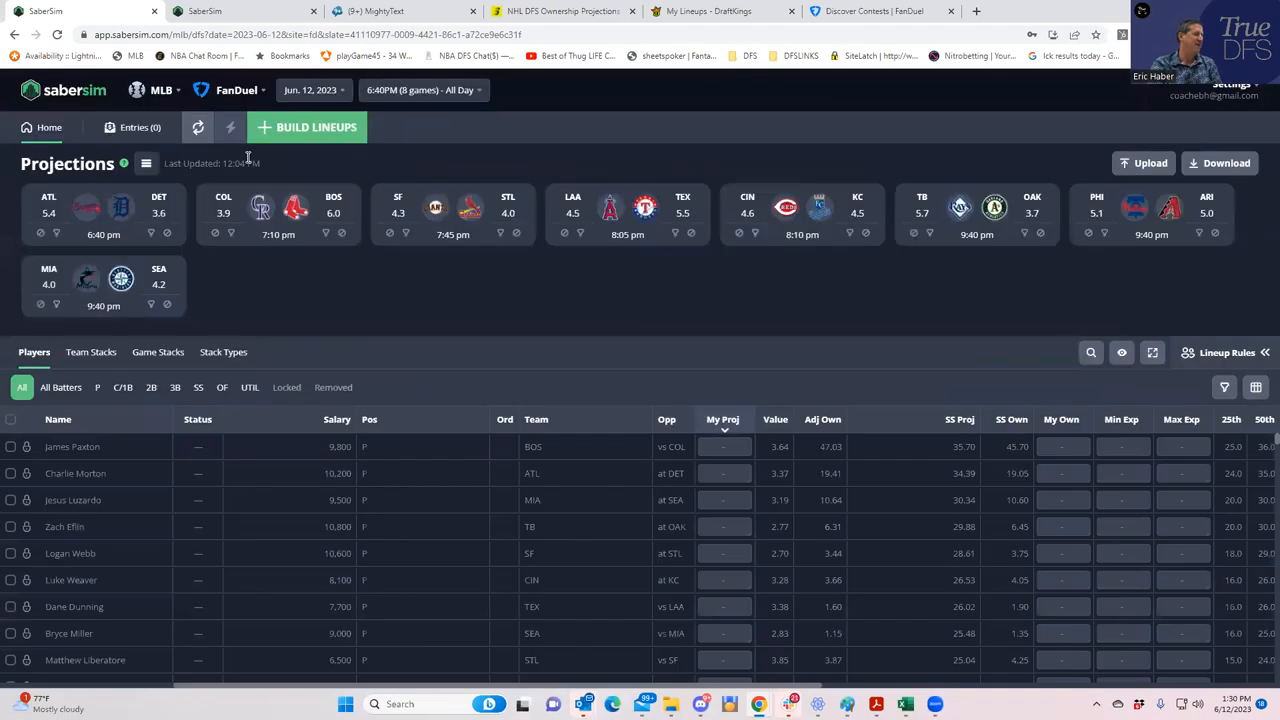
# Step: Switch to the 7:10 PM main slate and upload MLBFD_Sim as custom projections and ownership
pyautogui.click(423, 90)
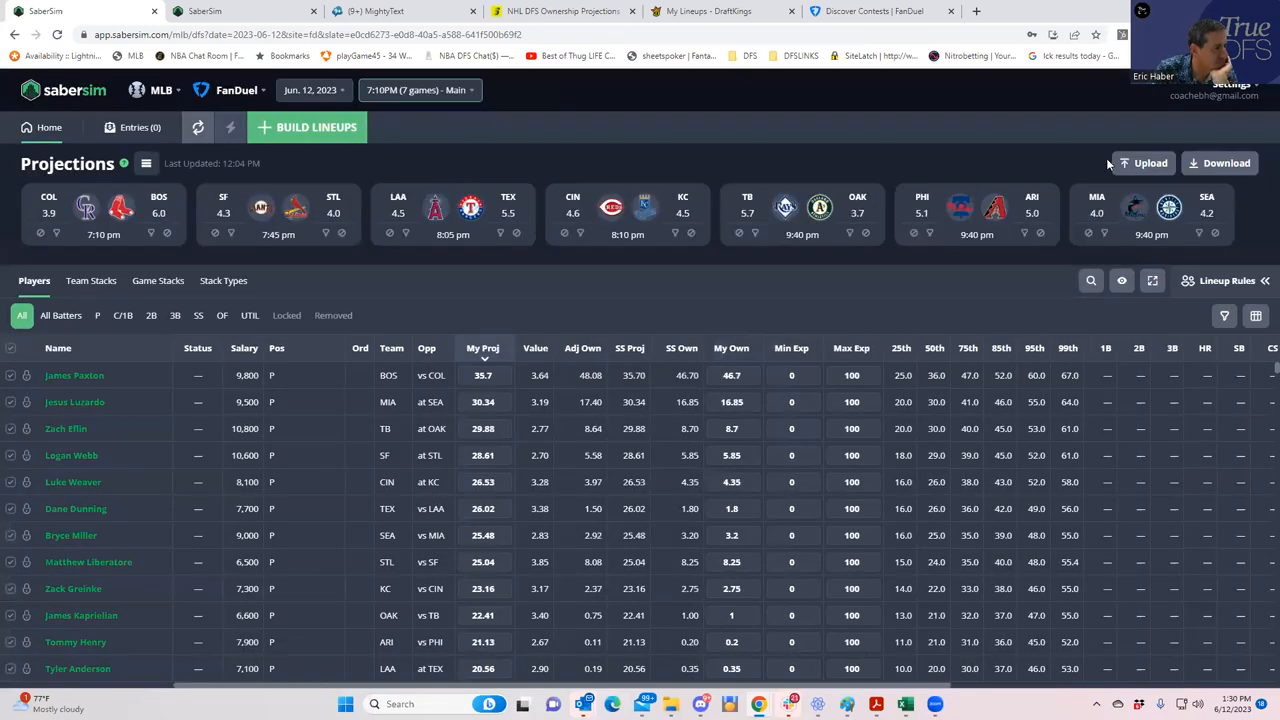
pyautogui.click(1143, 163)
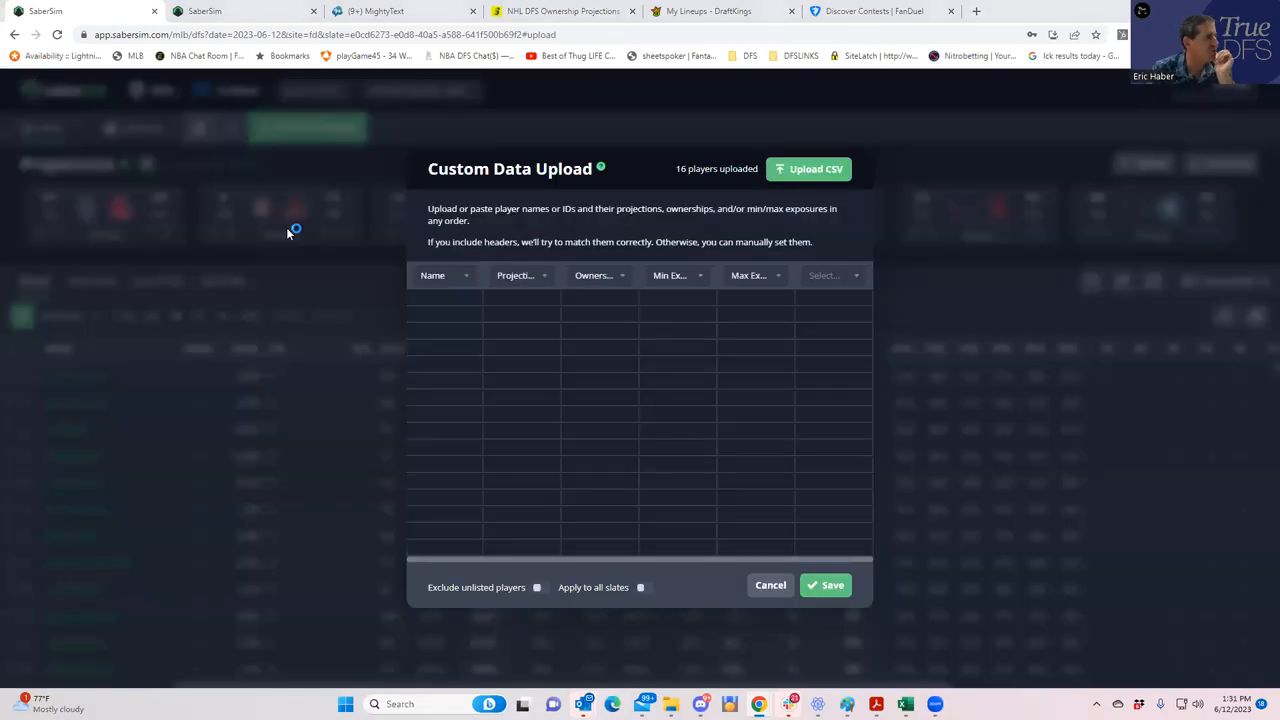
pyautogui.click(808, 168)
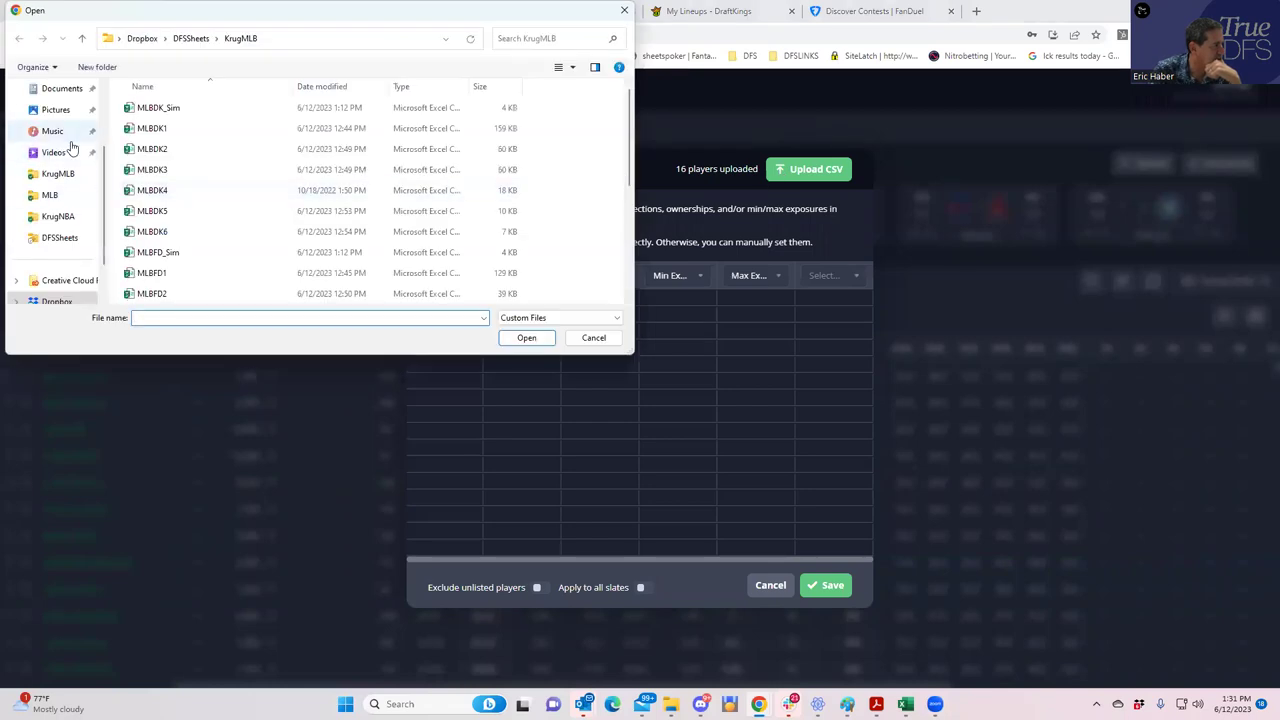
pyautogui.click(158, 252)
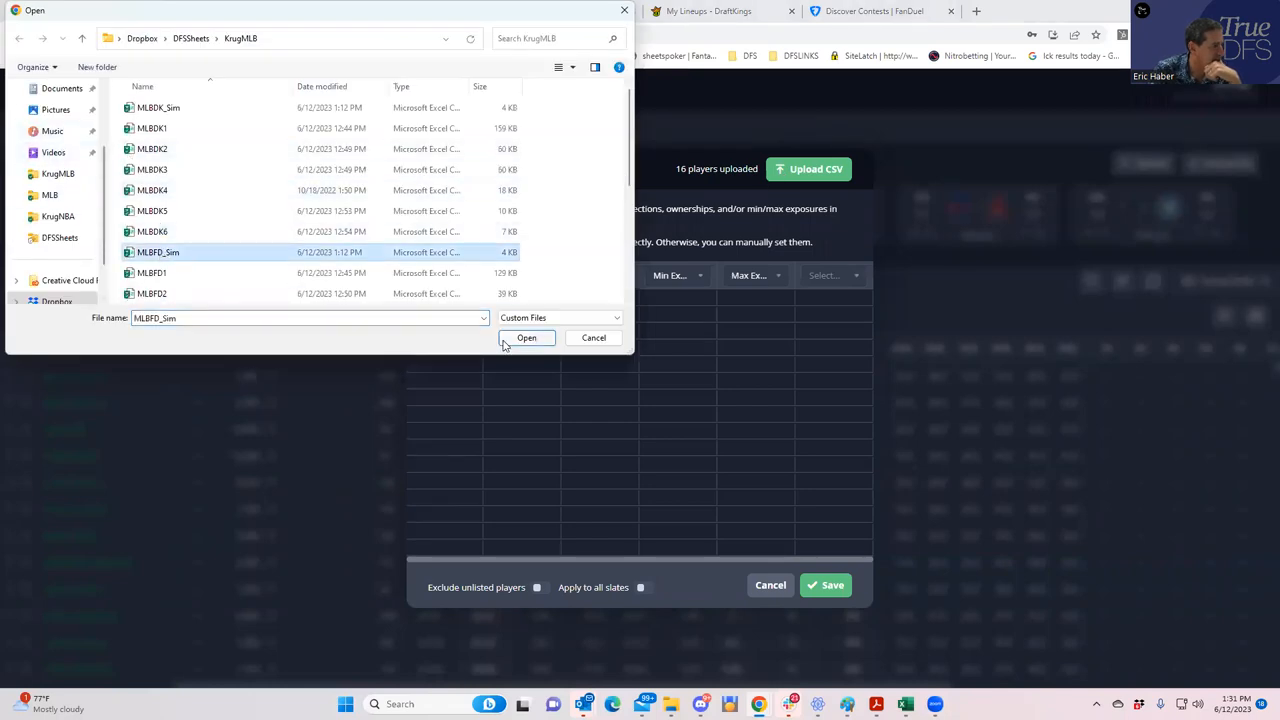
pyautogui.click(526, 337)
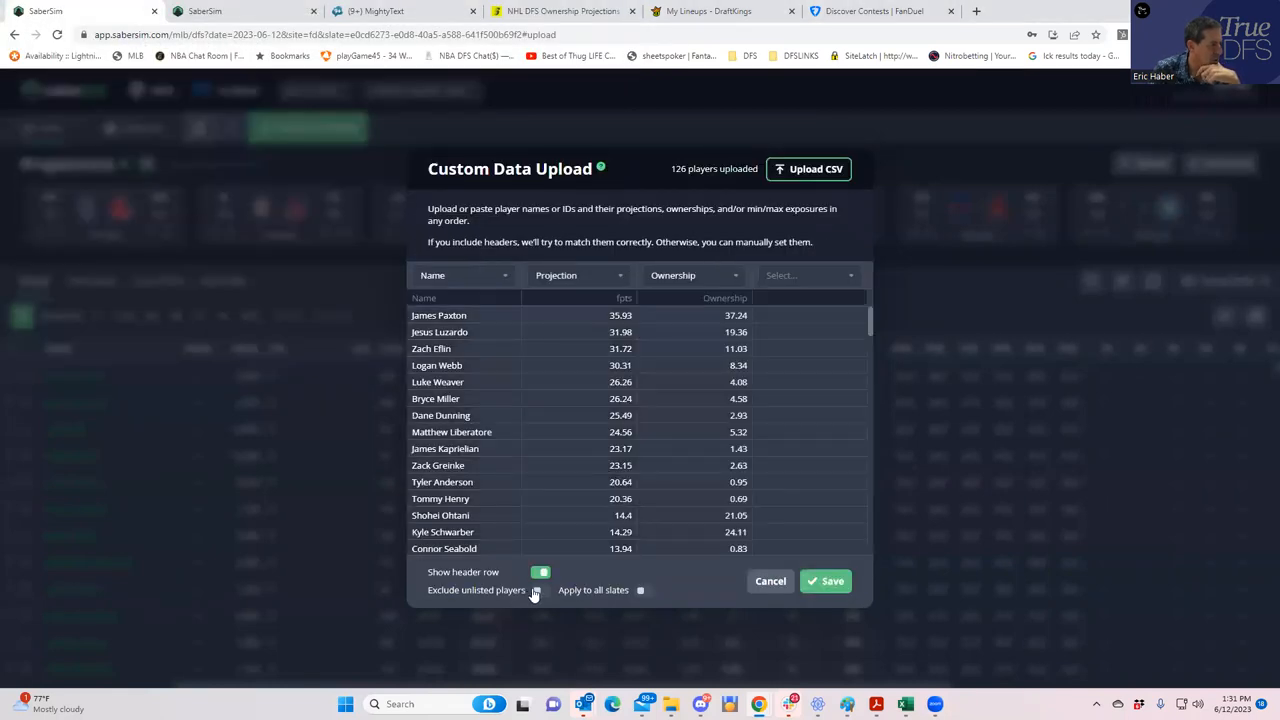
pyautogui.click(541, 589)
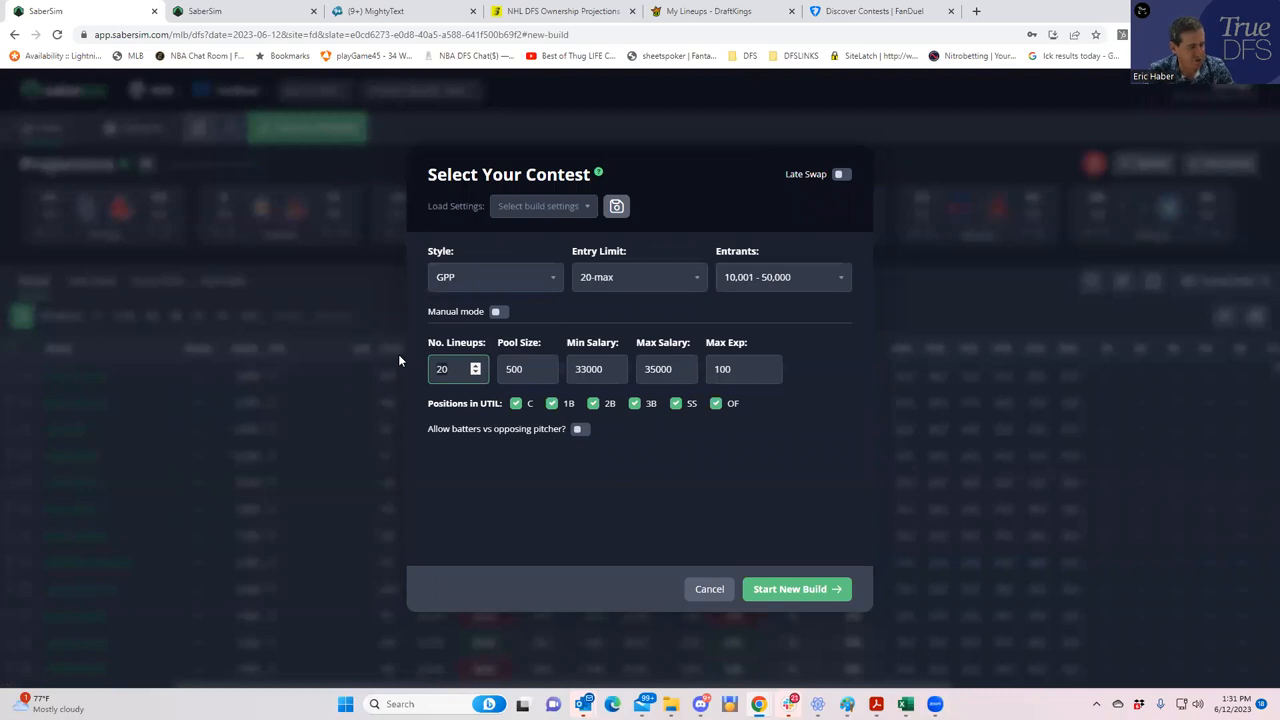
# Step: Pick the 150-max entry limit and start the 150-lineup FanDuel MLB GPP build
pyautogui.click(638, 277)
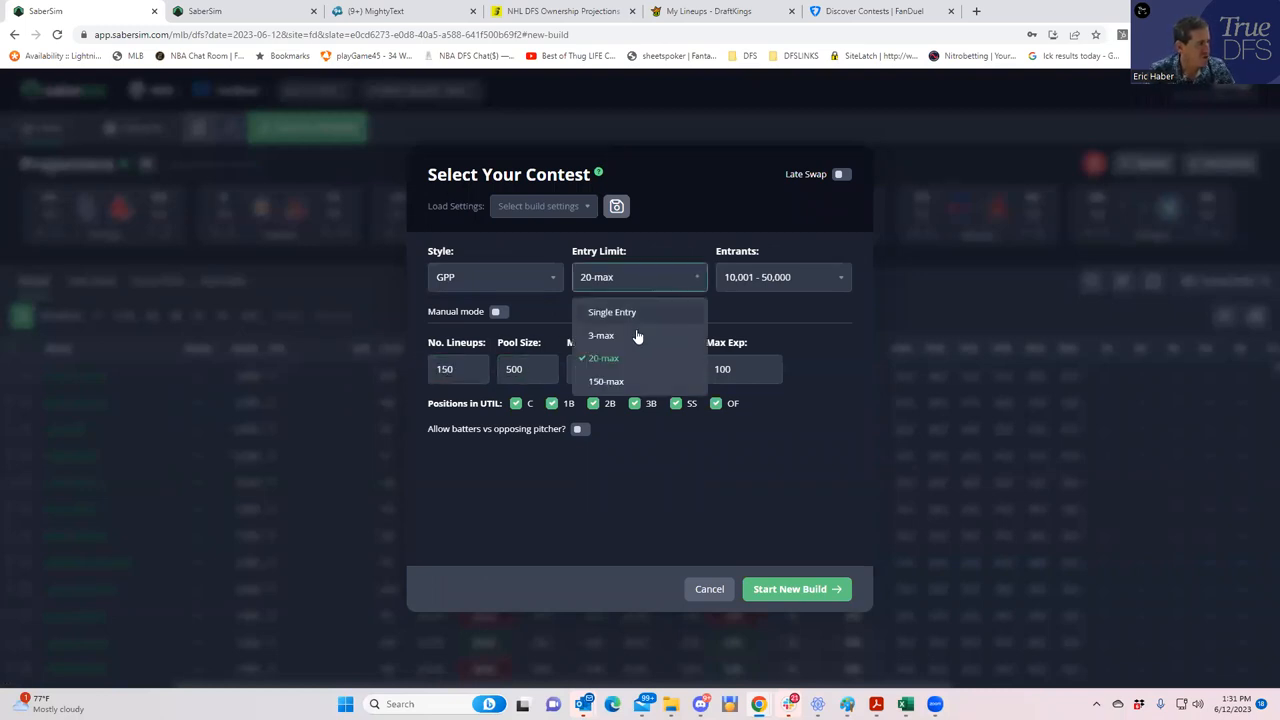
pyautogui.click(606, 381)
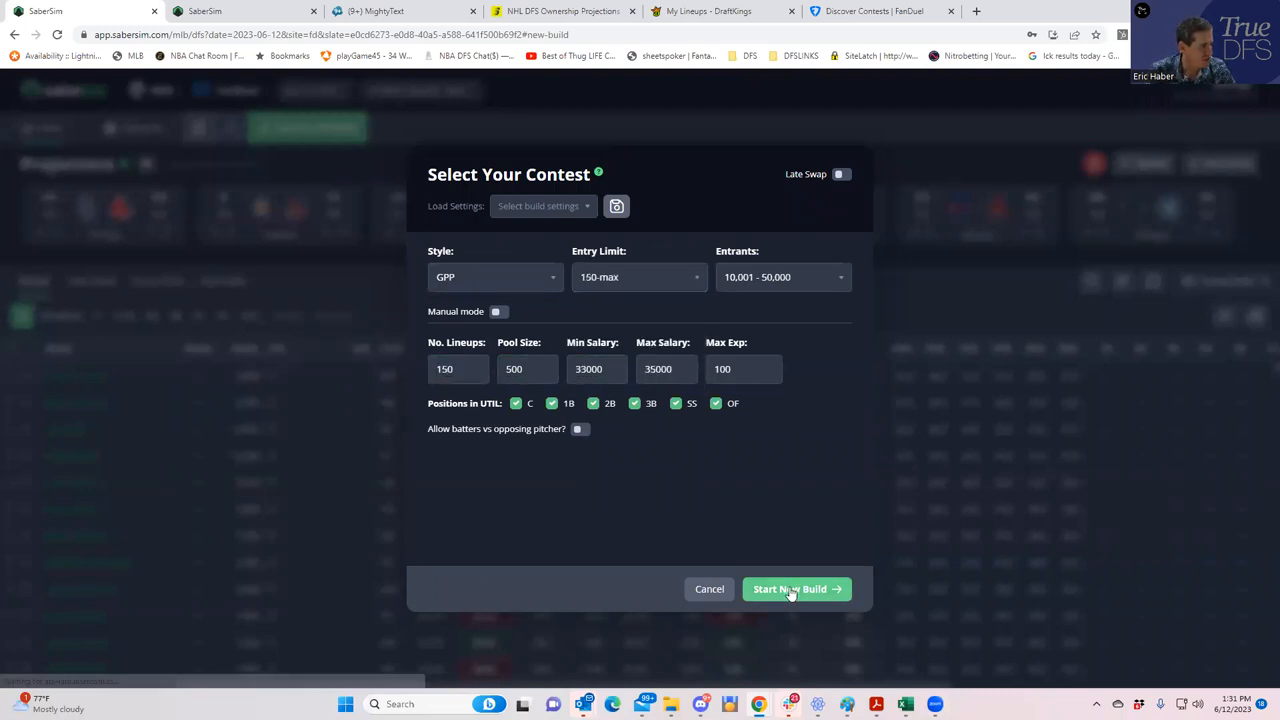
pyautogui.click(790, 589)
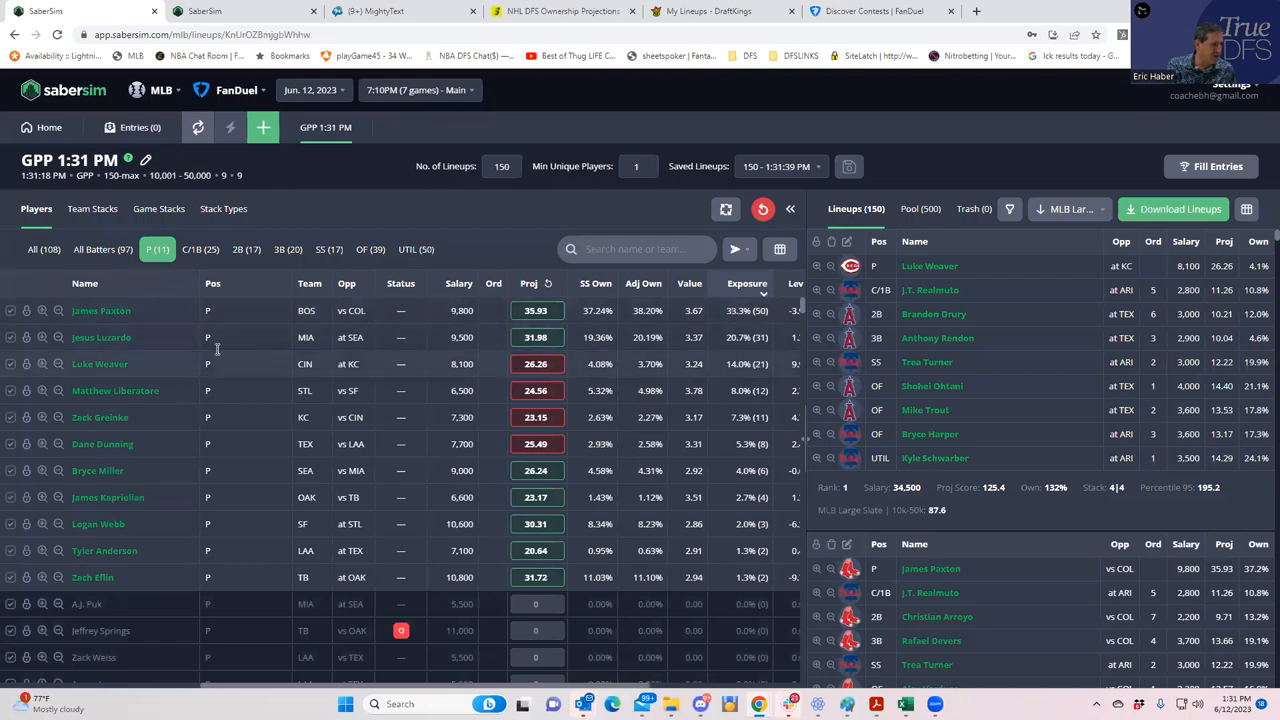
pyautogui.moveTo(647, 322)
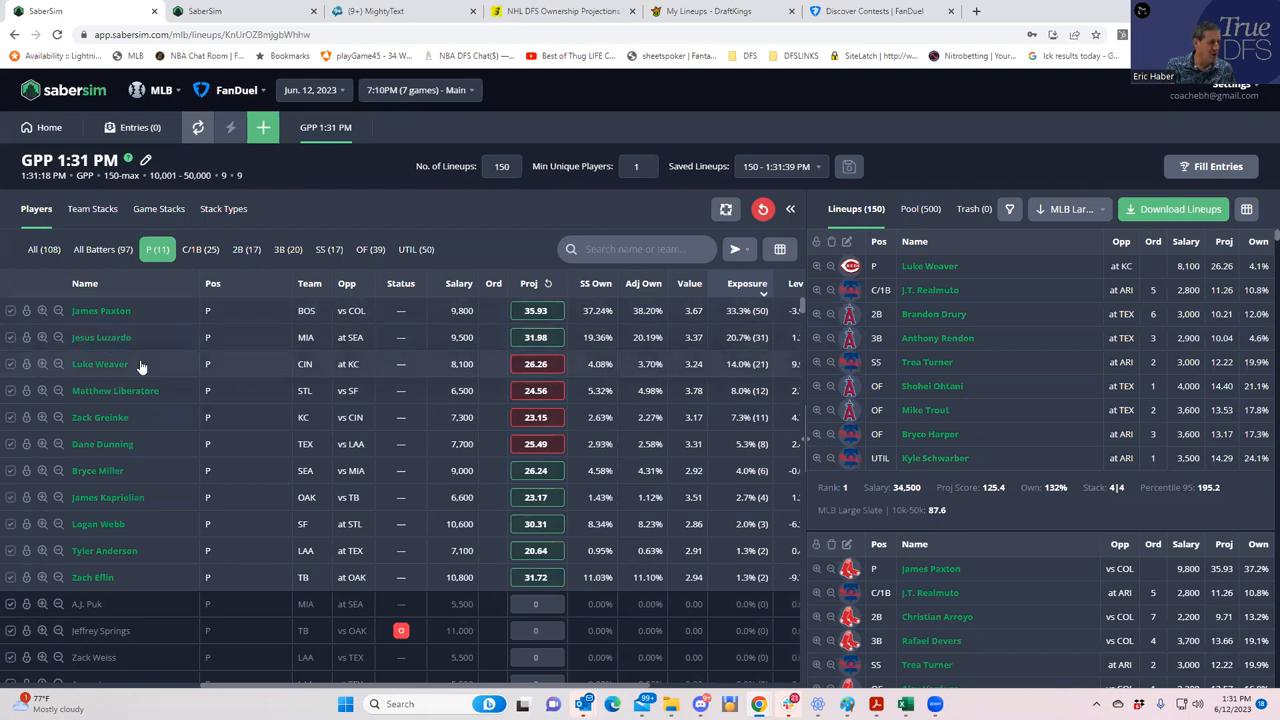
pyautogui.moveTo(170, 232)
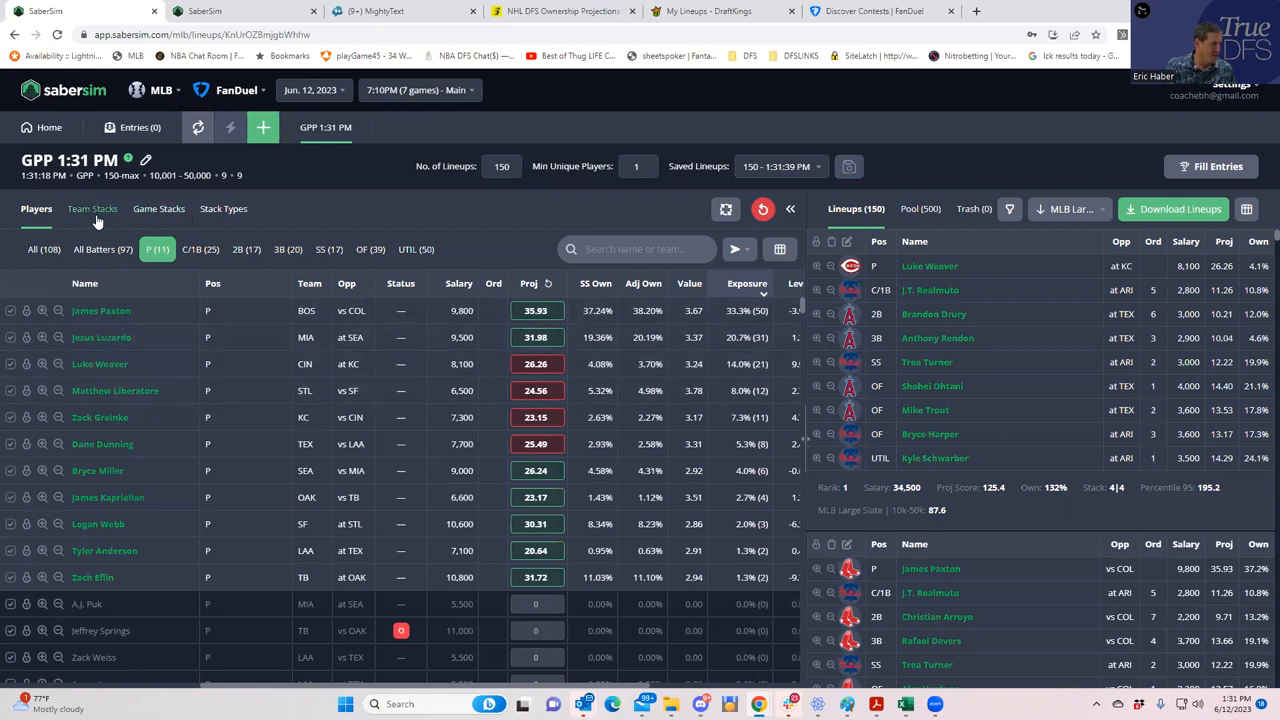
# Step: Show the build's team stack exposures, with PHI leading at 46.7%
pyautogui.click(92, 208)
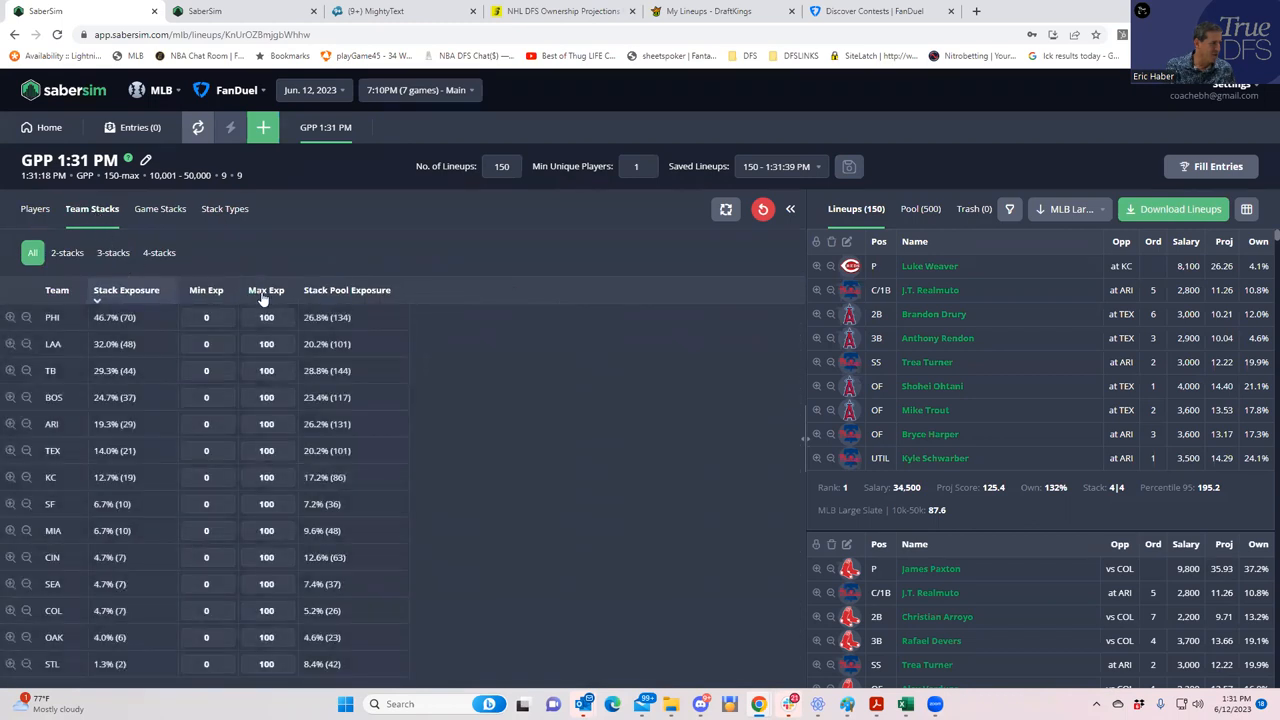
pyautogui.moveTo(266, 290)
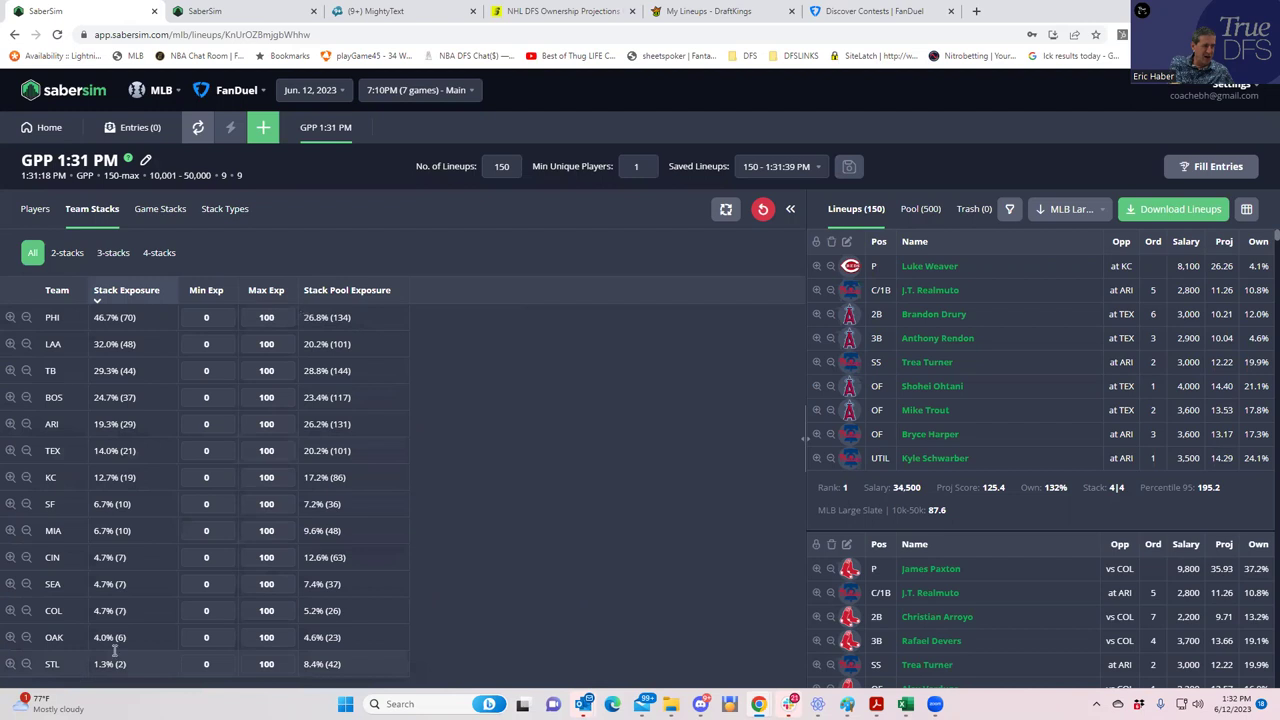
pyautogui.moveTo(150, 445)
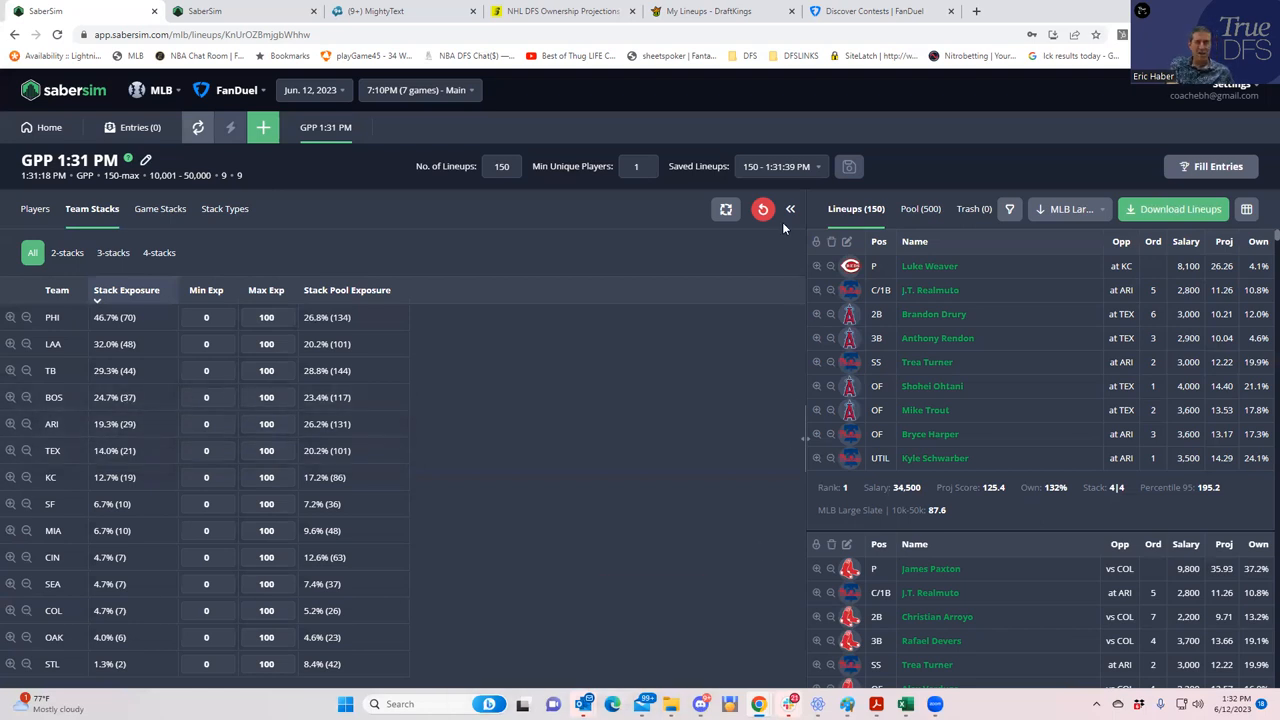
pyautogui.moveTo(565, 150)
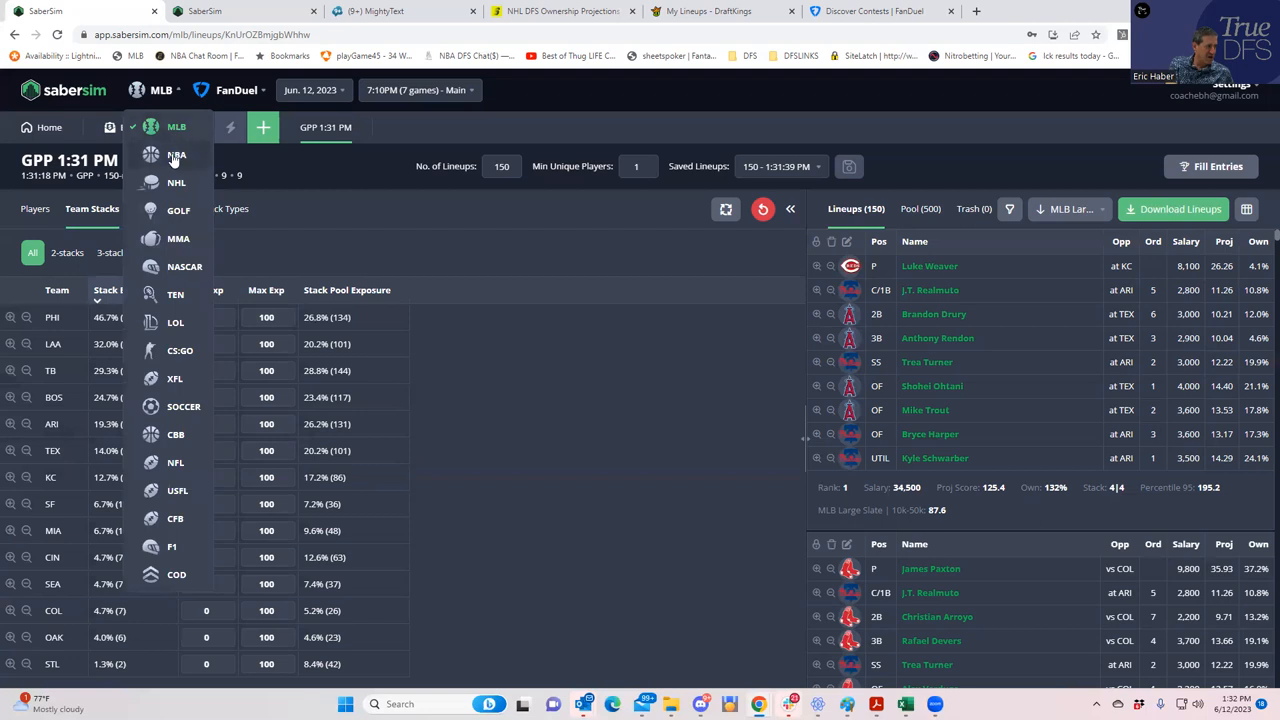
# Step: Switch the sport to NBA and bring up the NBADK_Proj workbook in Excel
pyautogui.click(176, 155)
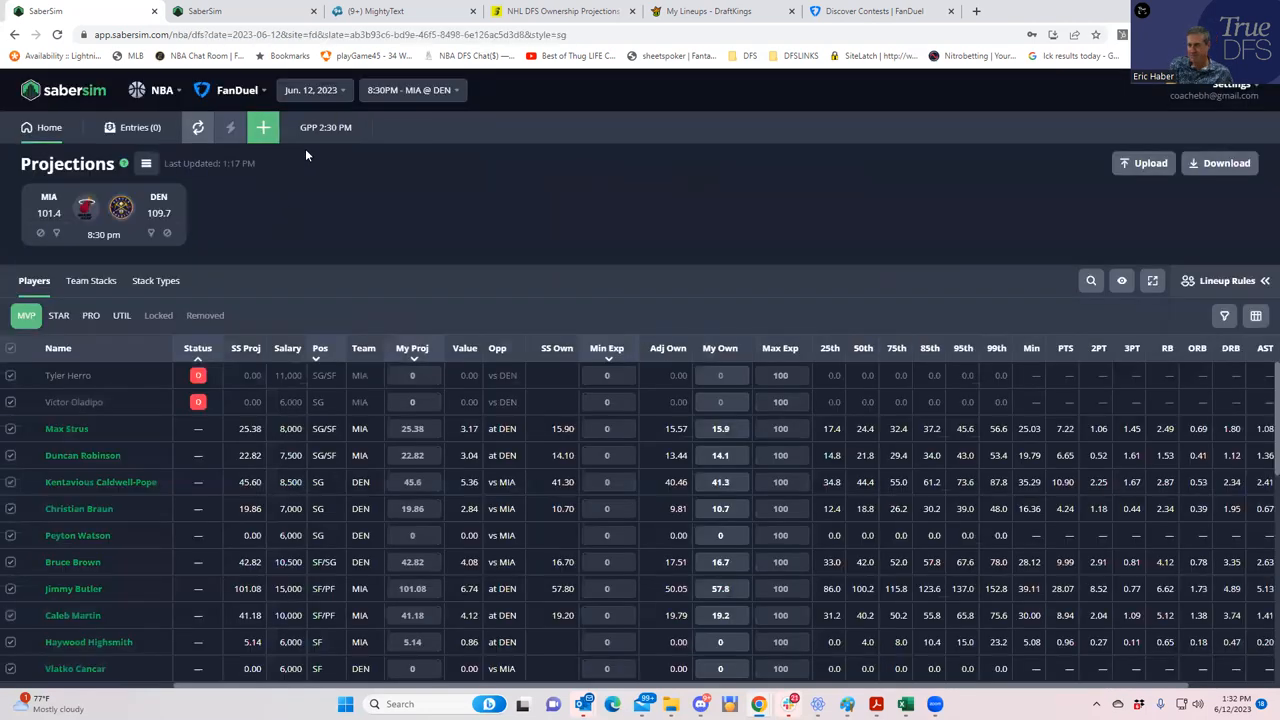
pyautogui.click(237, 90)
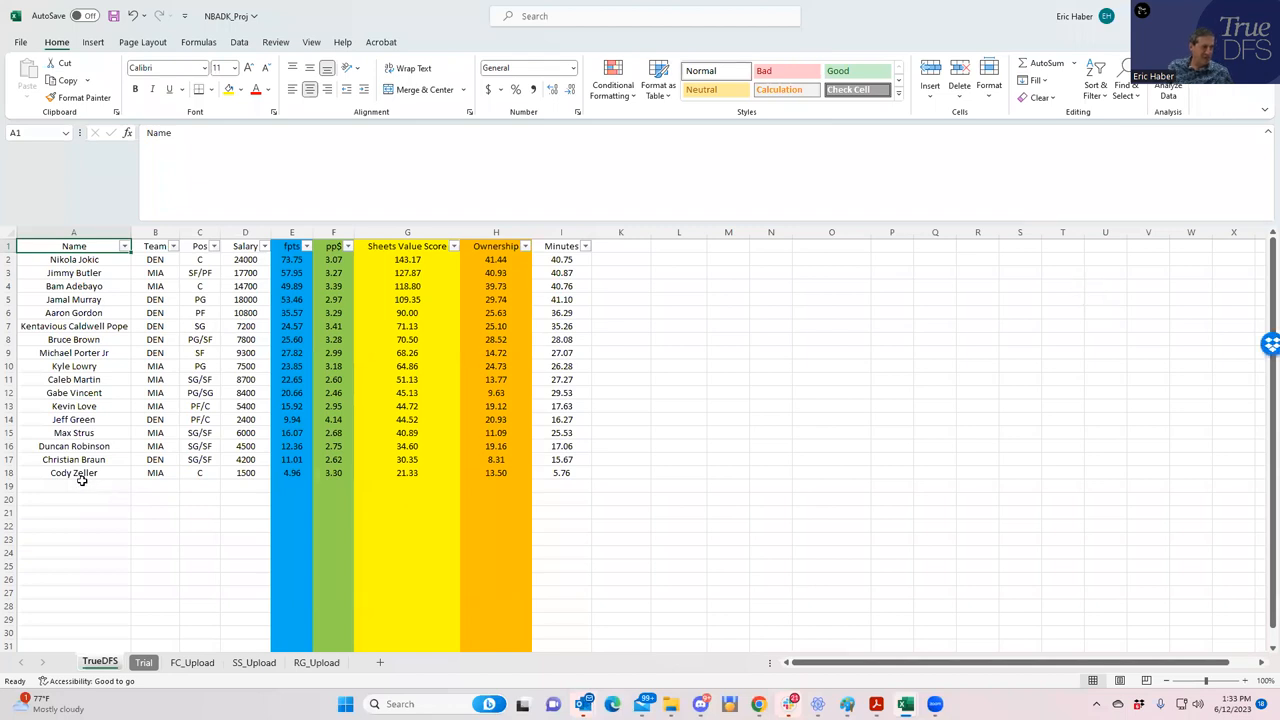
# Step: Check Jokic's and the top four players' minutes and Butler's value score, then return to SaberSim
pyautogui.click(561, 259)
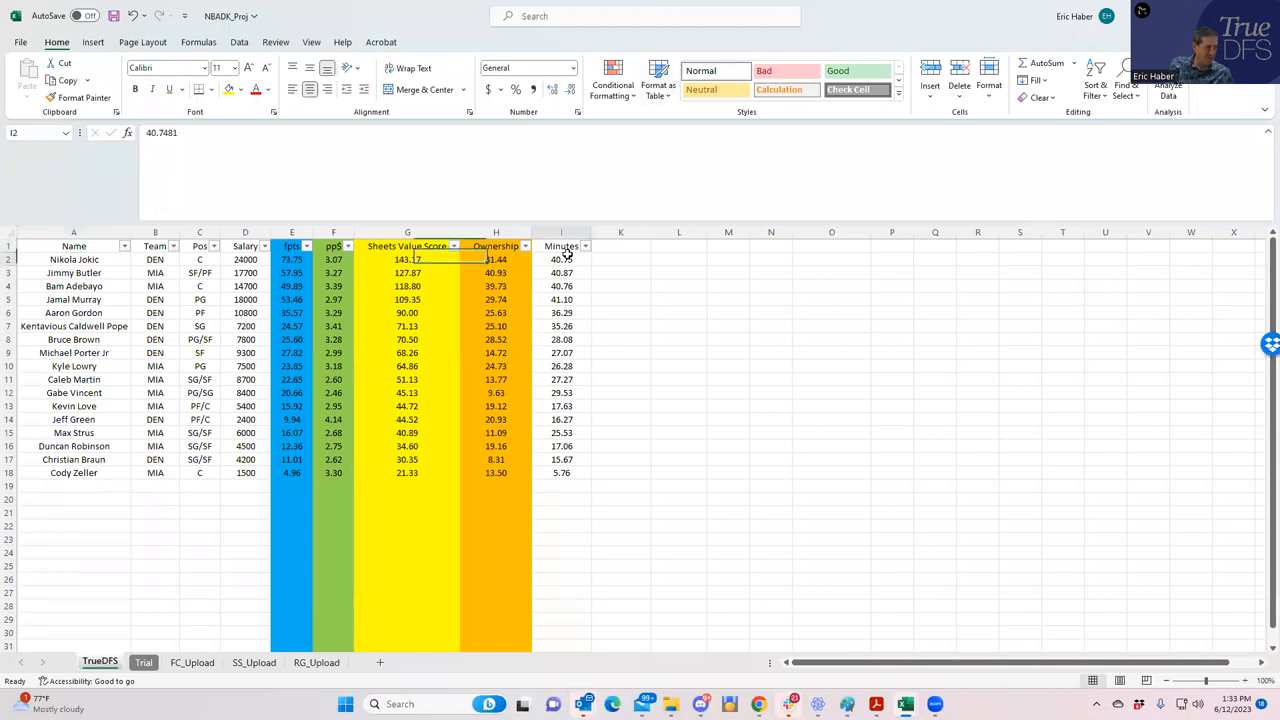
pyautogui.moveTo(561, 259); pyautogui.dragTo(561, 299)
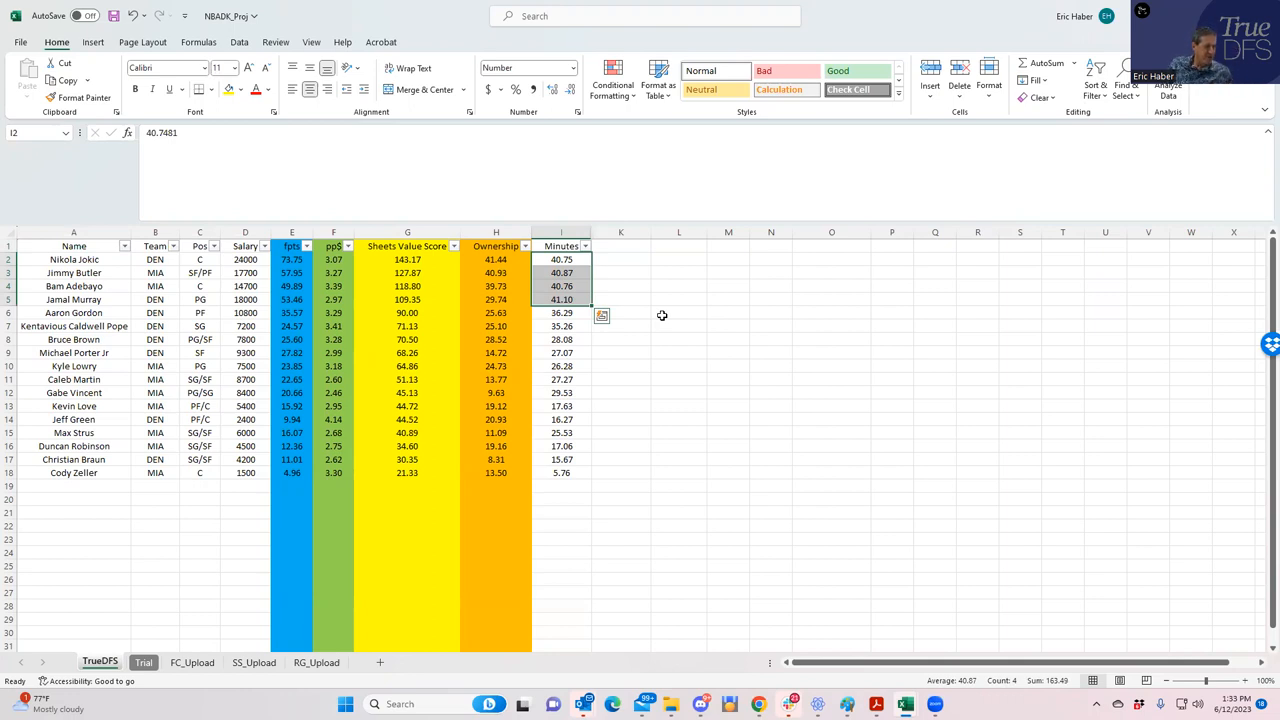
pyautogui.moveTo(617, 300)
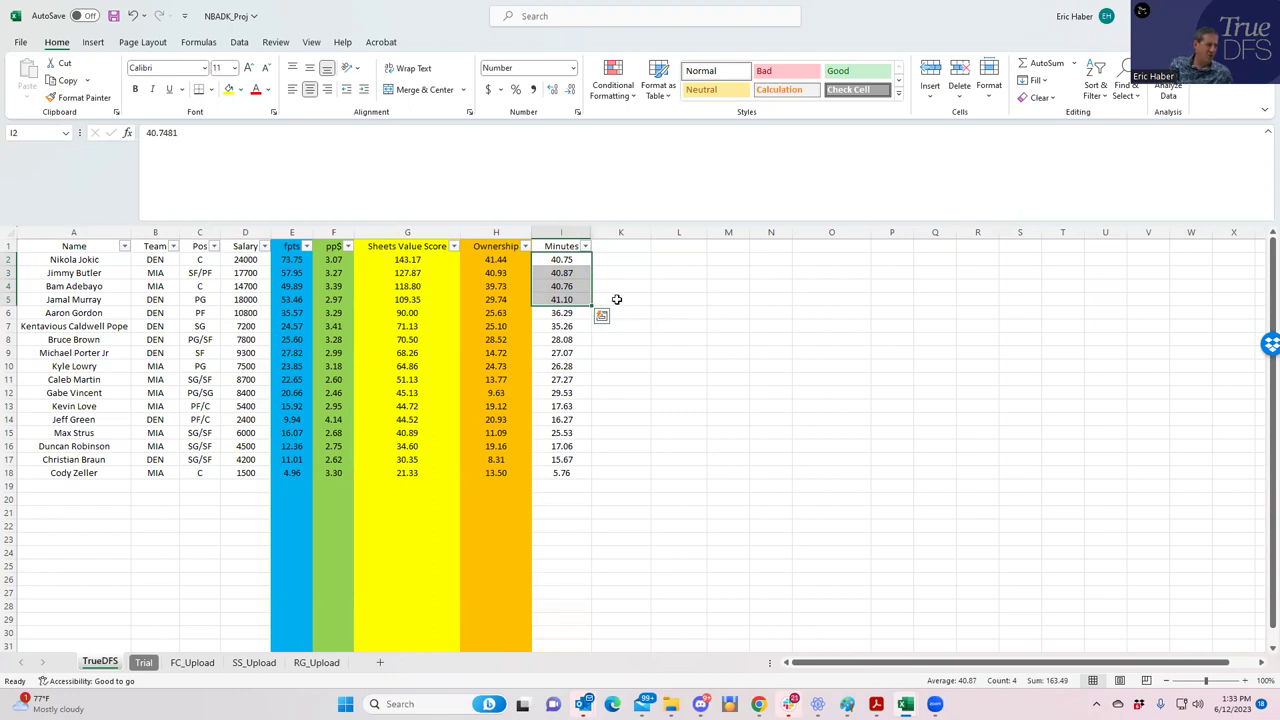
pyautogui.click(407, 272)
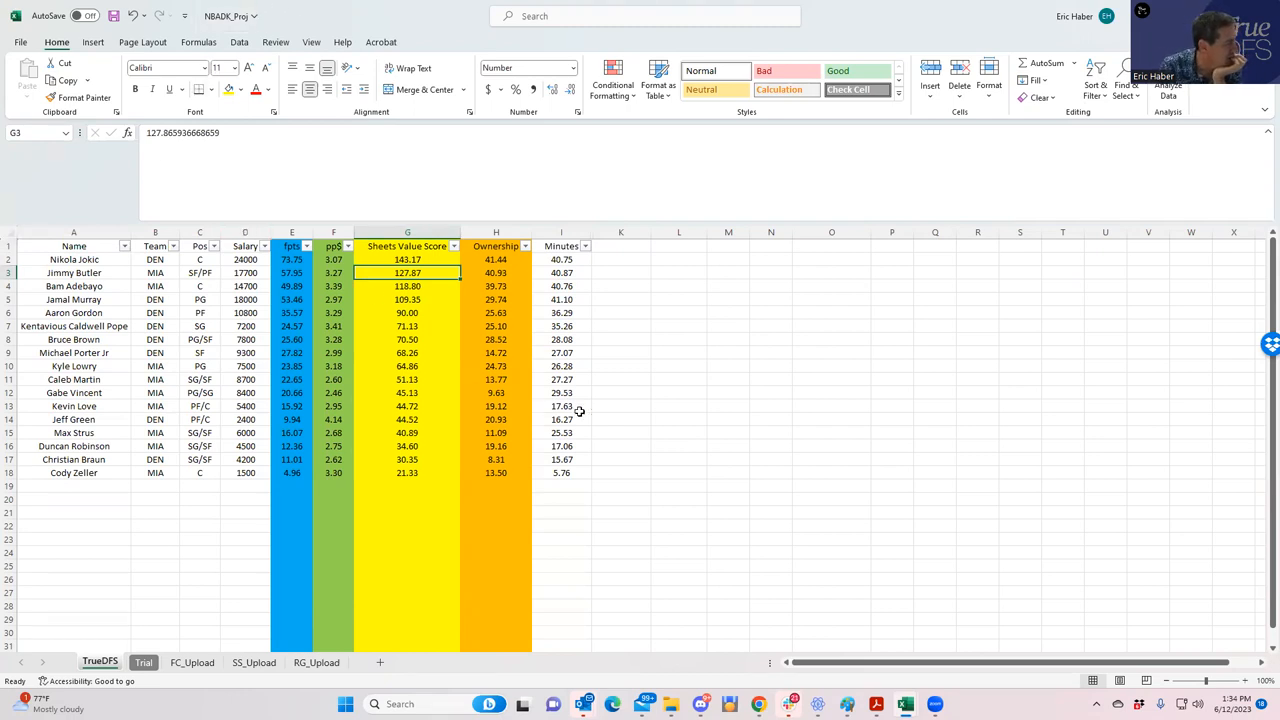
pyautogui.click(679, 366)
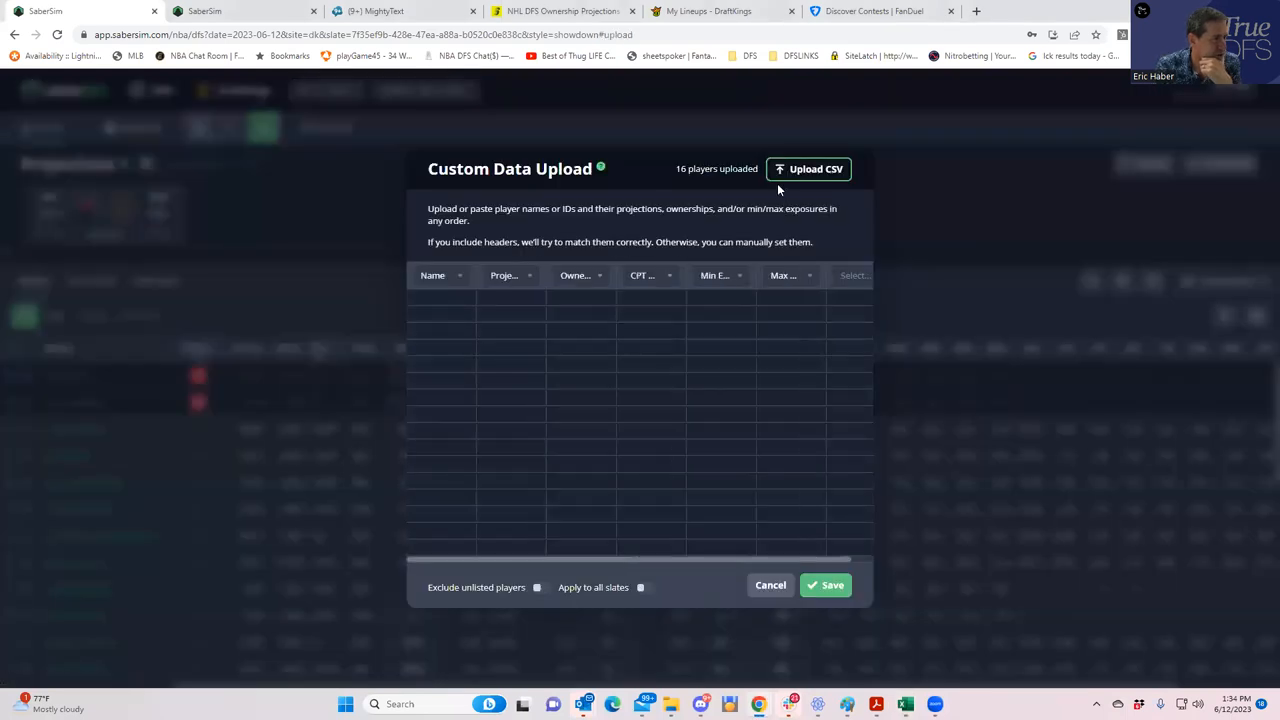
# Step: Upload the NBA projections file from the KrugNBA folder and start a new build
pyautogui.click(808, 168)
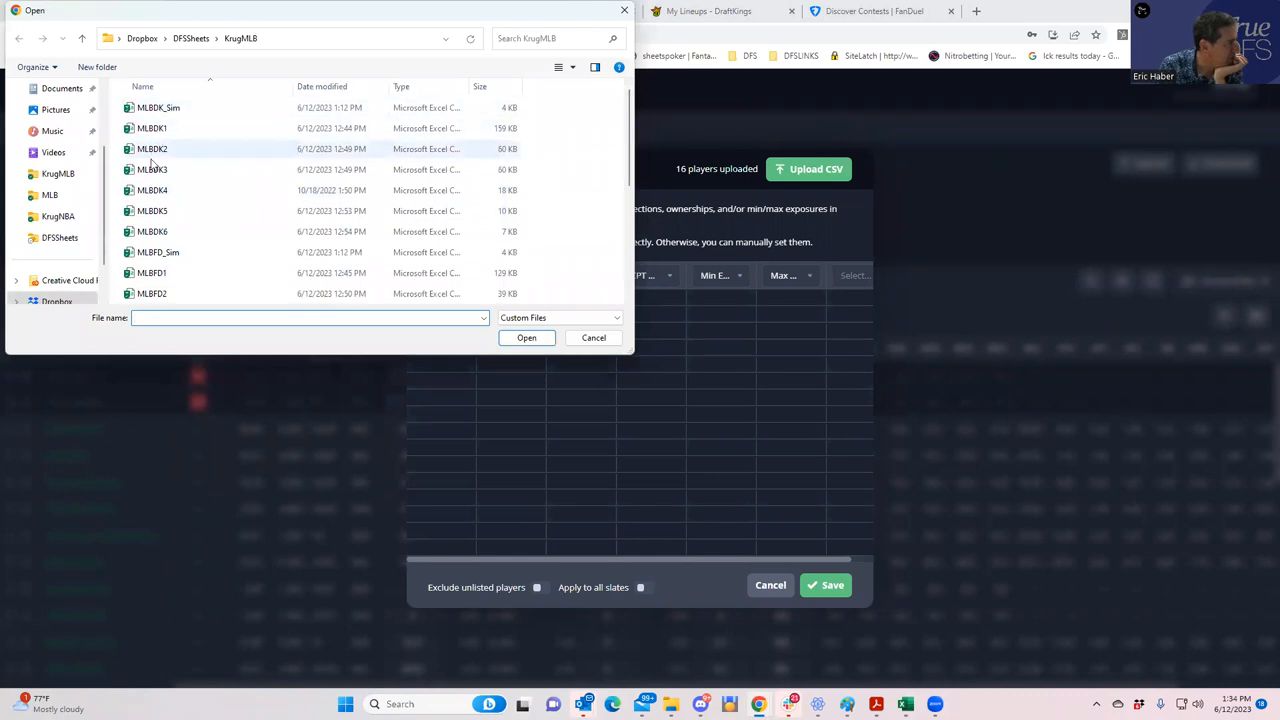
pyautogui.click(57, 216)
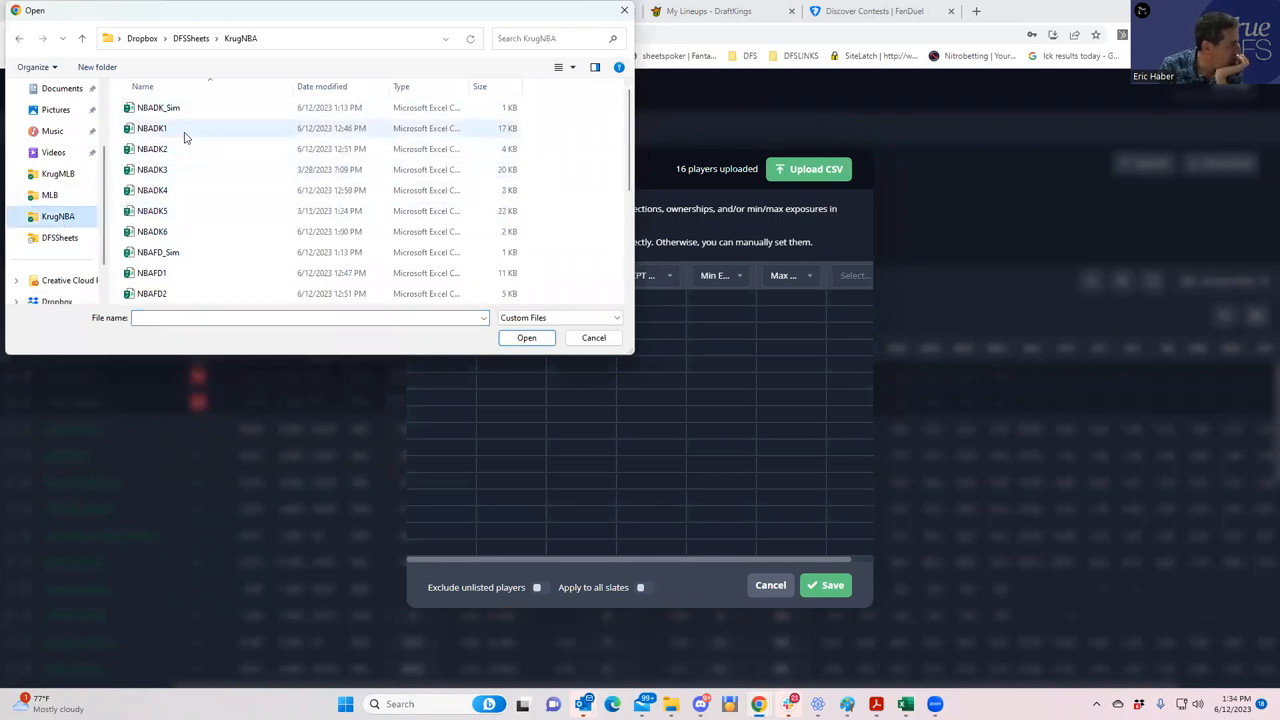
pyautogui.click(526, 337)
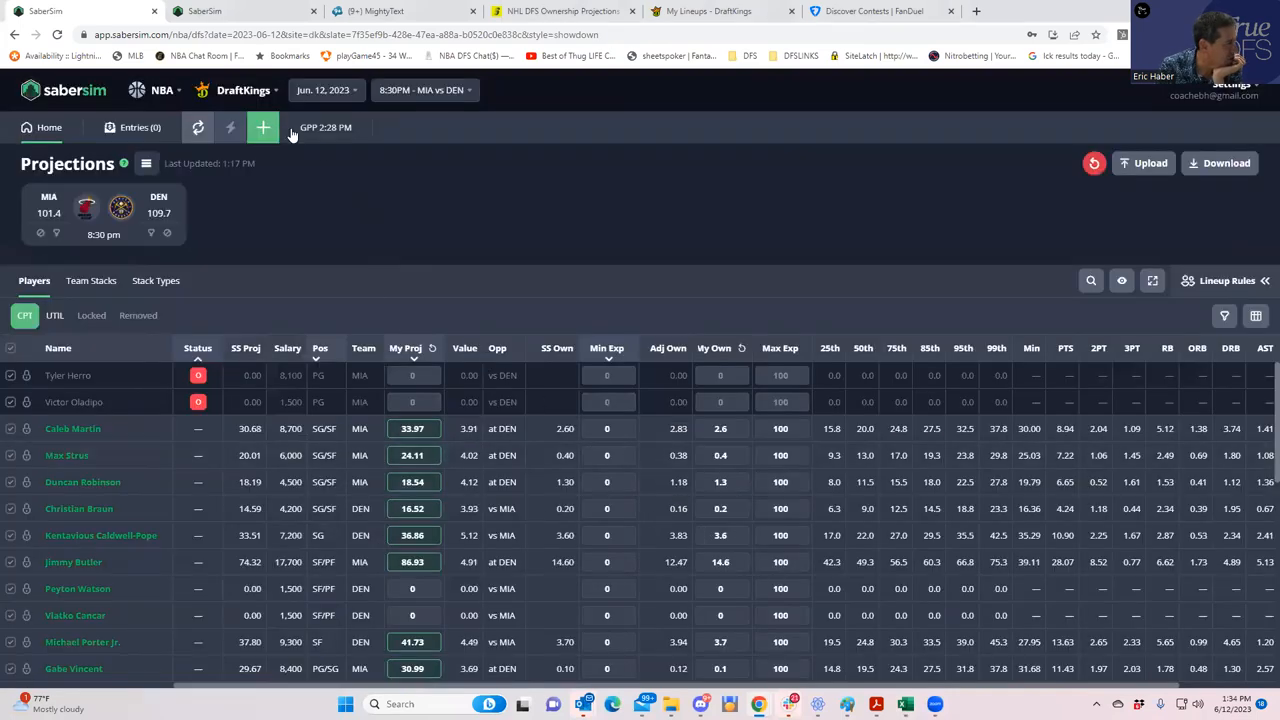
pyautogui.click(263, 128)
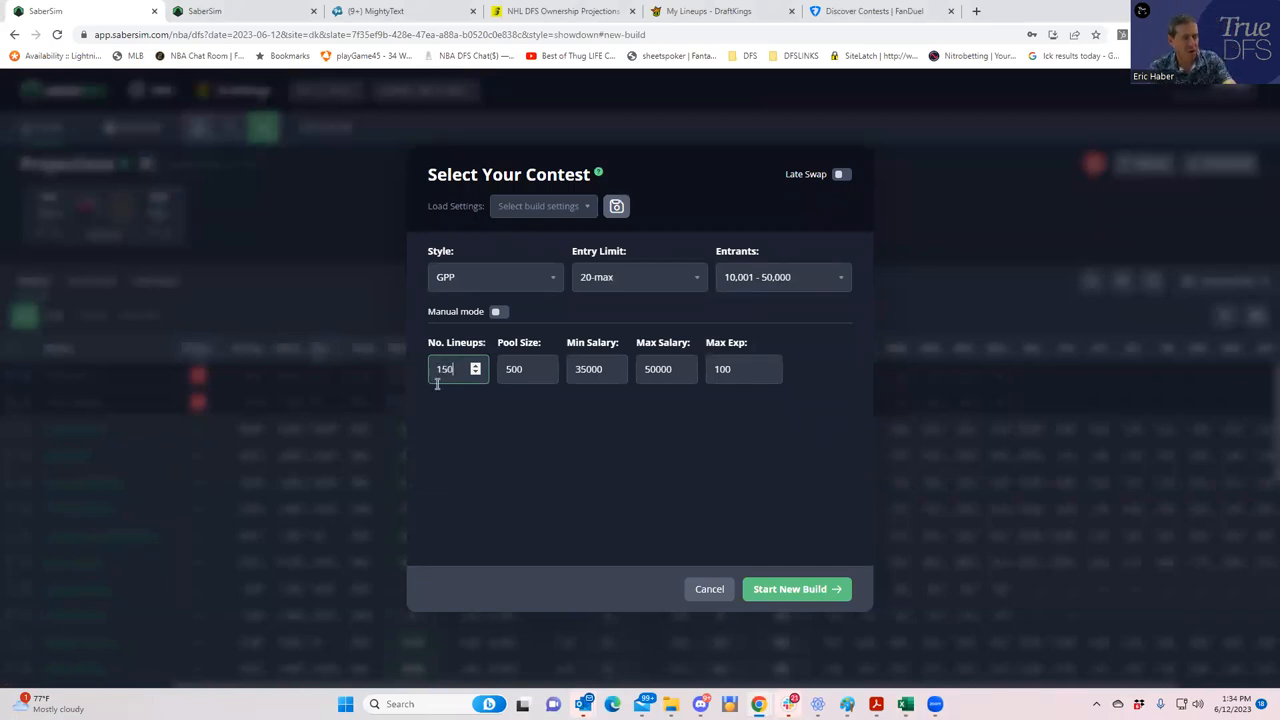
# Step: Pick the 150-max entry limit and start the 150-lineup NBA showdown build
pyautogui.click(639, 277)
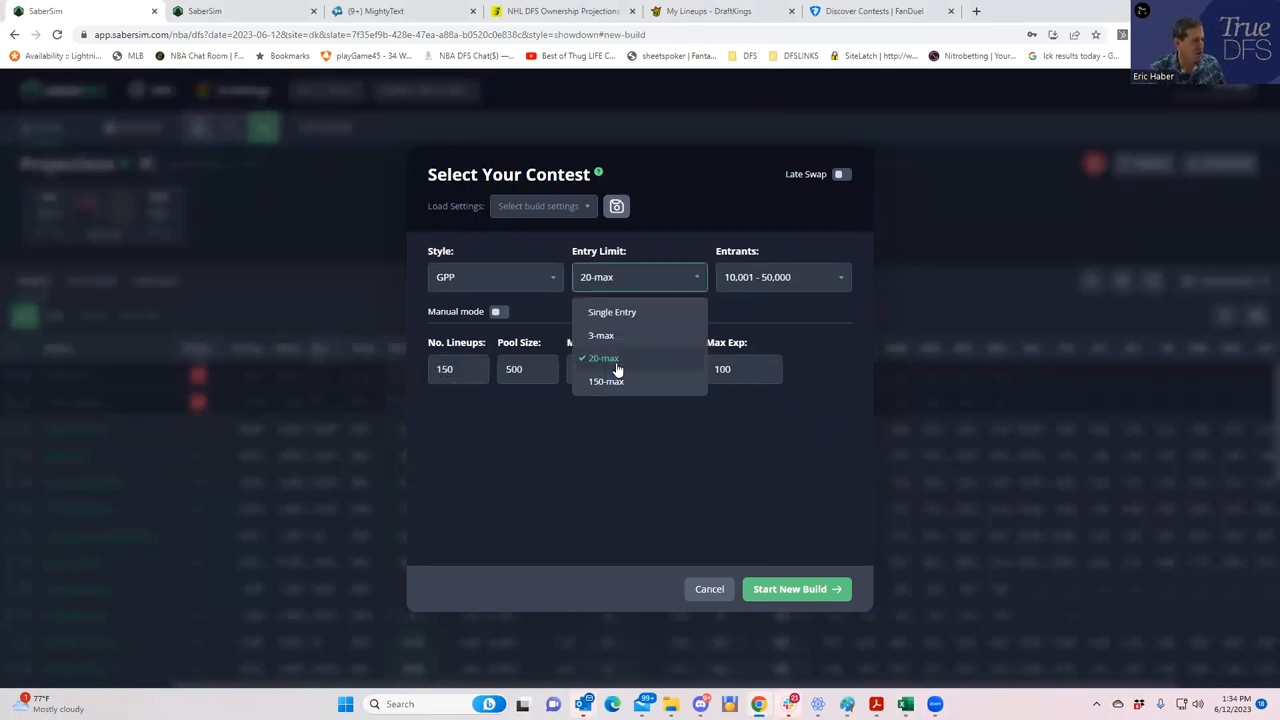
pyautogui.click(606, 381)
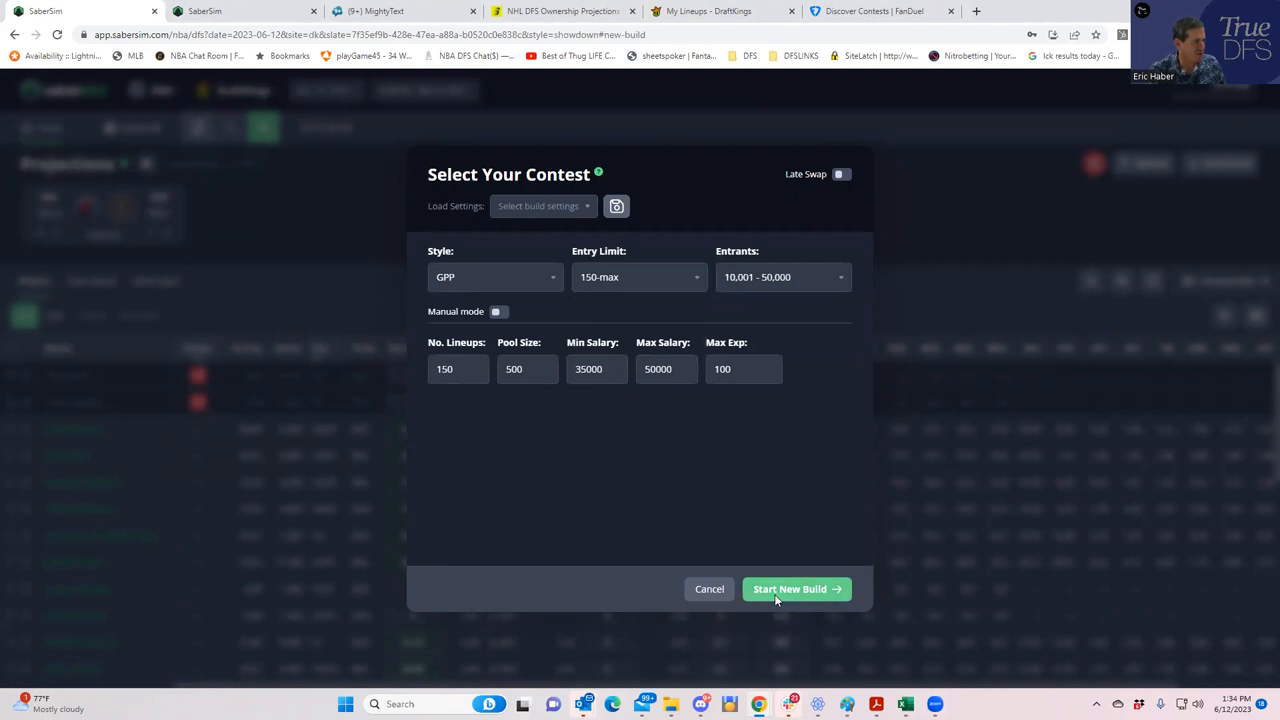
pyautogui.click(789, 588)
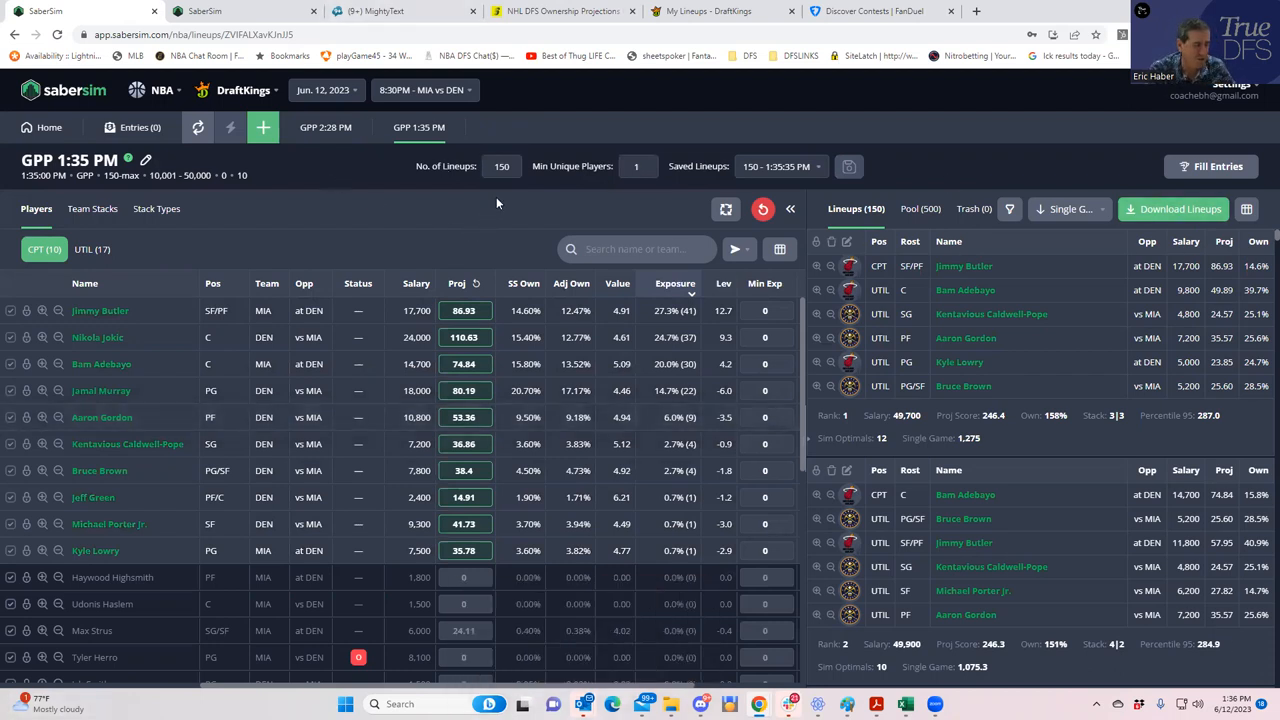
pyautogui.moveTo(427, 221)
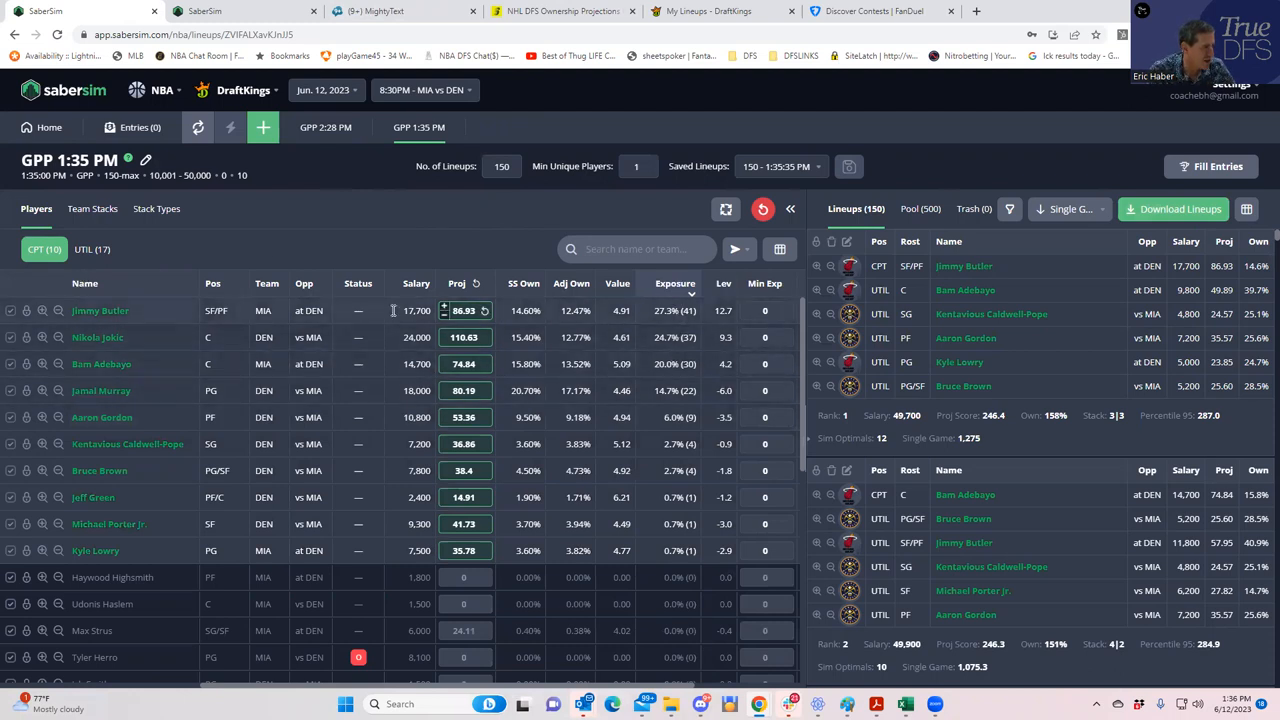
# Step: Switch the exposure list from captains to the UTIL (17) players
pyautogui.click(92, 249)
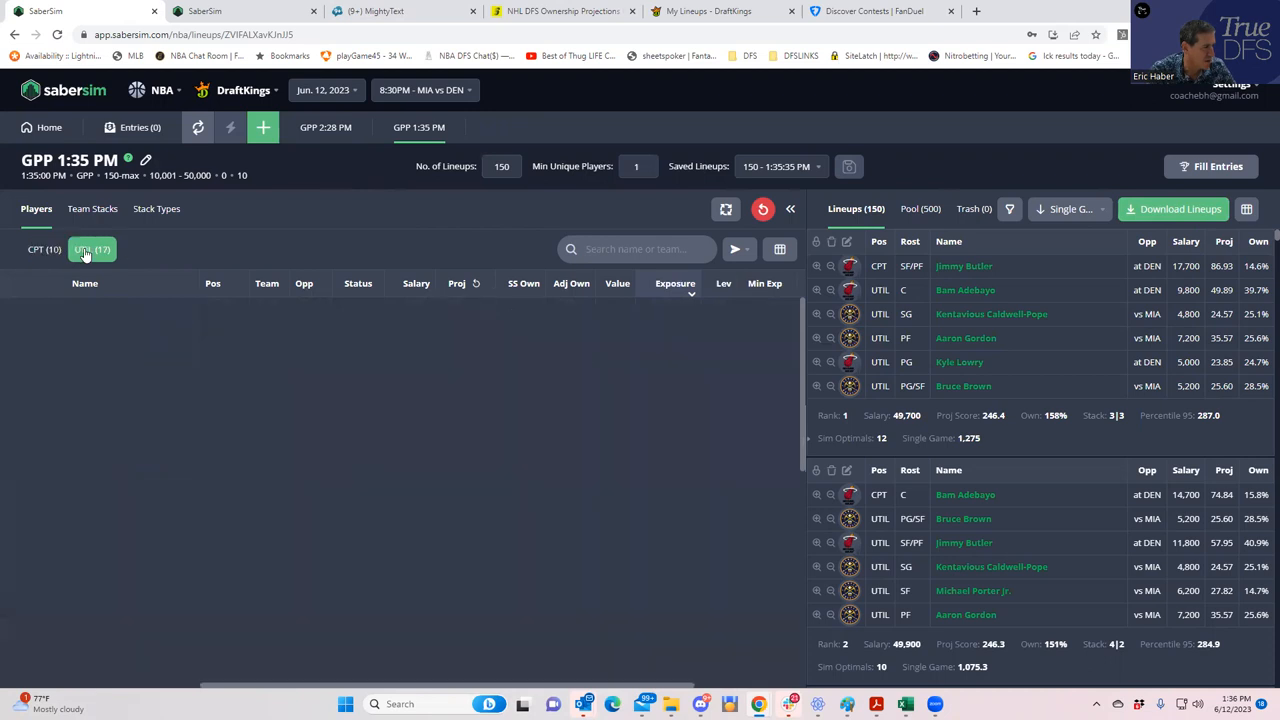
pyautogui.click(91, 249)
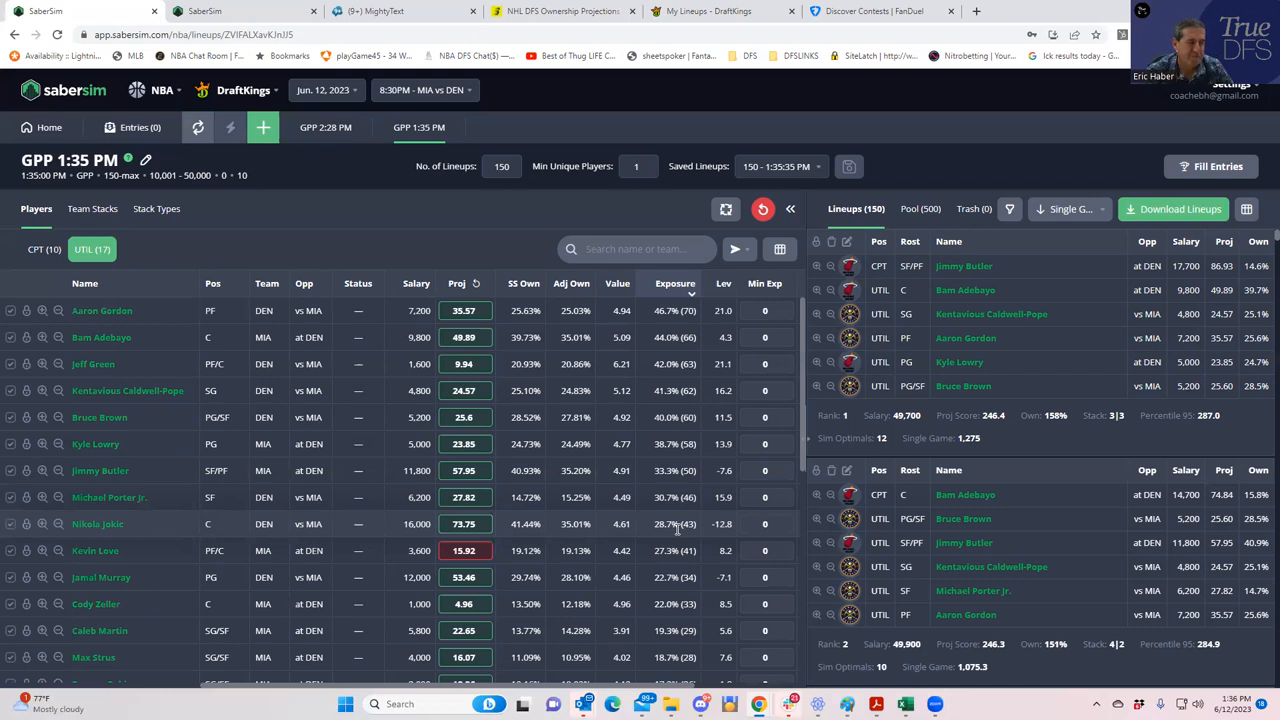
pyautogui.moveTo(1117, 291)
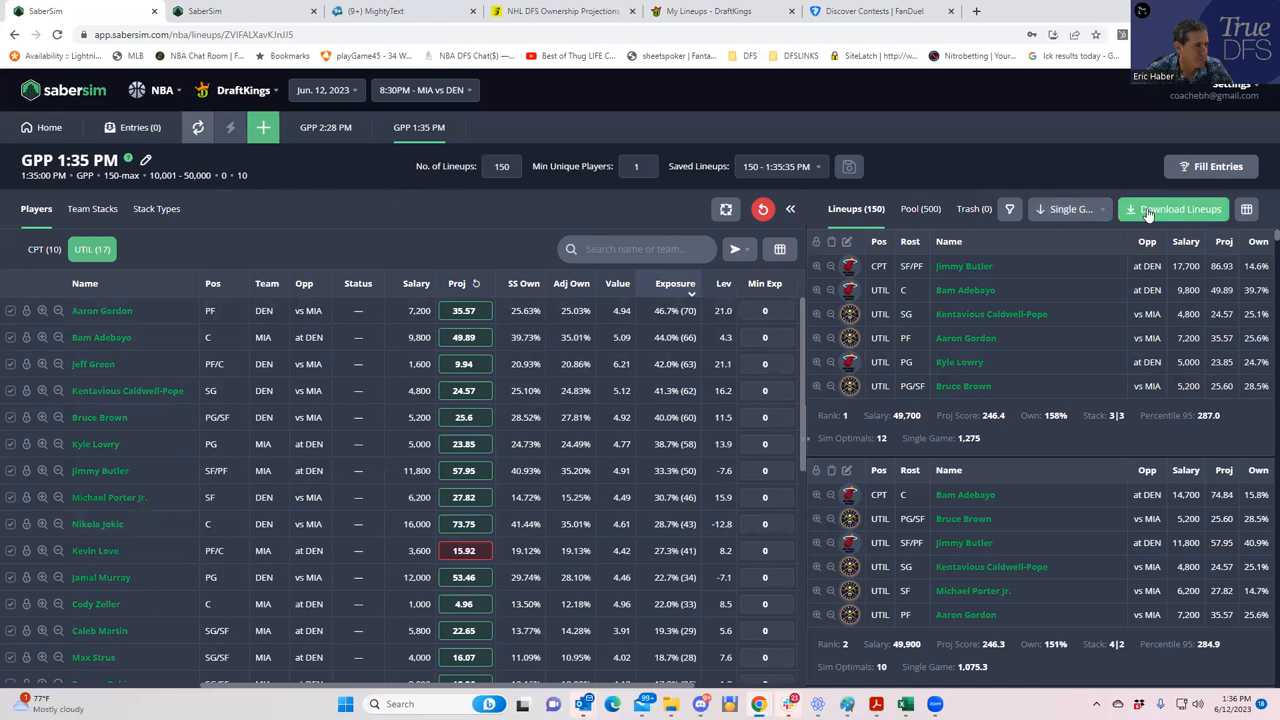
# Step: Download the 50 lineups as CSV twice, then start another new build
pyautogui.click(1172, 208)
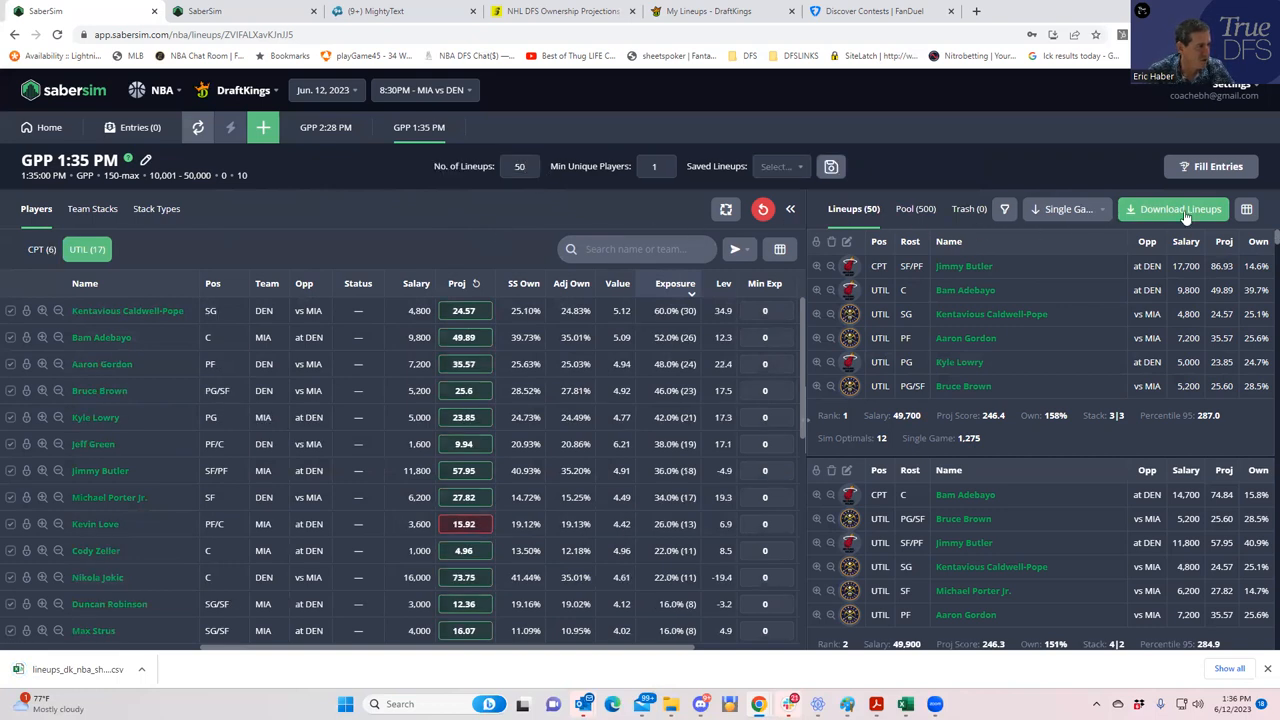
pyautogui.click(1180, 209)
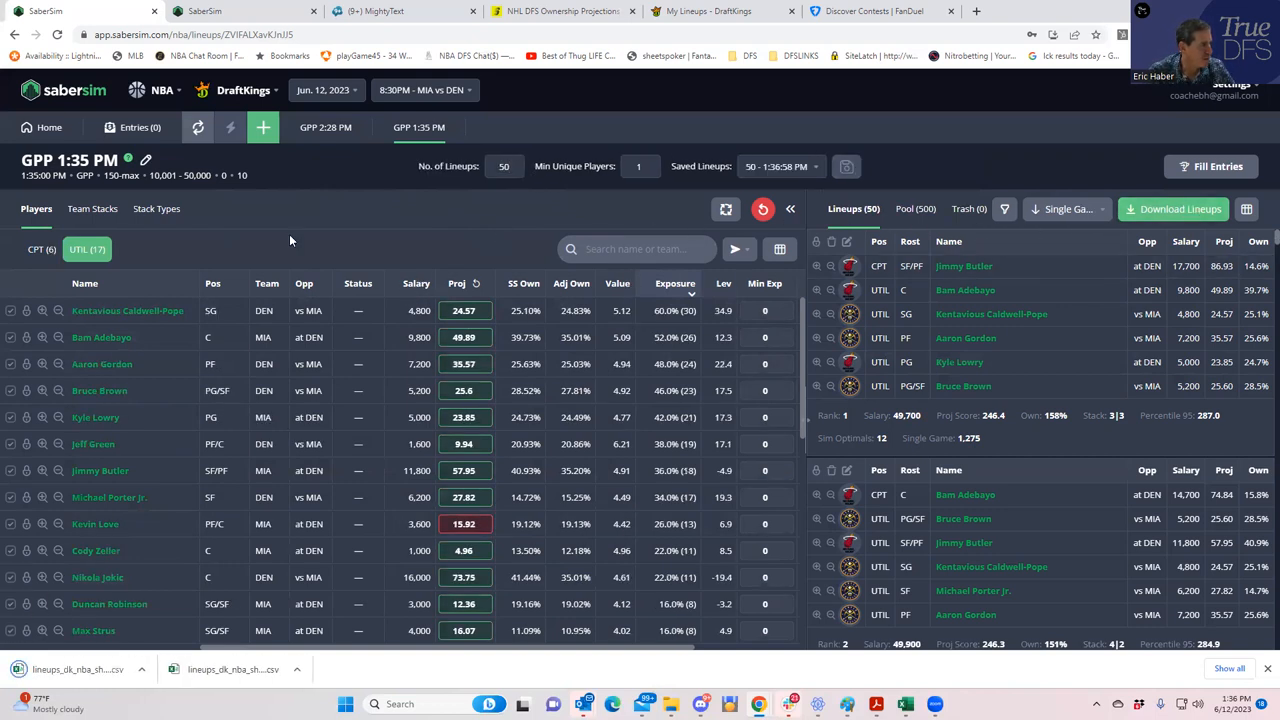
pyautogui.click(263, 127)
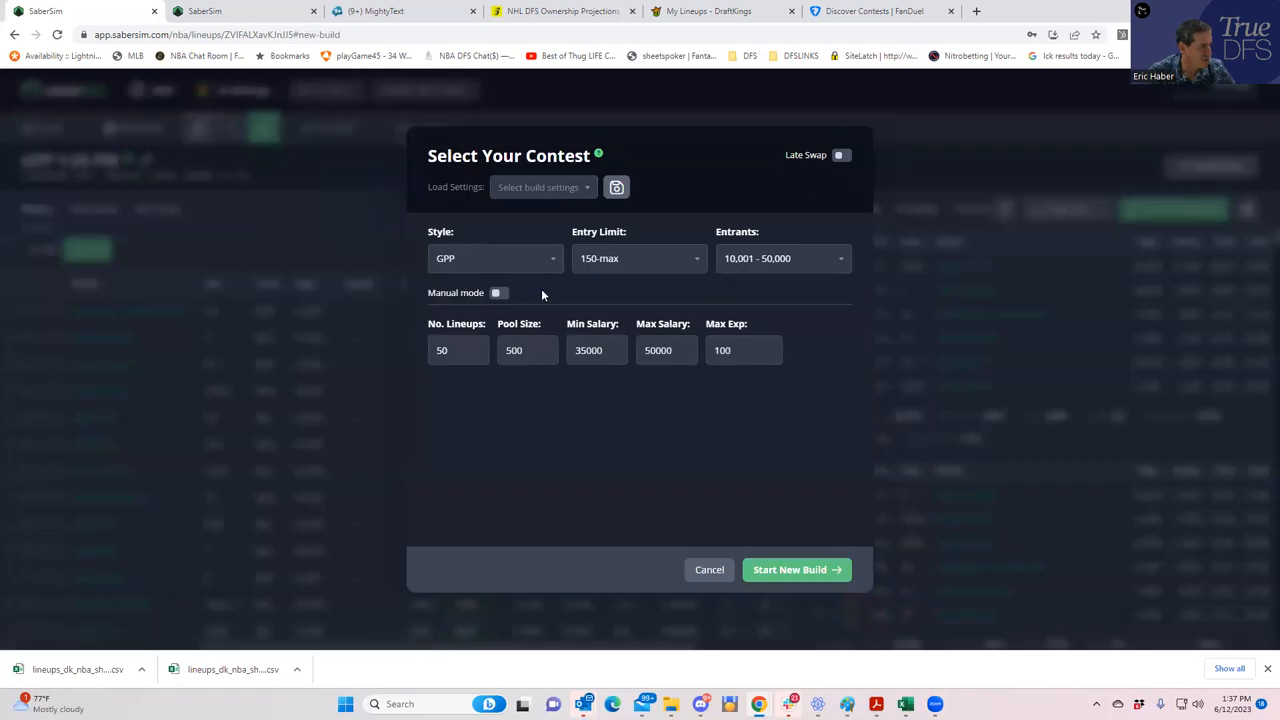
# Step: Cap the maximum lineup salary at 49,600 and generate the 50-lineup build
pyautogui.click(666, 350)
pyautogui.write('4')
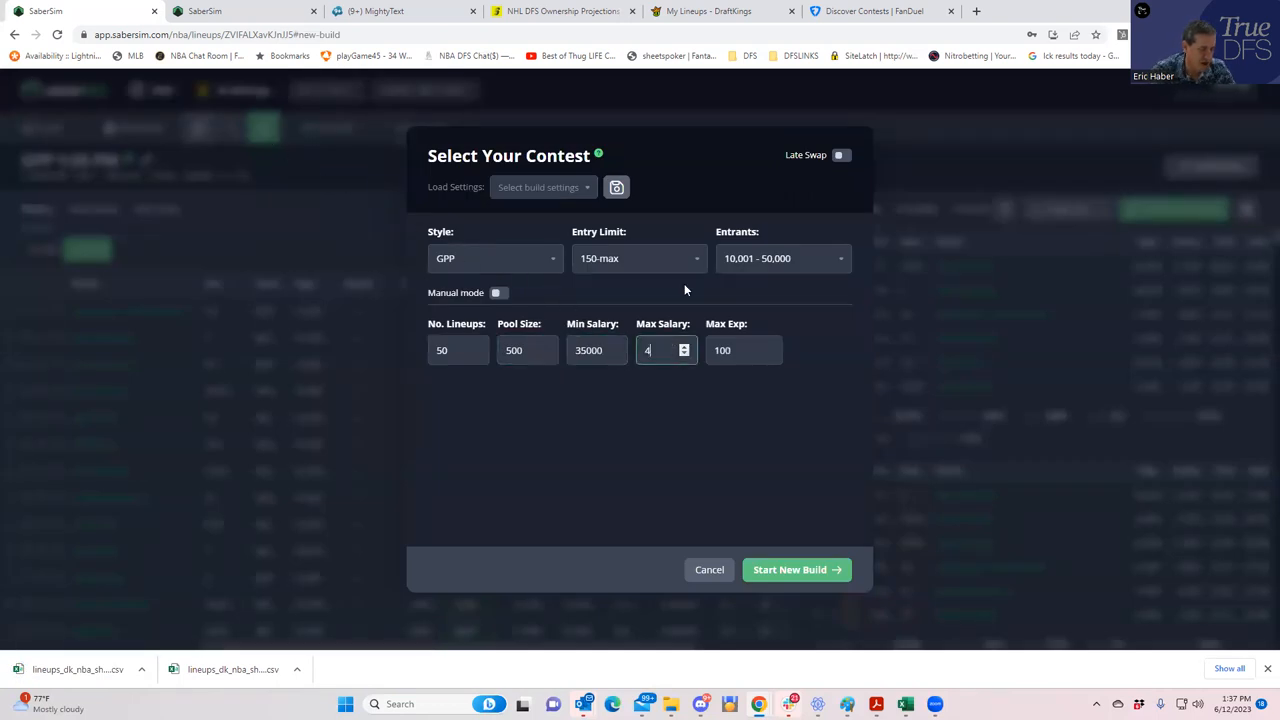
pyautogui.write('9600')
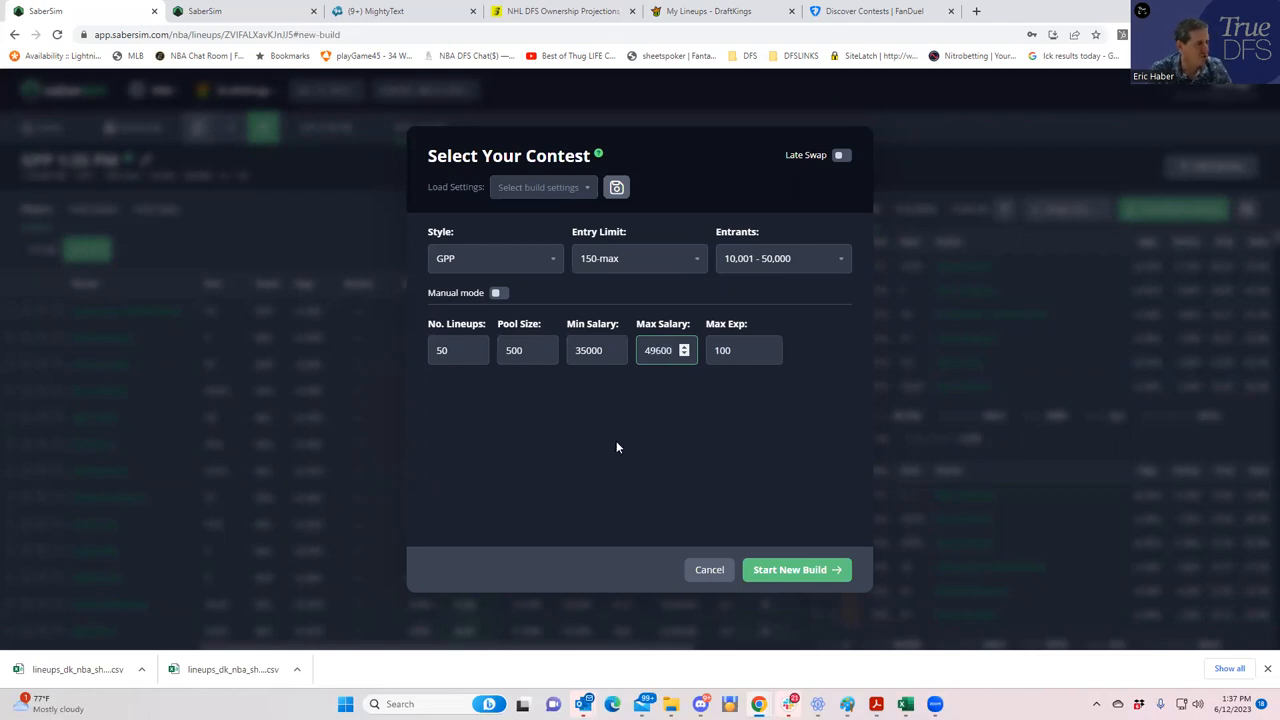
pyautogui.click(789, 569)
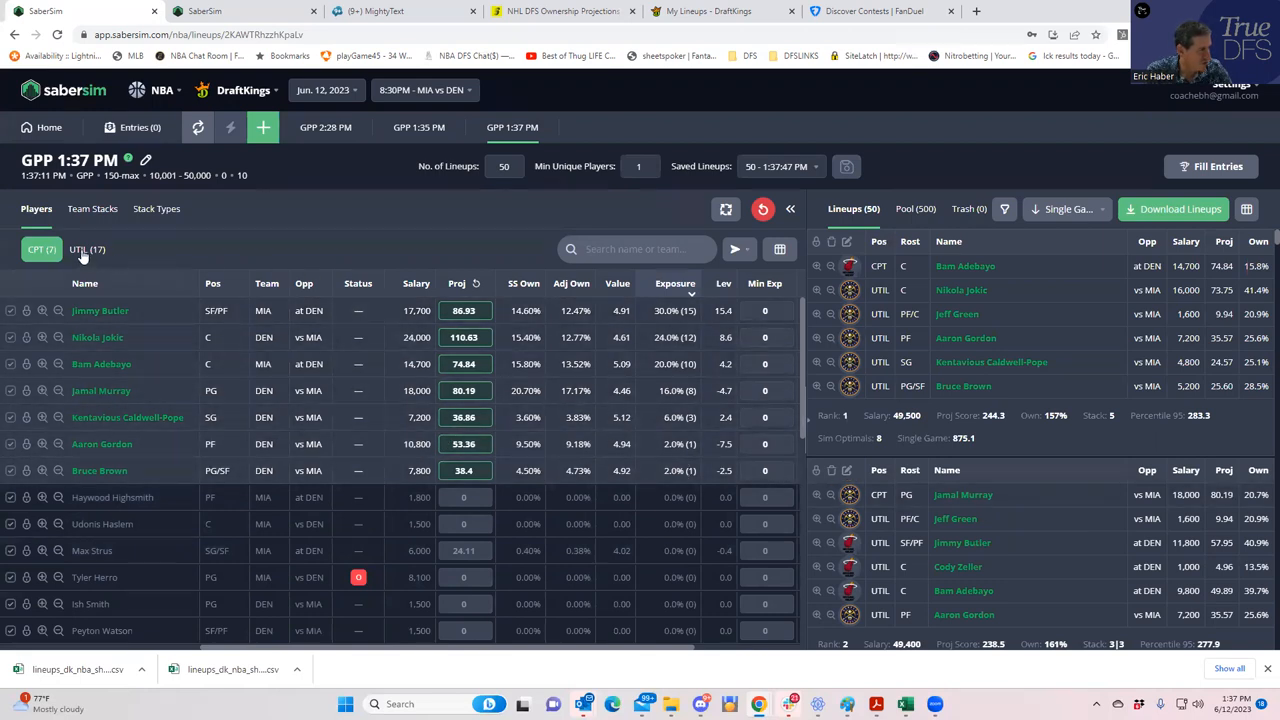
# Step: Compare captain and utility player exposures in the new 1:37 PM build
pyautogui.click(87, 249)
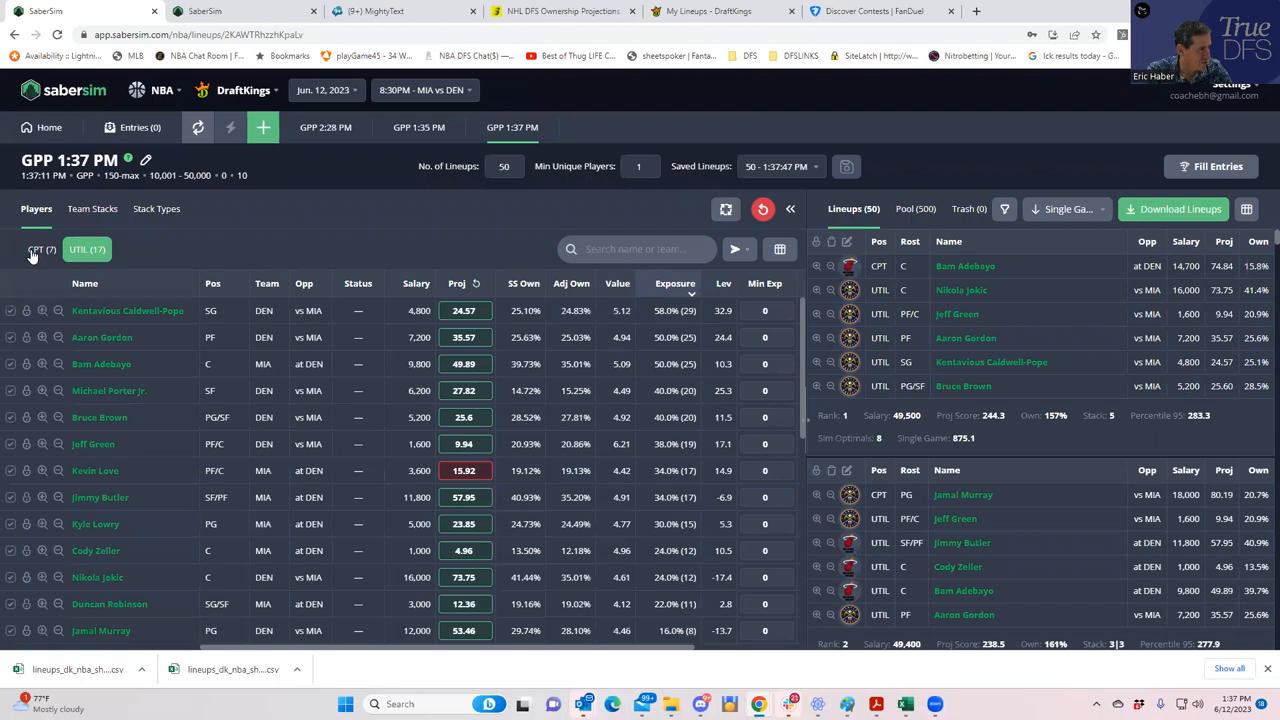
pyautogui.click(41, 249)
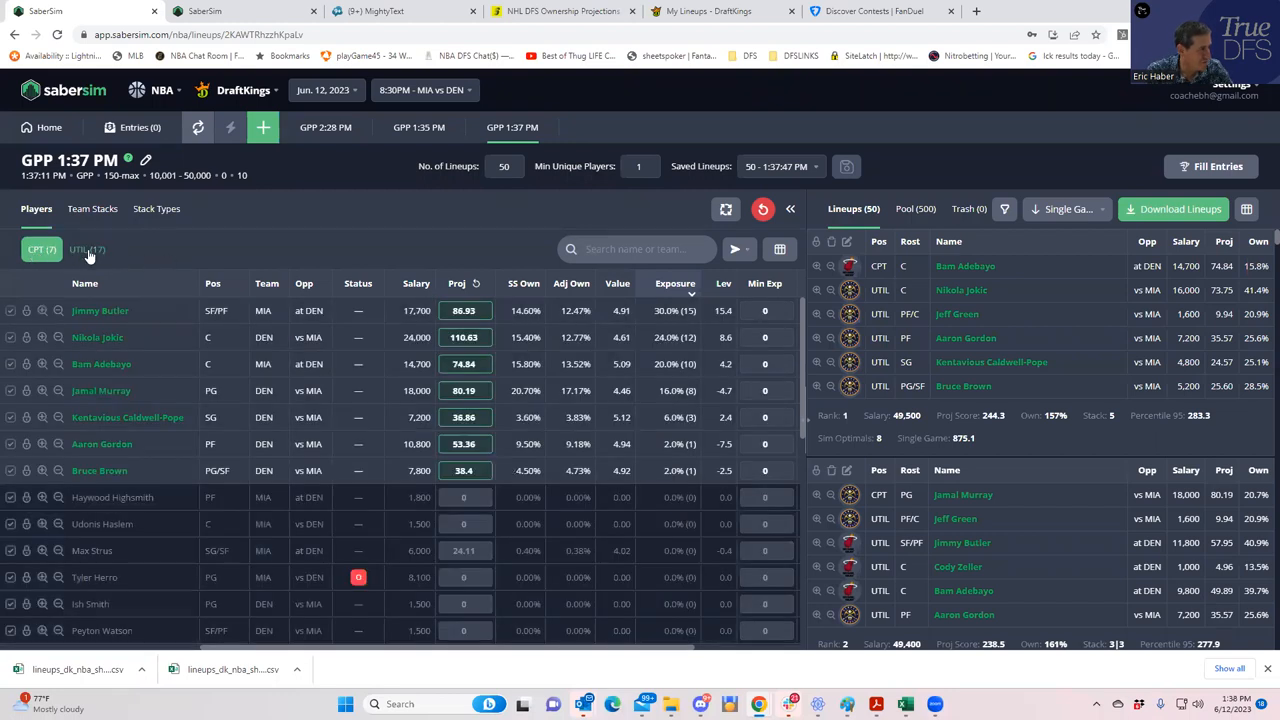
pyautogui.click(86, 249)
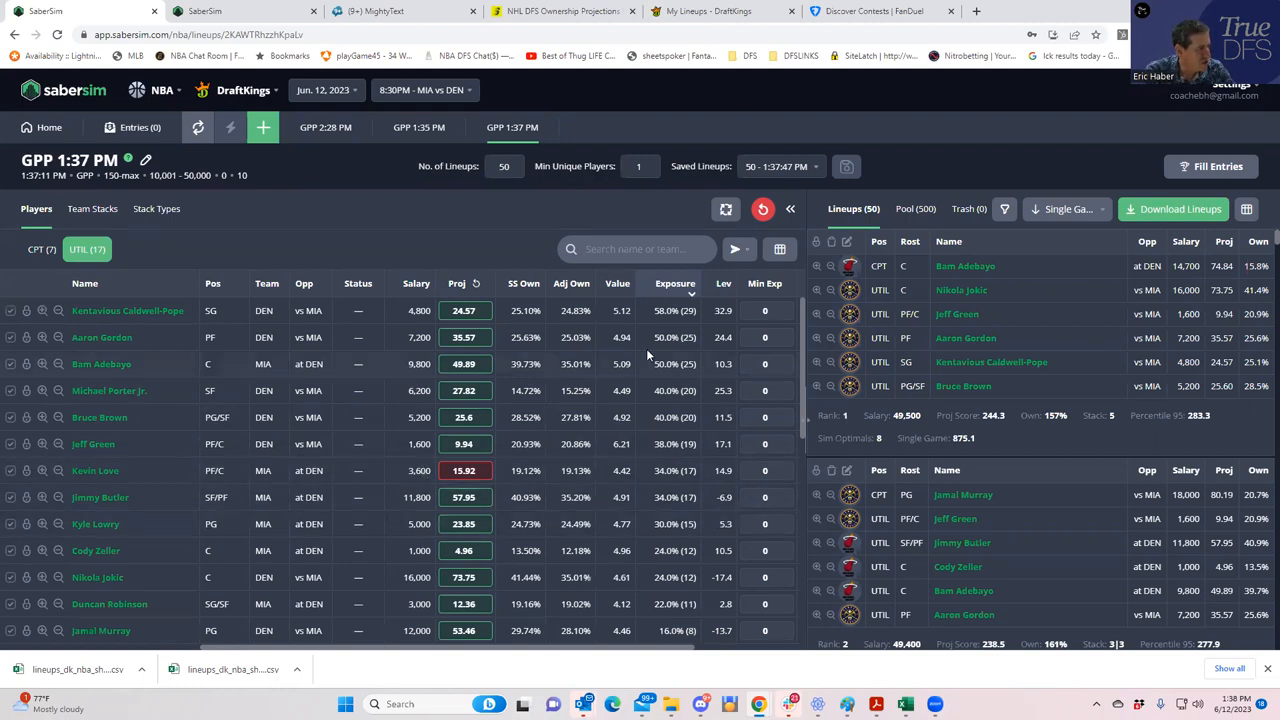
pyautogui.scroll(-3)
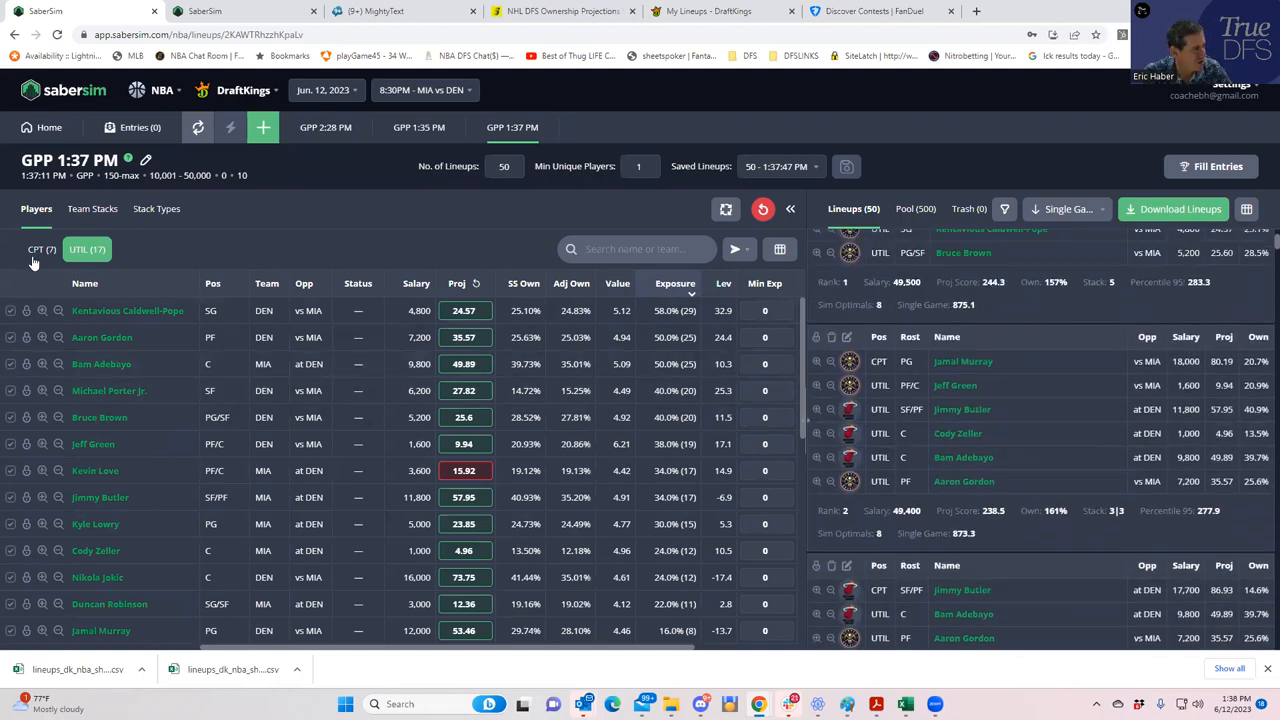
pyautogui.click(40, 249)
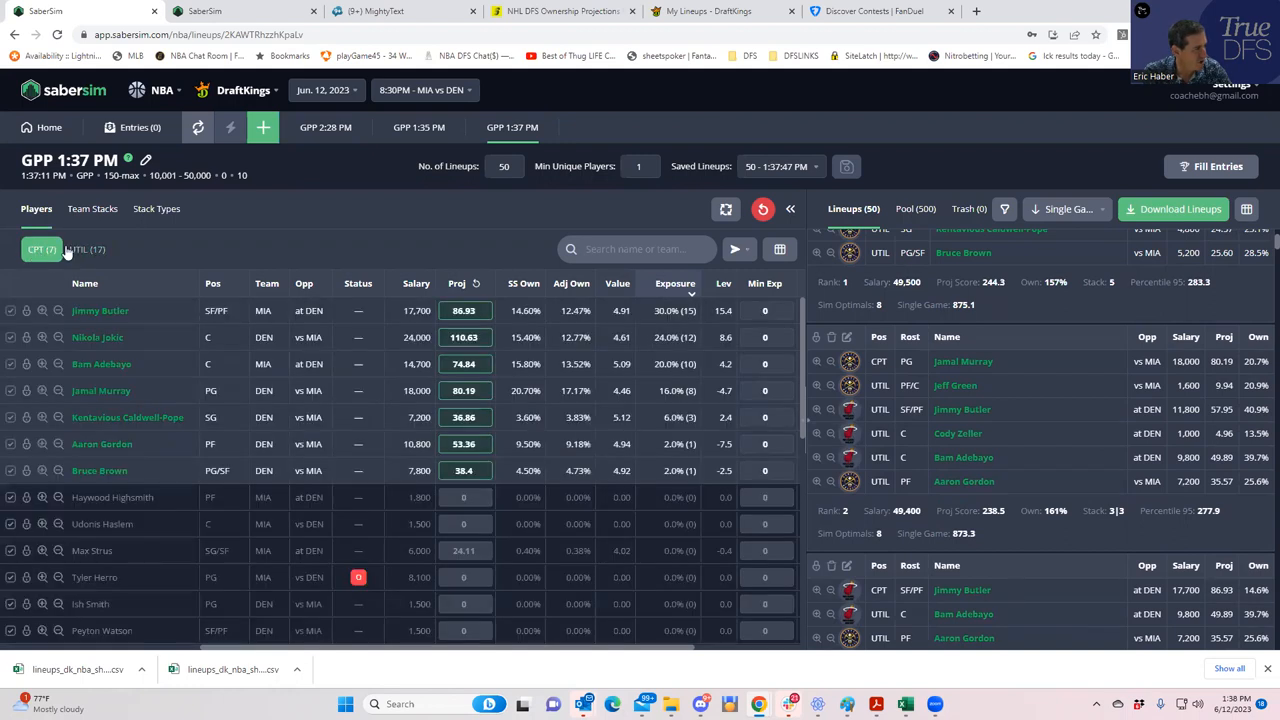
# Step: Search utility players for 'cody', clear the search, and return to the 1:35 PM build
pyautogui.click(85, 249)
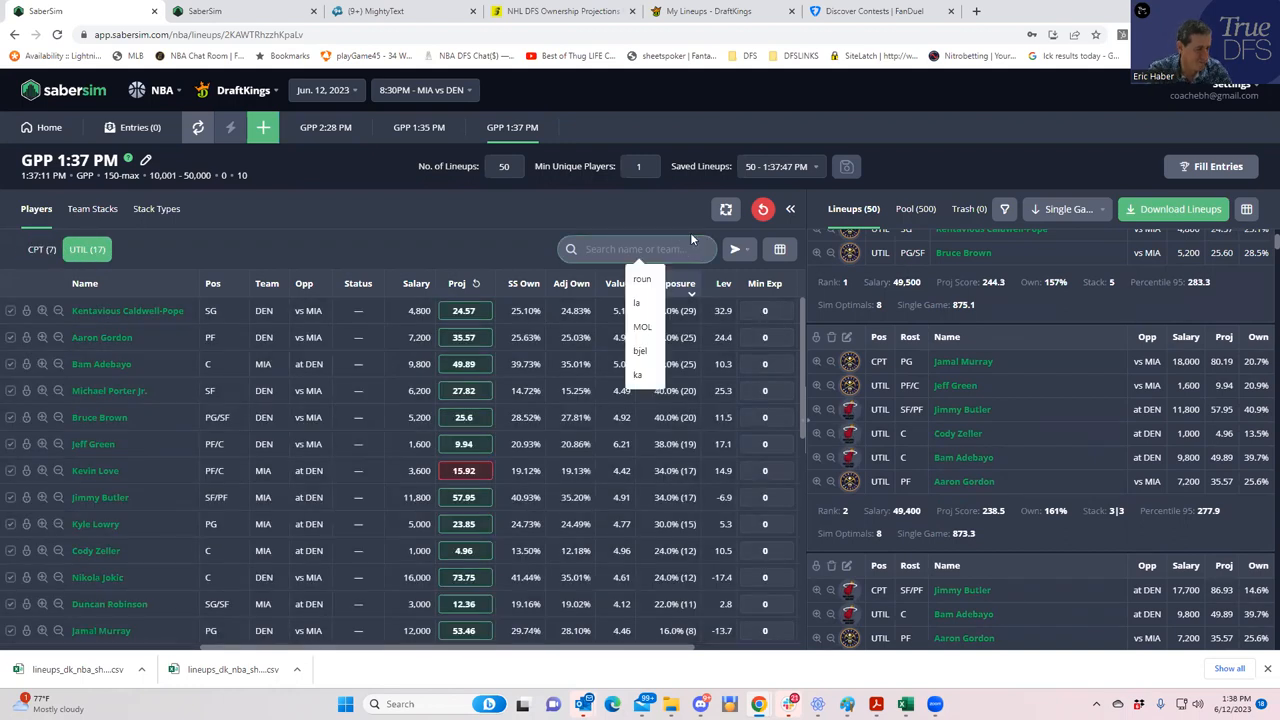
pyautogui.write('cody')
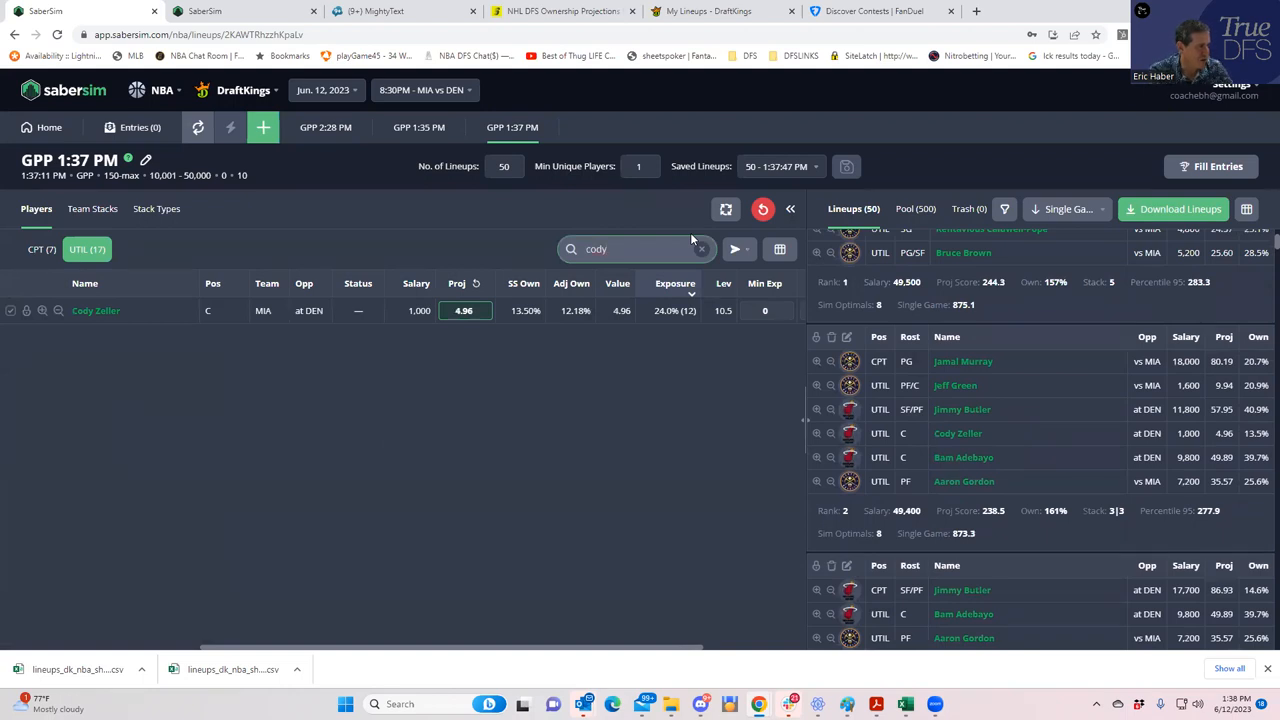
pyautogui.click(701, 249)
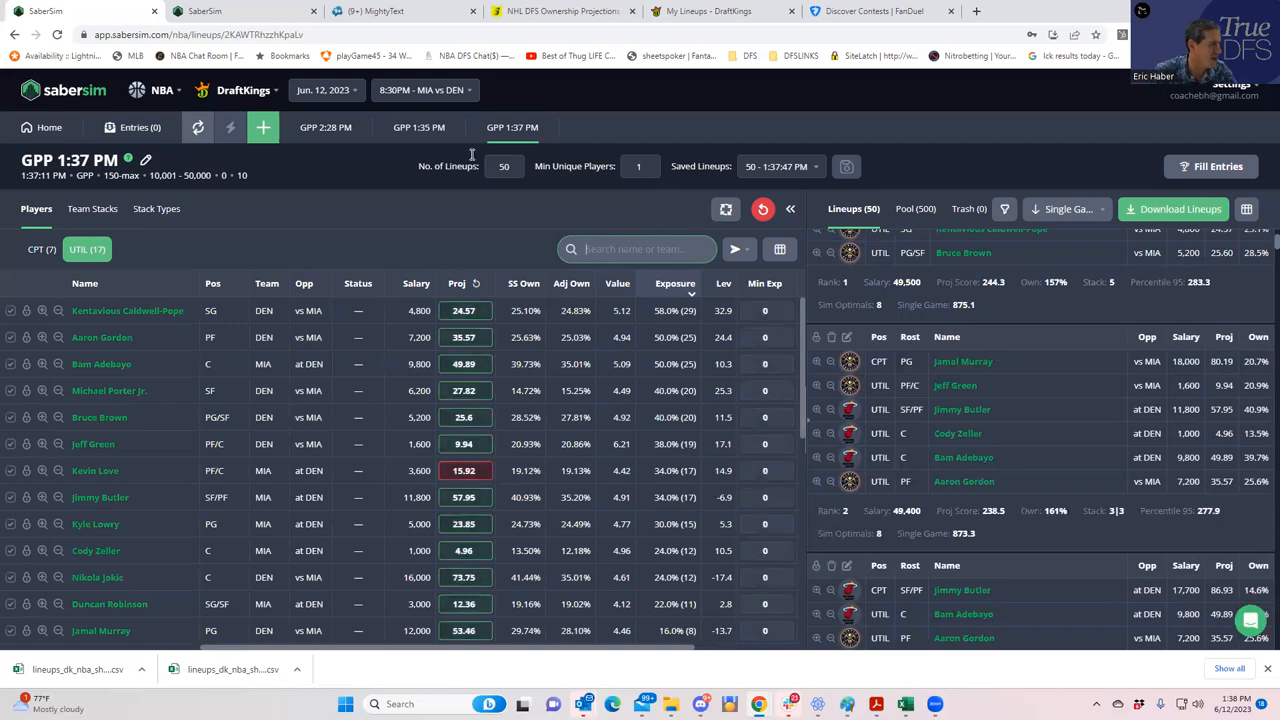
pyautogui.click(419, 127)
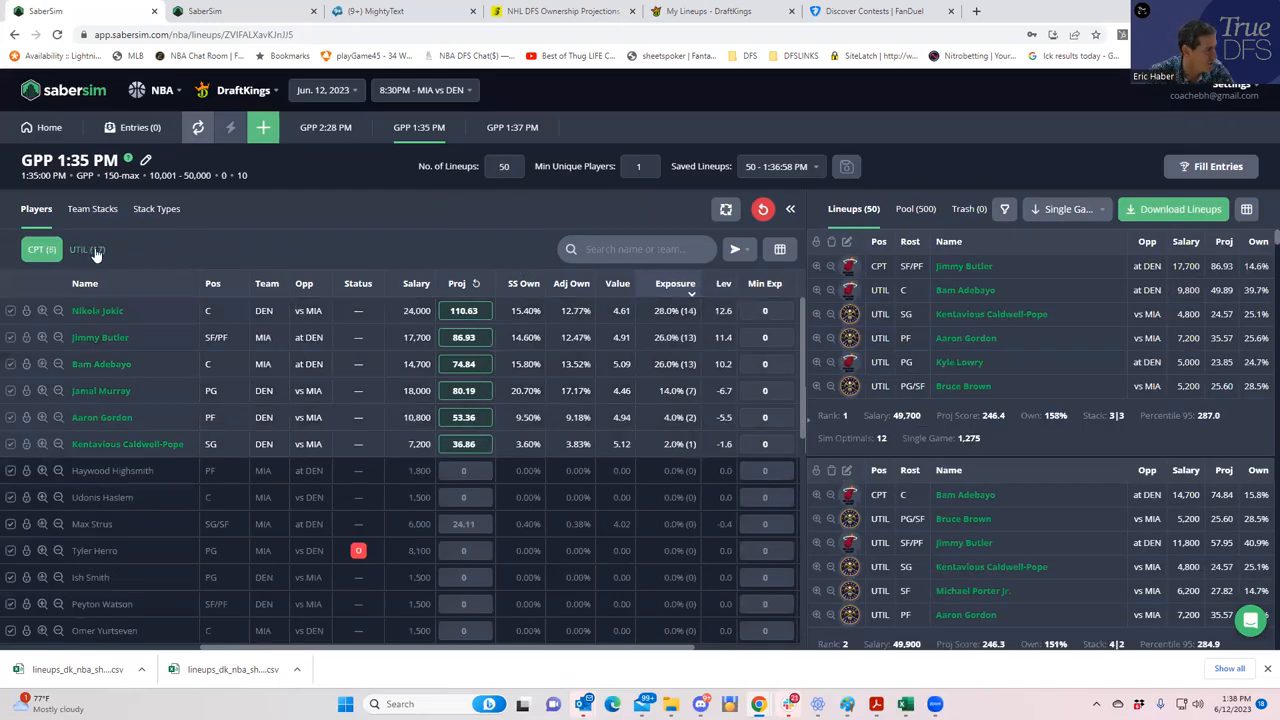
# Step: Filter UTIL exposures by 'cody' to show Cody Zeller at 22% of lineups
pyautogui.click(85, 249)
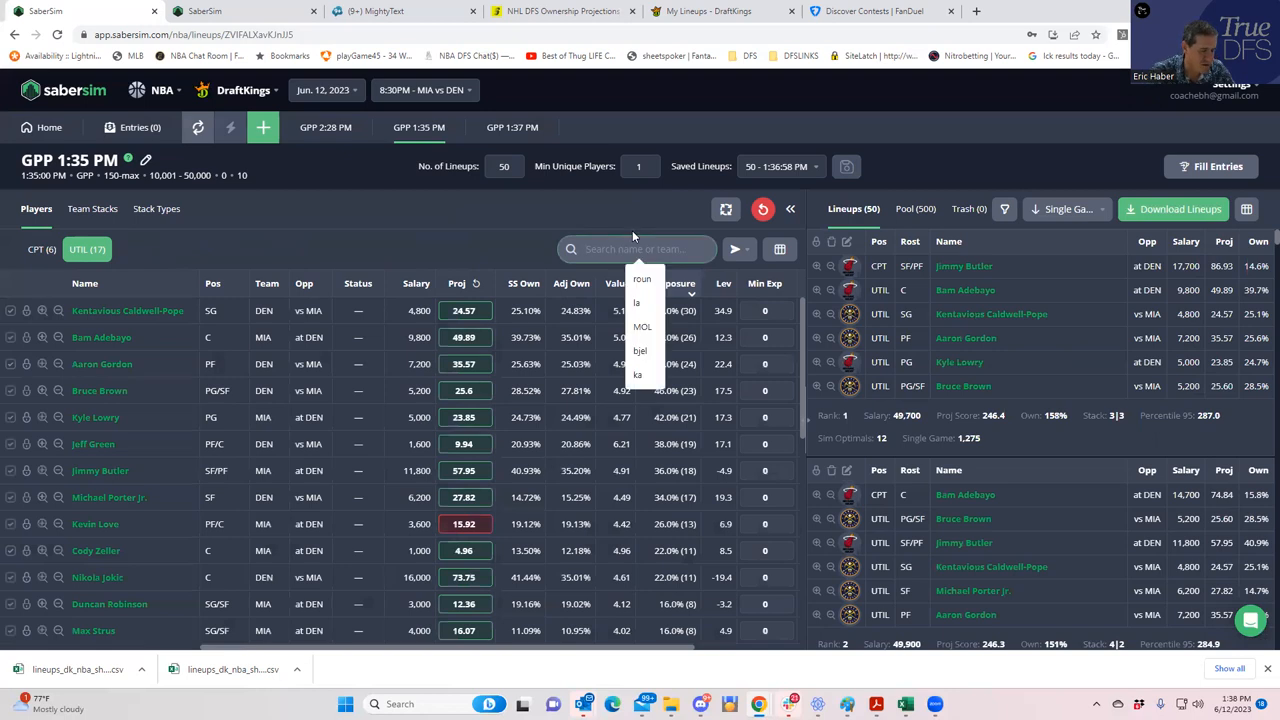
pyautogui.write('cody')
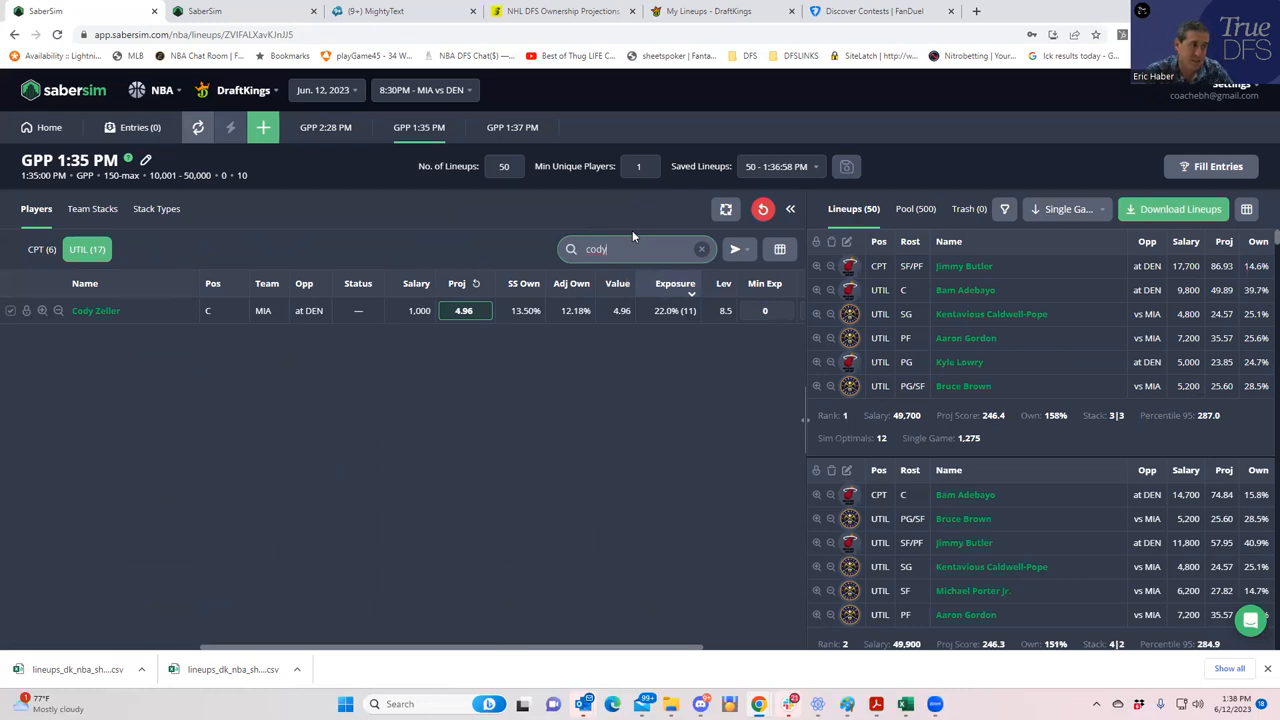
pyautogui.moveTo(519, 379)
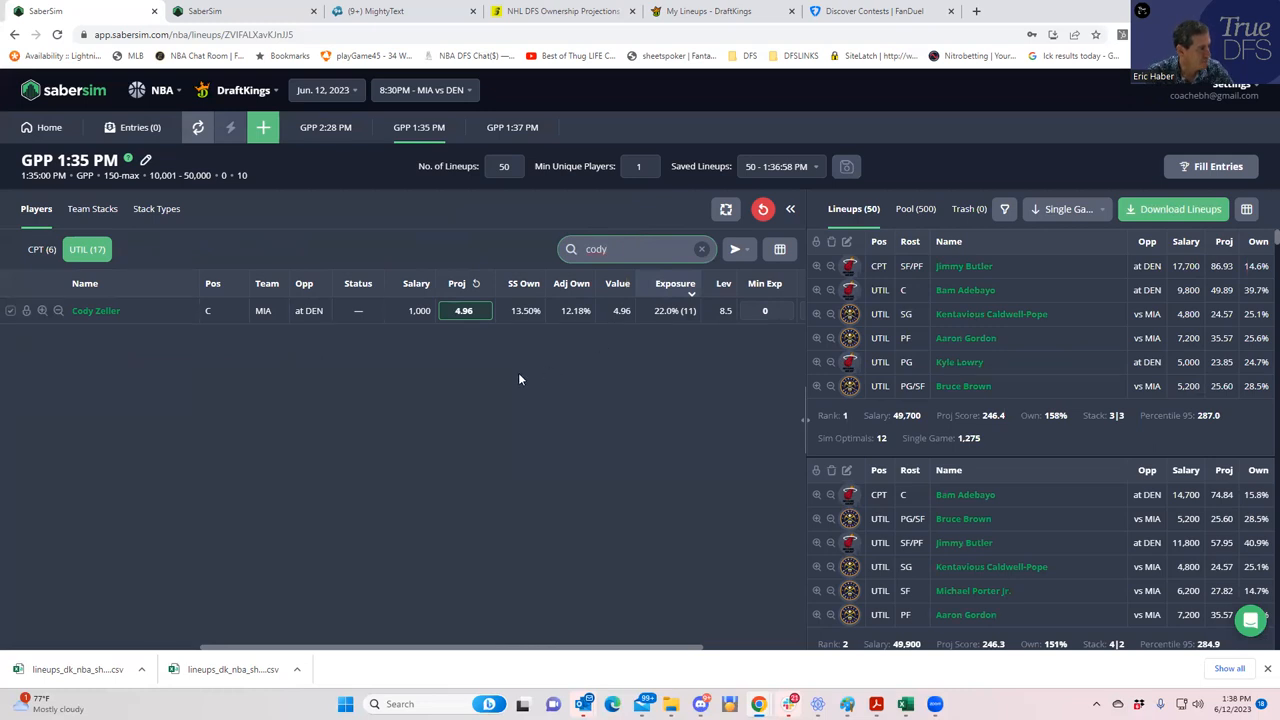
pyautogui.moveTo(241, 153)
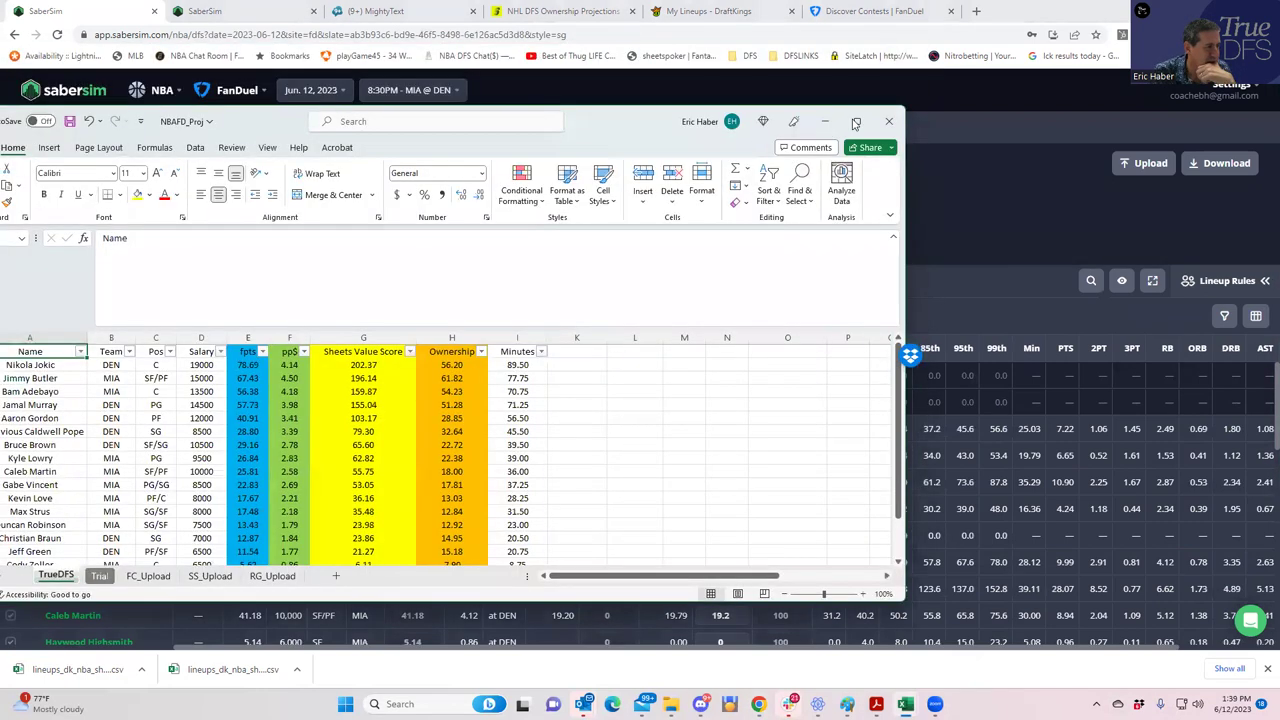
pyautogui.click(856, 121)
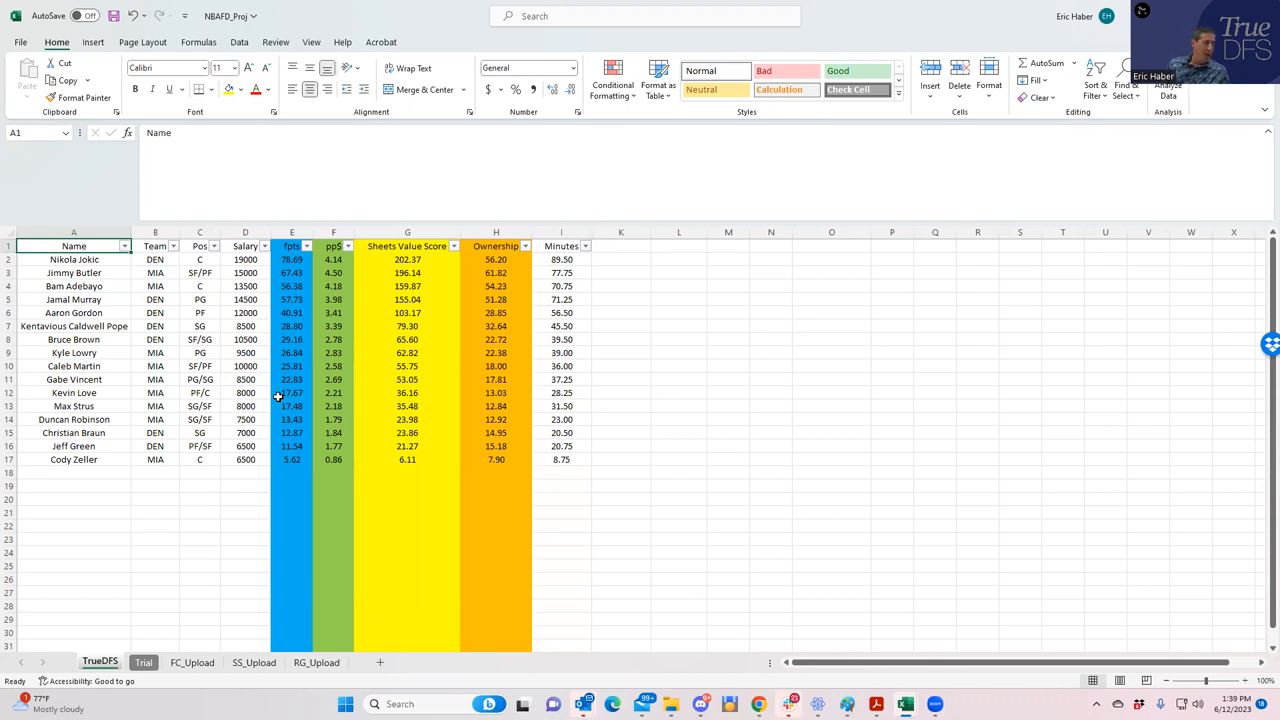
pyautogui.moveTo(364, 293)
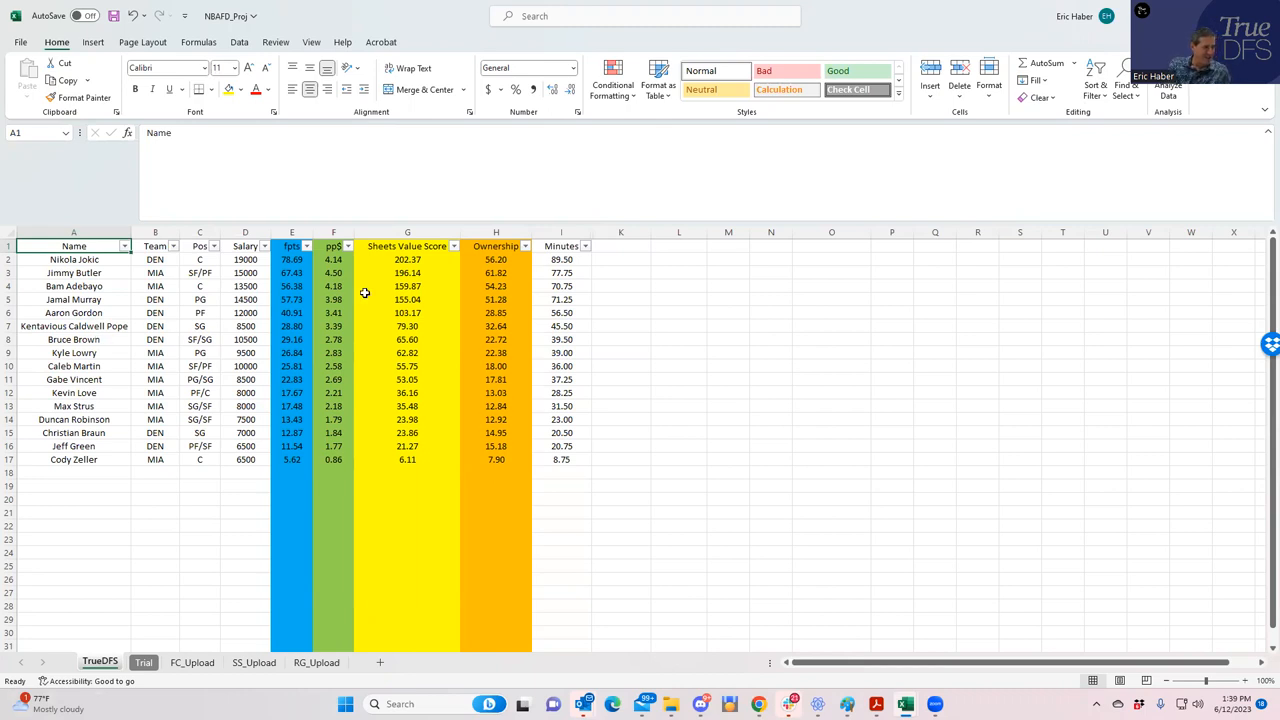
pyautogui.moveTo(407, 259); pyautogui.dragTo(407, 326)
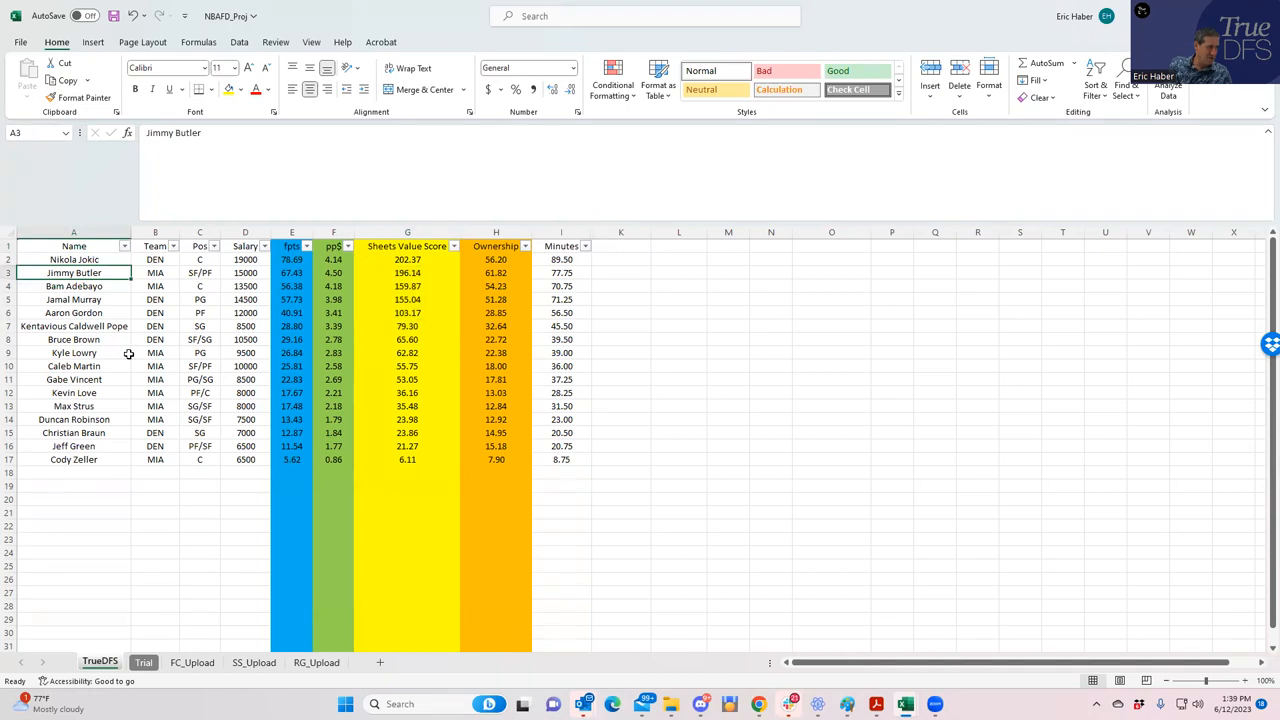
pyautogui.click(407, 339)
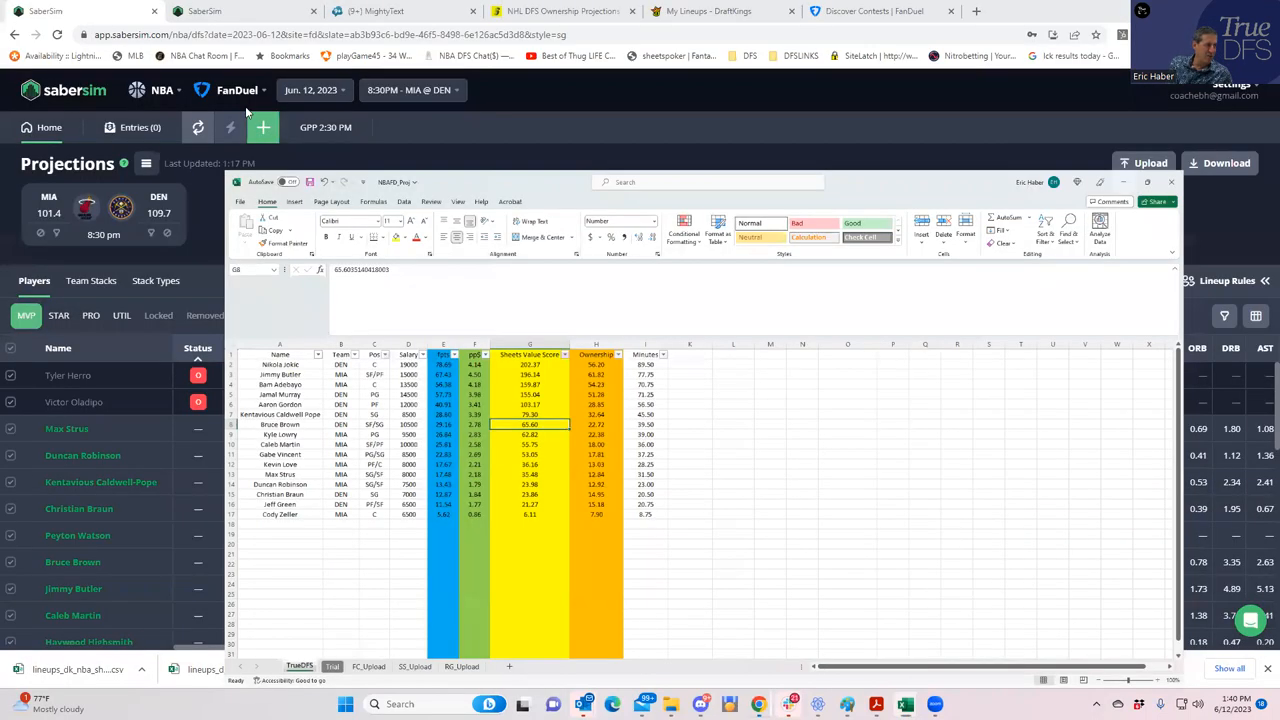
# Step: Upload NBAFD_Sim projections and ownership for 16 players, excluding unlisted players
pyautogui.click(1150, 163)
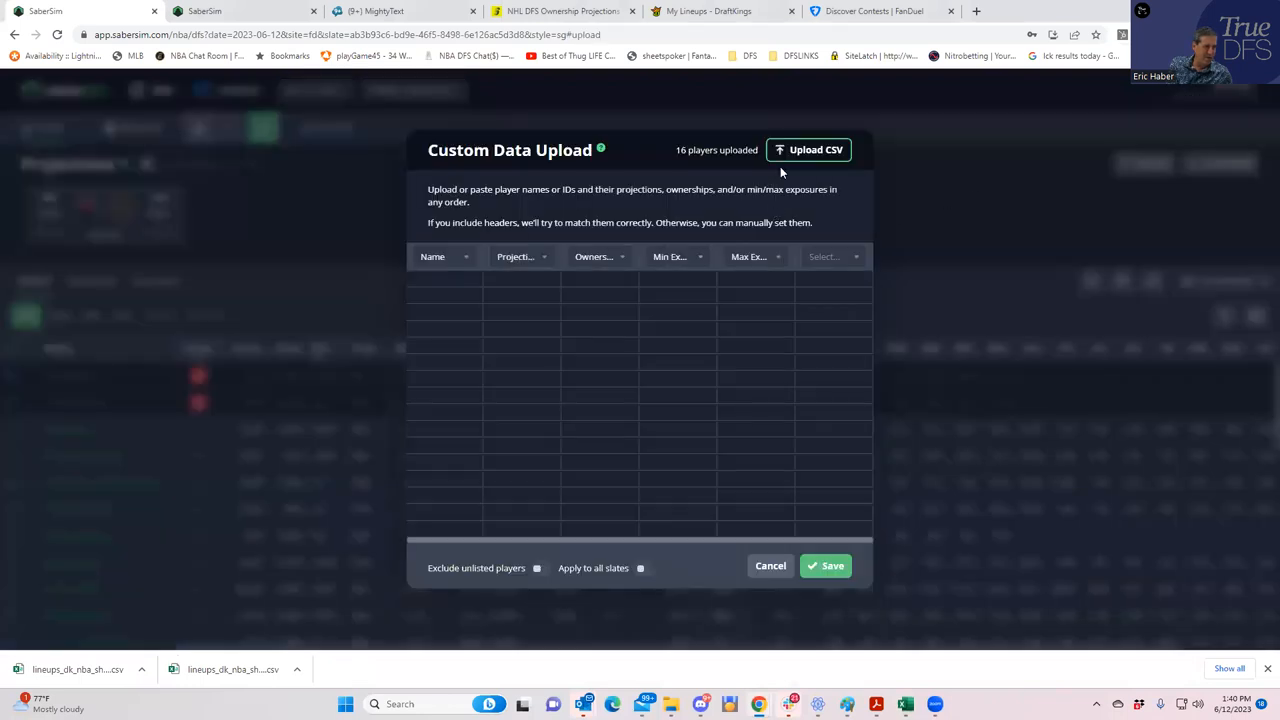
pyautogui.click(808, 149)
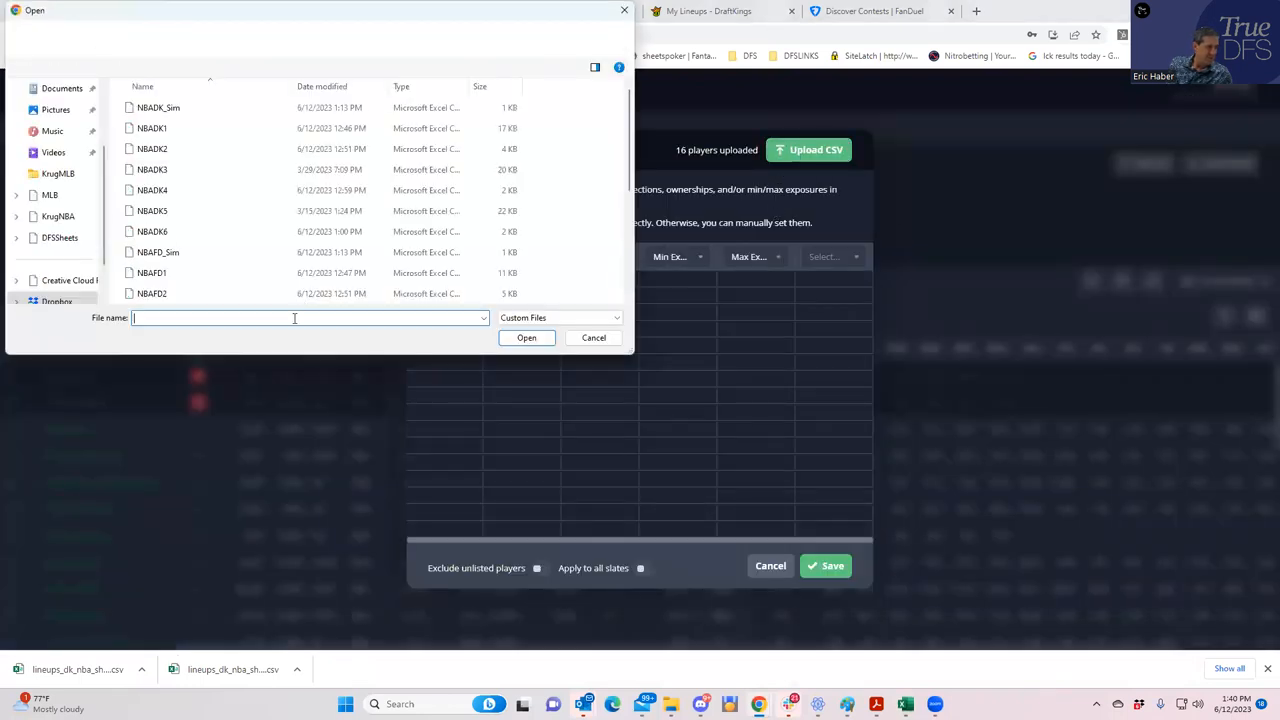
pyautogui.click(158, 252)
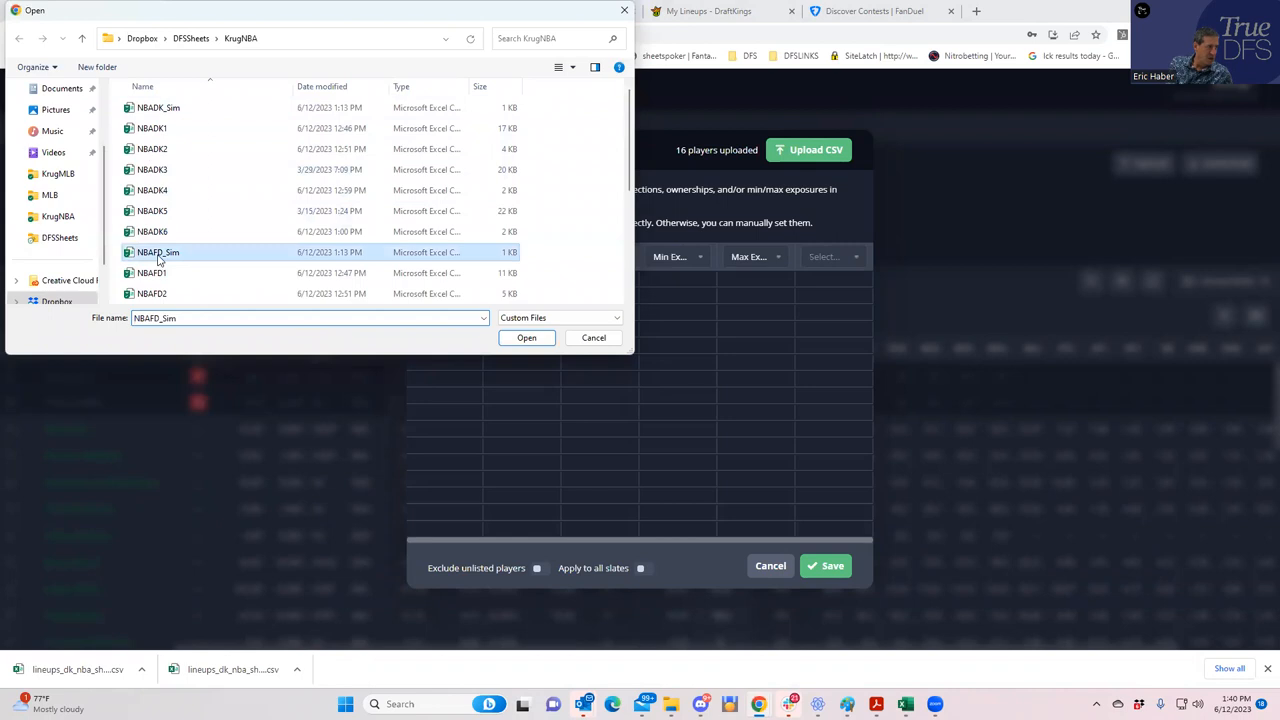
pyautogui.click(526, 337)
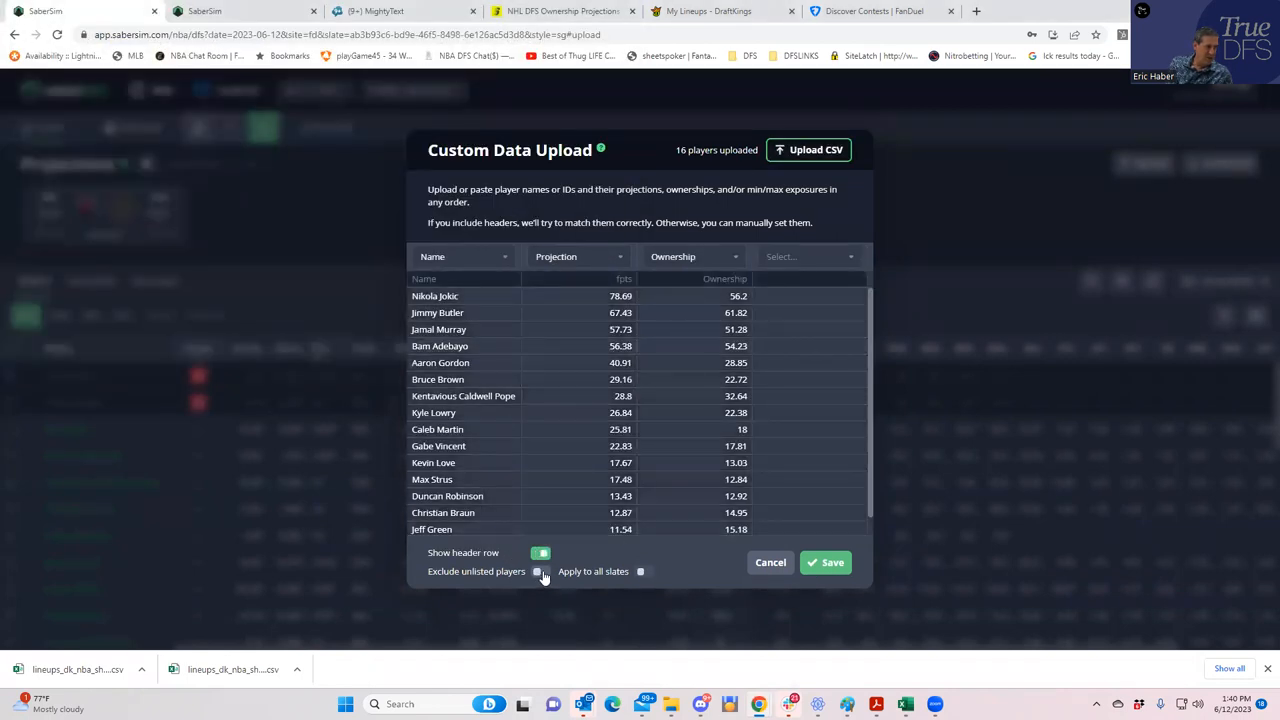
pyautogui.click(826, 562)
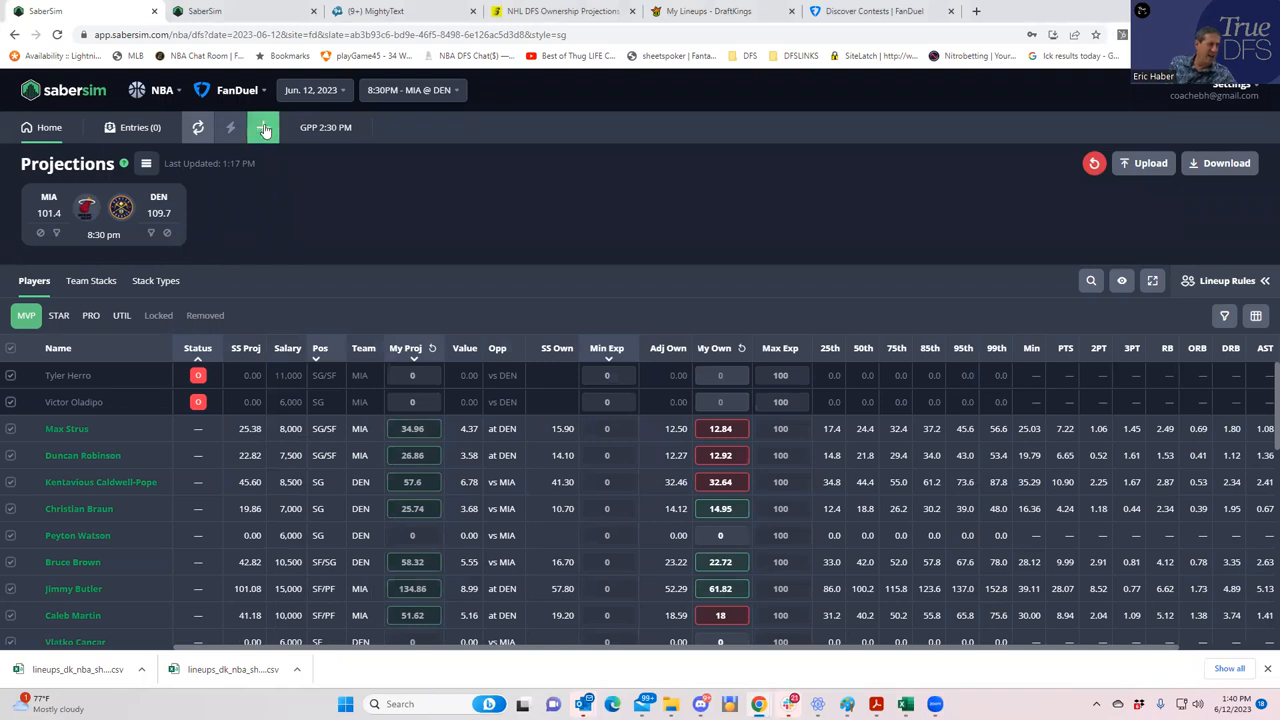
# Step: Build 50 GPP lineups with 20-entry max and 10,001–50,000 entrants for MIA @ DEN
pyautogui.click(264, 127)
pyautogui.write('5')
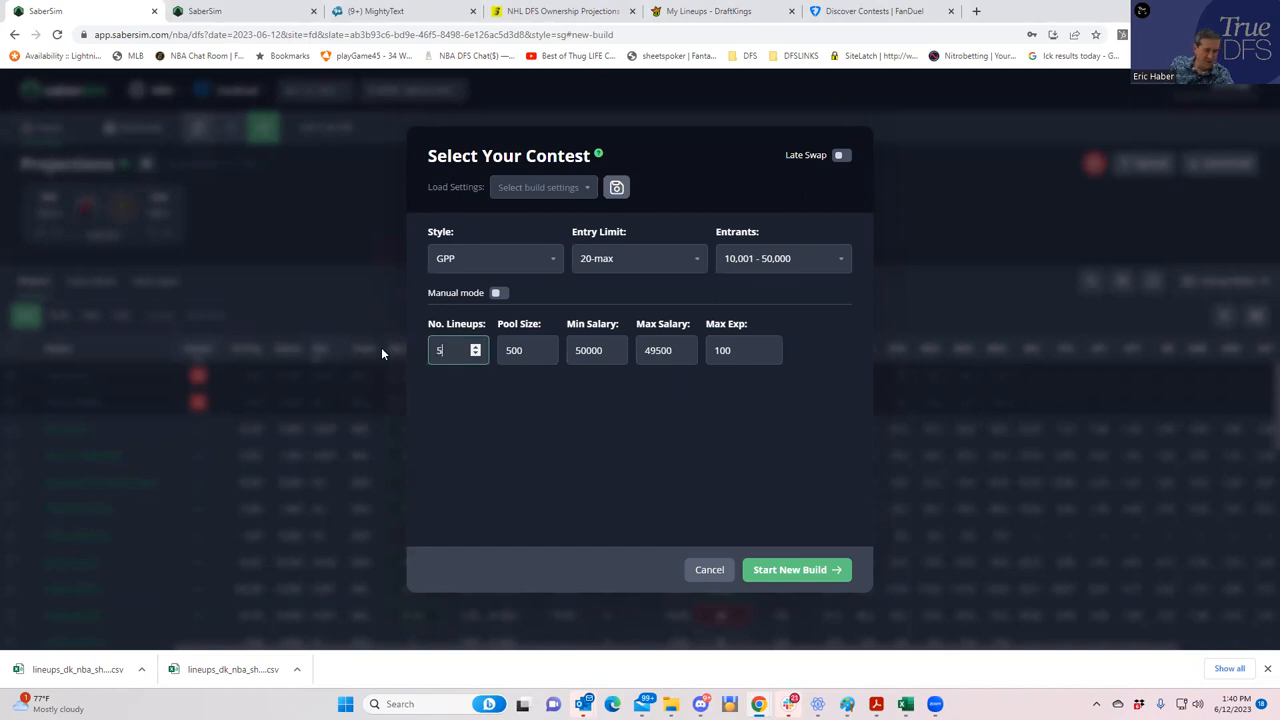
pyautogui.click(796, 569)
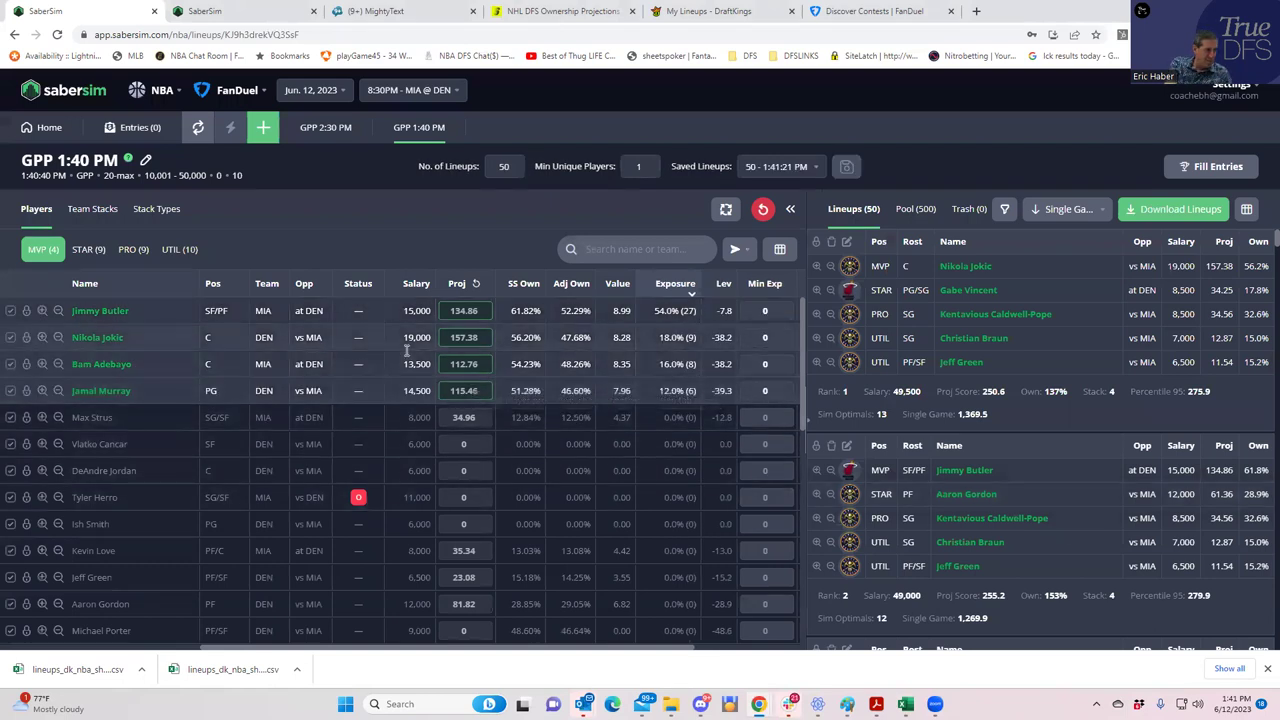
pyautogui.moveTo(122, 276)
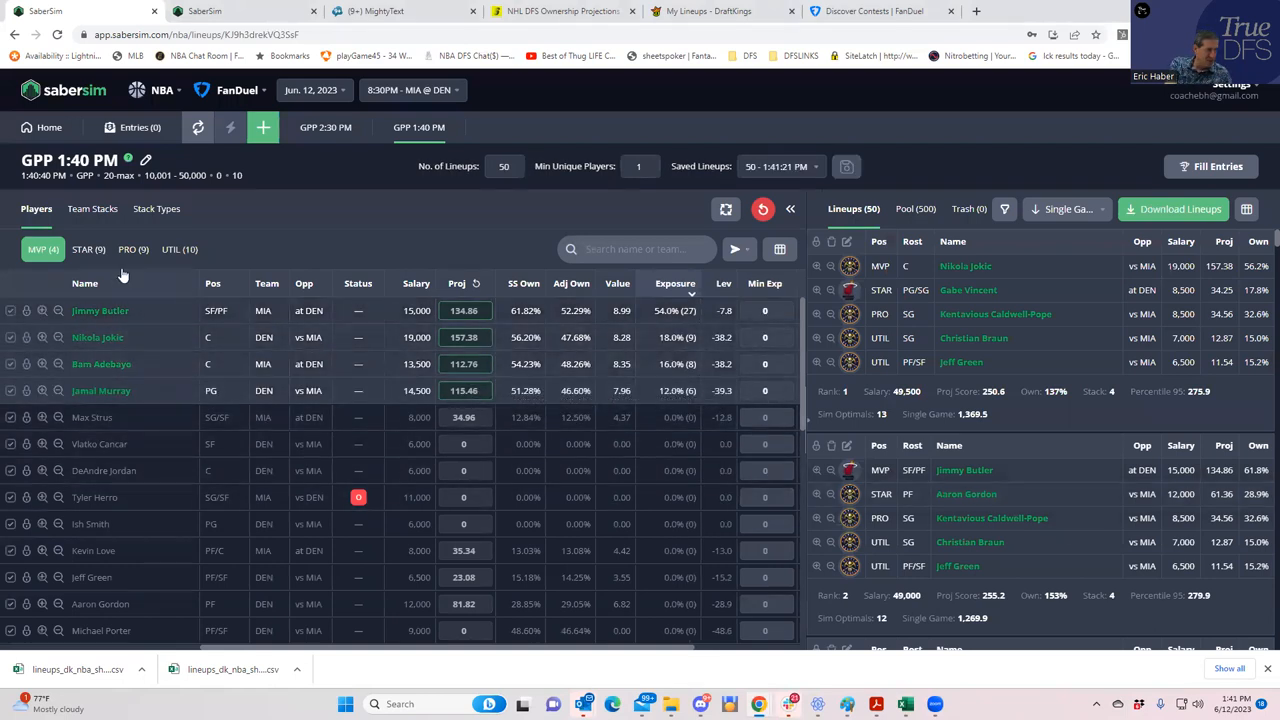
# Step: Review STAR, PRO and UTIL exposures, then download the 50 lineups as CSV
pyautogui.click(88, 249)
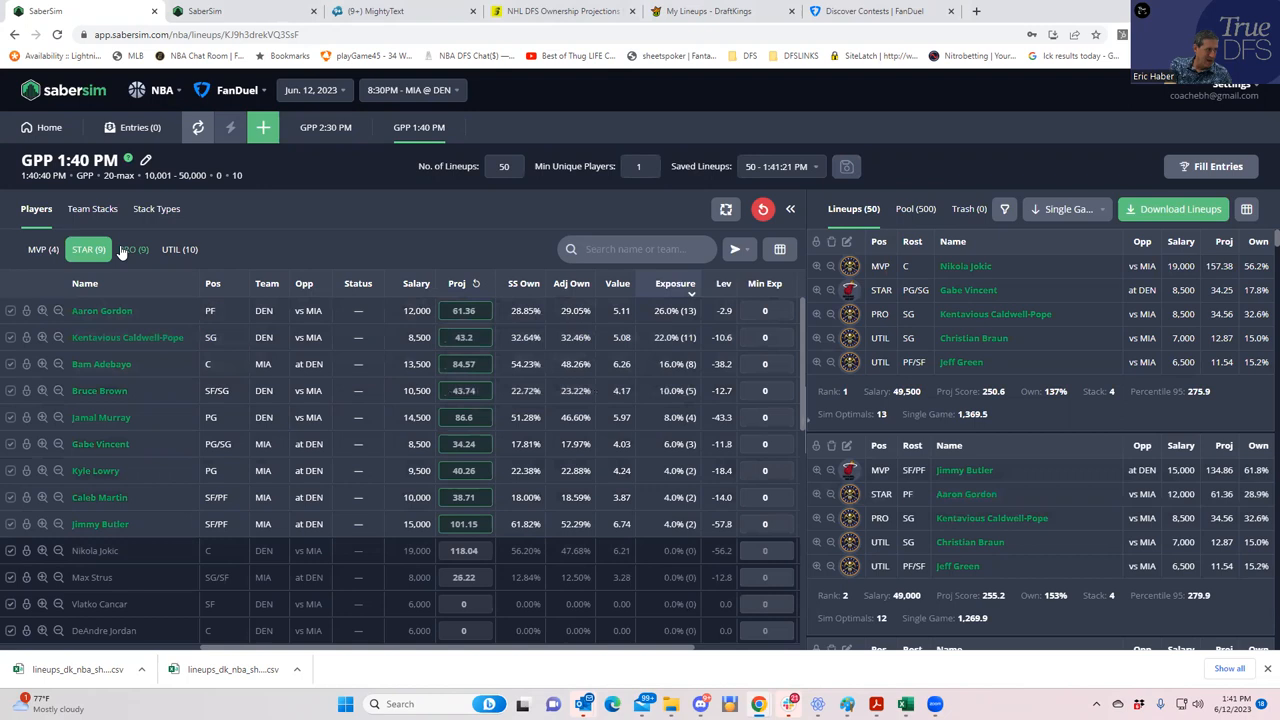
pyautogui.click(133, 249)
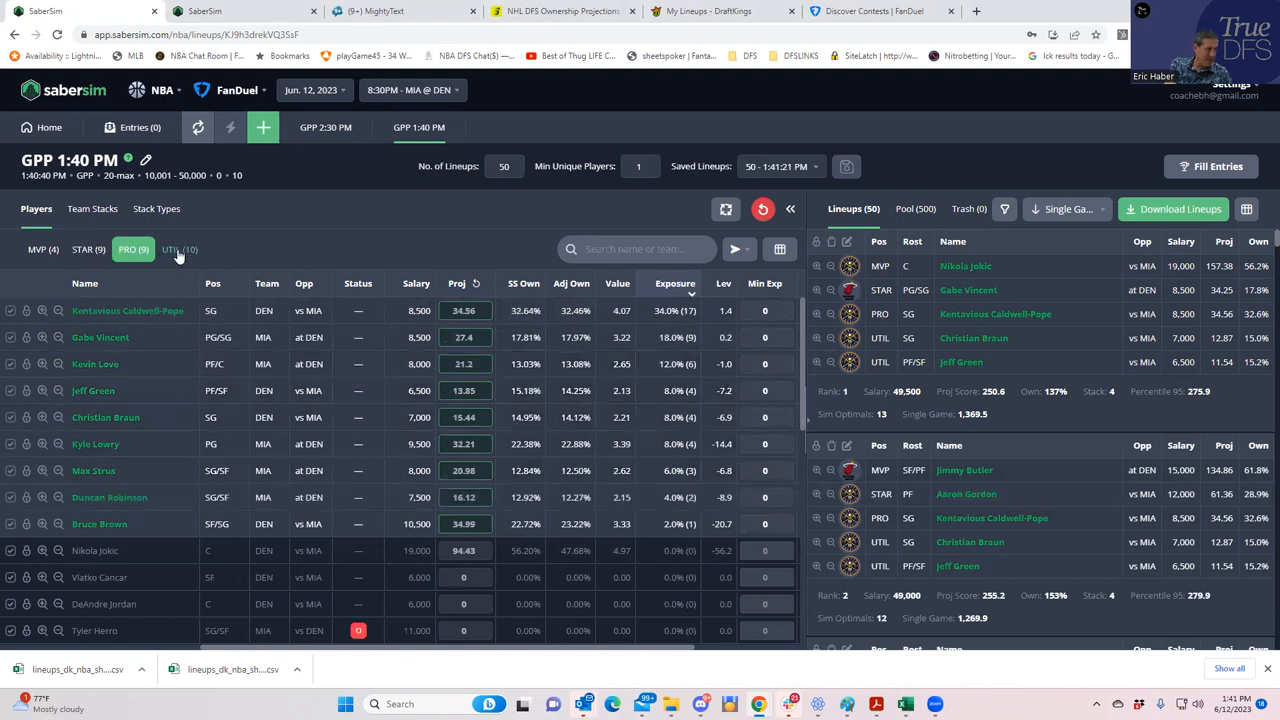
pyautogui.click(179, 249)
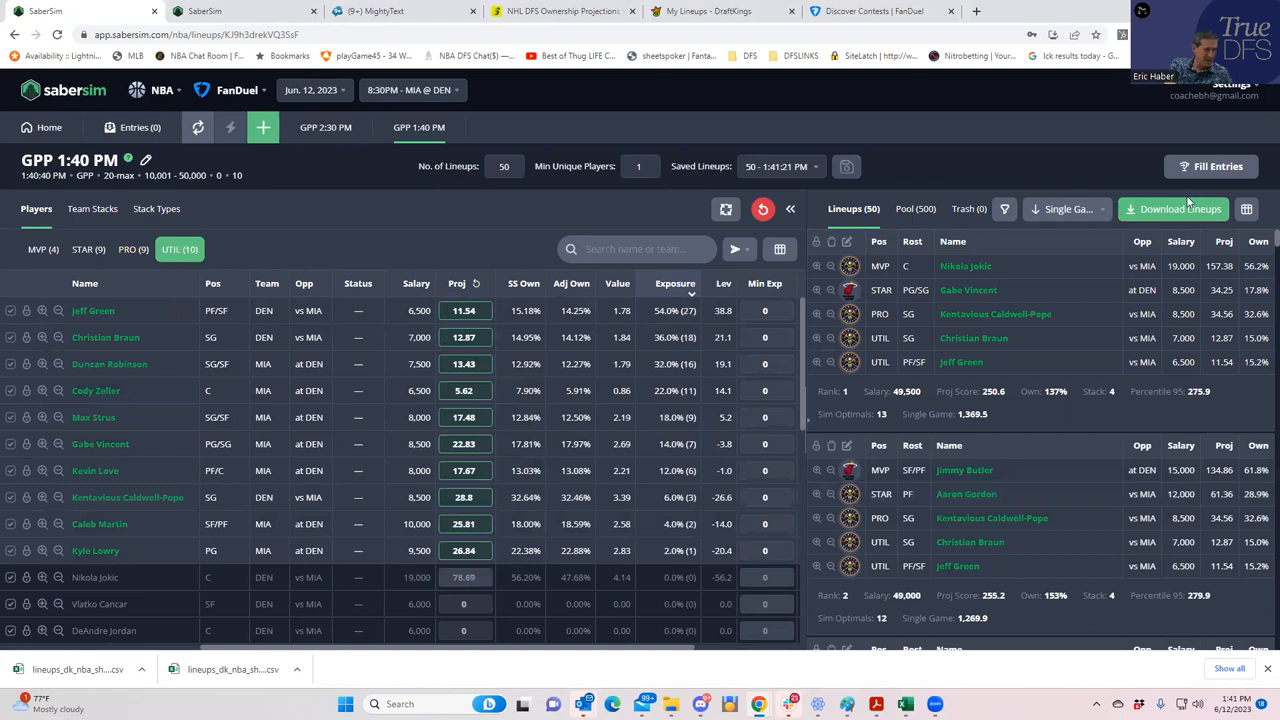
pyautogui.click(1180, 209)
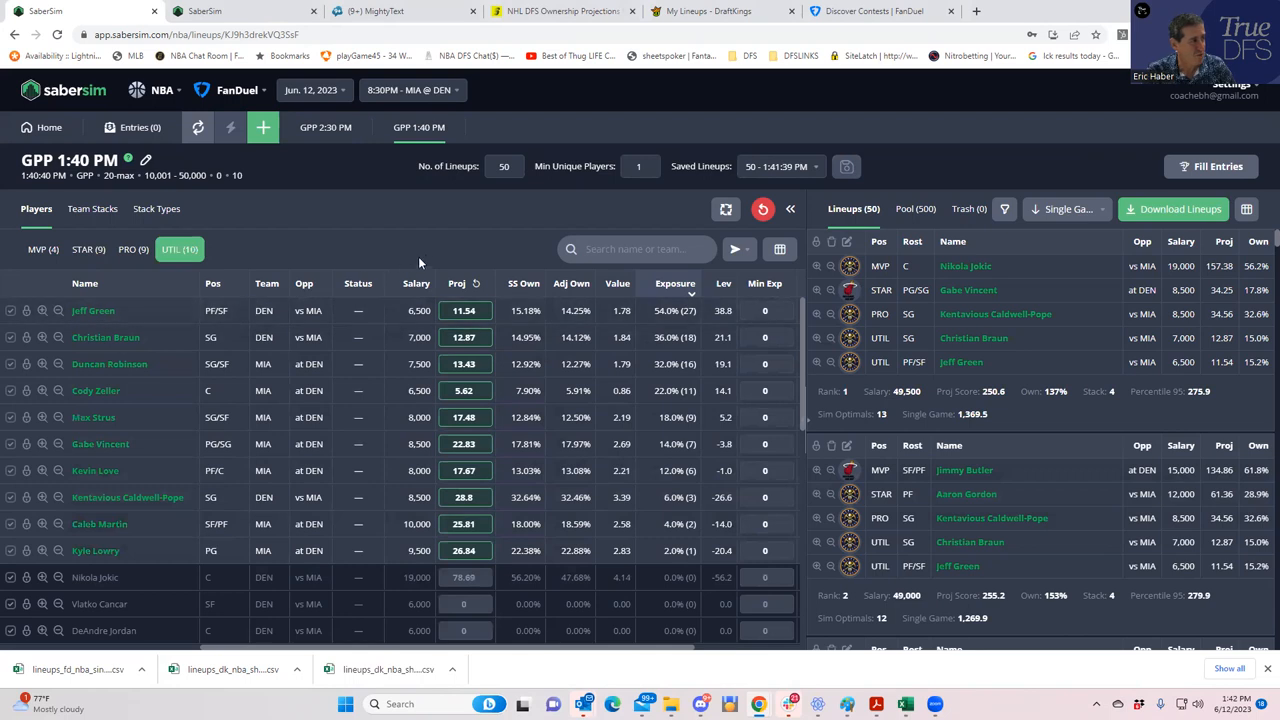
pyautogui.moveTo(378, 120)
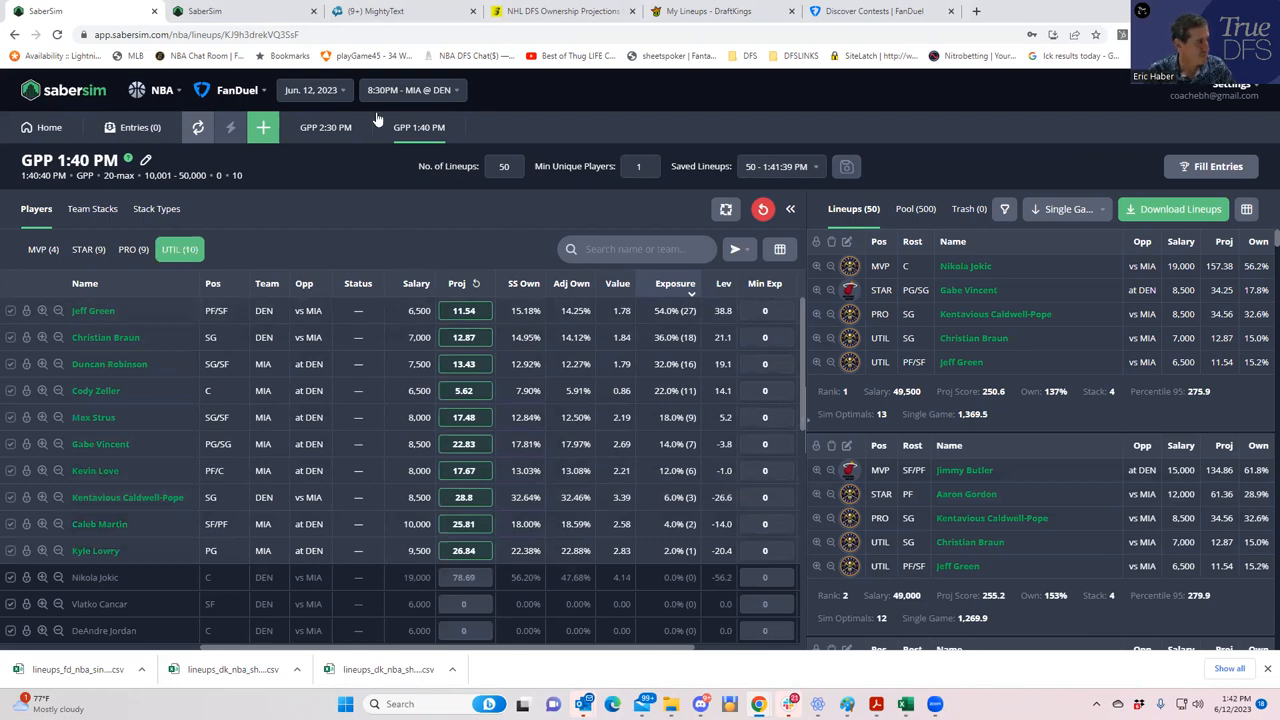
# Step: Change the slate to NHL on DraftKings for Florida at Vegas
pyautogui.click(162, 90)
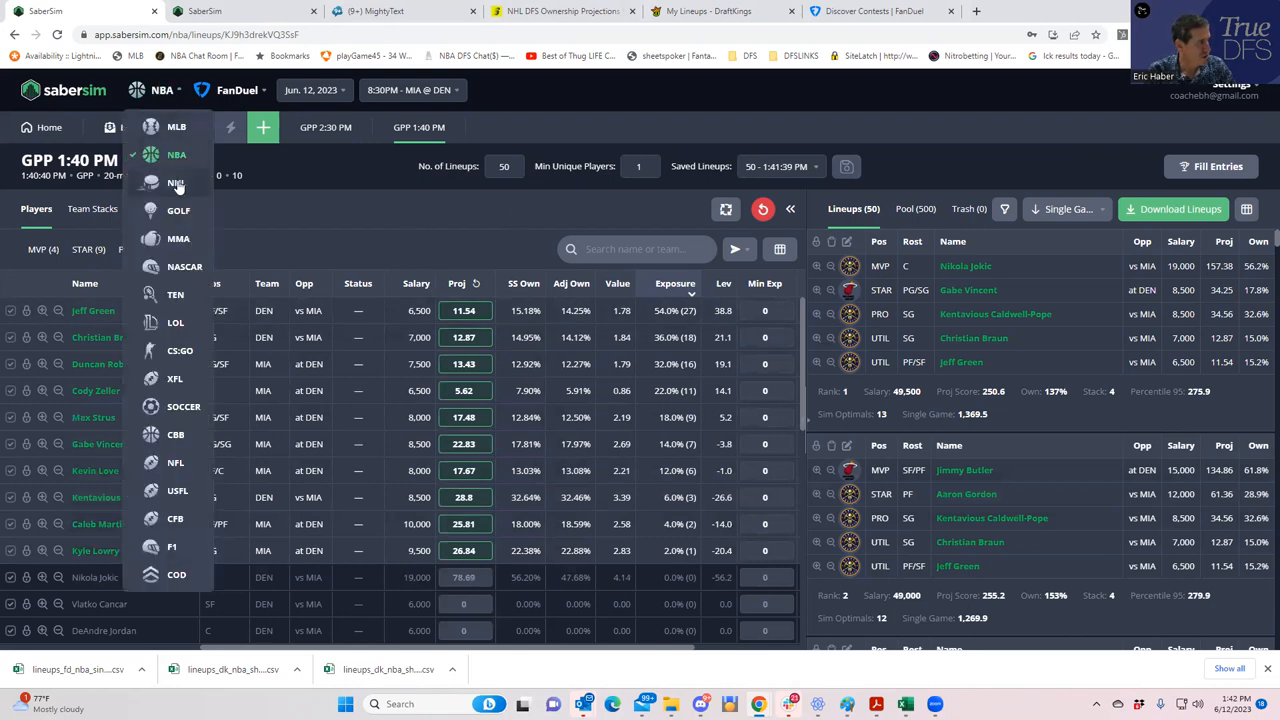
pyautogui.click(176, 182)
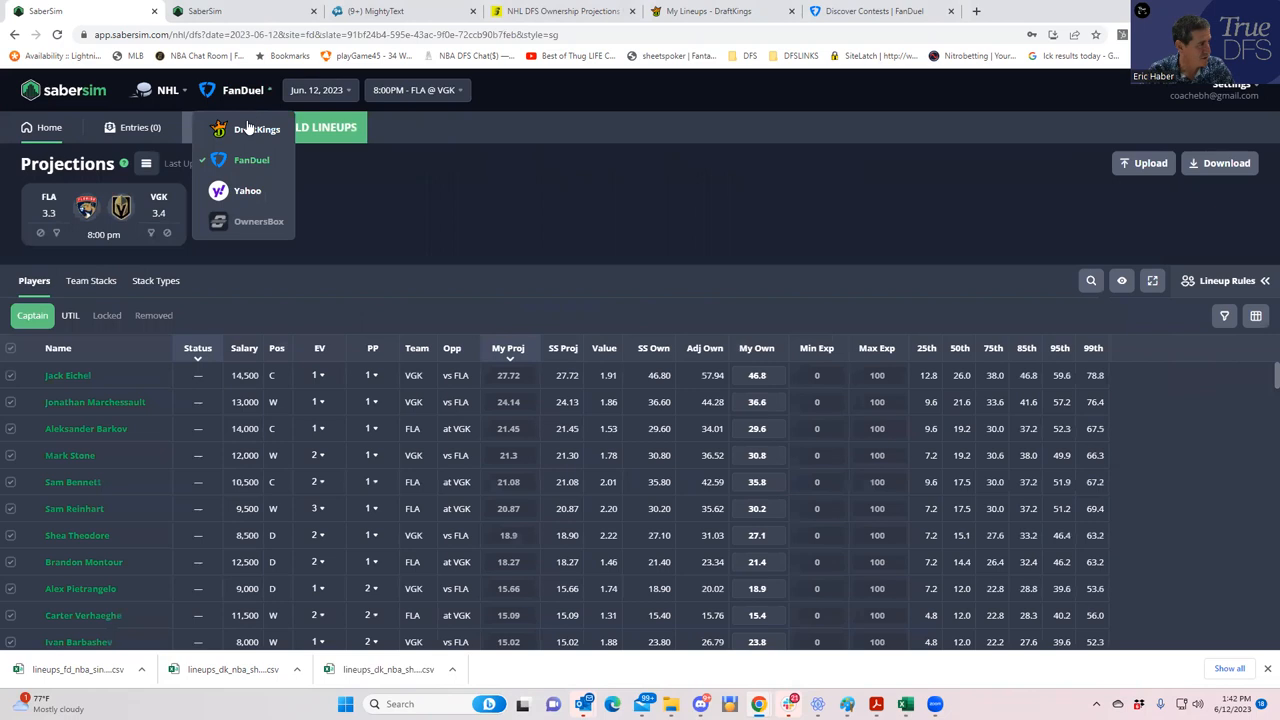
pyautogui.click(257, 129)
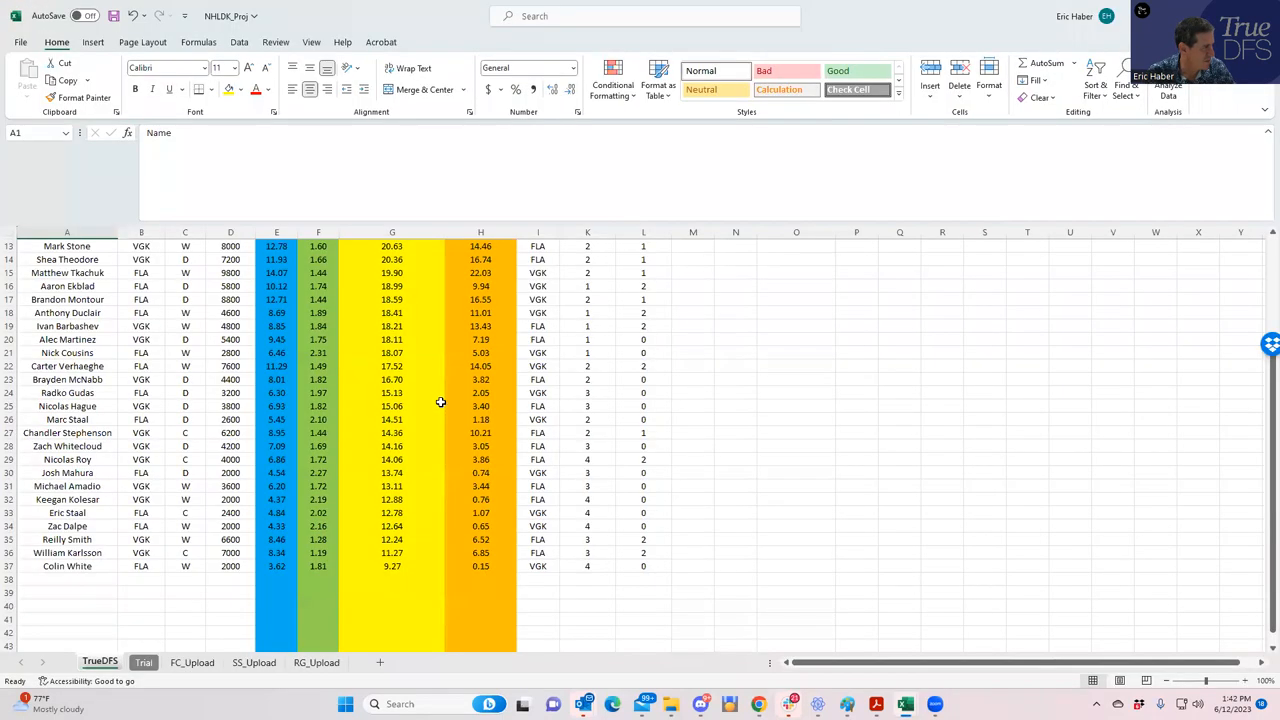
# Step: Scroll the NHLDK_Proj Trial sheet, then bring up the DraftKings My Lineups page
pyautogui.scroll(-3)
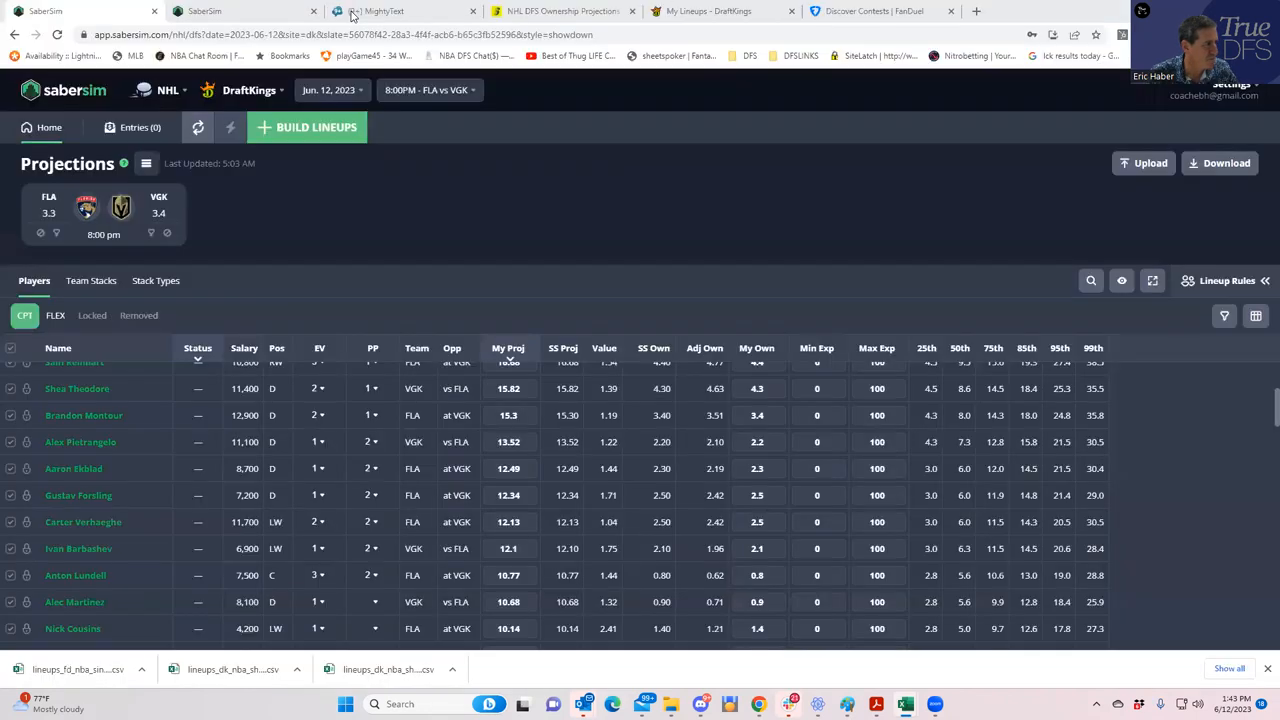
pyautogui.click(707, 11)
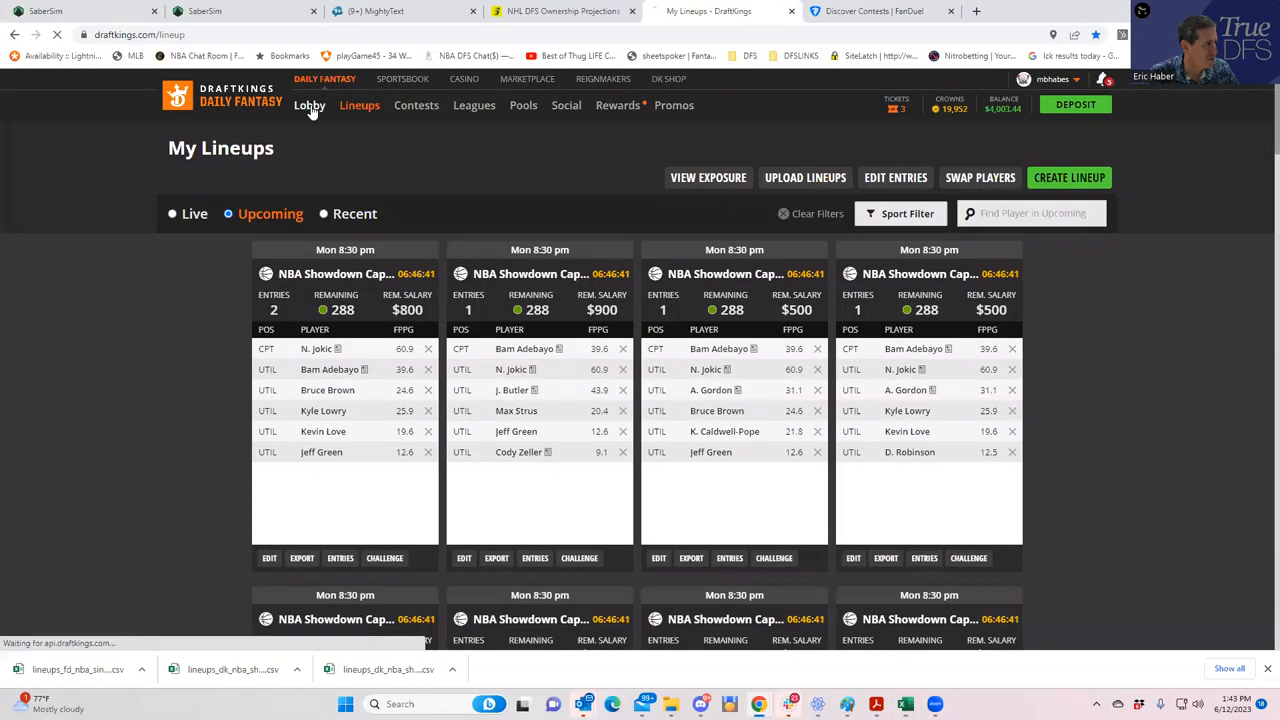
# Step: In the DraftKings lobby, show NHL contests sorted by total prizes
pyautogui.click(307, 105)
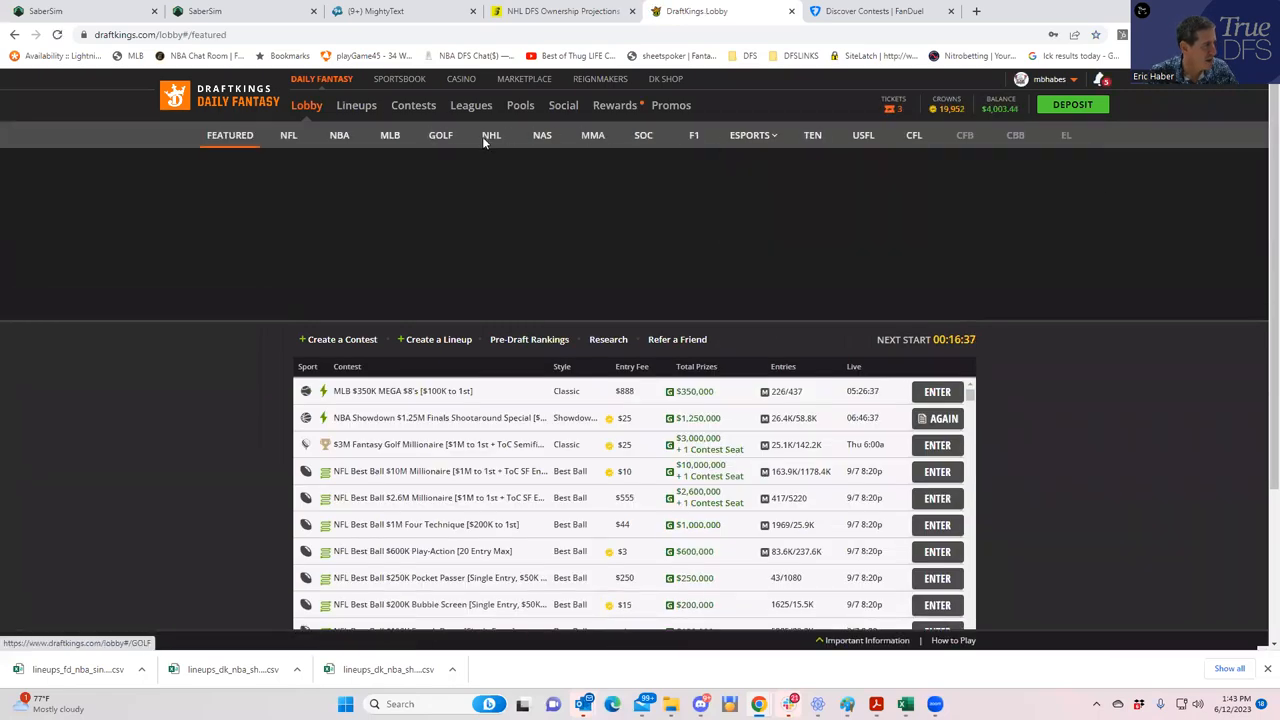
pyautogui.click(491, 135)
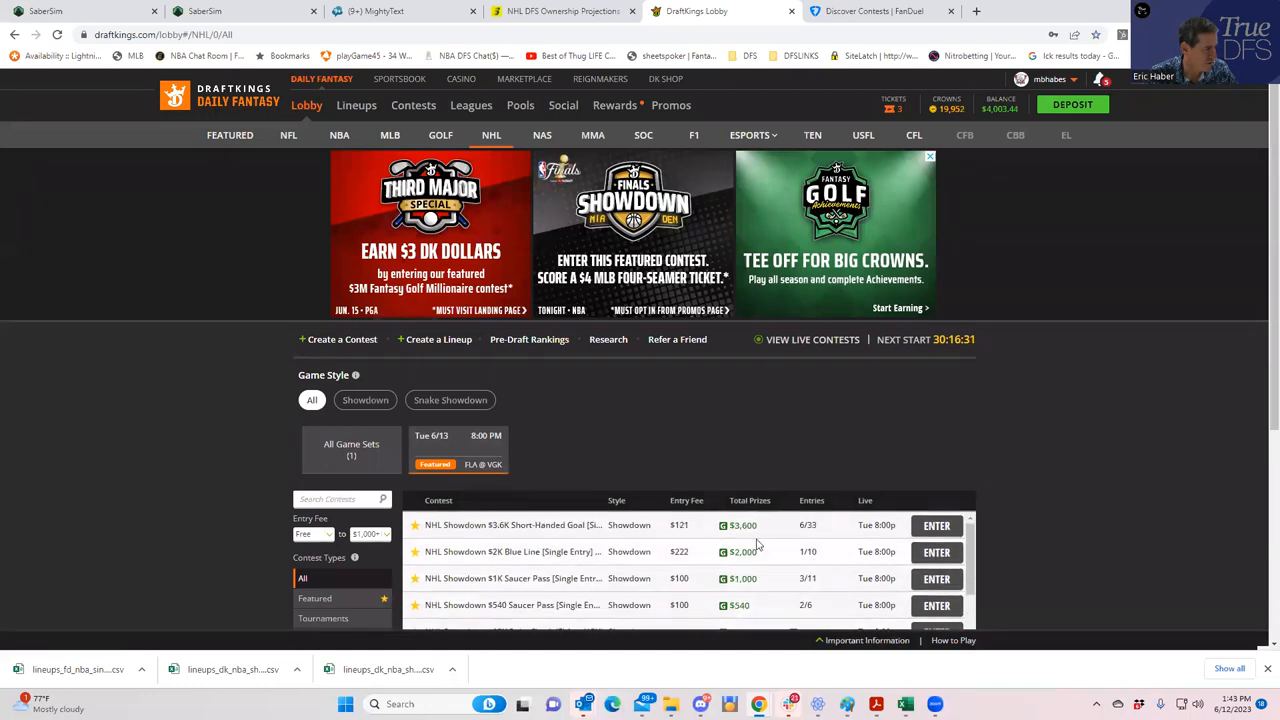
pyautogui.click(749, 500)
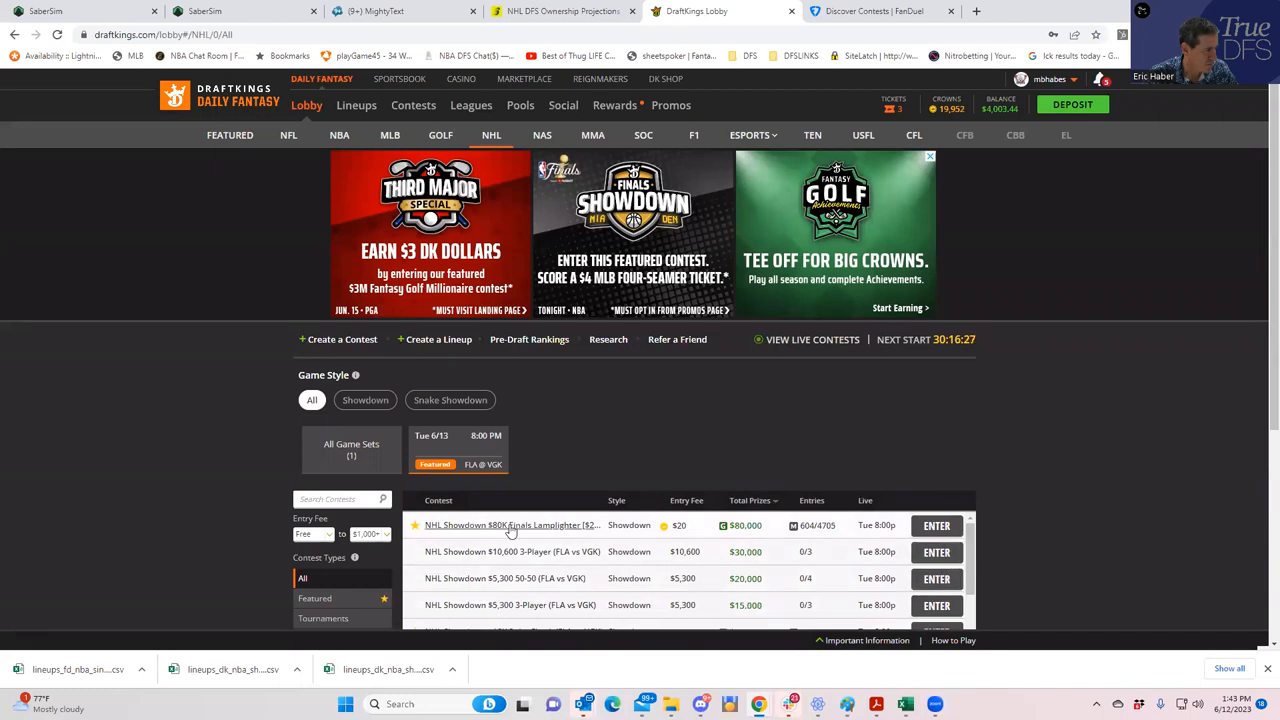
pyautogui.moveTo(510, 525)
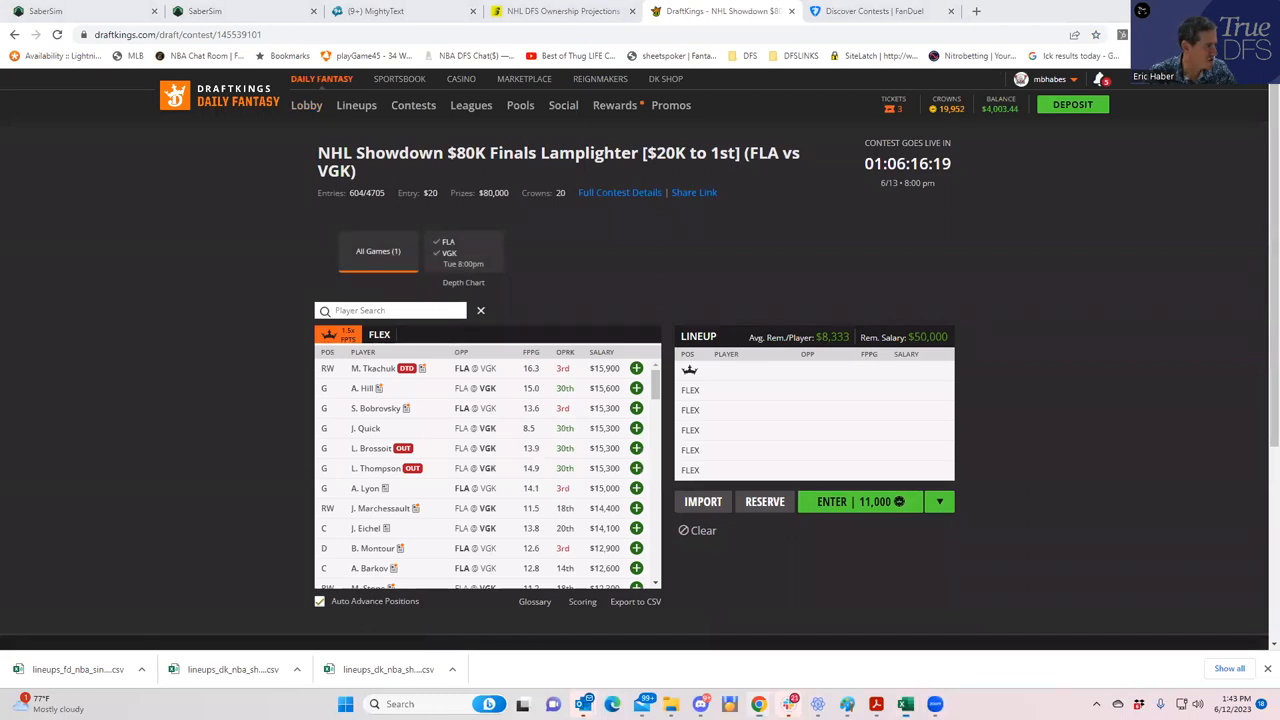
# Step: Make A. Hill captain and add W. Carrier and J. Eichel to the lineup
pyautogui.scroll(-3)
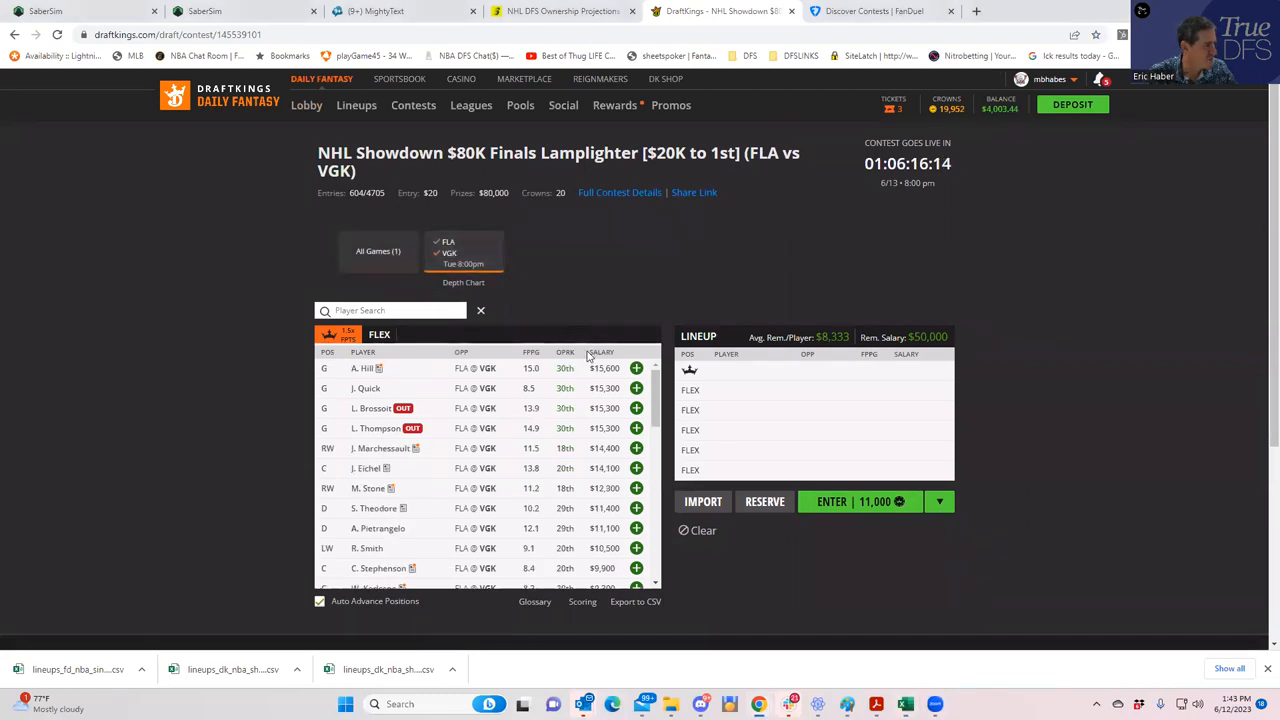
pyautogui.click(636, 368)
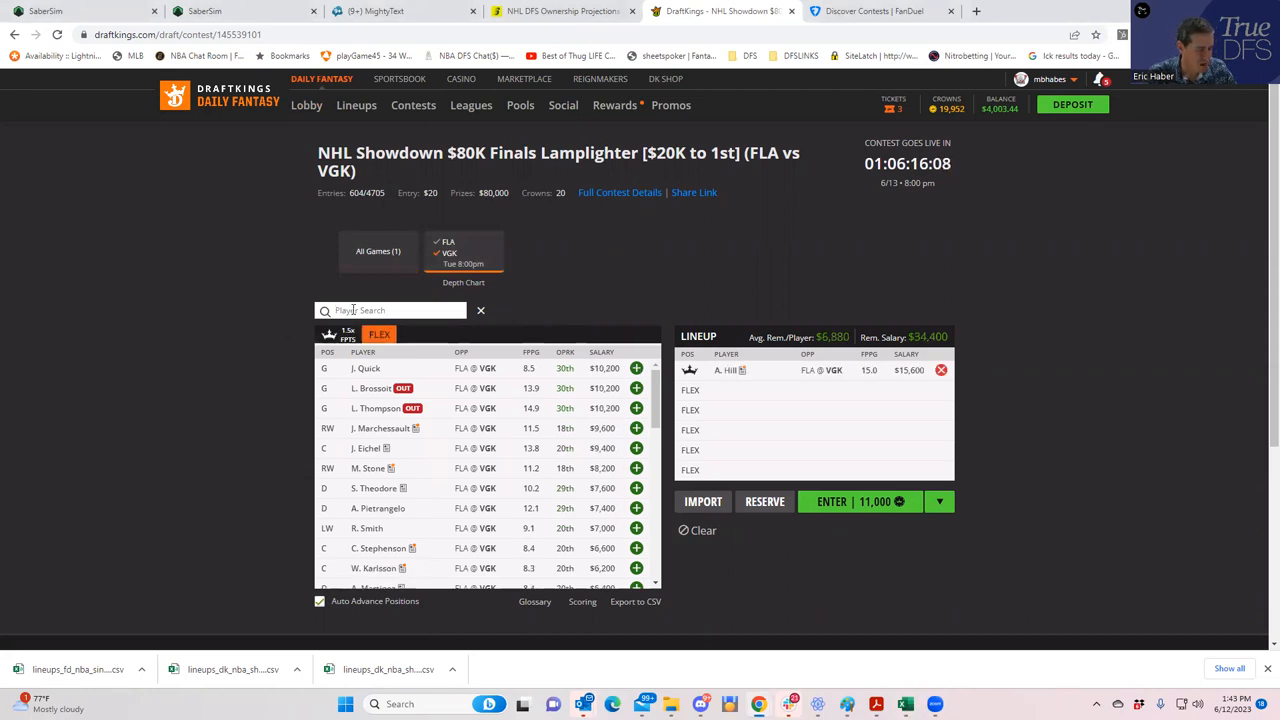
pyautogui.write('carr')
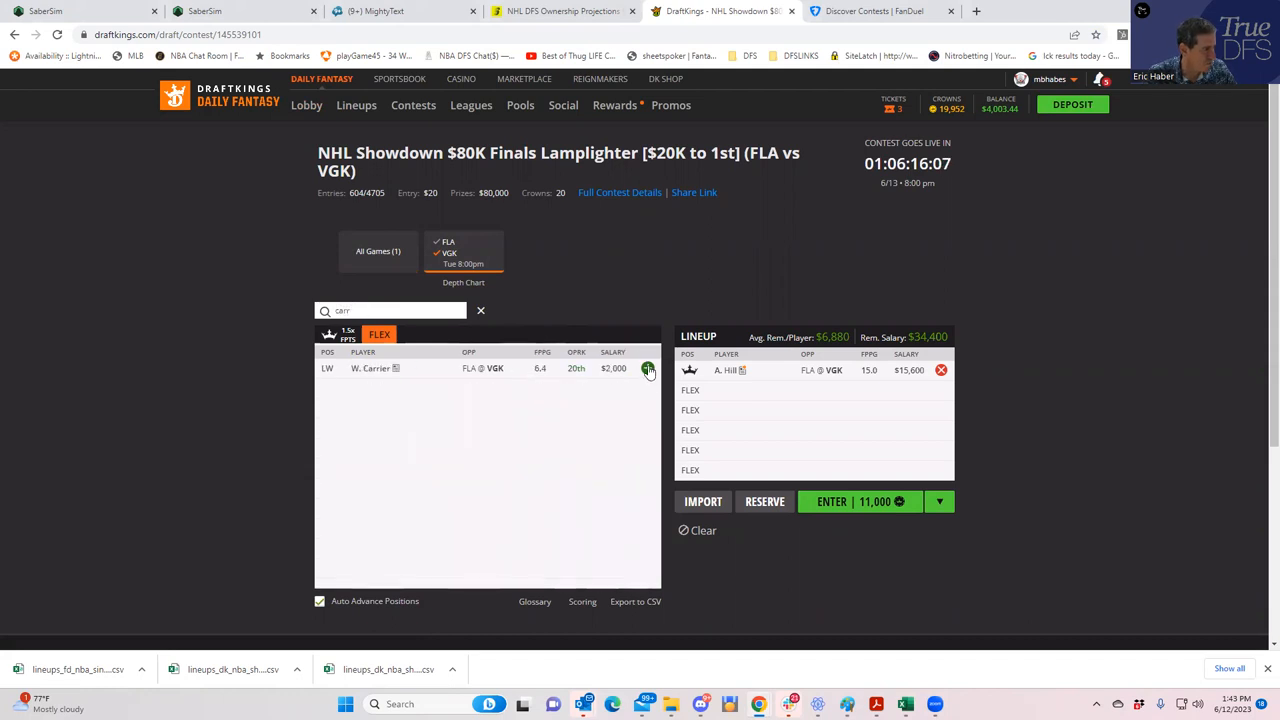
pyautogui.click(647, 368)
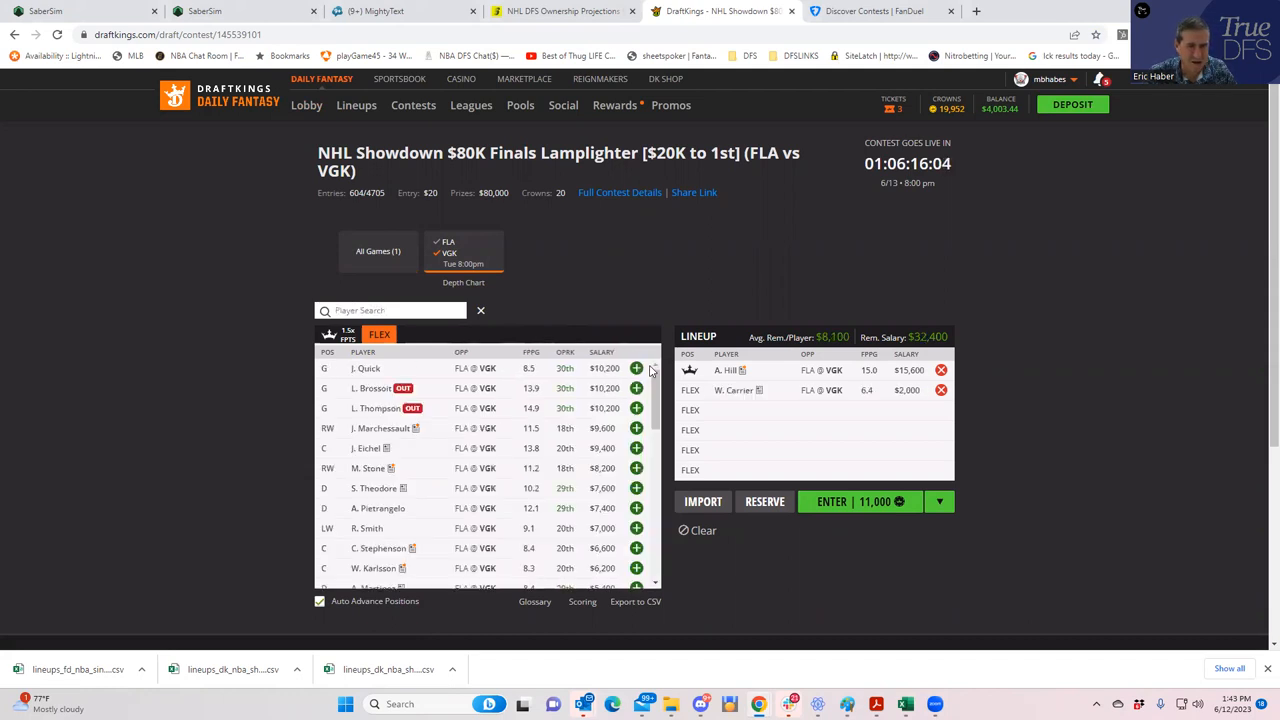
pyautogui.write('e')
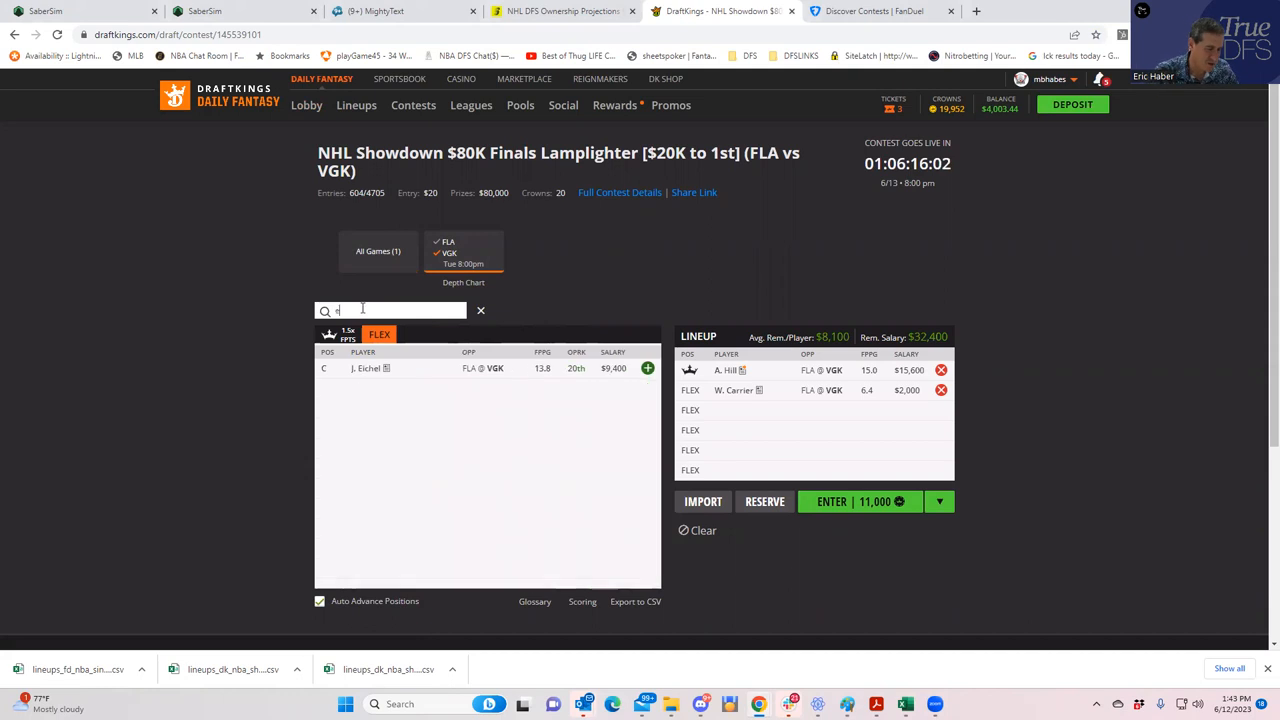
pyautogui.write('eich')
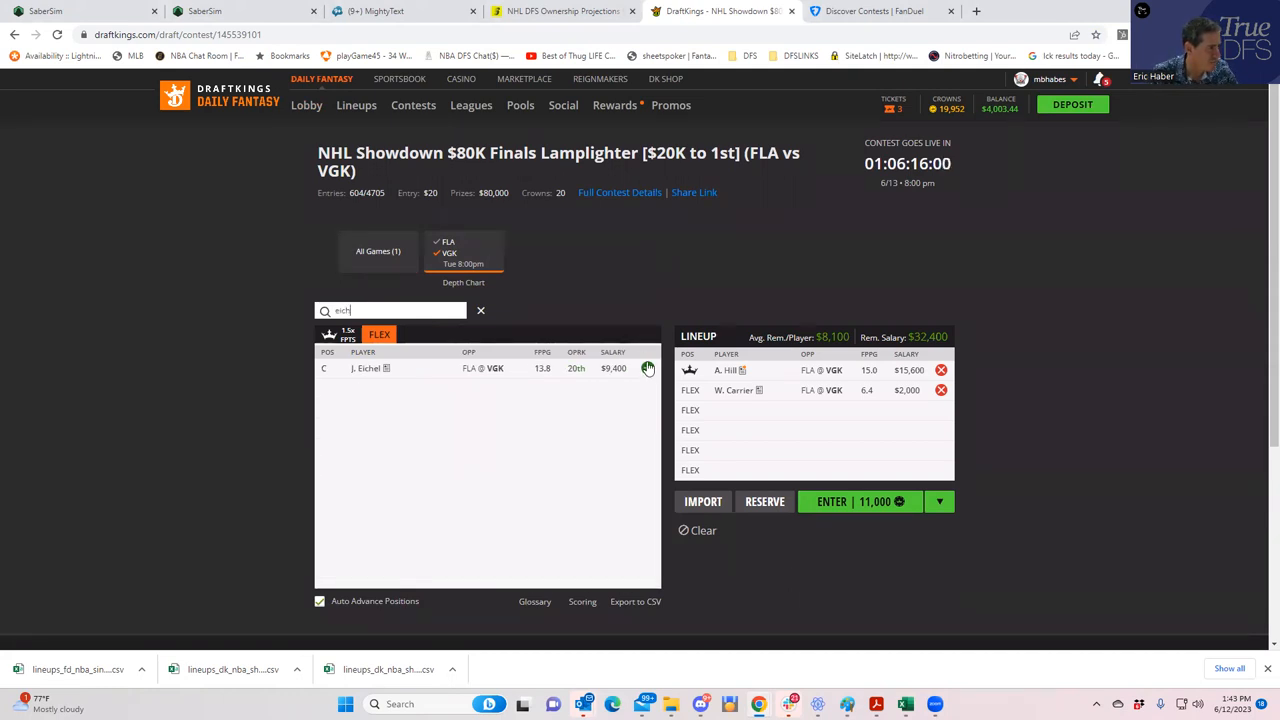
pyautogui.click(647, 368)
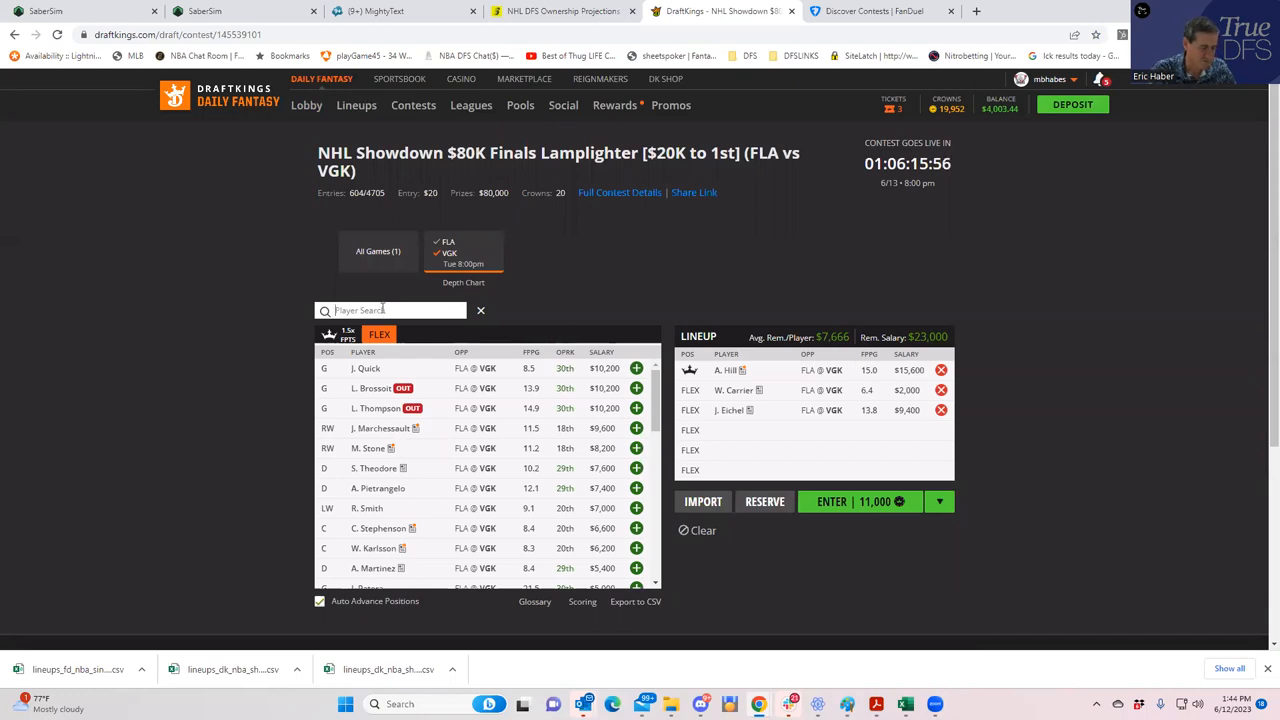
# Step: Add Marchessault, Barkov and Forsling, then enter the lineup into the Lamplighter contest
pyautogui.write('marc')
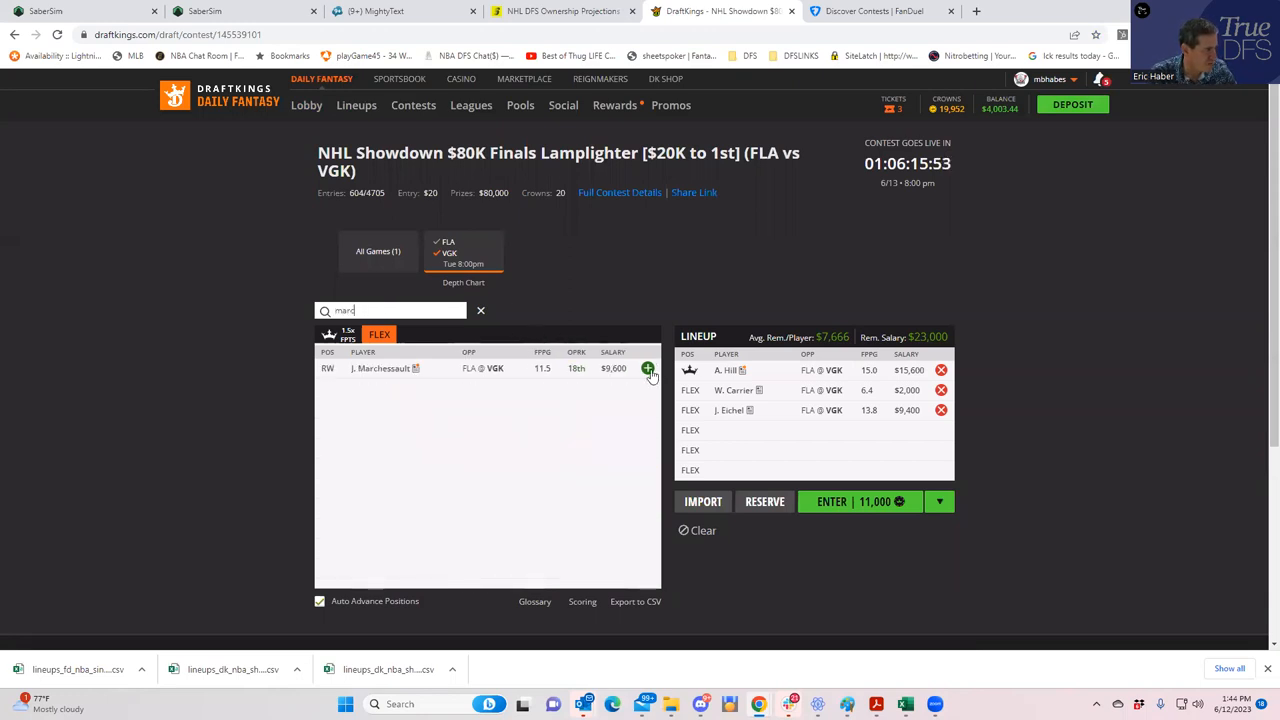
pyautogui.click(647, 368)
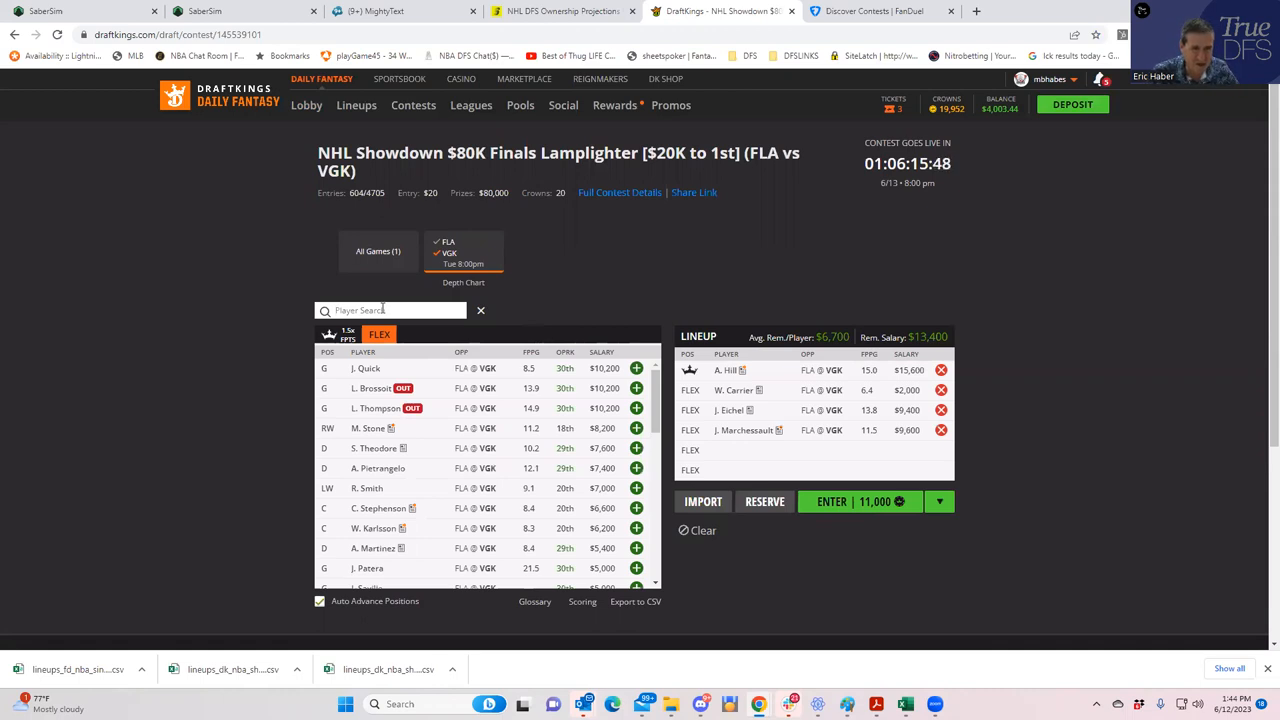
pyautogui.write('bark')
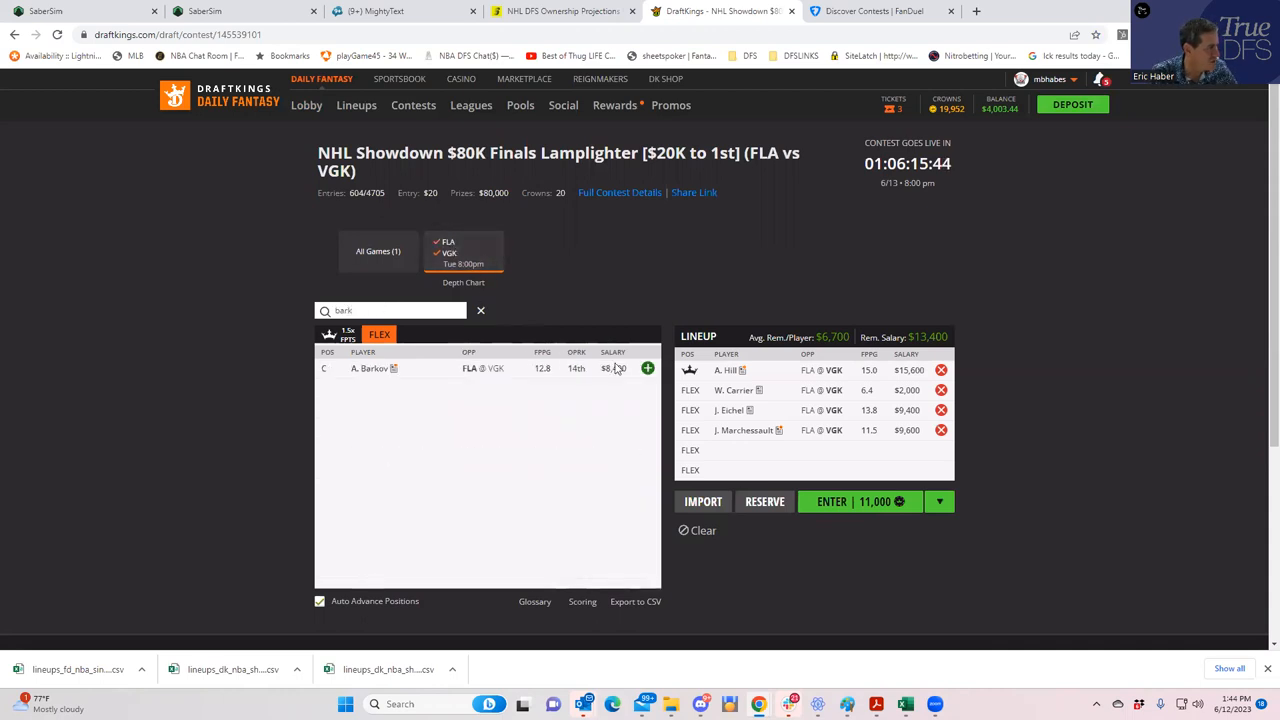
pyautogui.click(647, 368)
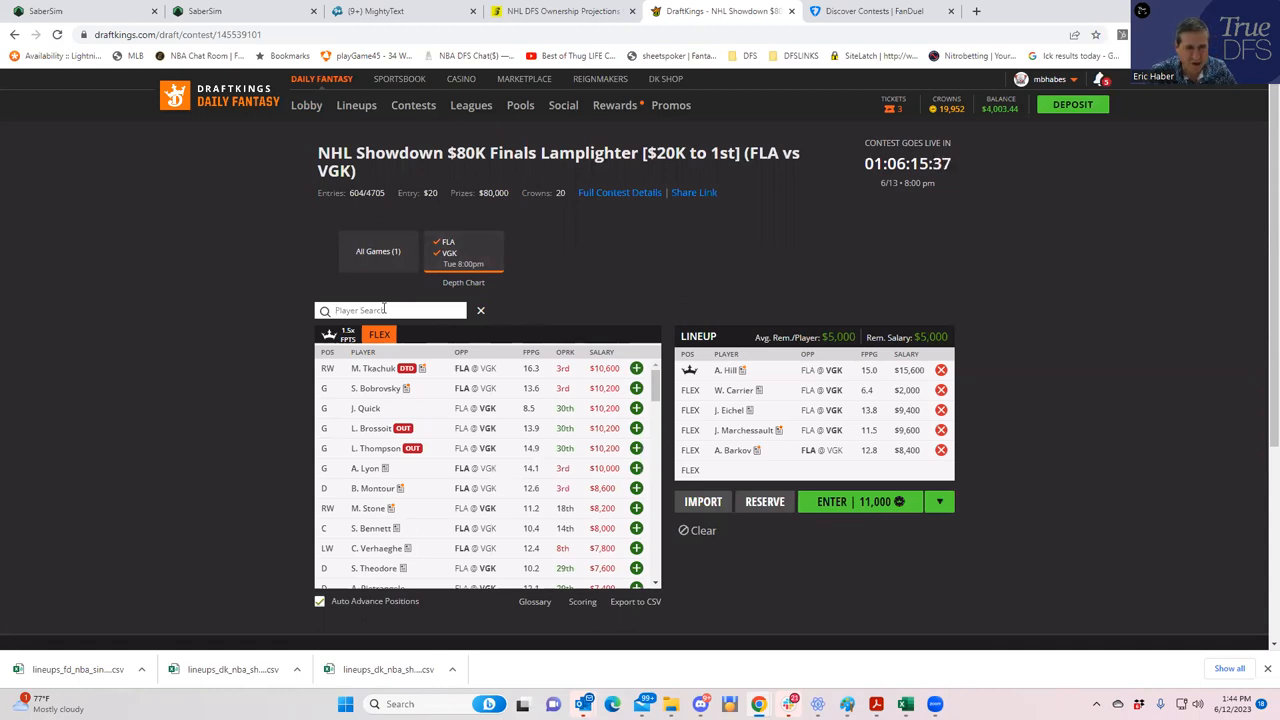
pyautogui.write('fo')
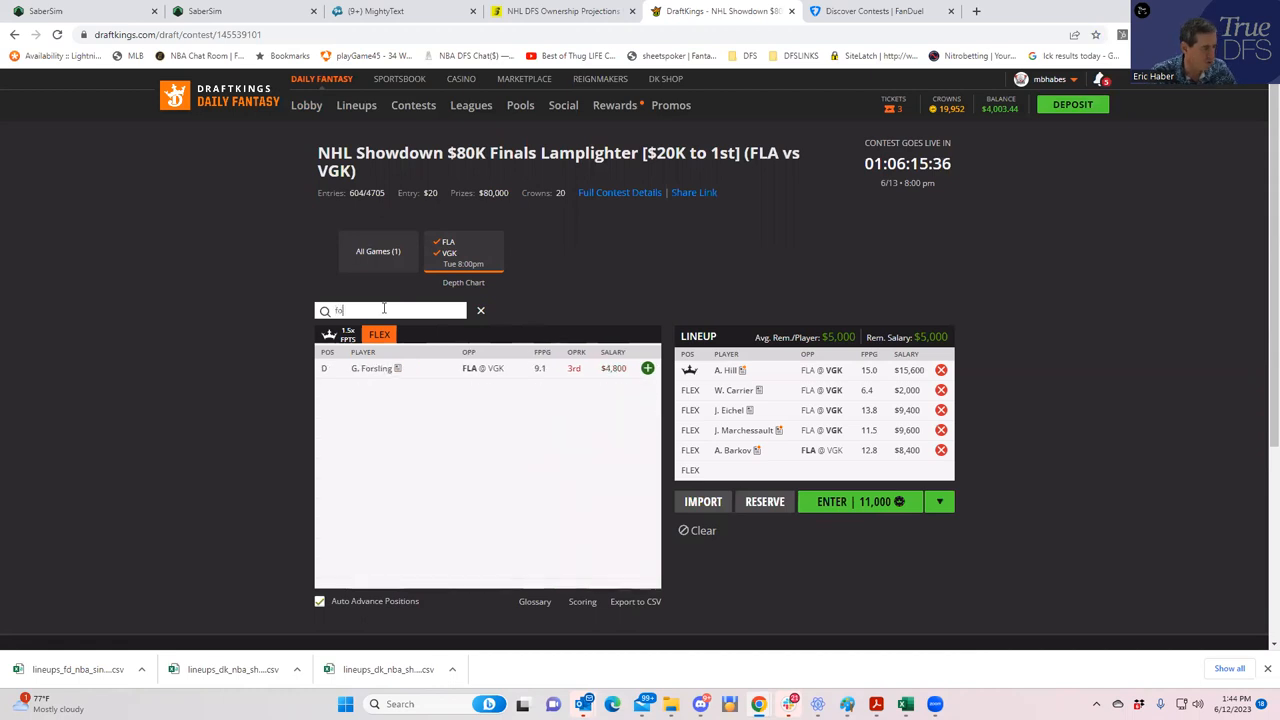
pyautogui.write('r')
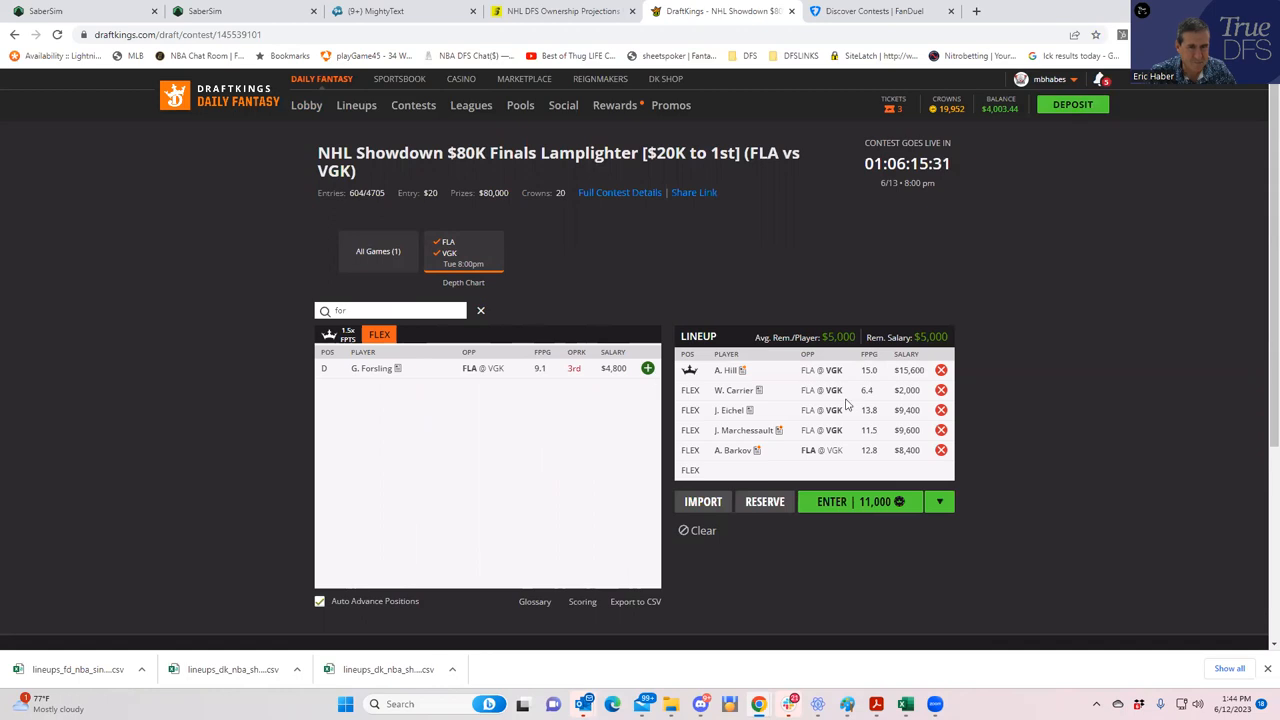
pyautogui.moveTo(518, 374)
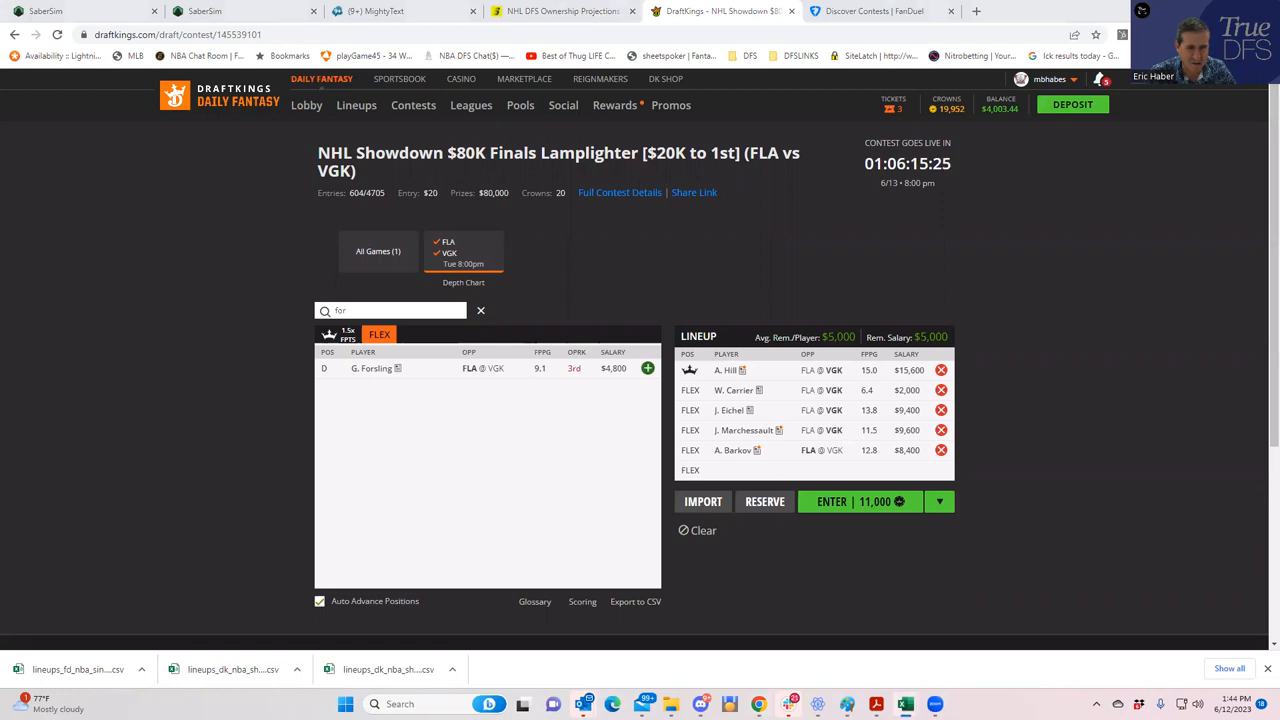
pyautogui.moveTo(650, 374)
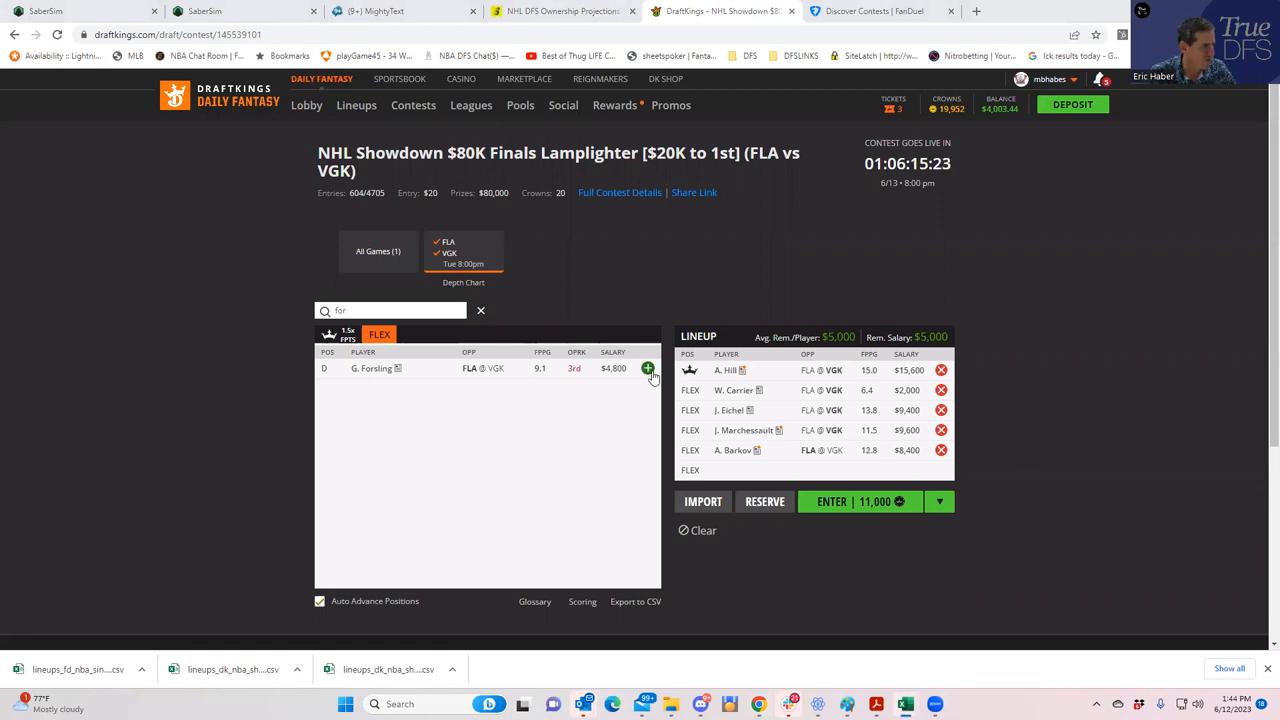
pyautogui.click(647, 368)
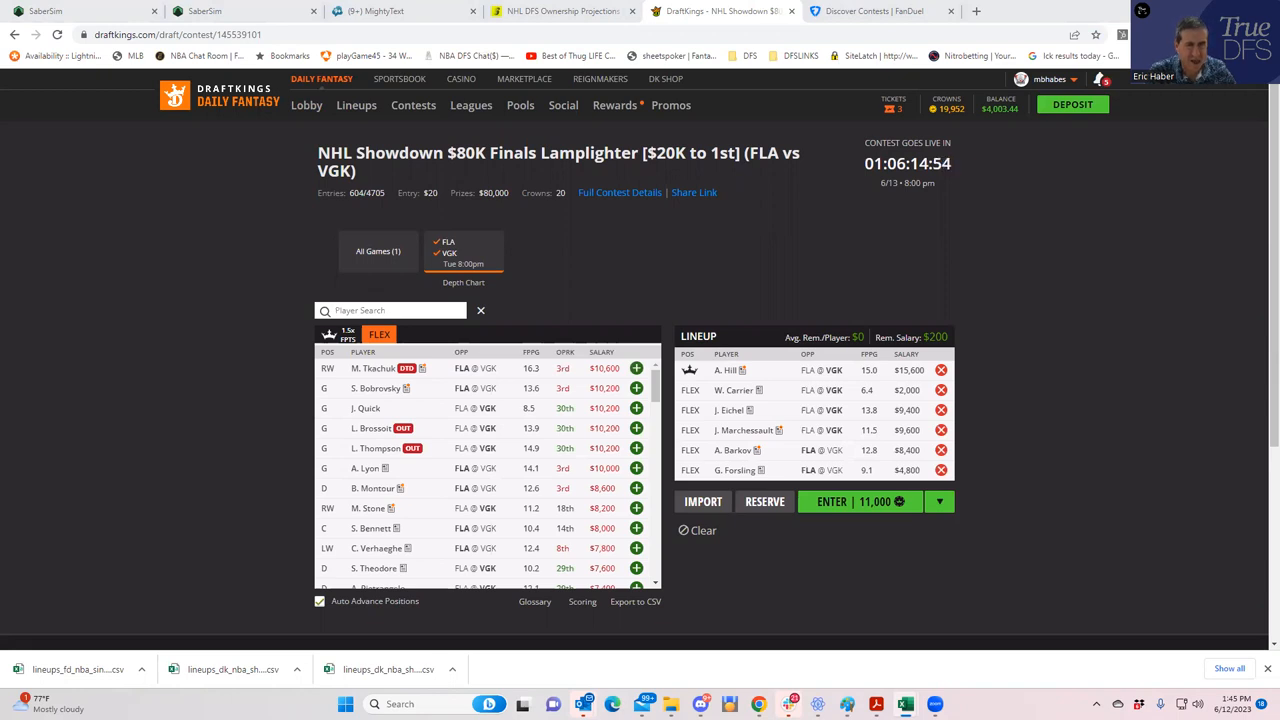
pyautogui.moveTo(820, 243)
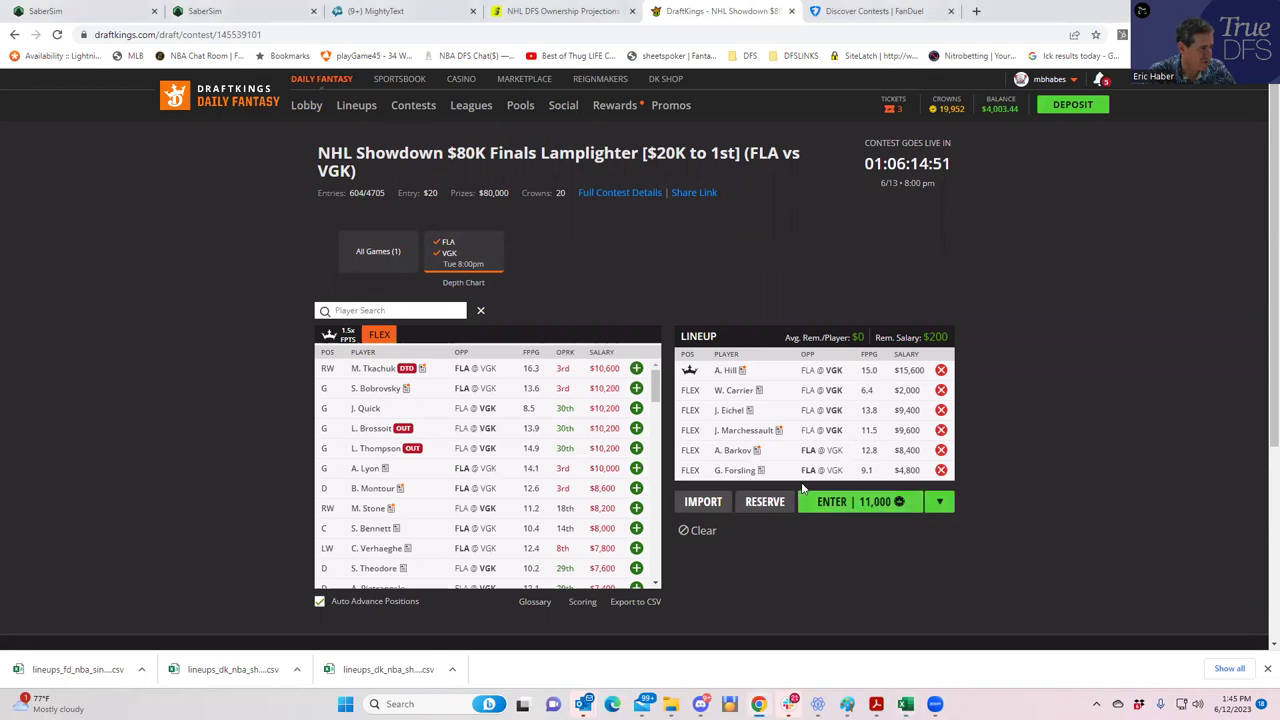
pyautogui.click(831, 501)
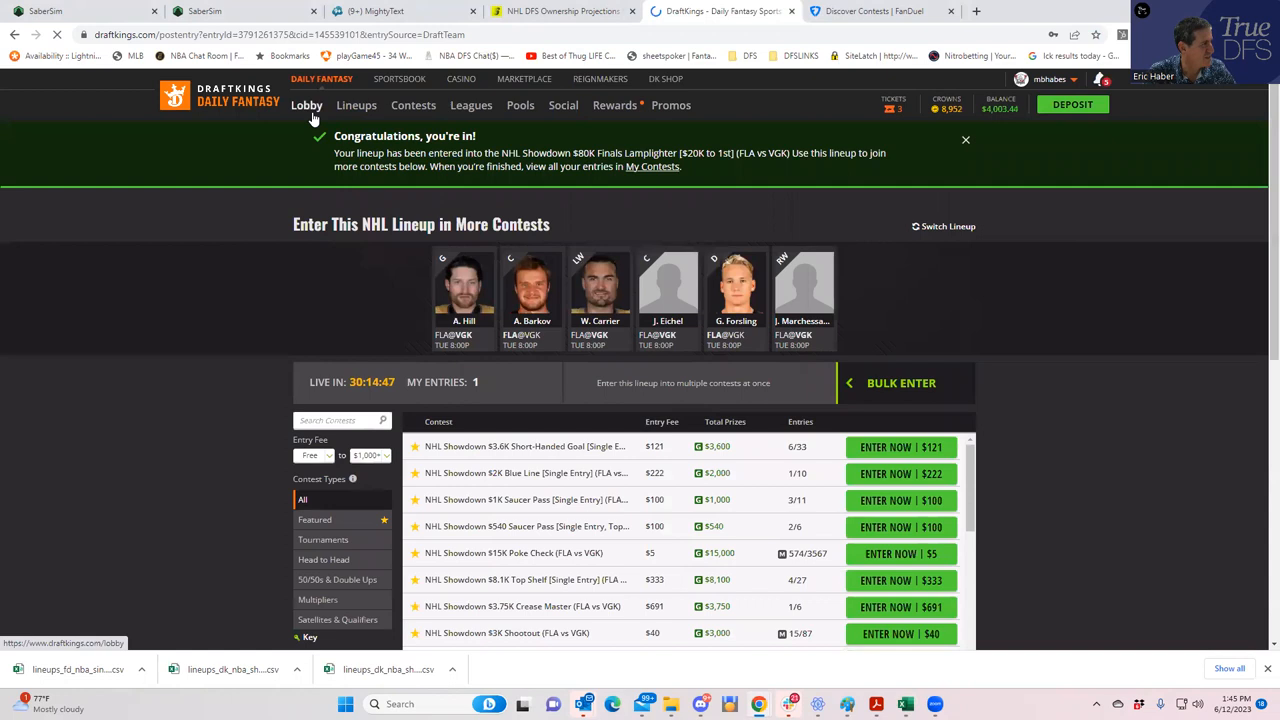
pyautogui.click(245, 11)
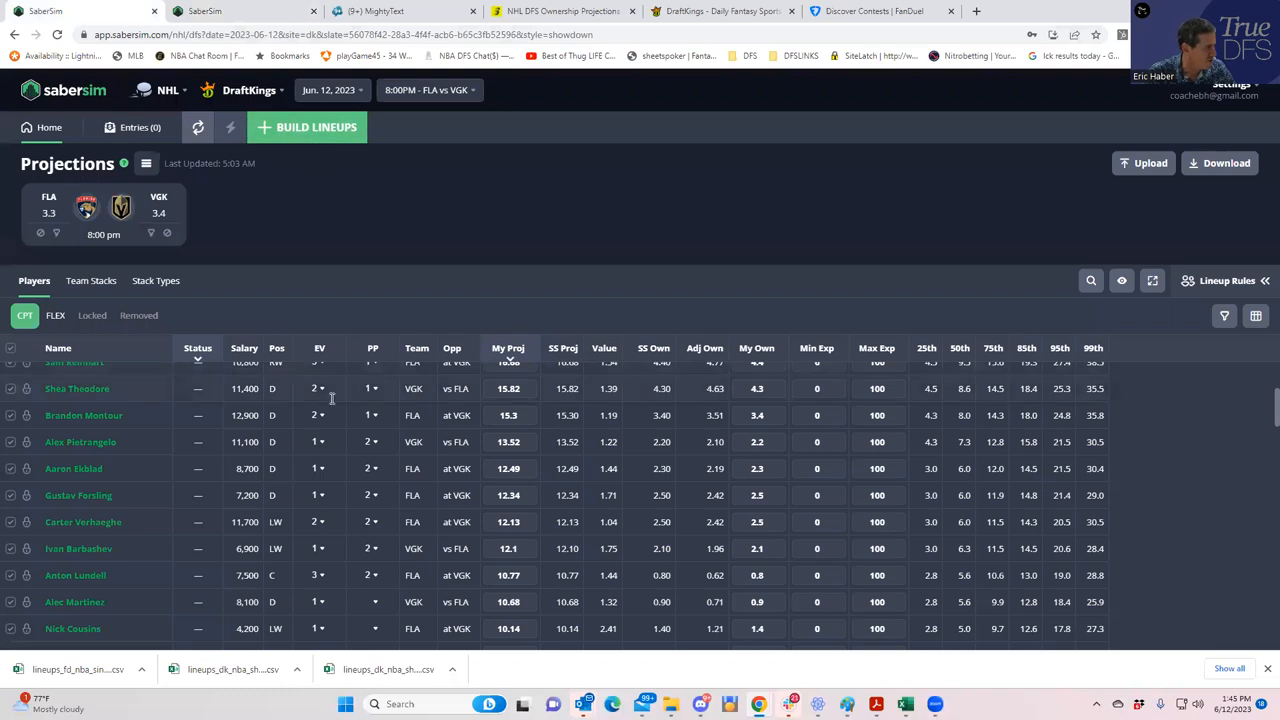
# Step: Switch the projections table from CPT to FLEX and open Custom Data Upload
pyautogui.scroll(3)
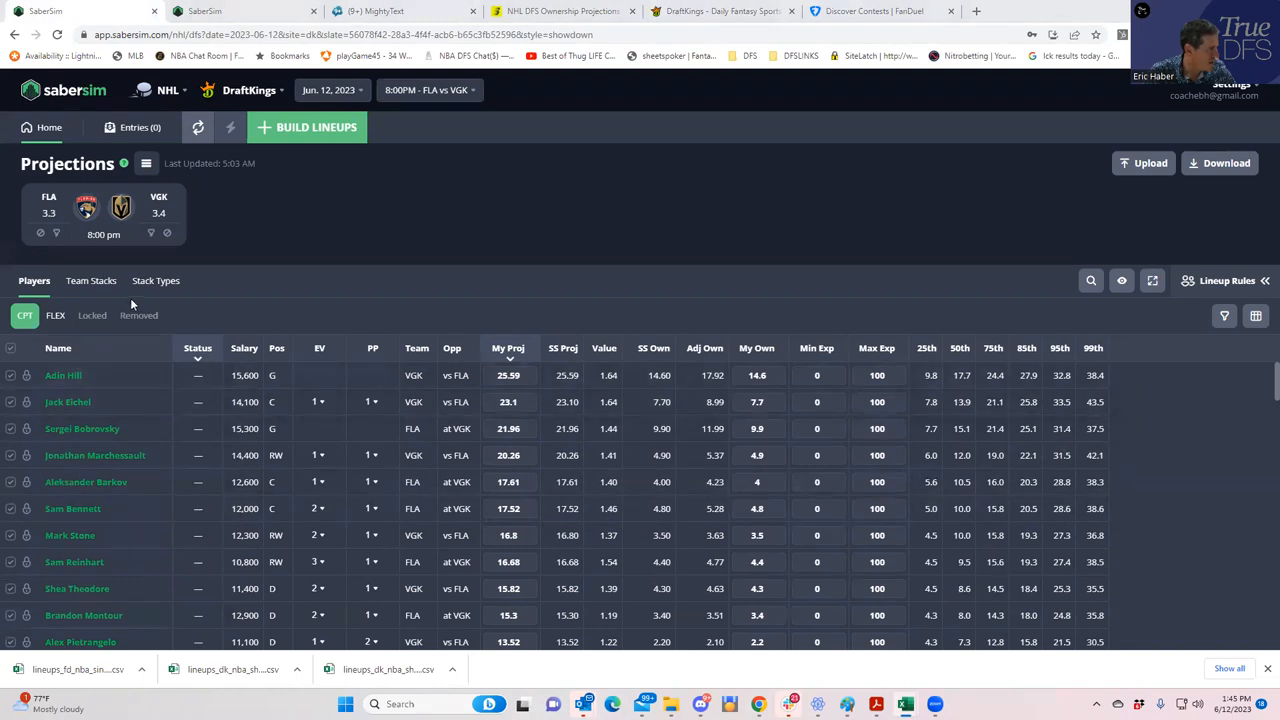
pyautogui.click(55, 315)
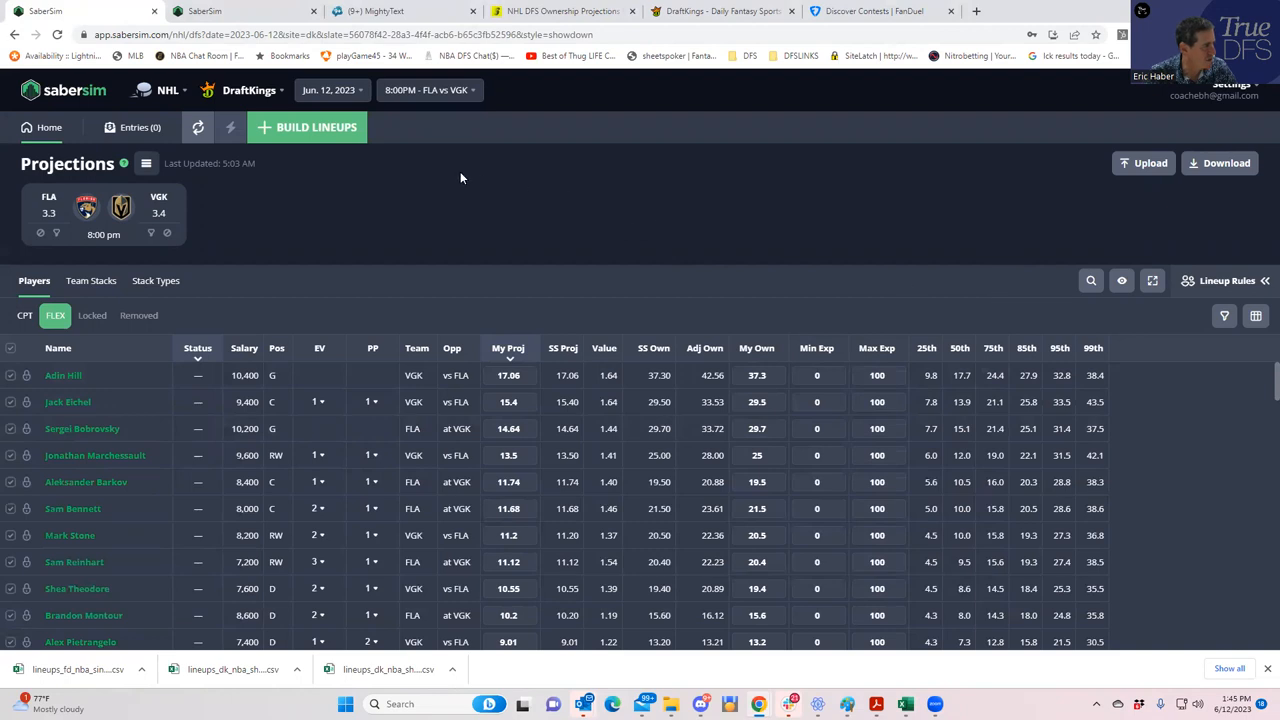
pyautogui.click(1142, 163)
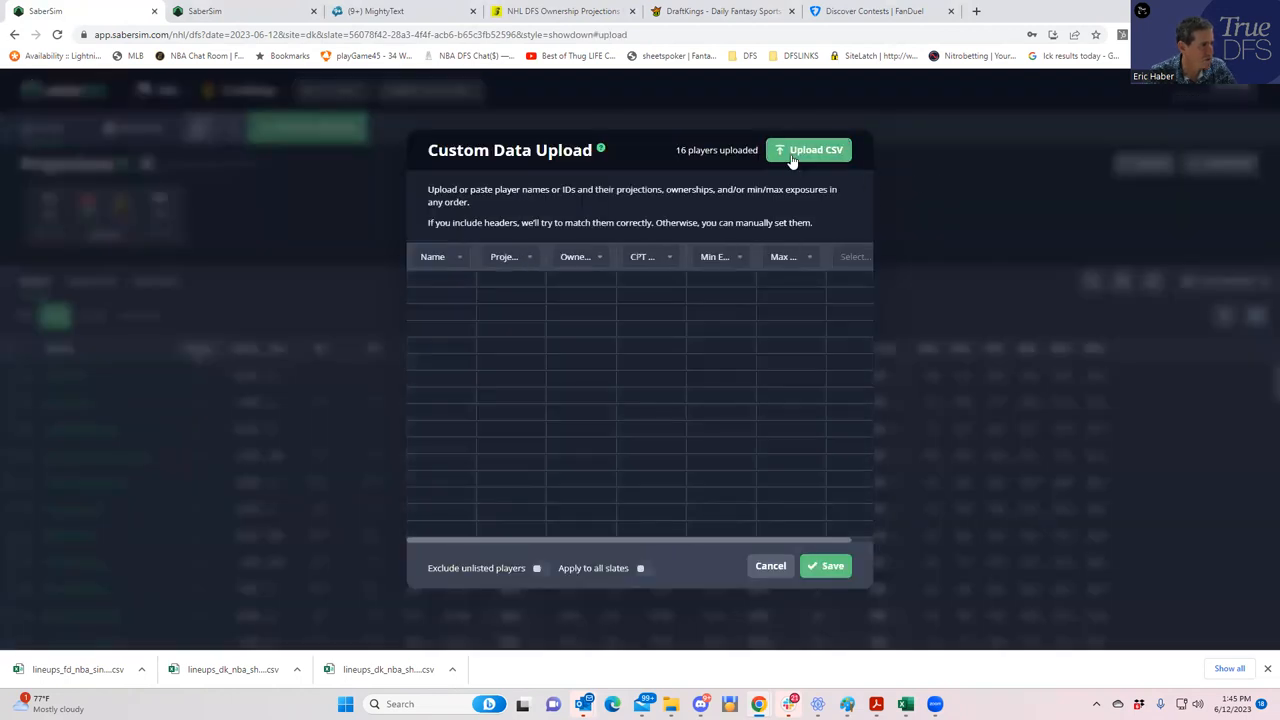
# Step: Upload NHLDK_Sim from DFSSheets > KrugNHL and save the custom projections and ownership
pyautogui.click(810, 150)
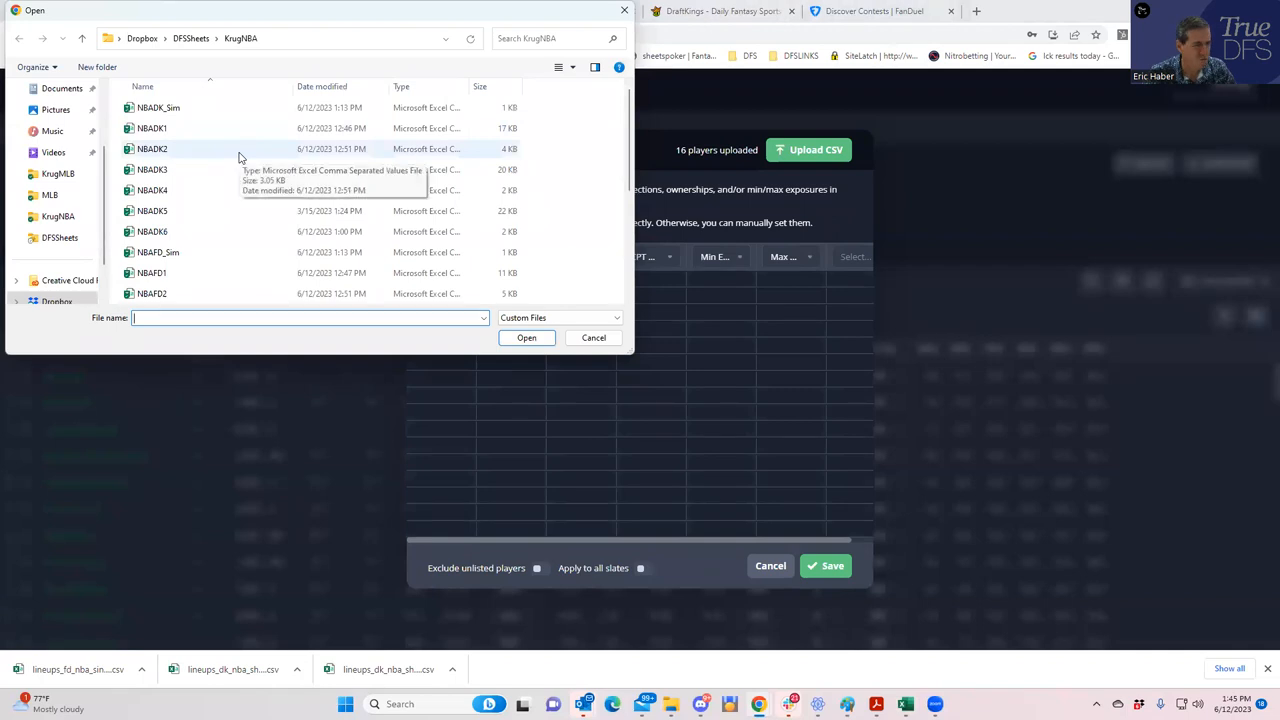
pyautogui.scroll(-3)
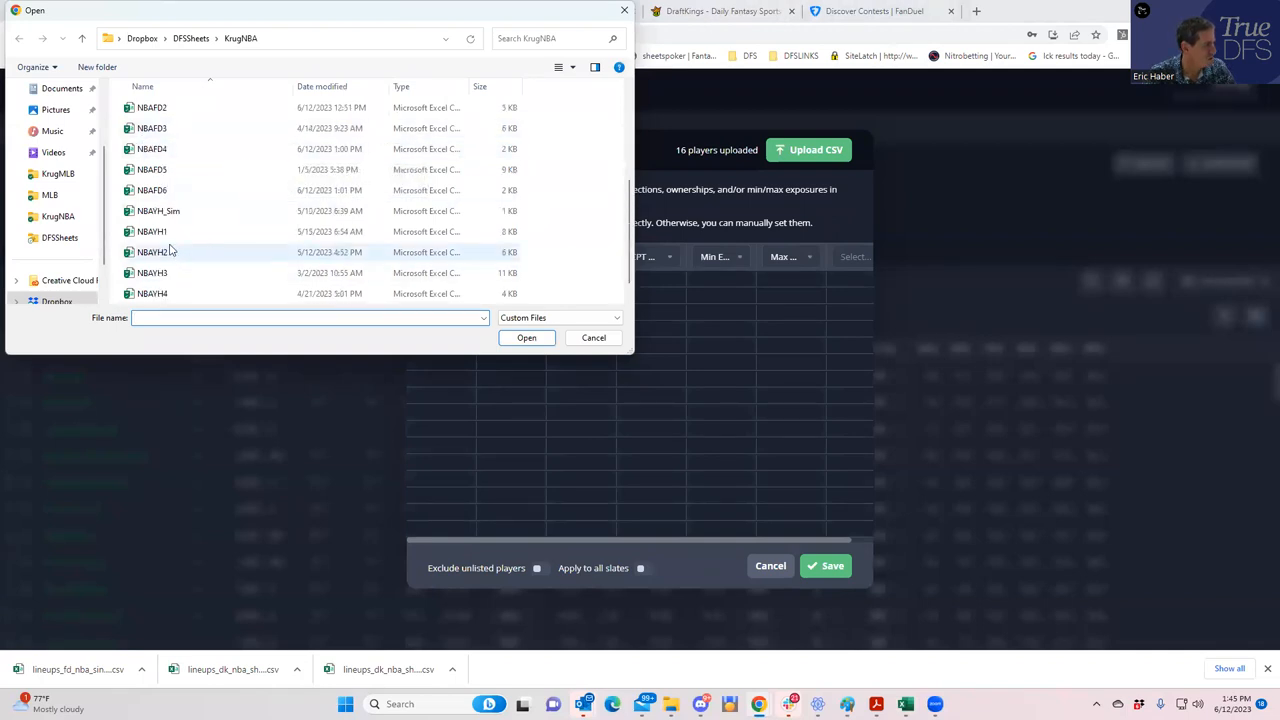
pyautogui.click(190, 38)
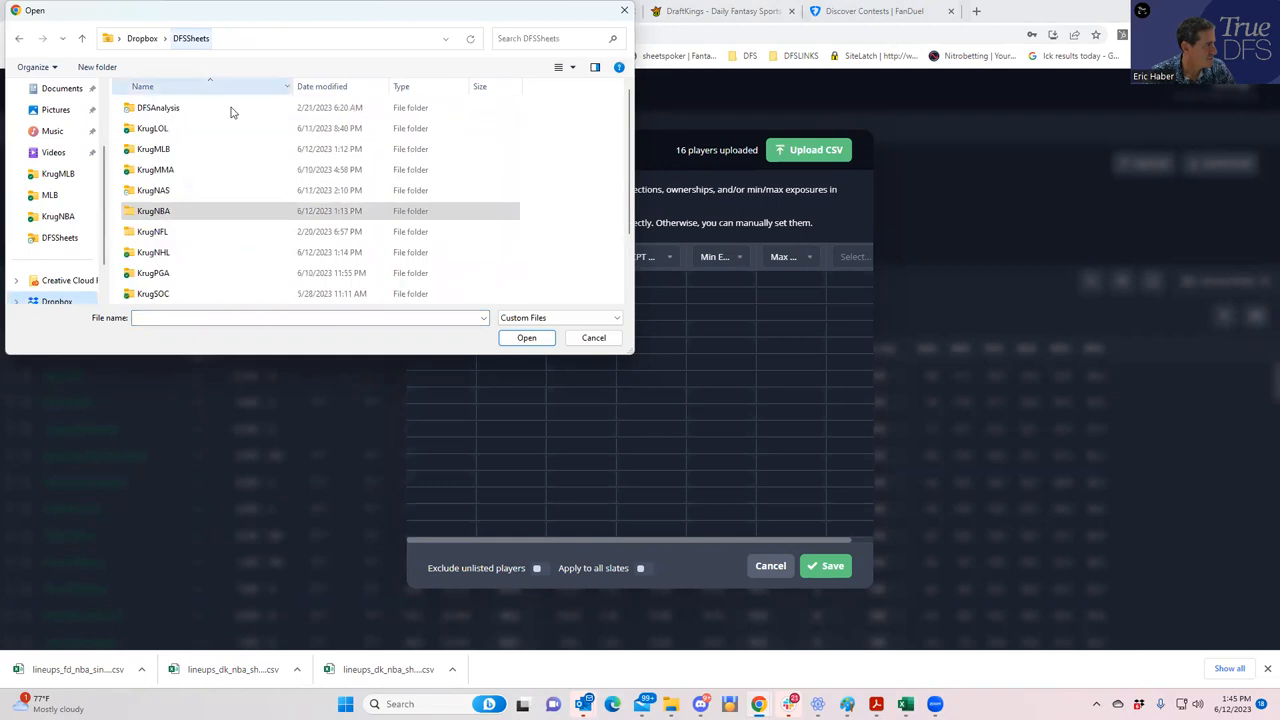
pyautogui.doubleClick(153, 252)
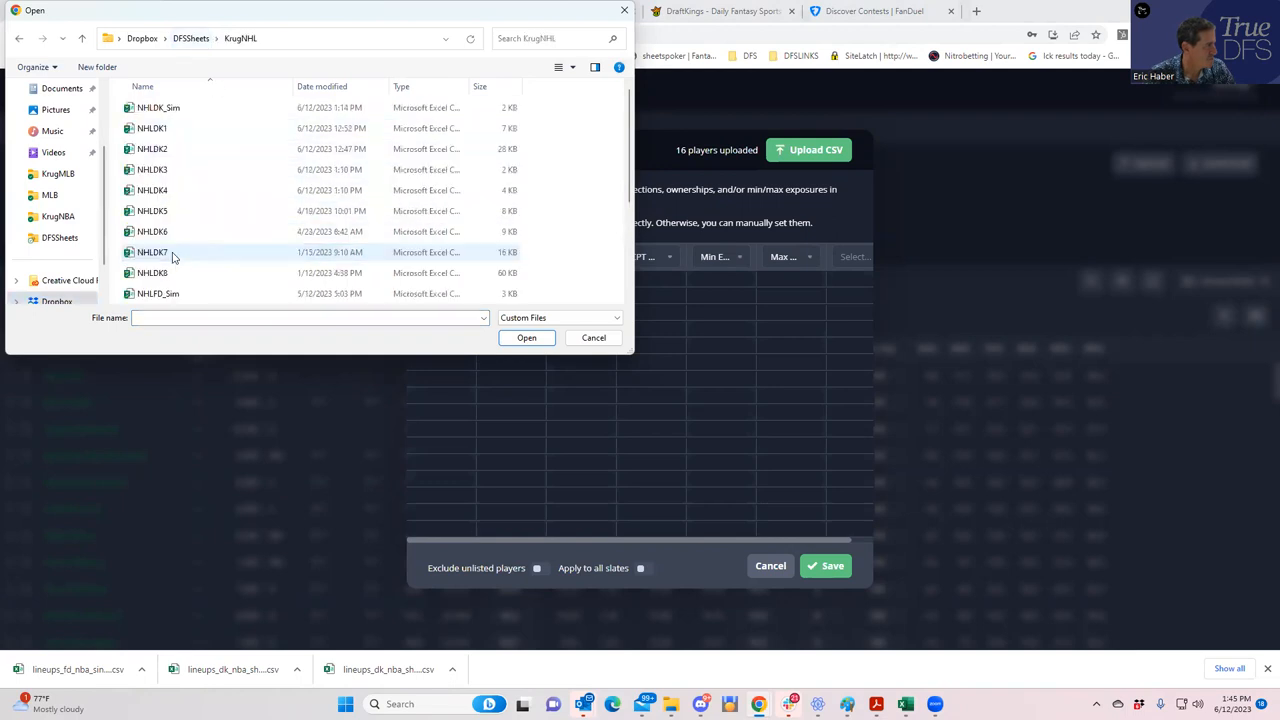
pyautogui.click(158, 107)
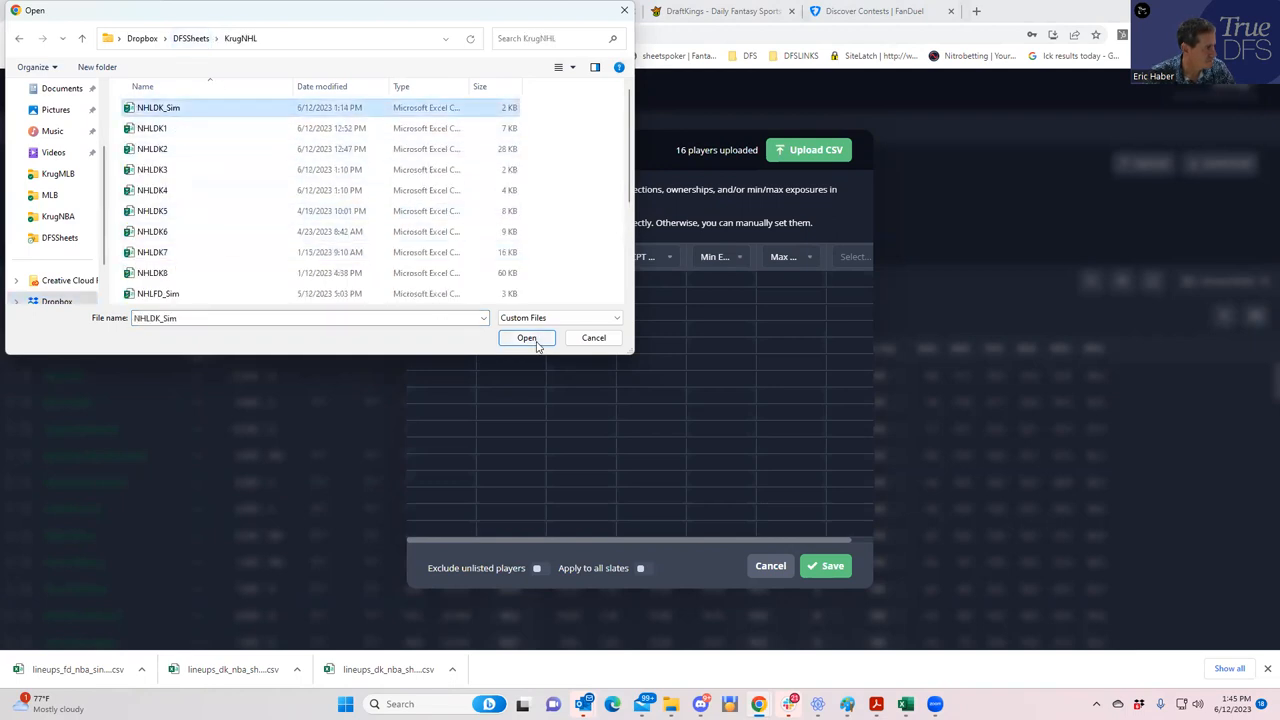
pyautogui.click(526, 337)
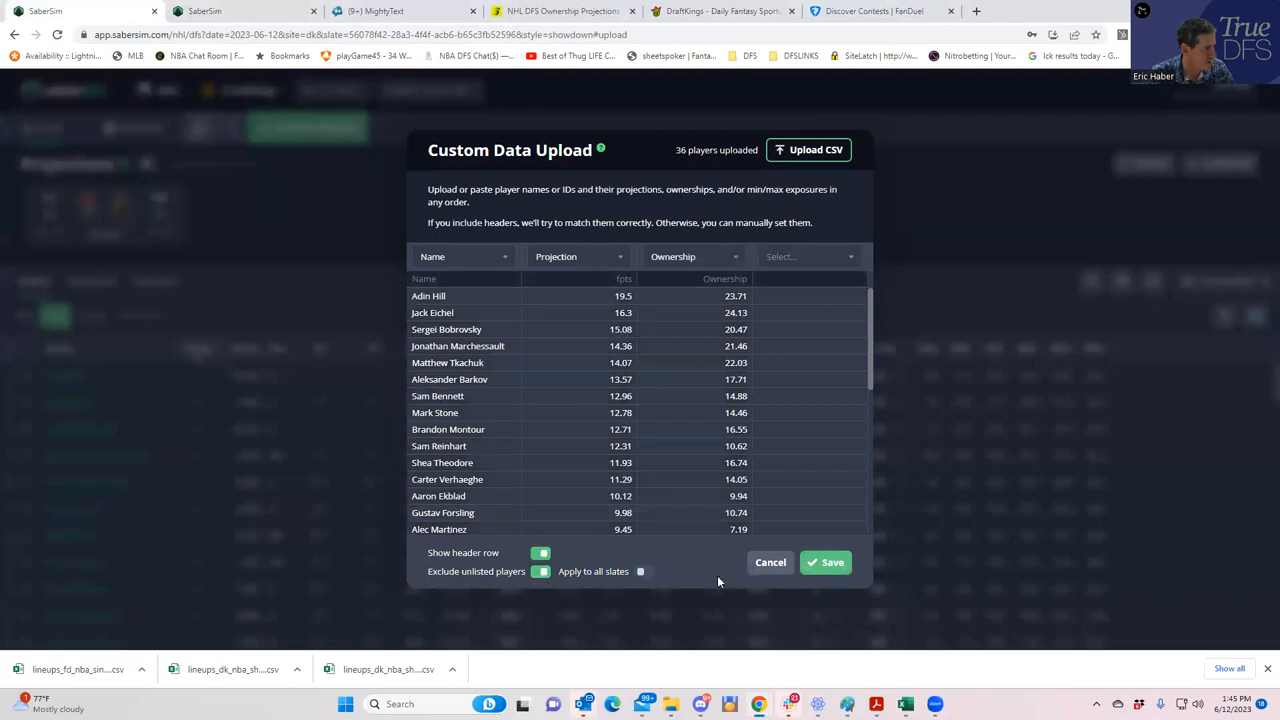
pyautogui.click(825, 562)
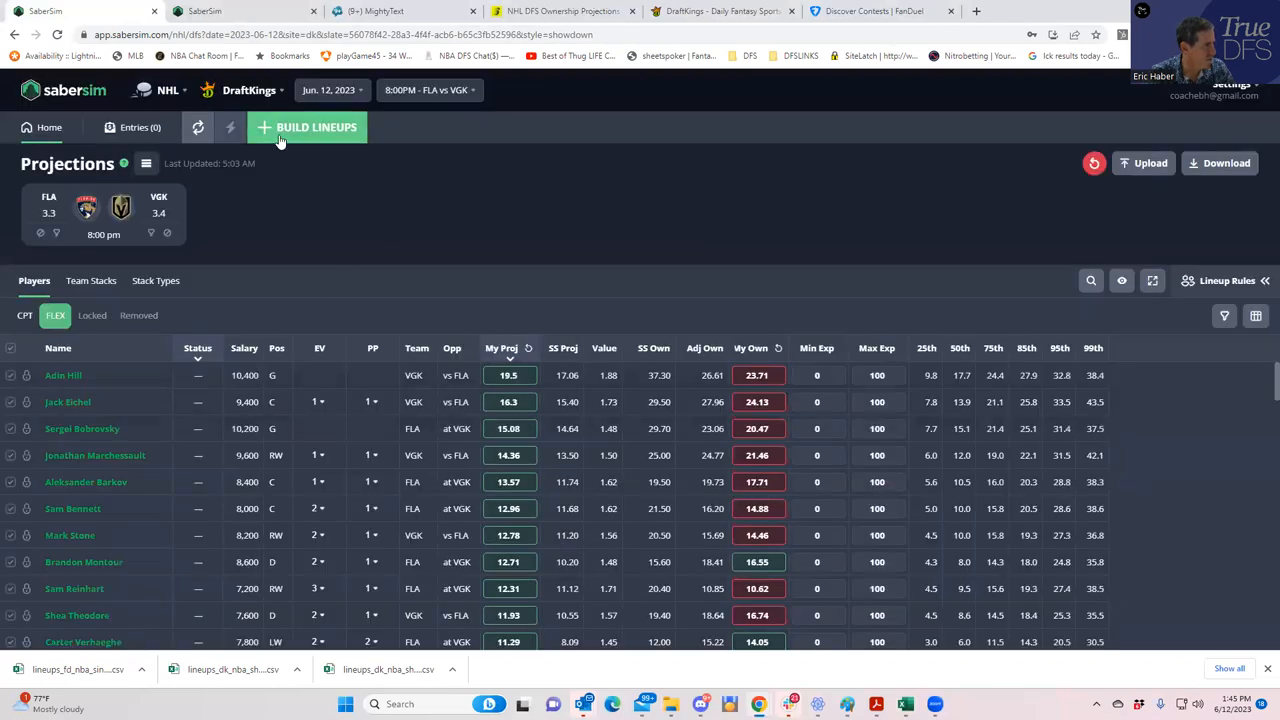
# Step: Build 40 GPP lineups for the NHL FLA vs VGK showdown with a 150-max entry limit
pyautogui.click(307, 127)
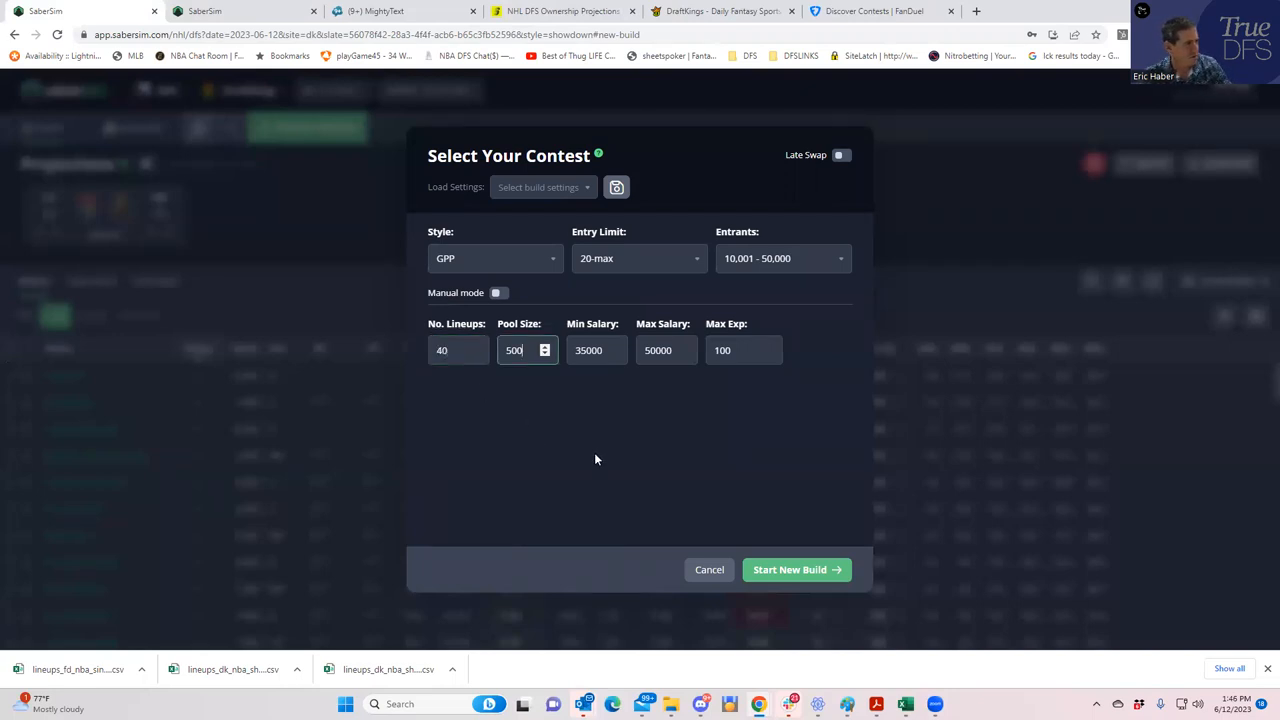
pyautogui.click(638, 258)
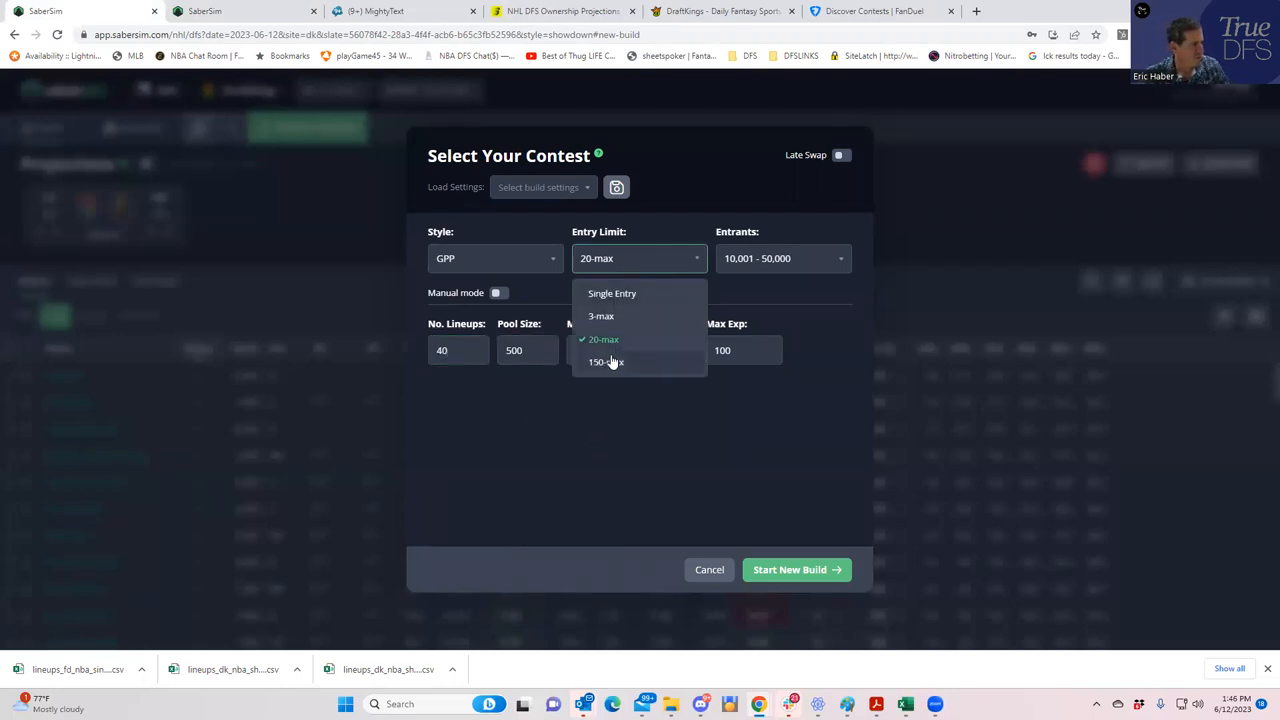
pyautogui.click(606, 362)
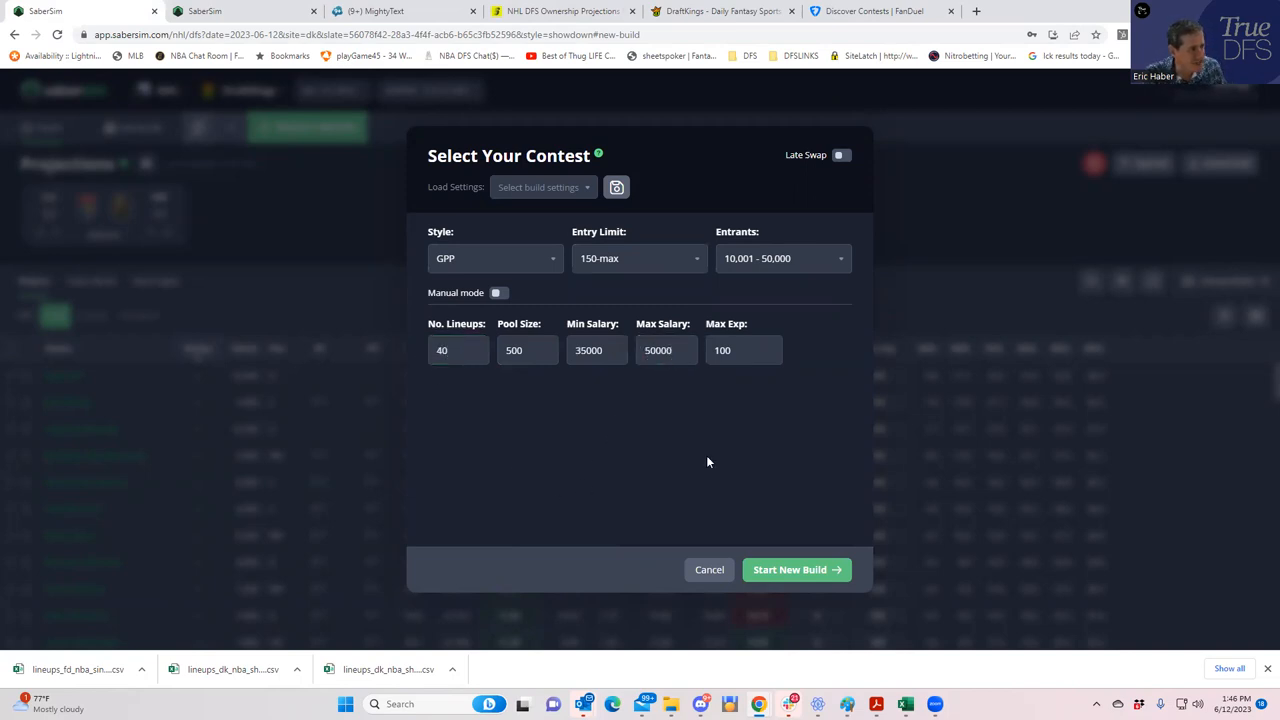
pyautogui.click(789, 569)
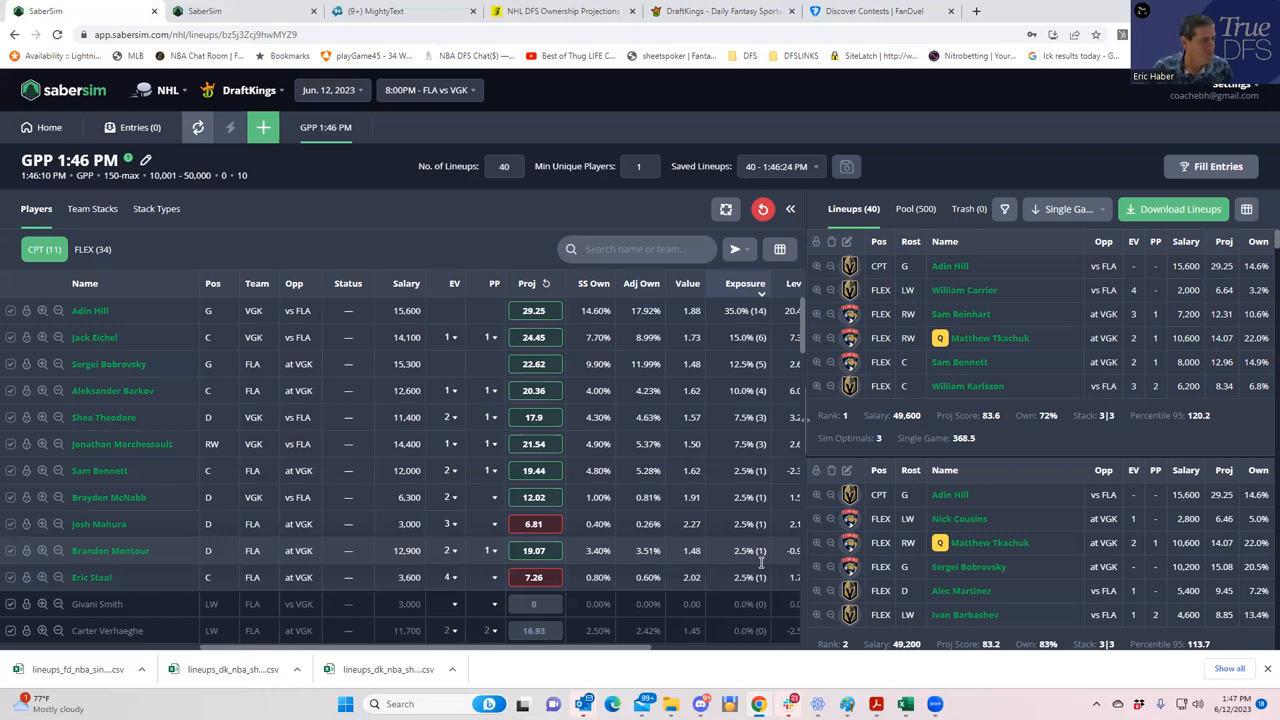
pyautogui.moveTo(690, 218)
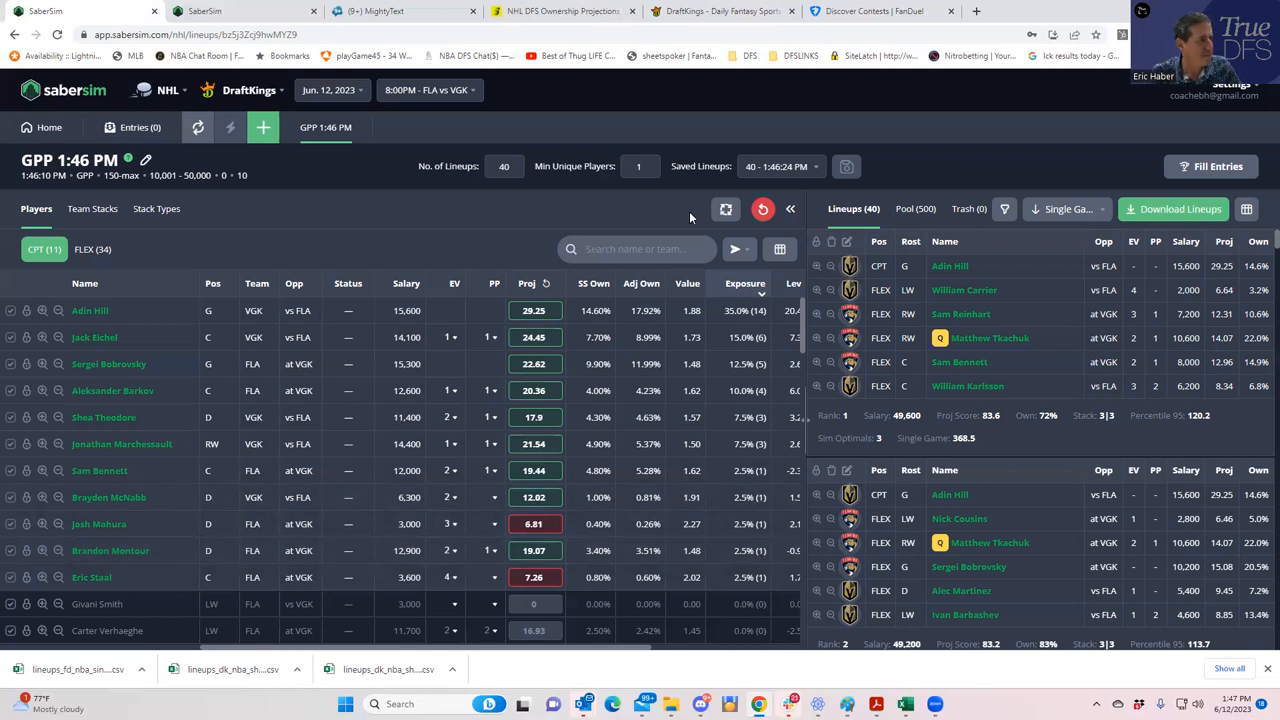